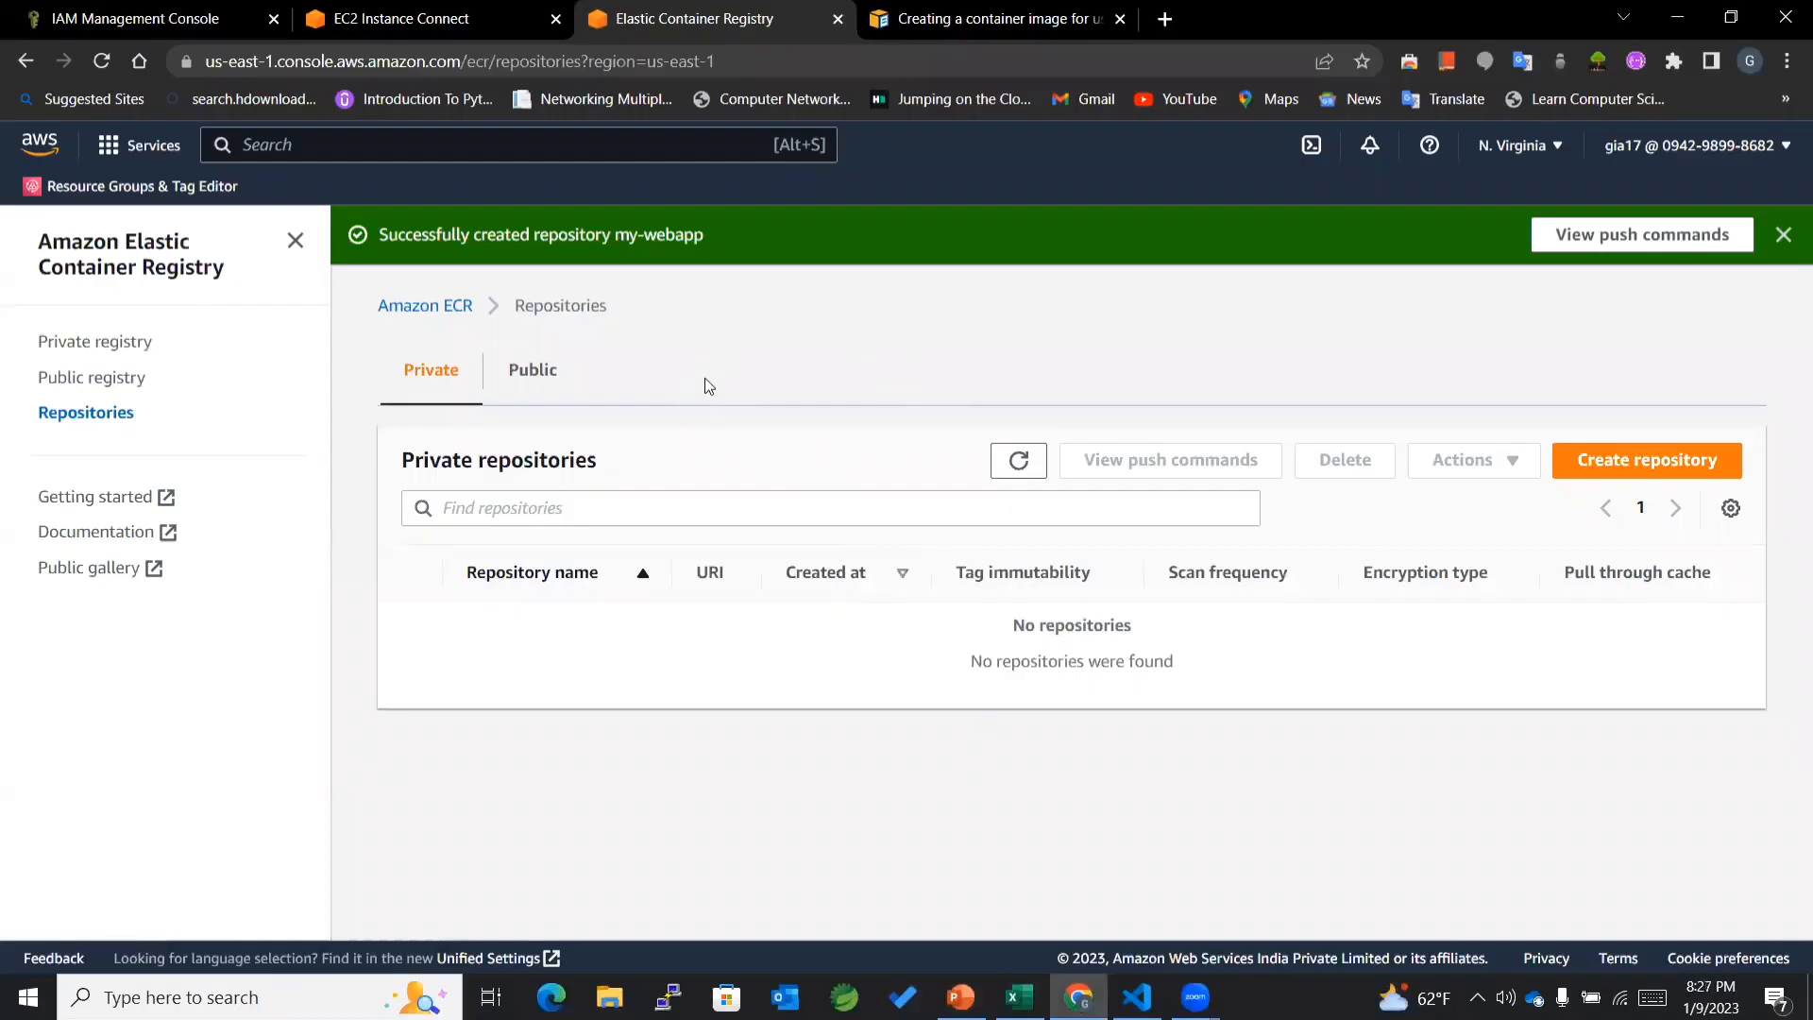
{"action": "mouse_move", "coordinate": [1308, 457]}
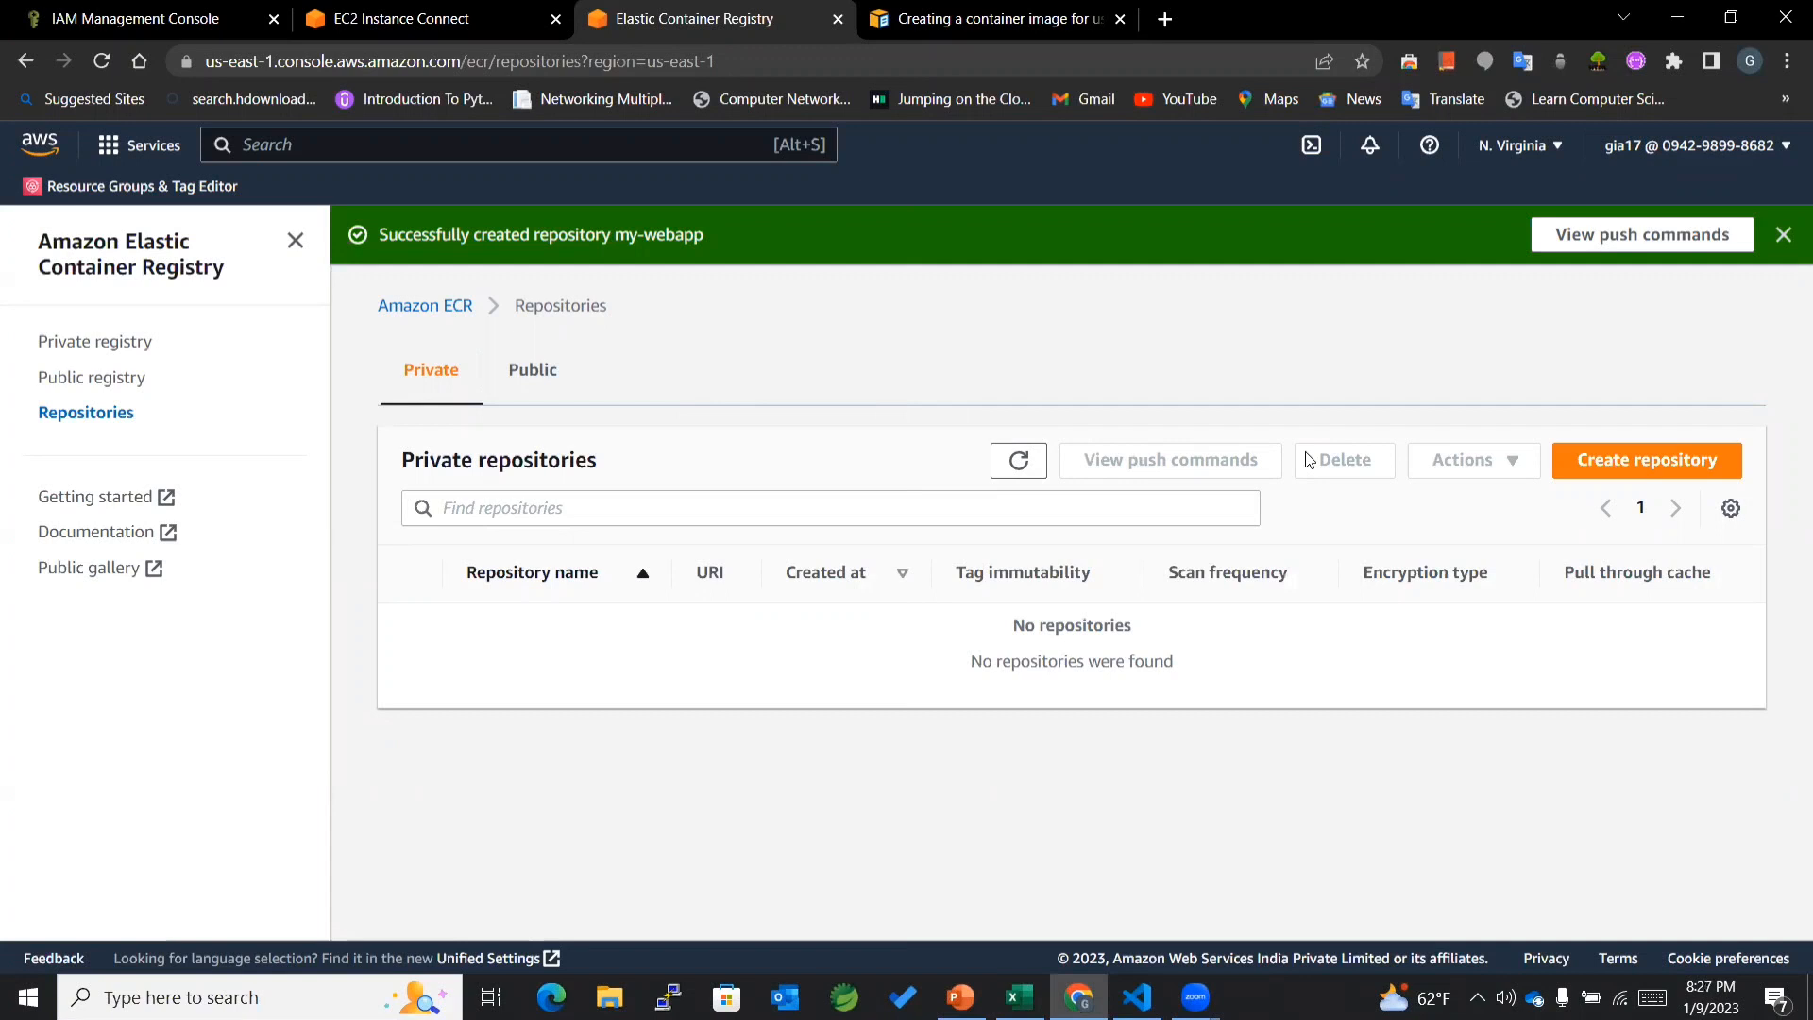
Step: Start a new private repository and name it my-webapp
{"action": "left_click", "coordinate": [1647, 460]}
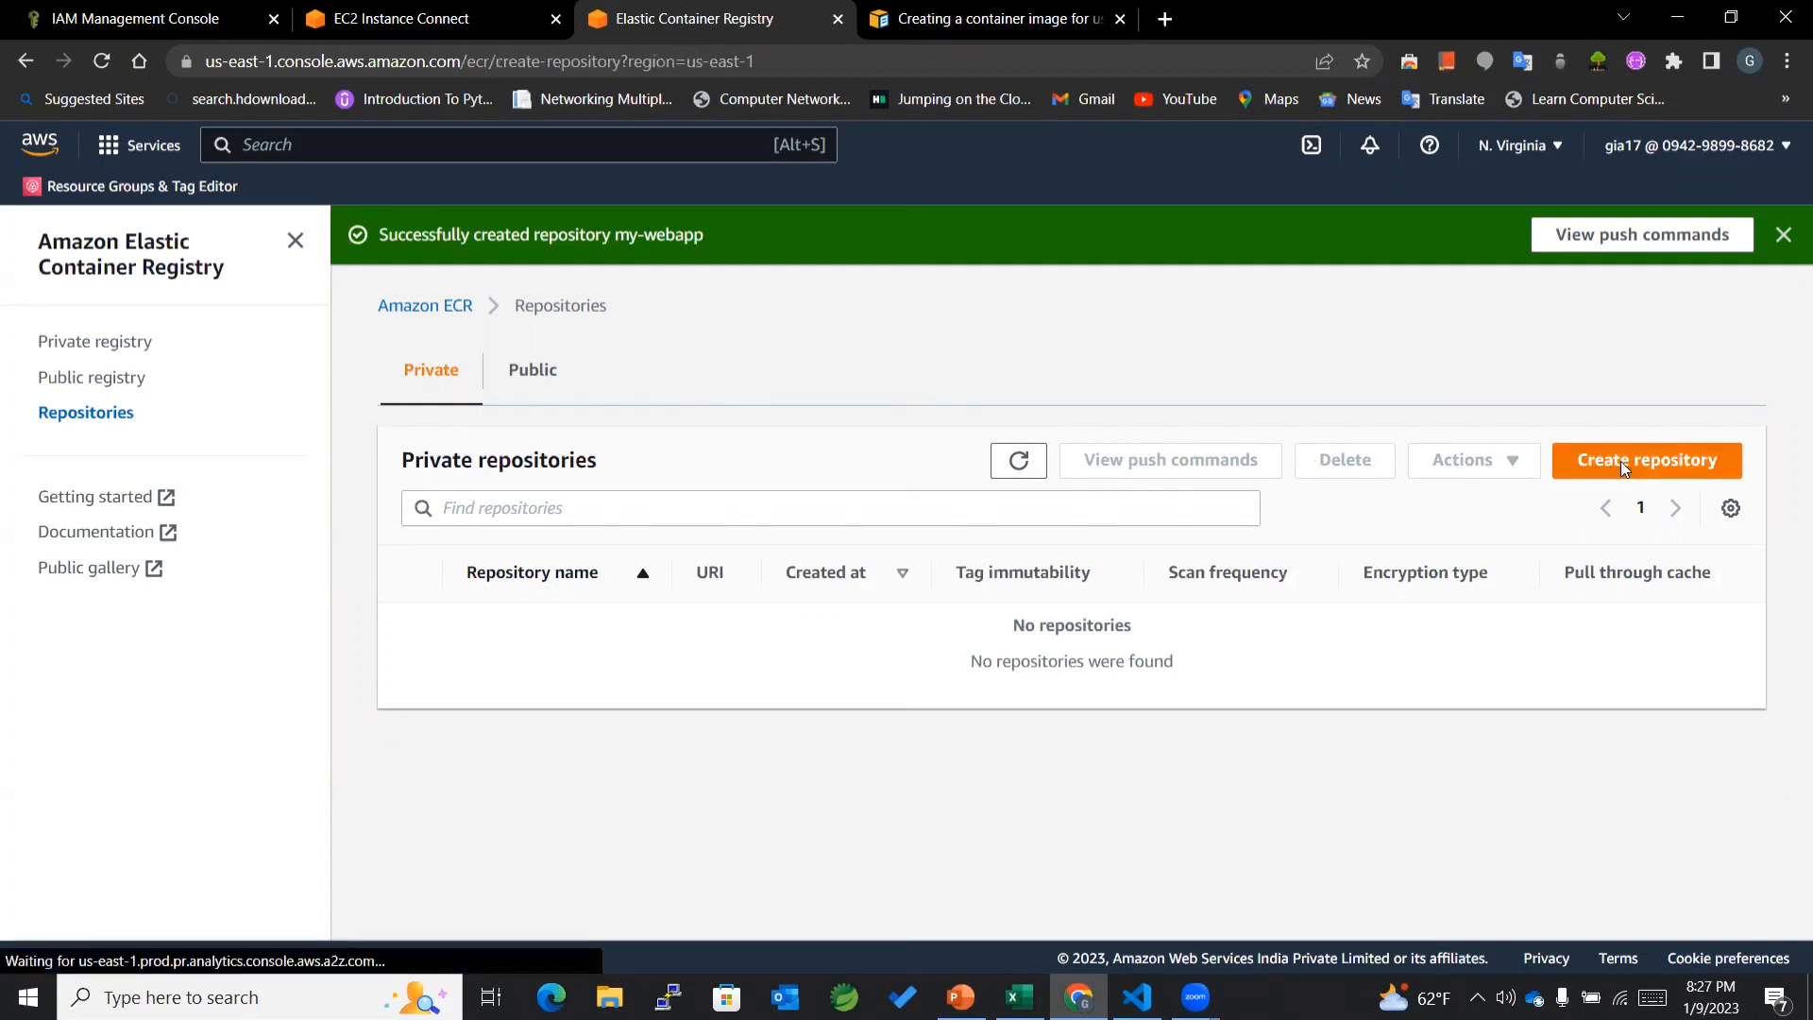
{"action": "left_click", "coordinate": [1648, 460]}
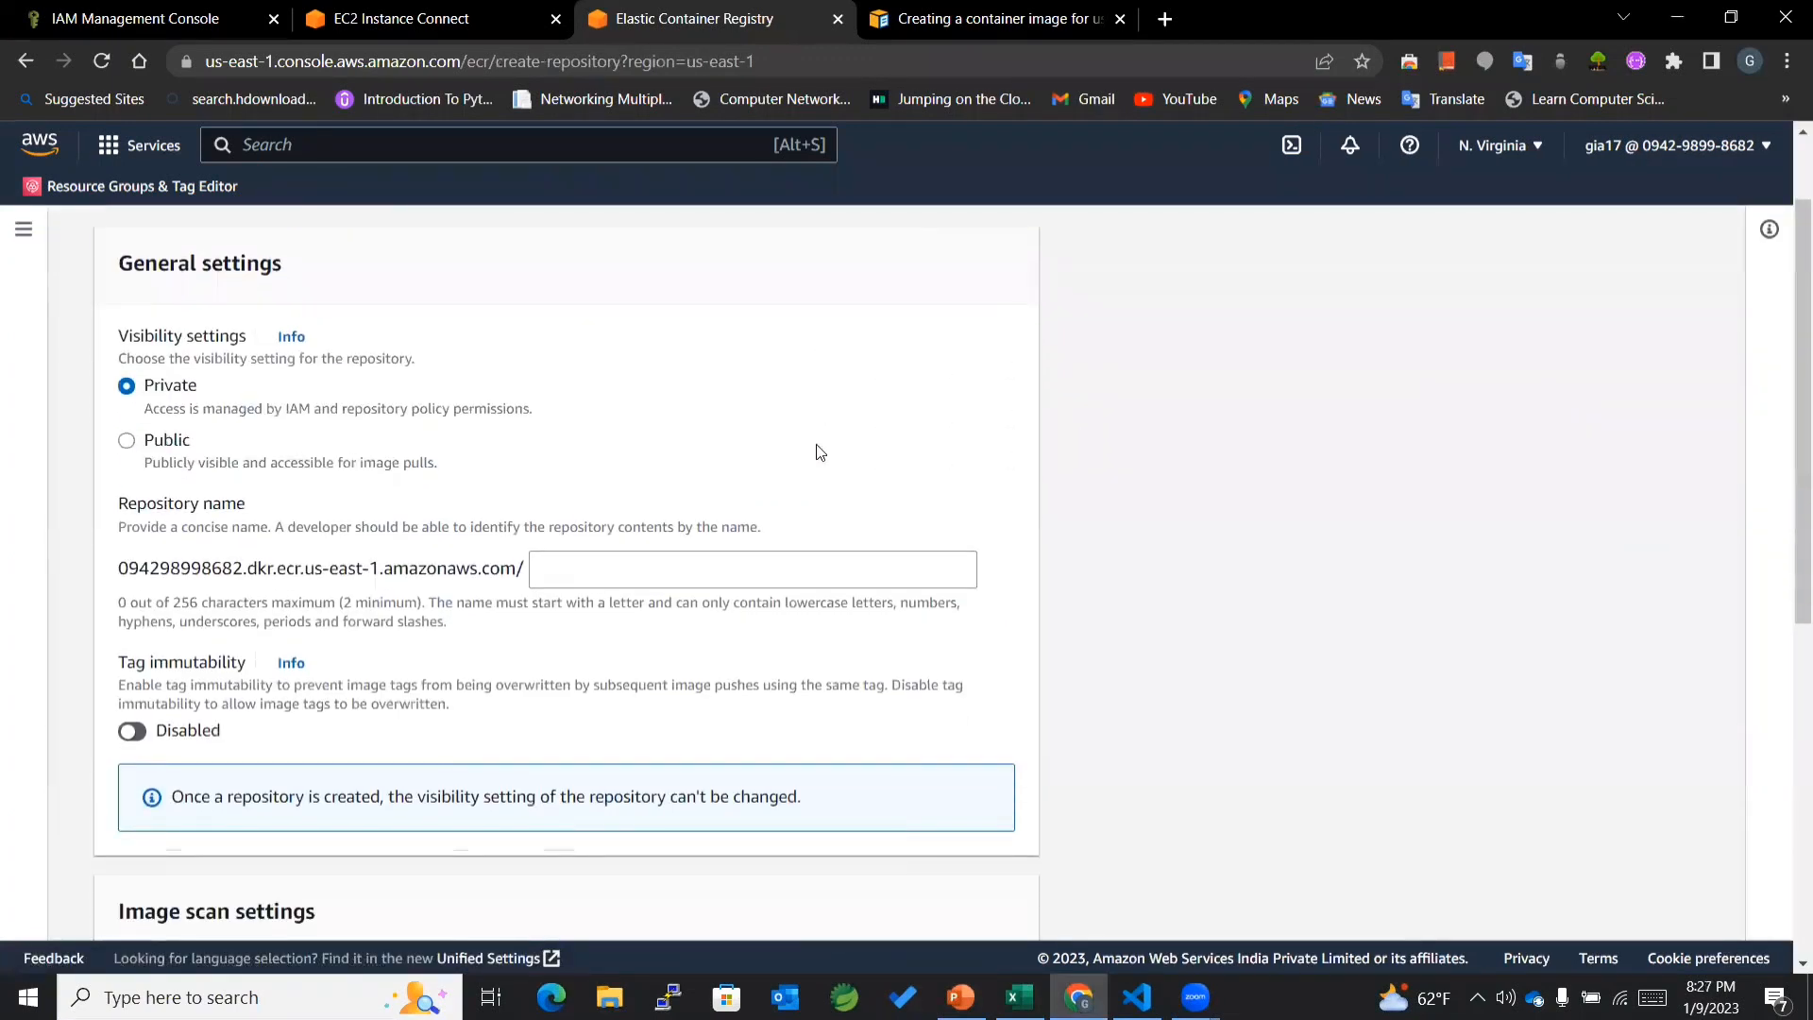
{"action": "scroll", "scroll_direction": "down", "scroll_amount": 3}
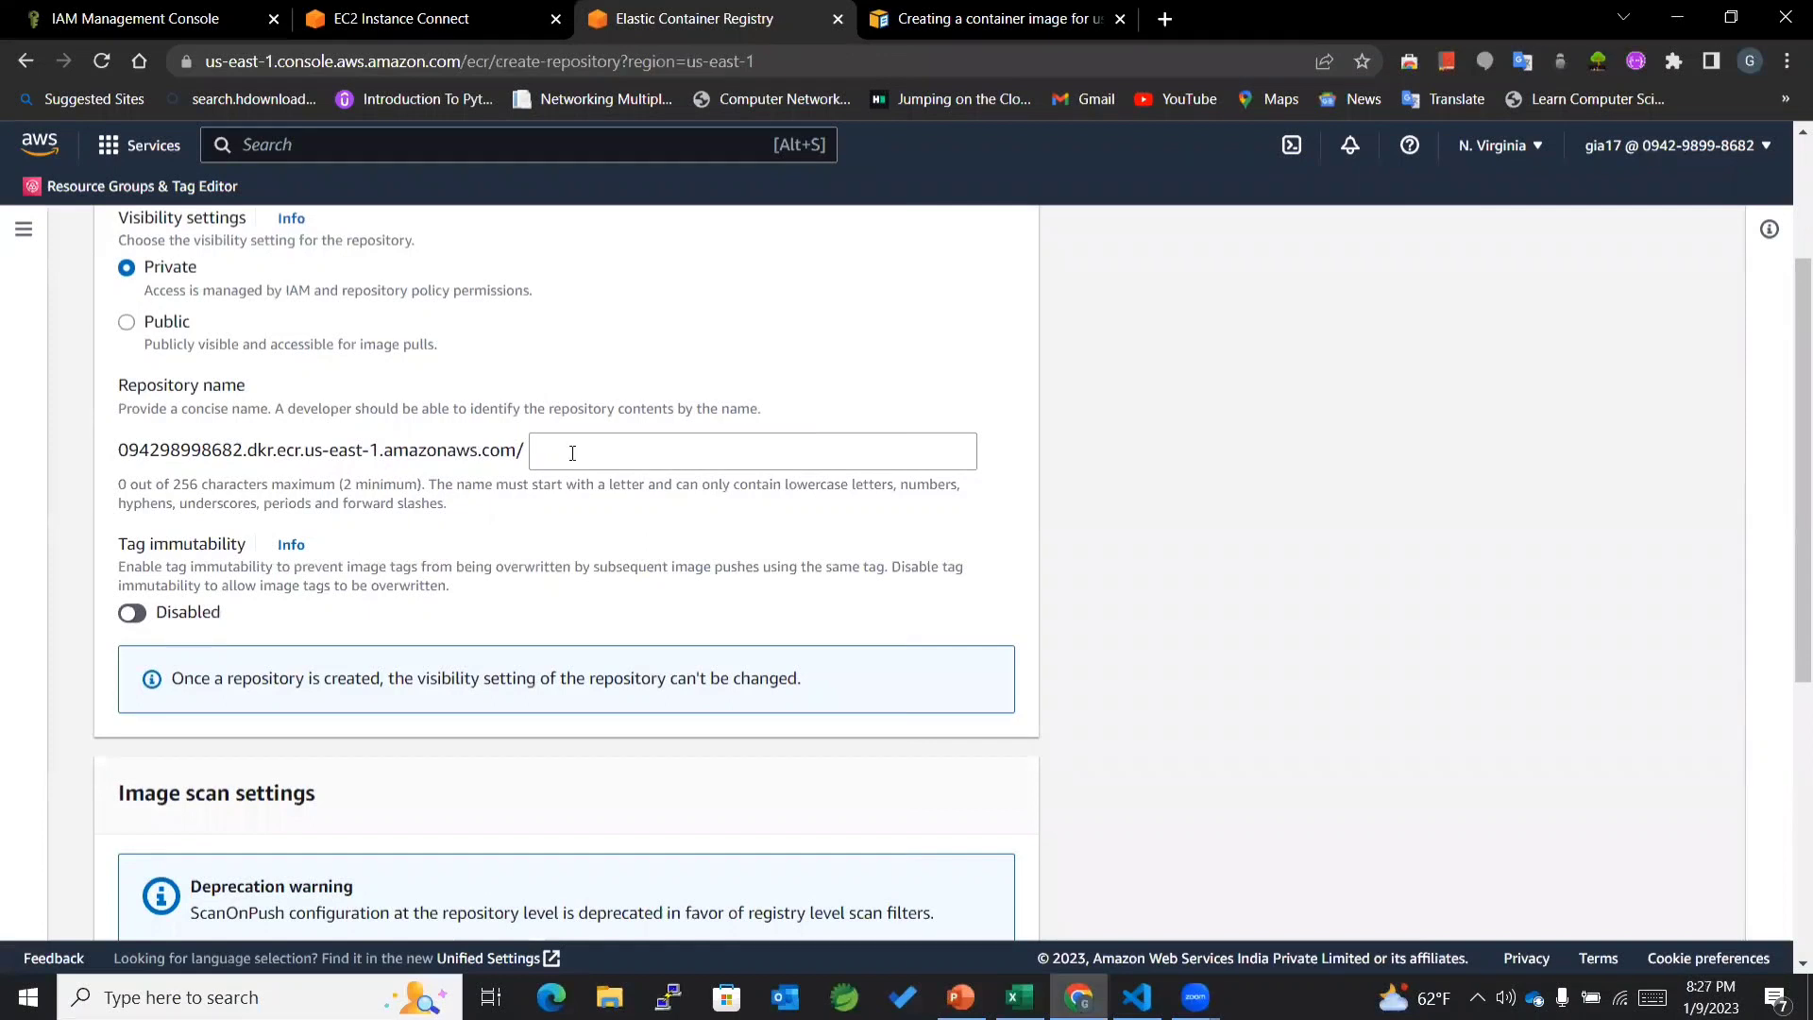
{"action": "left_click", "coordinate": [753, 450]}
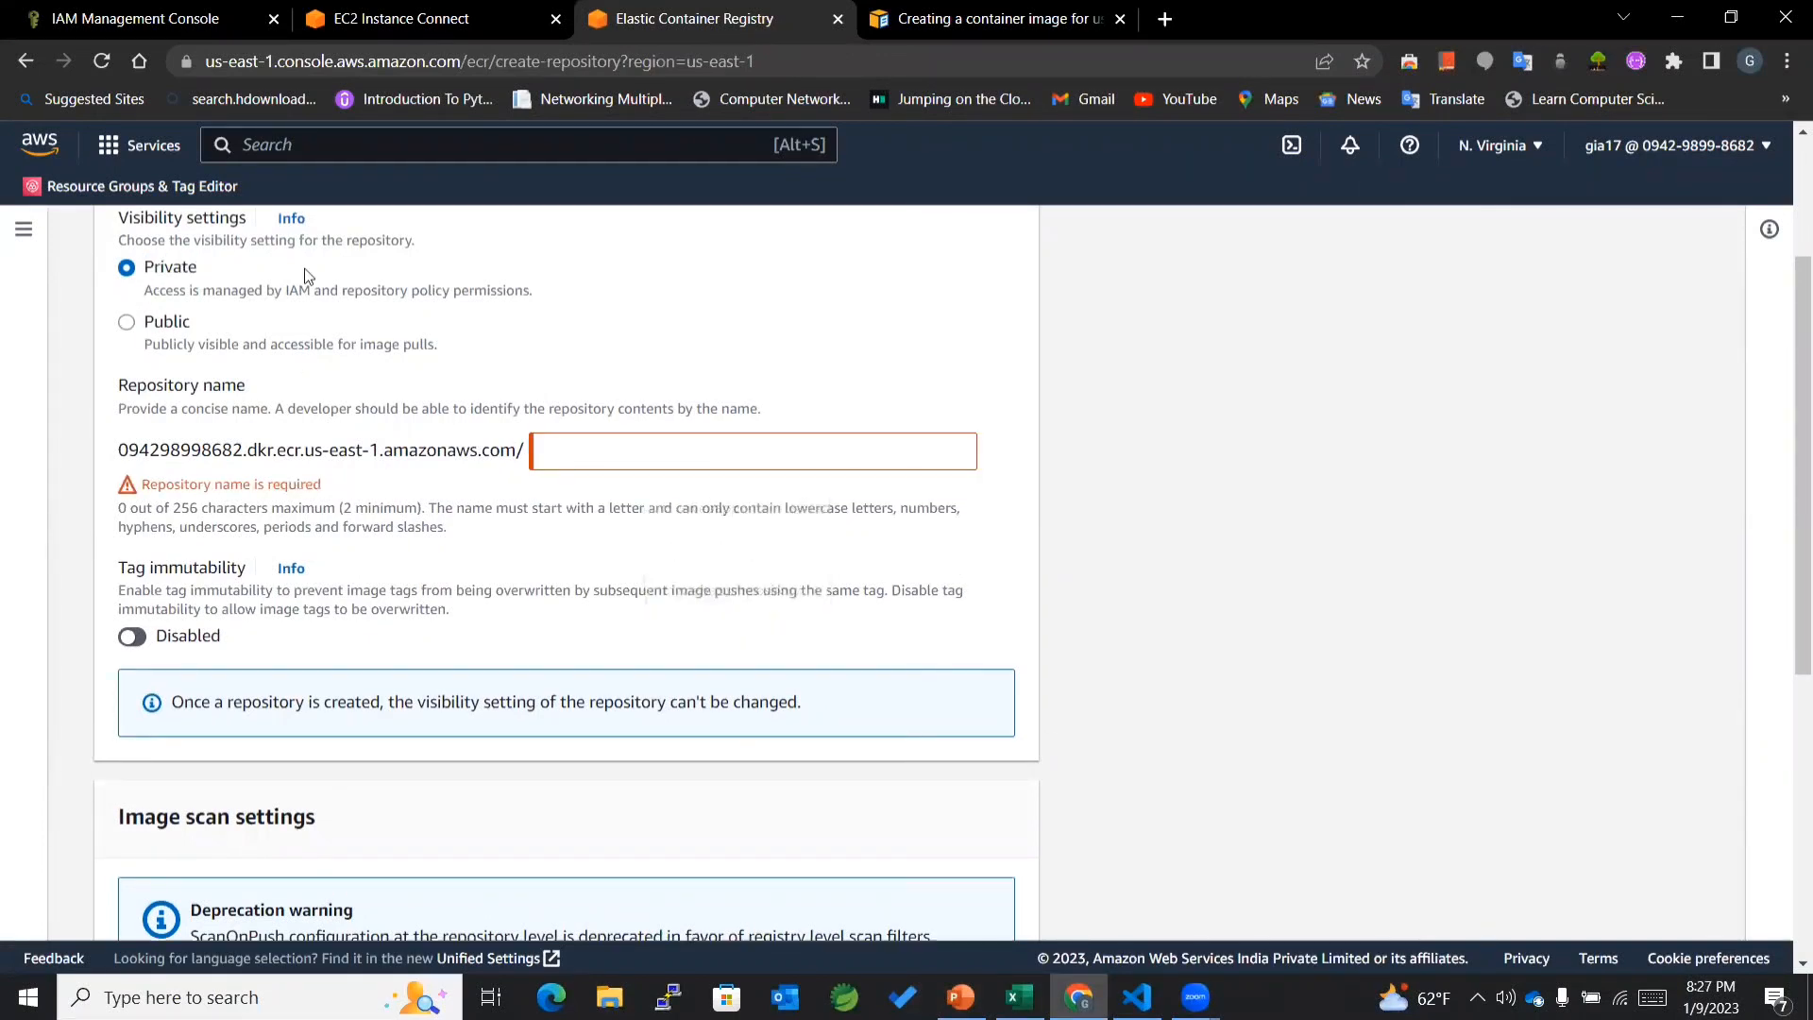
{"action": "left_click", "coordinate": [750, 451]}
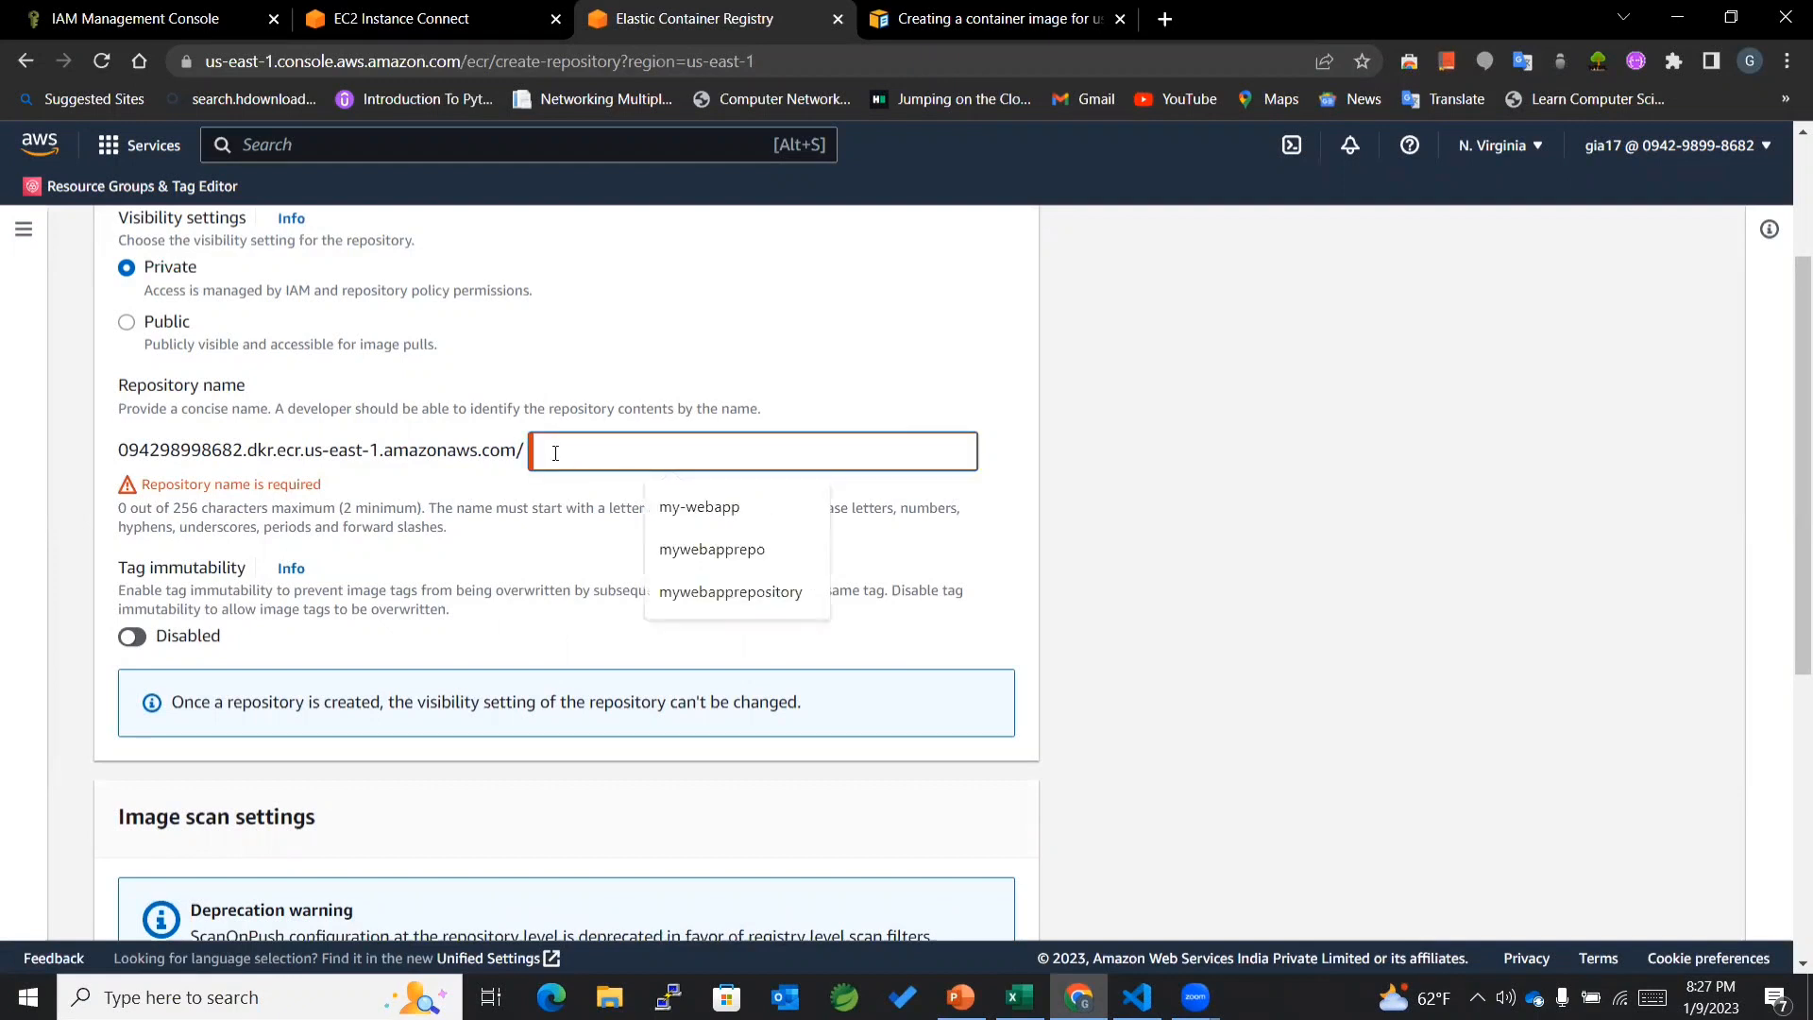
{"action": "type", "text": "my-web"}
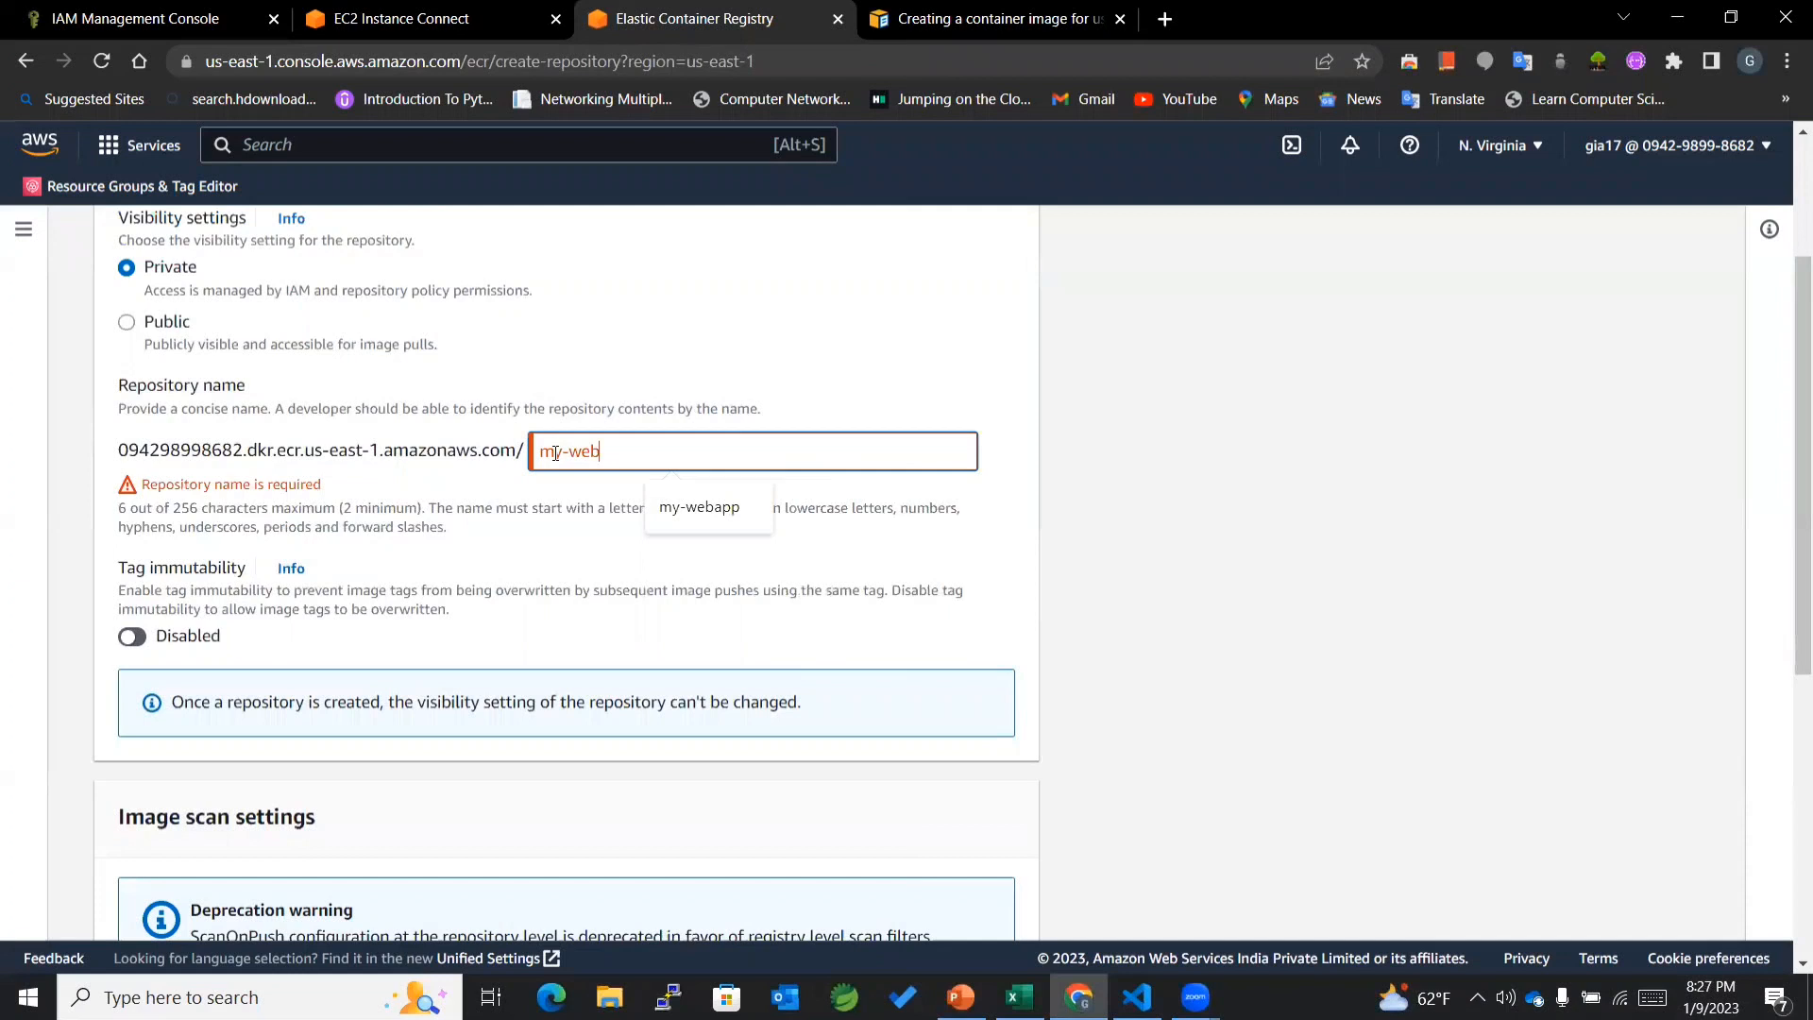
{"action": "type", "text": "app"}
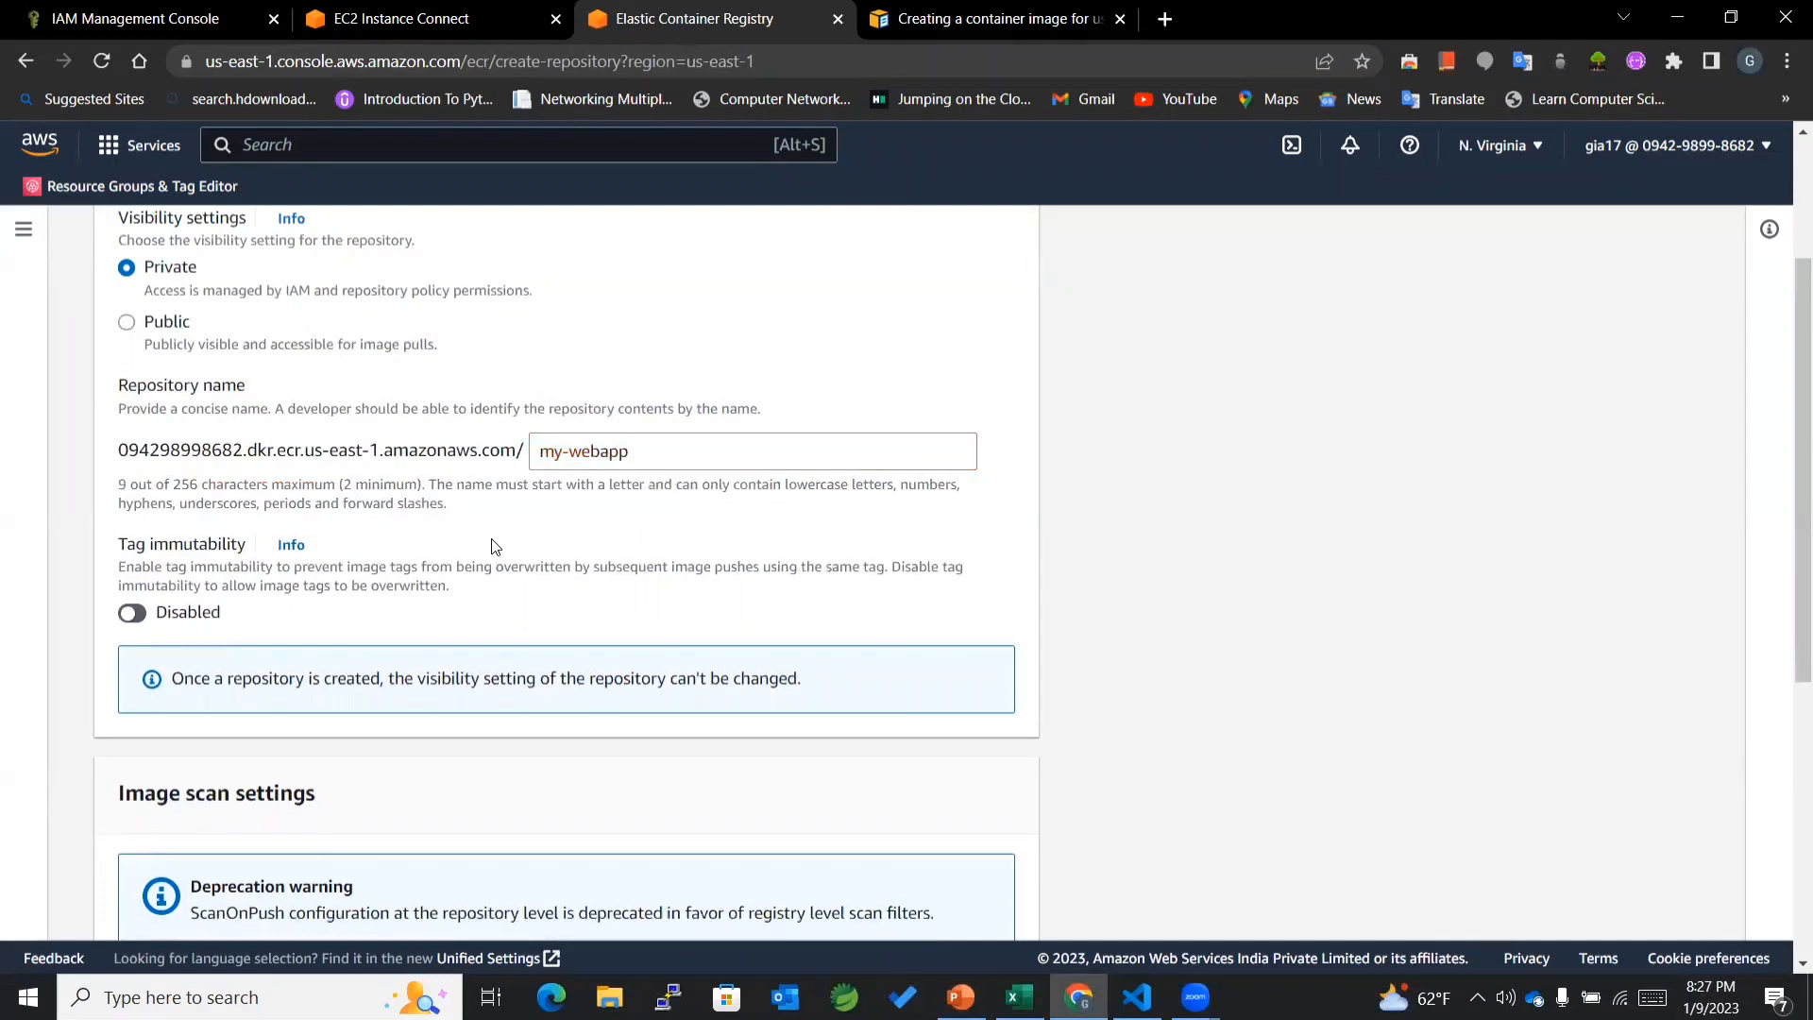
Step: Enable scan on push and KMS encryption, and create the repository
{"action": "scroll", "scroll_direction": "down", "scroll_amount": 3}
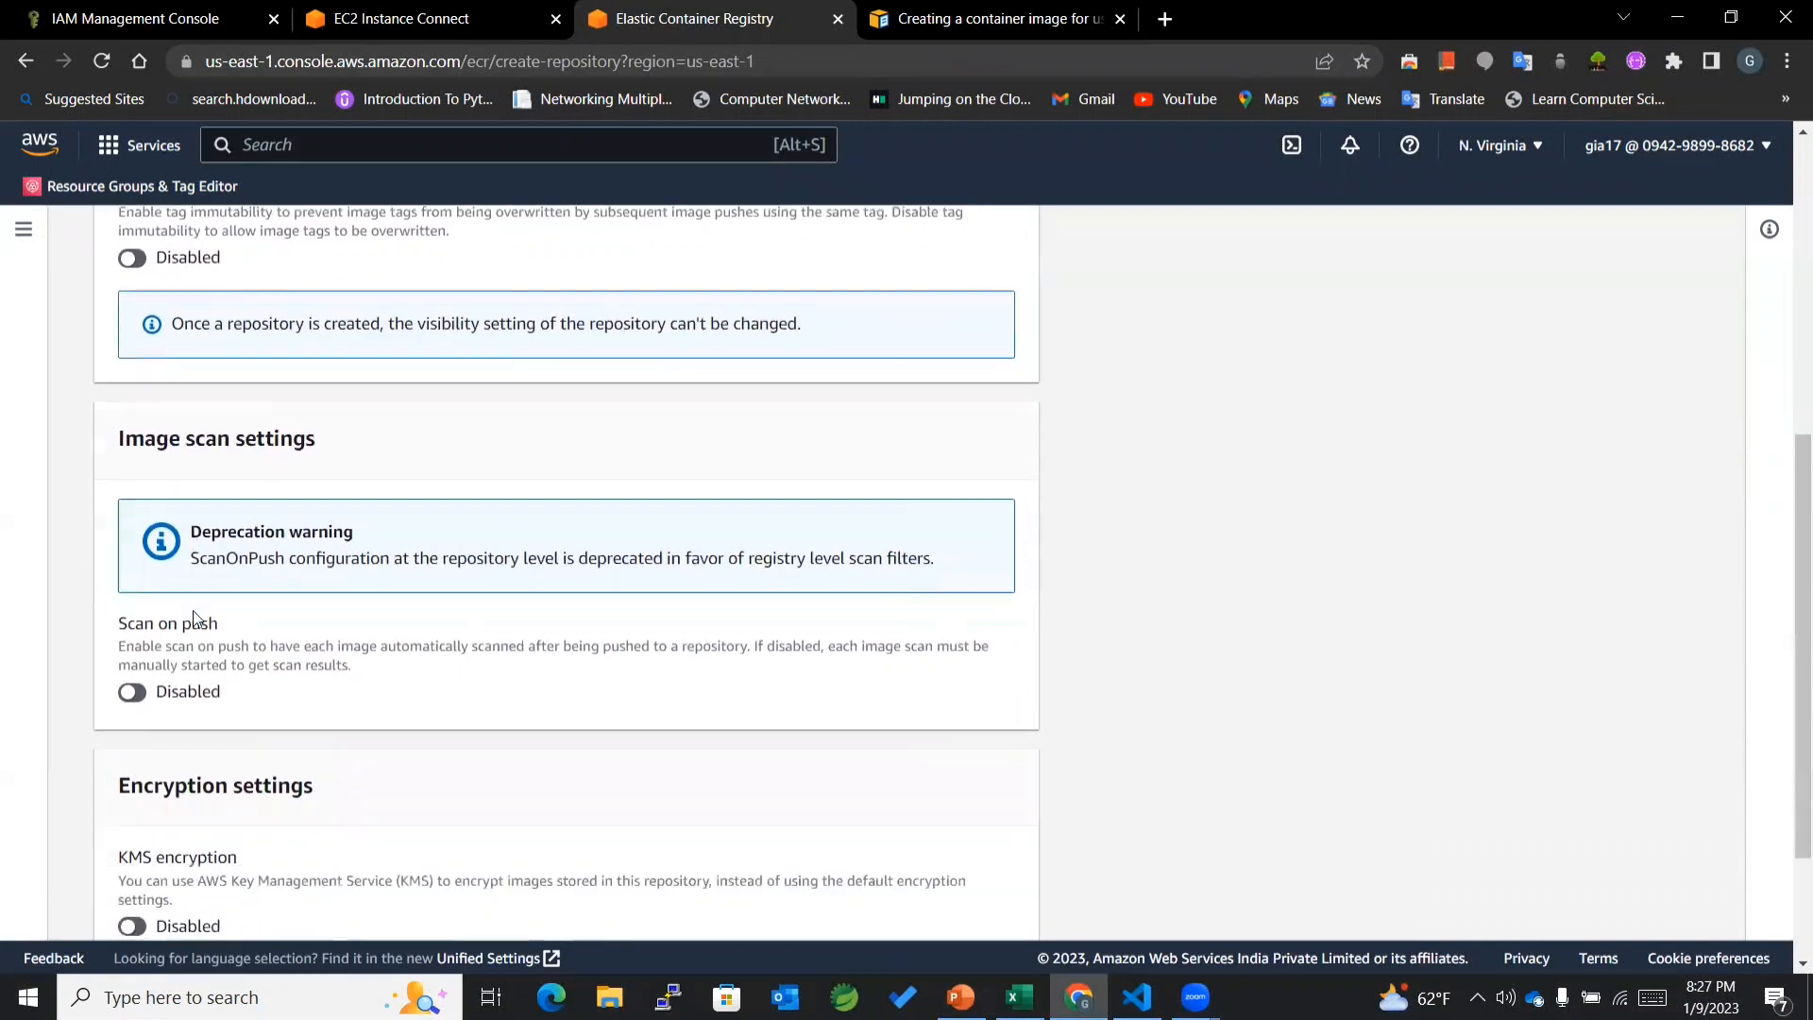
{"action": "left_click", "coordinate": [132, 691]}
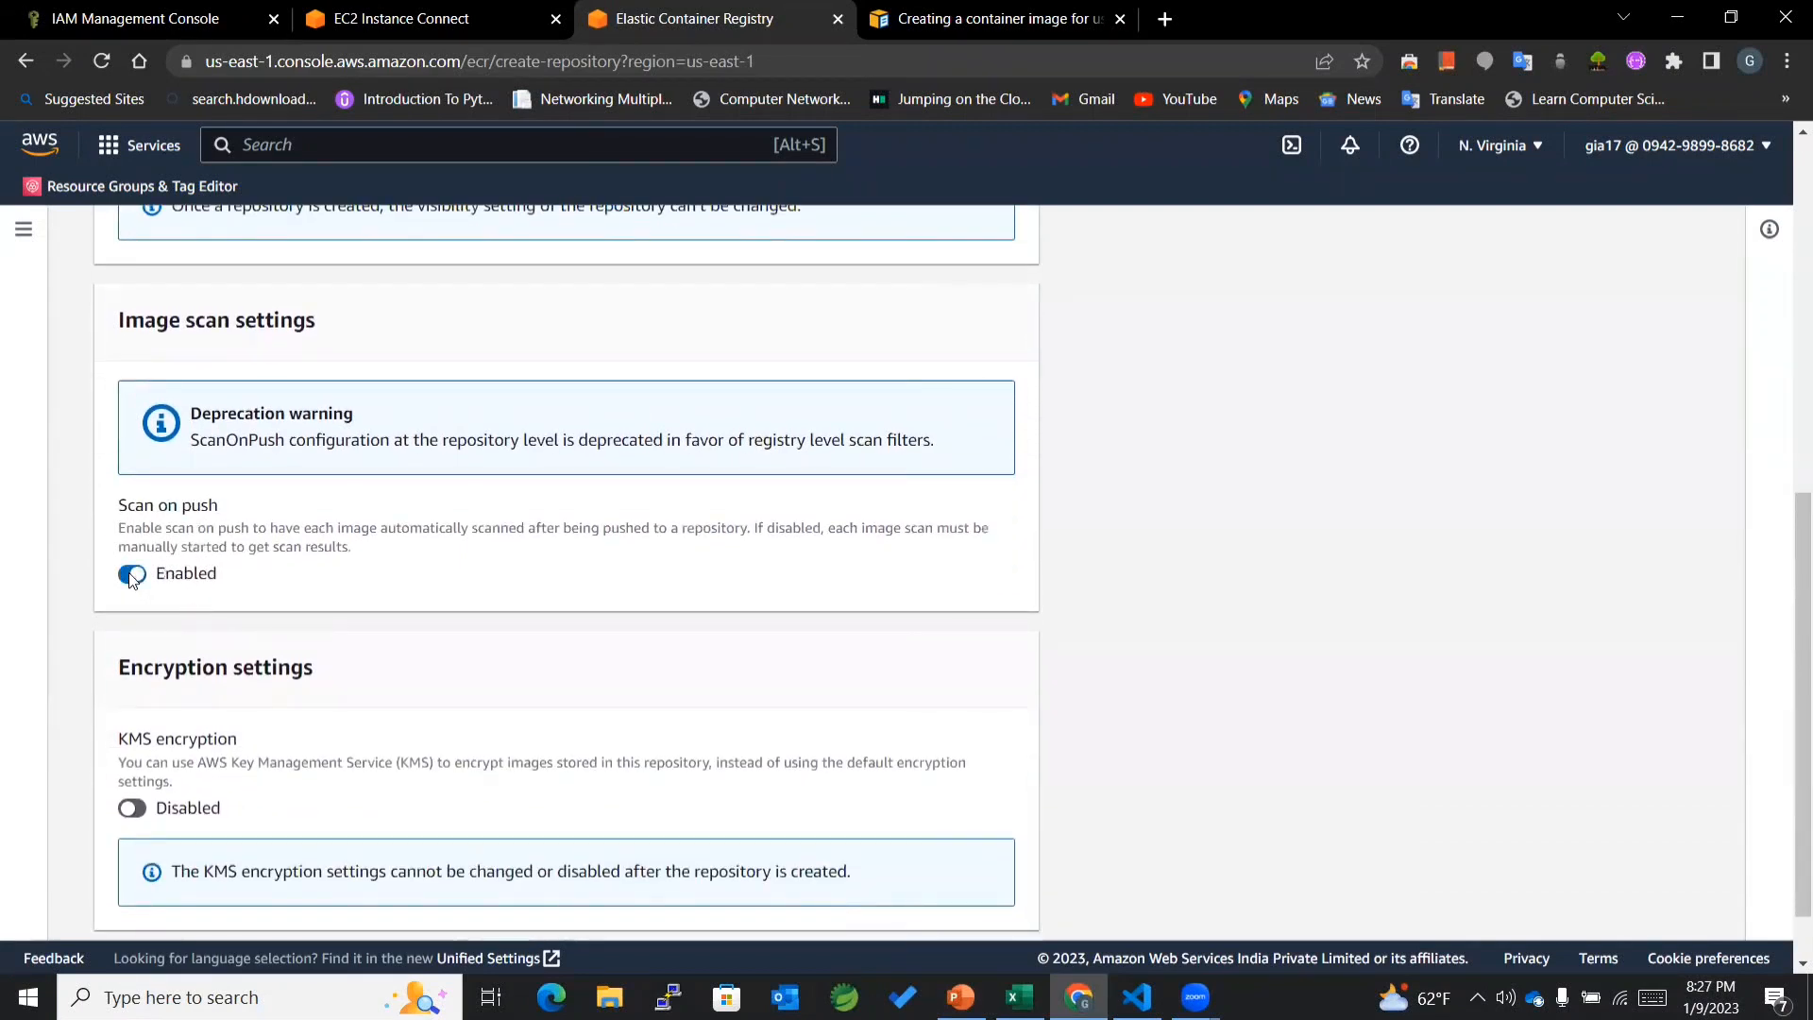
{"action": "scroll", "scroll_direction": "down", "scroll_amount": 3}
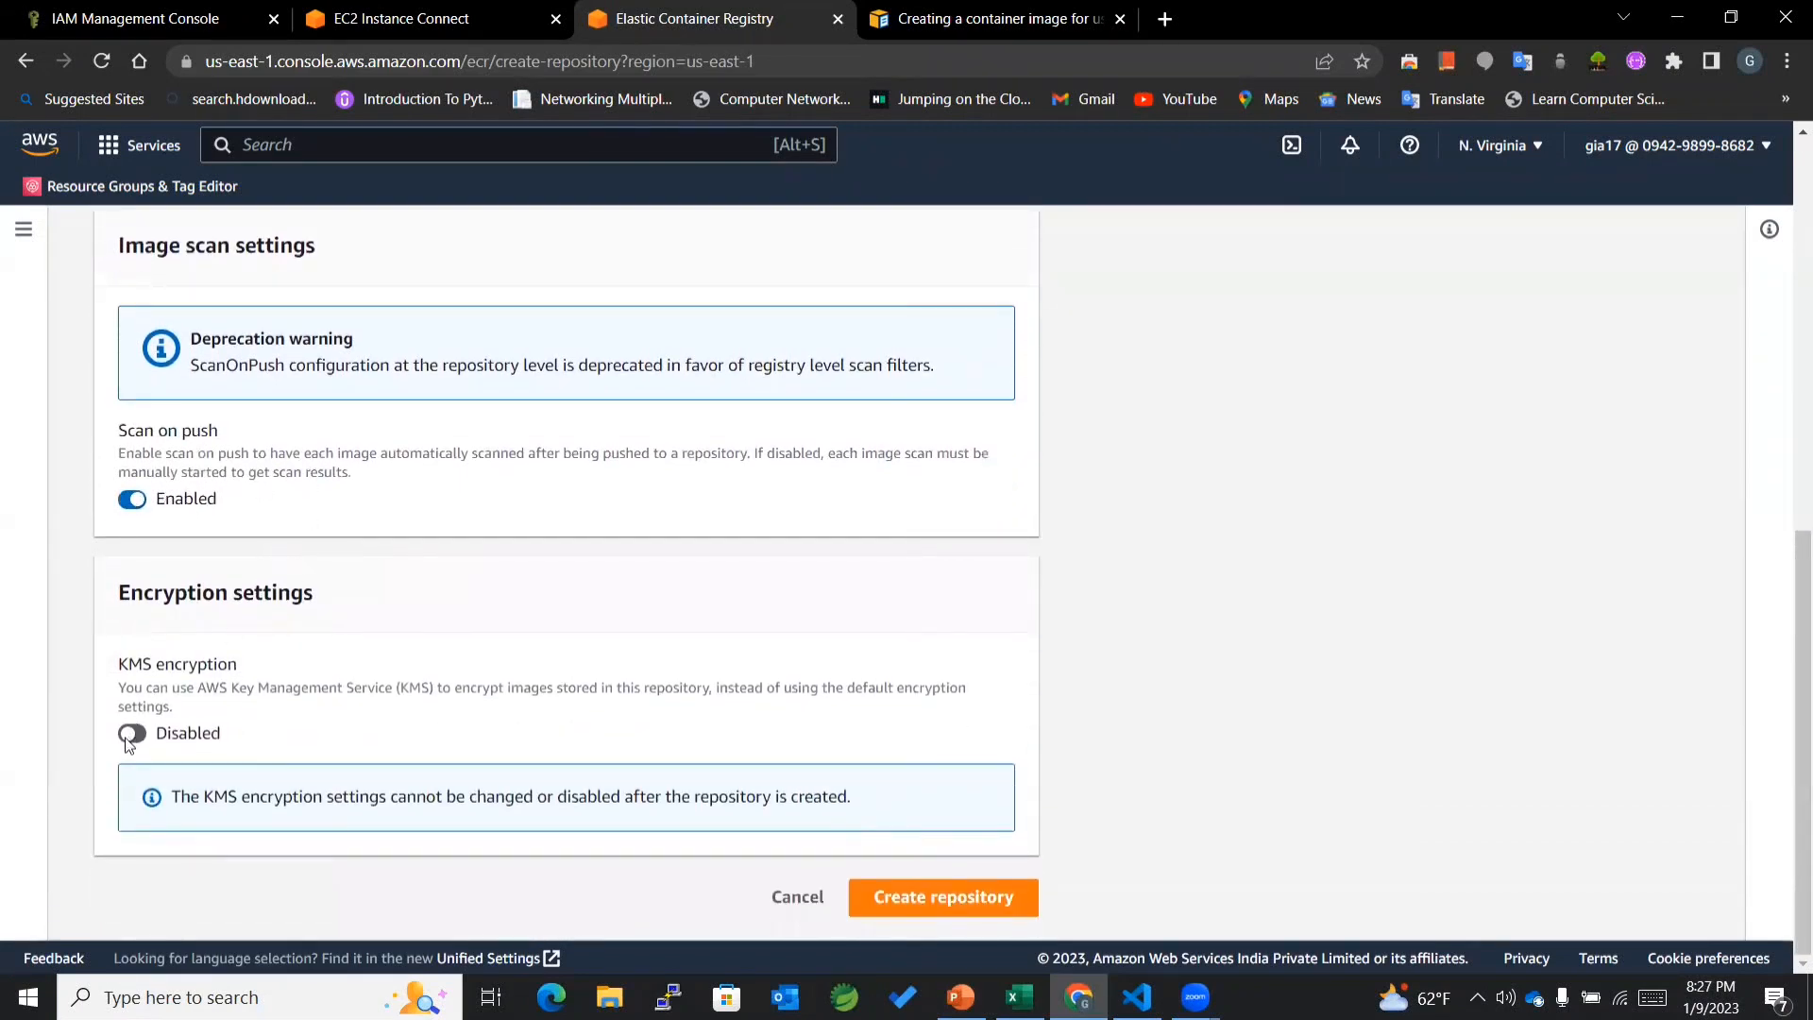
{"action": "left_click", "coordinate": [132, 733]}
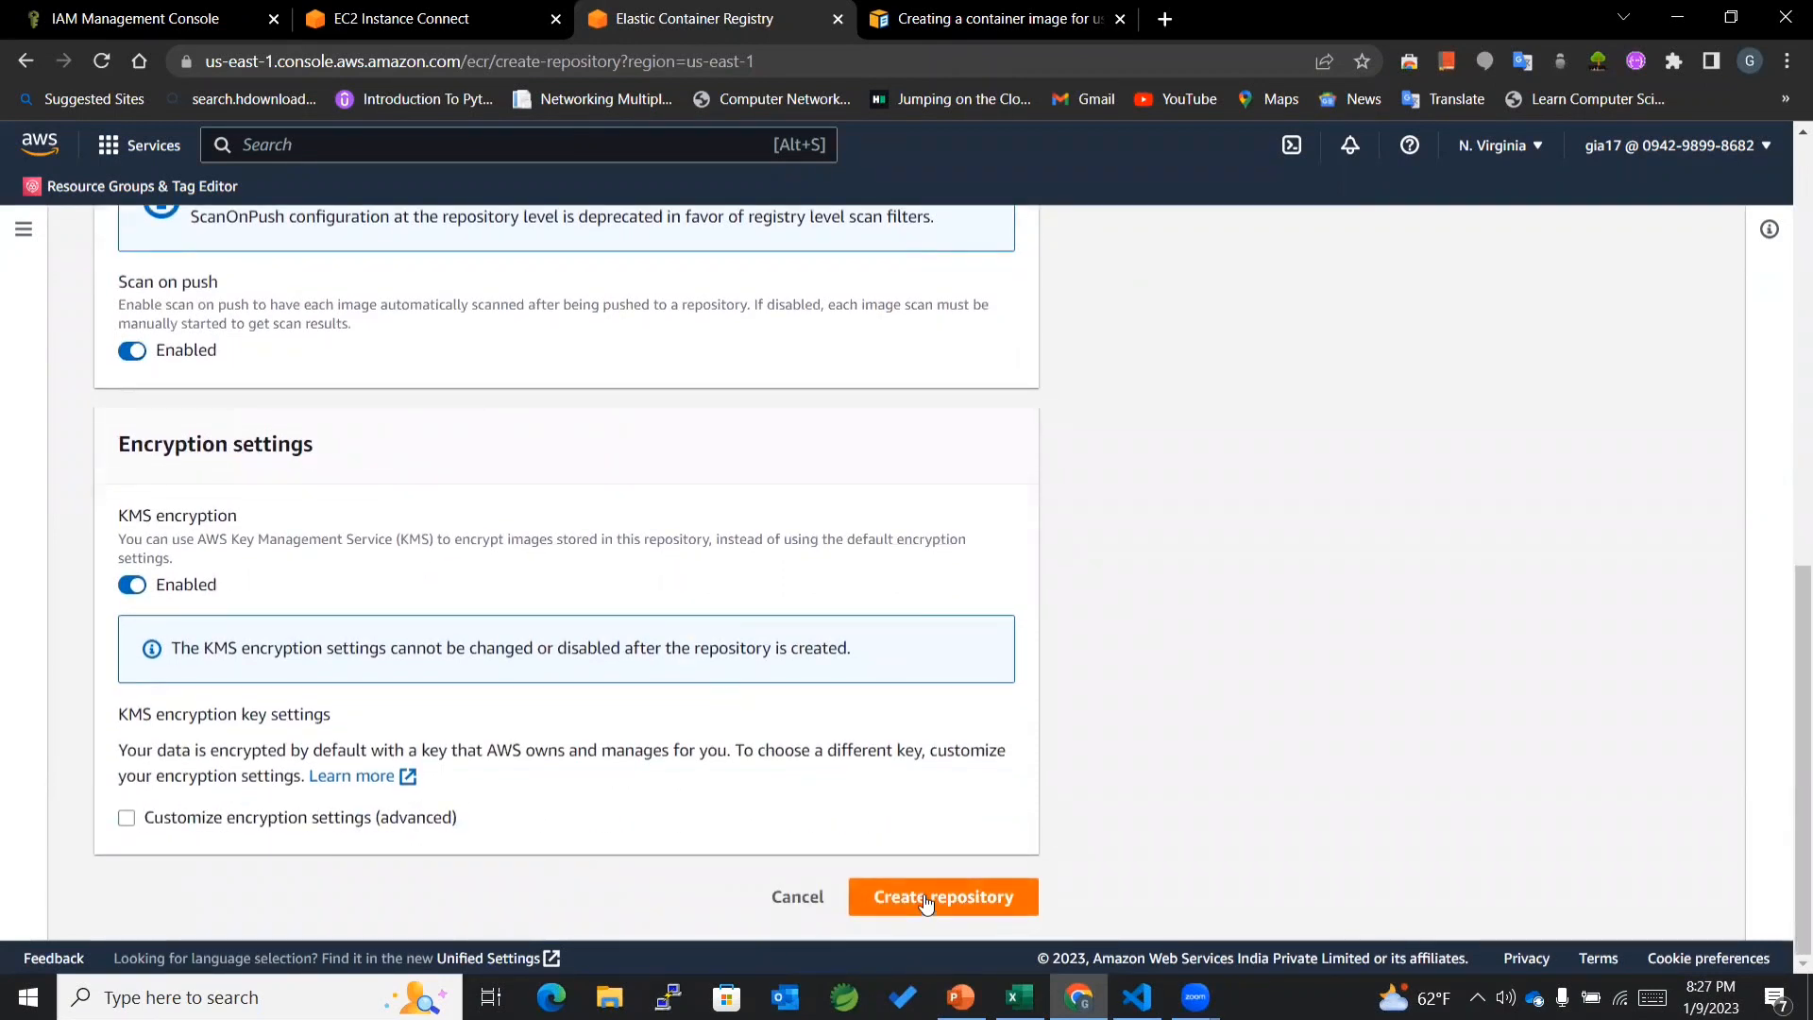
{"action": "left_click", "coordinate": [944, 896]}
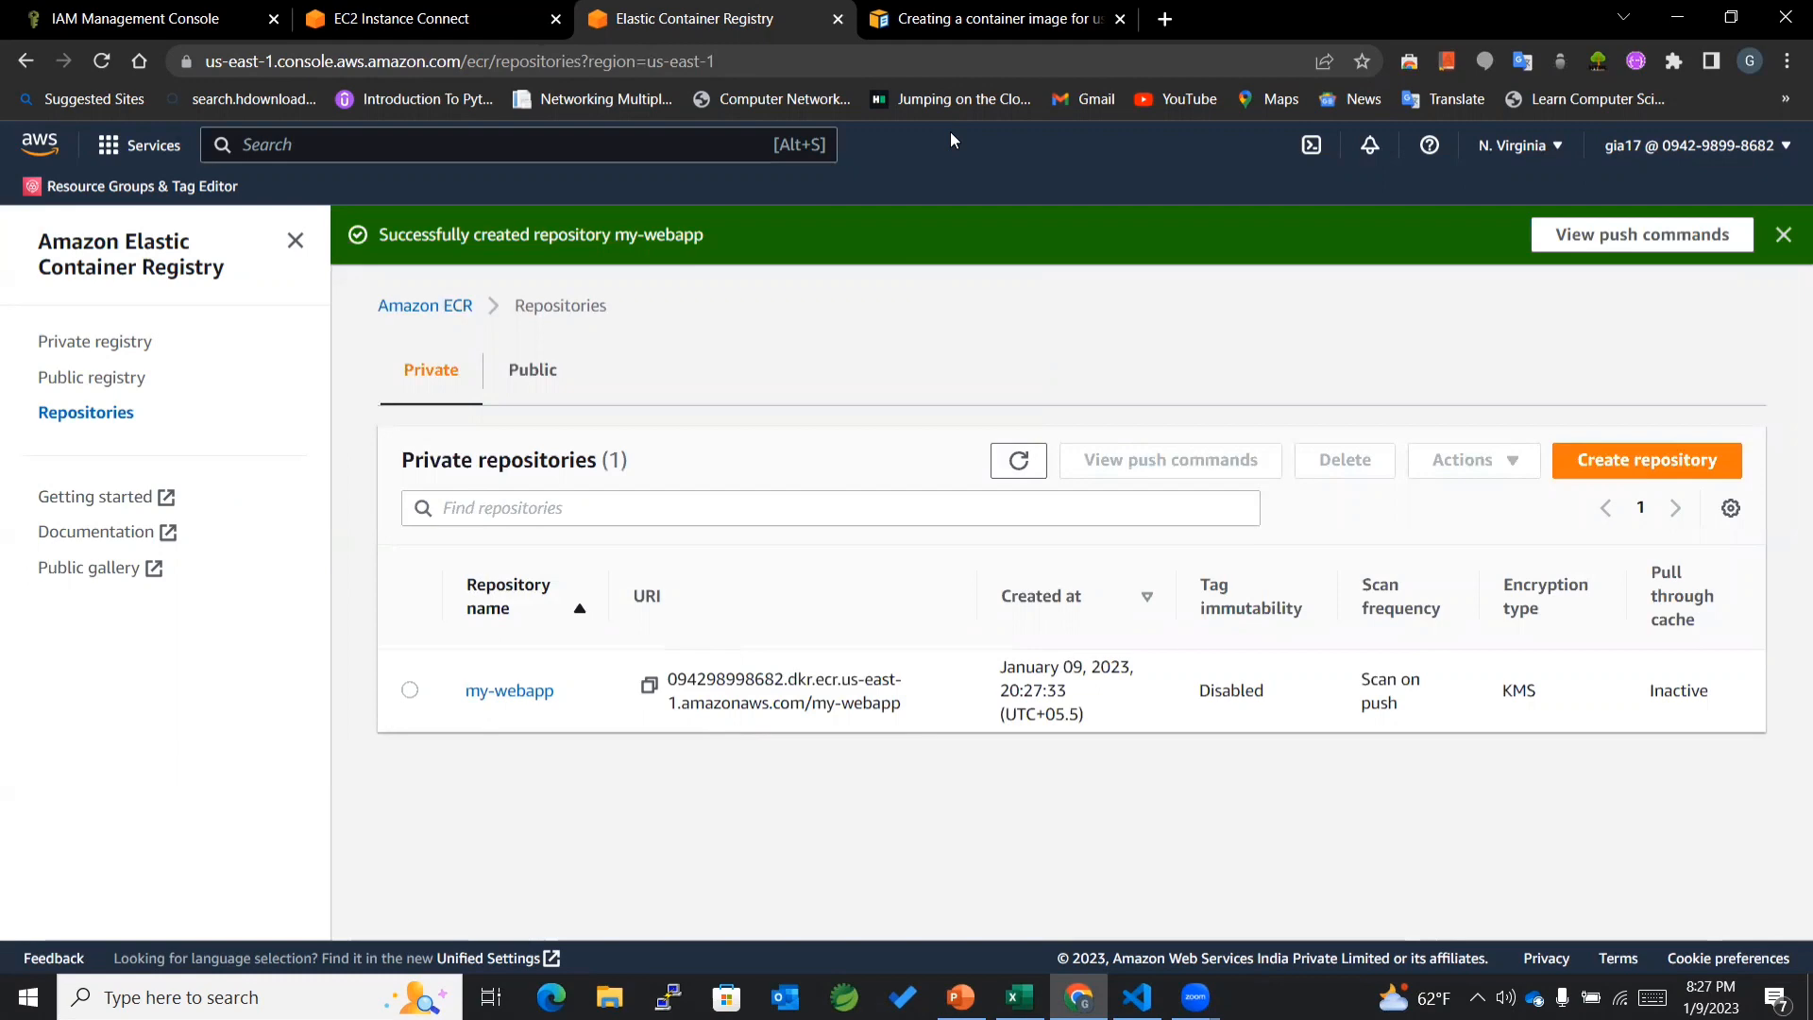
Step: View the Web Server's Instance Connect terminal, then go back to the Docker image guide
{"action": "left_click", "coordinate": [995, 19]}
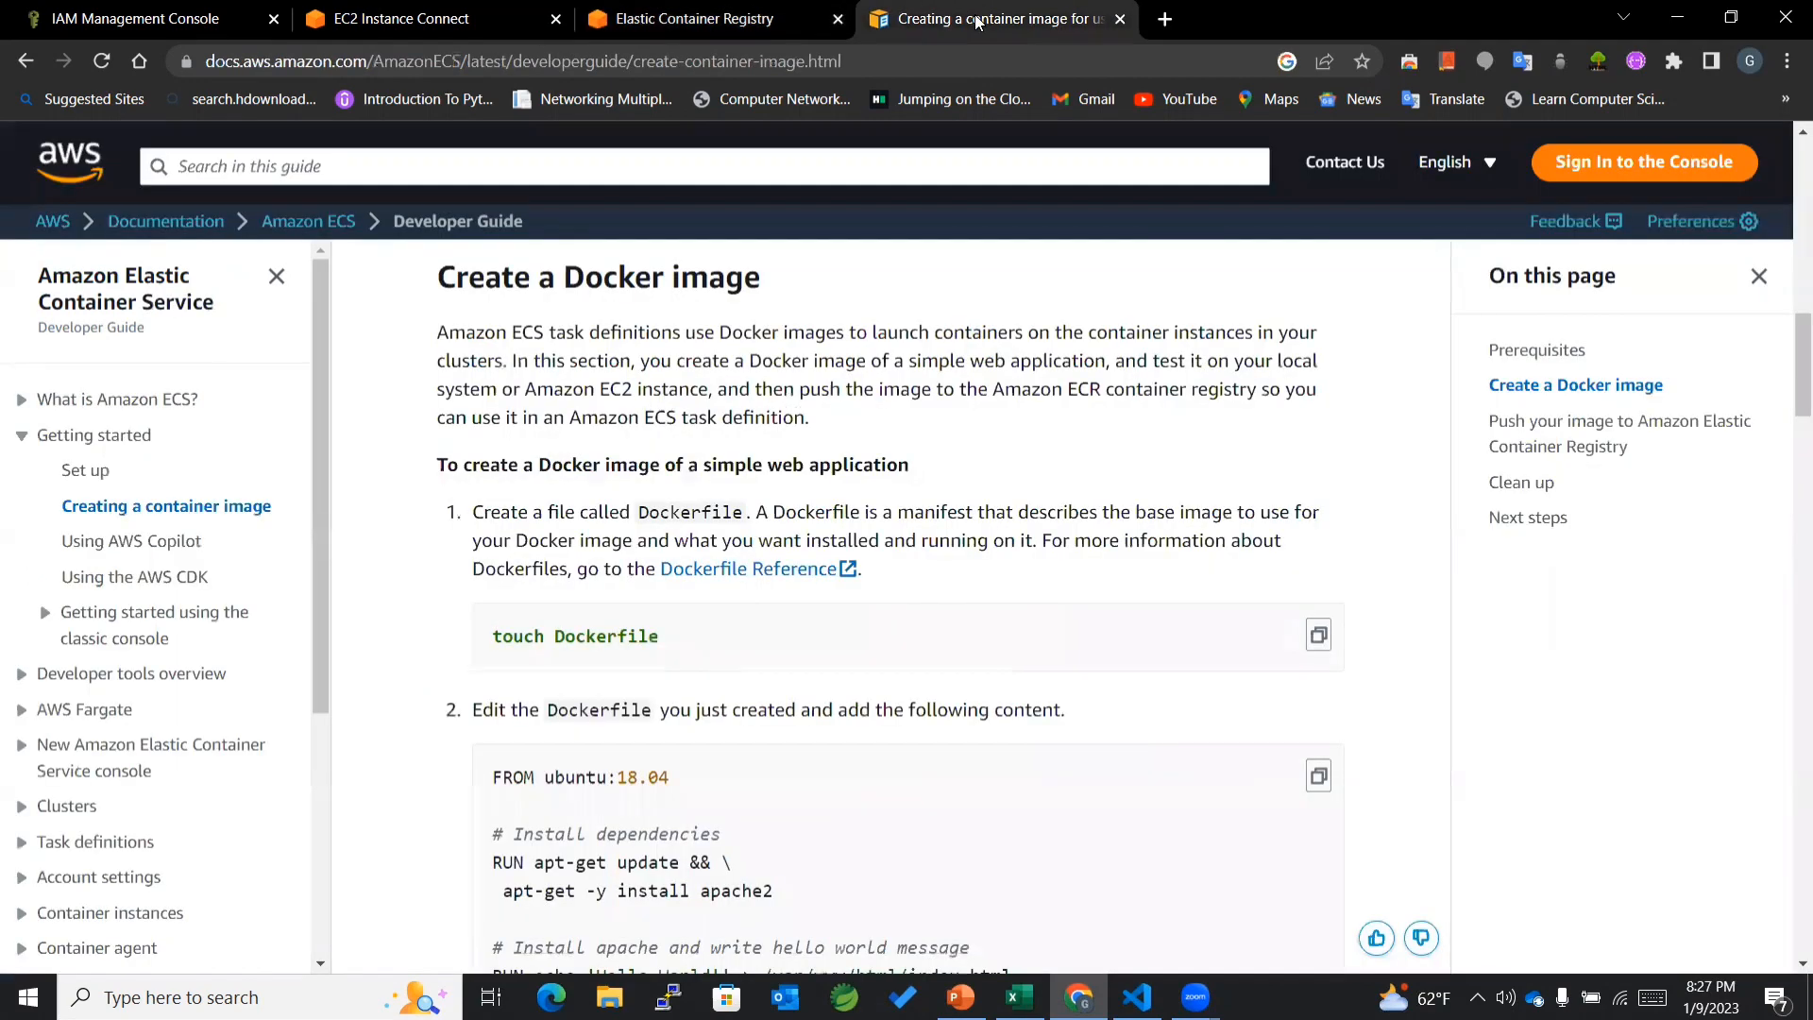
{"action": "left_click", "coordinate": [399, 19]}
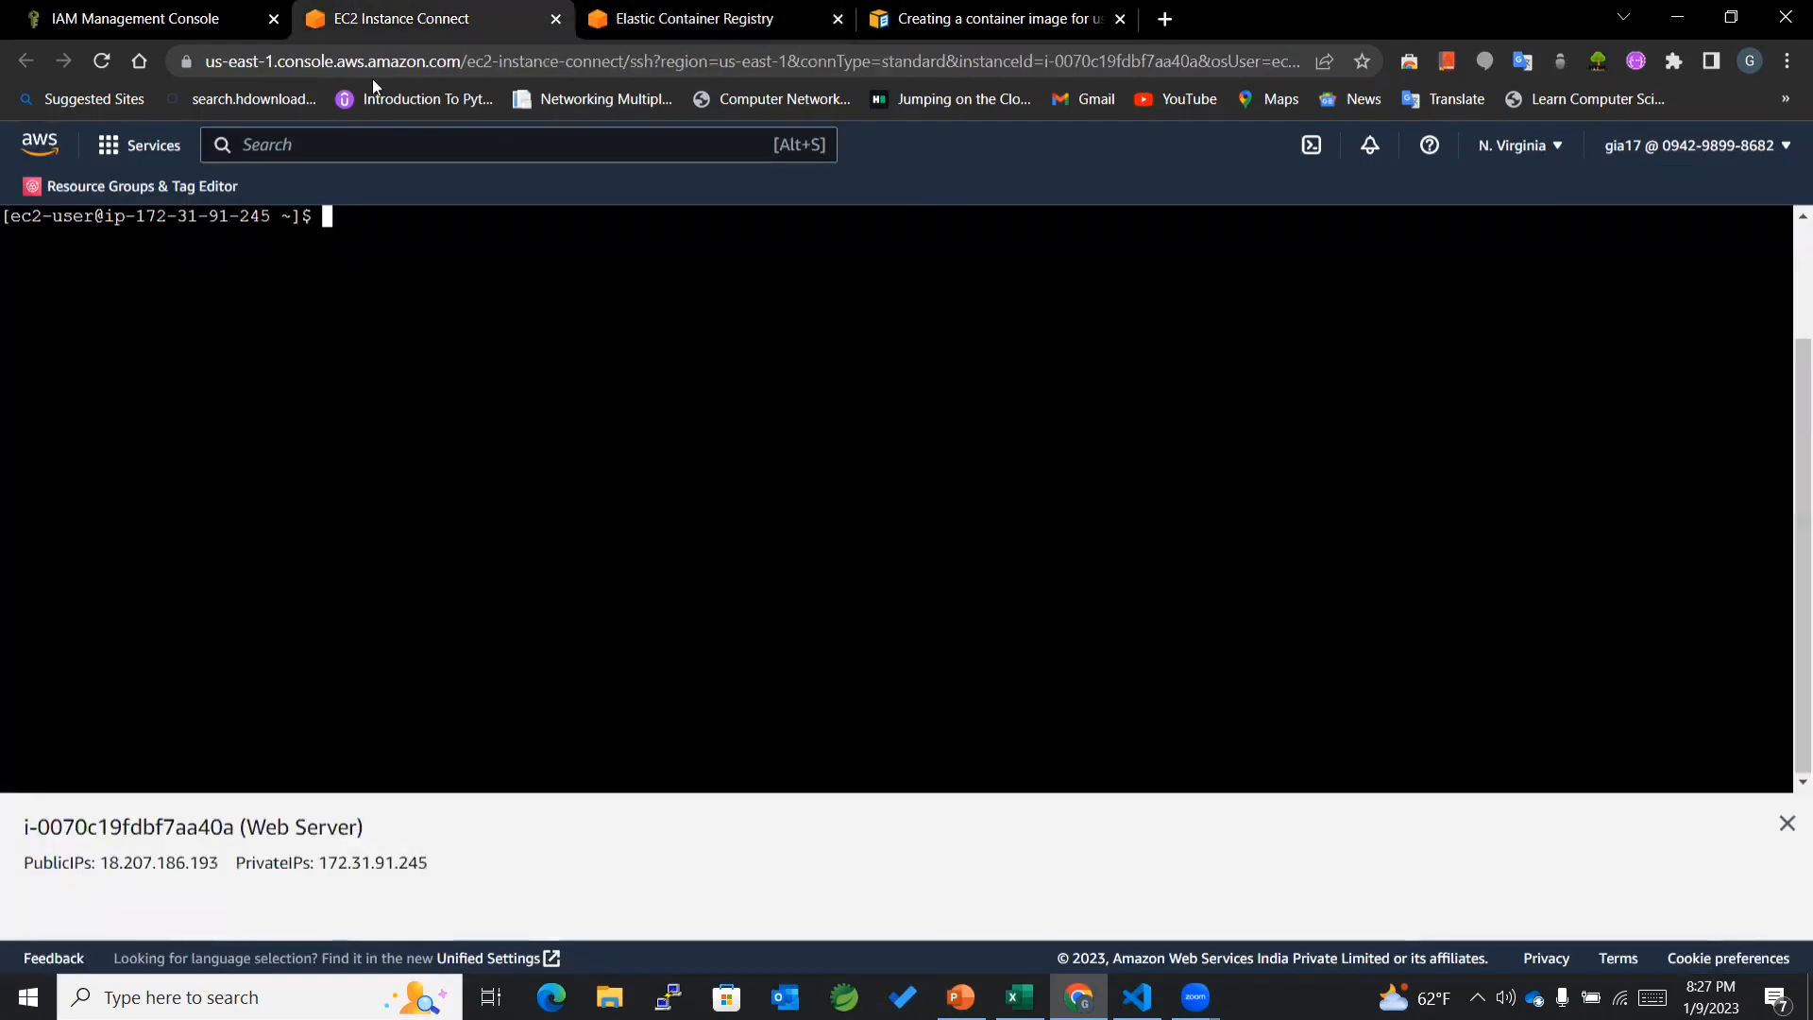
{"action": "mouse_move", "coordinate": [242, 508]}
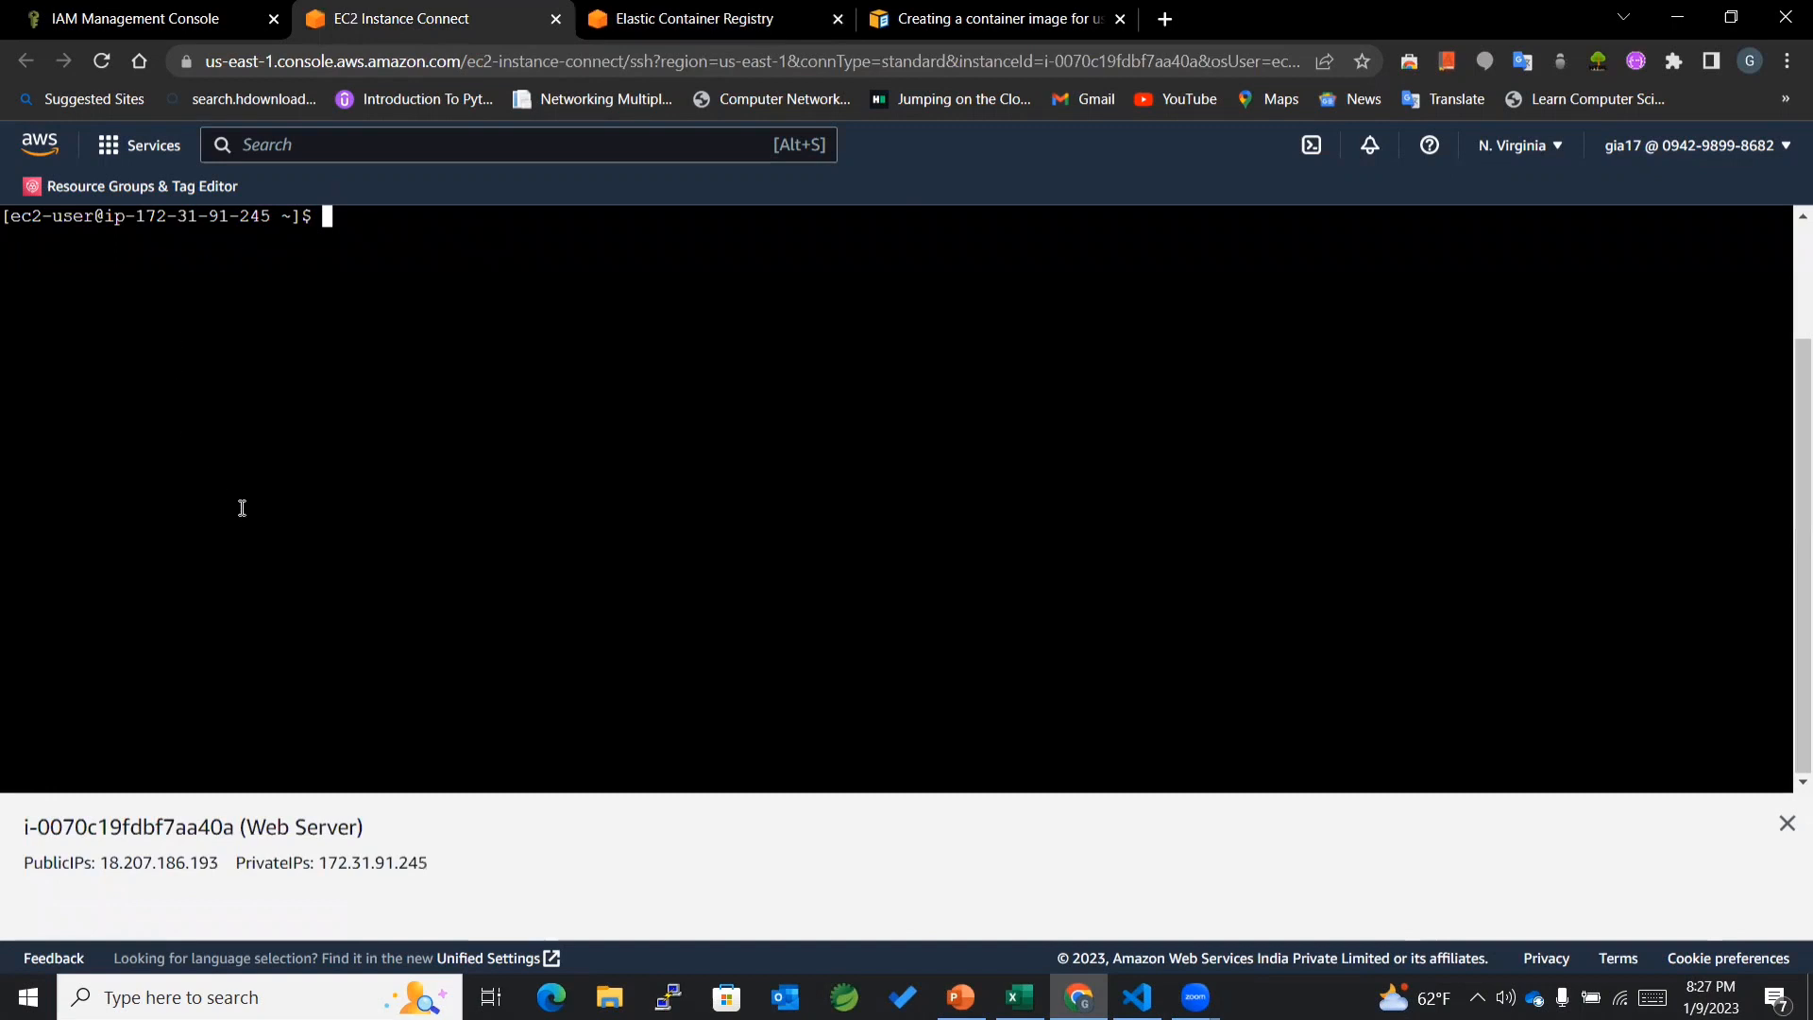
{"action": "mouse_move", "coordinate": [392, 434]}
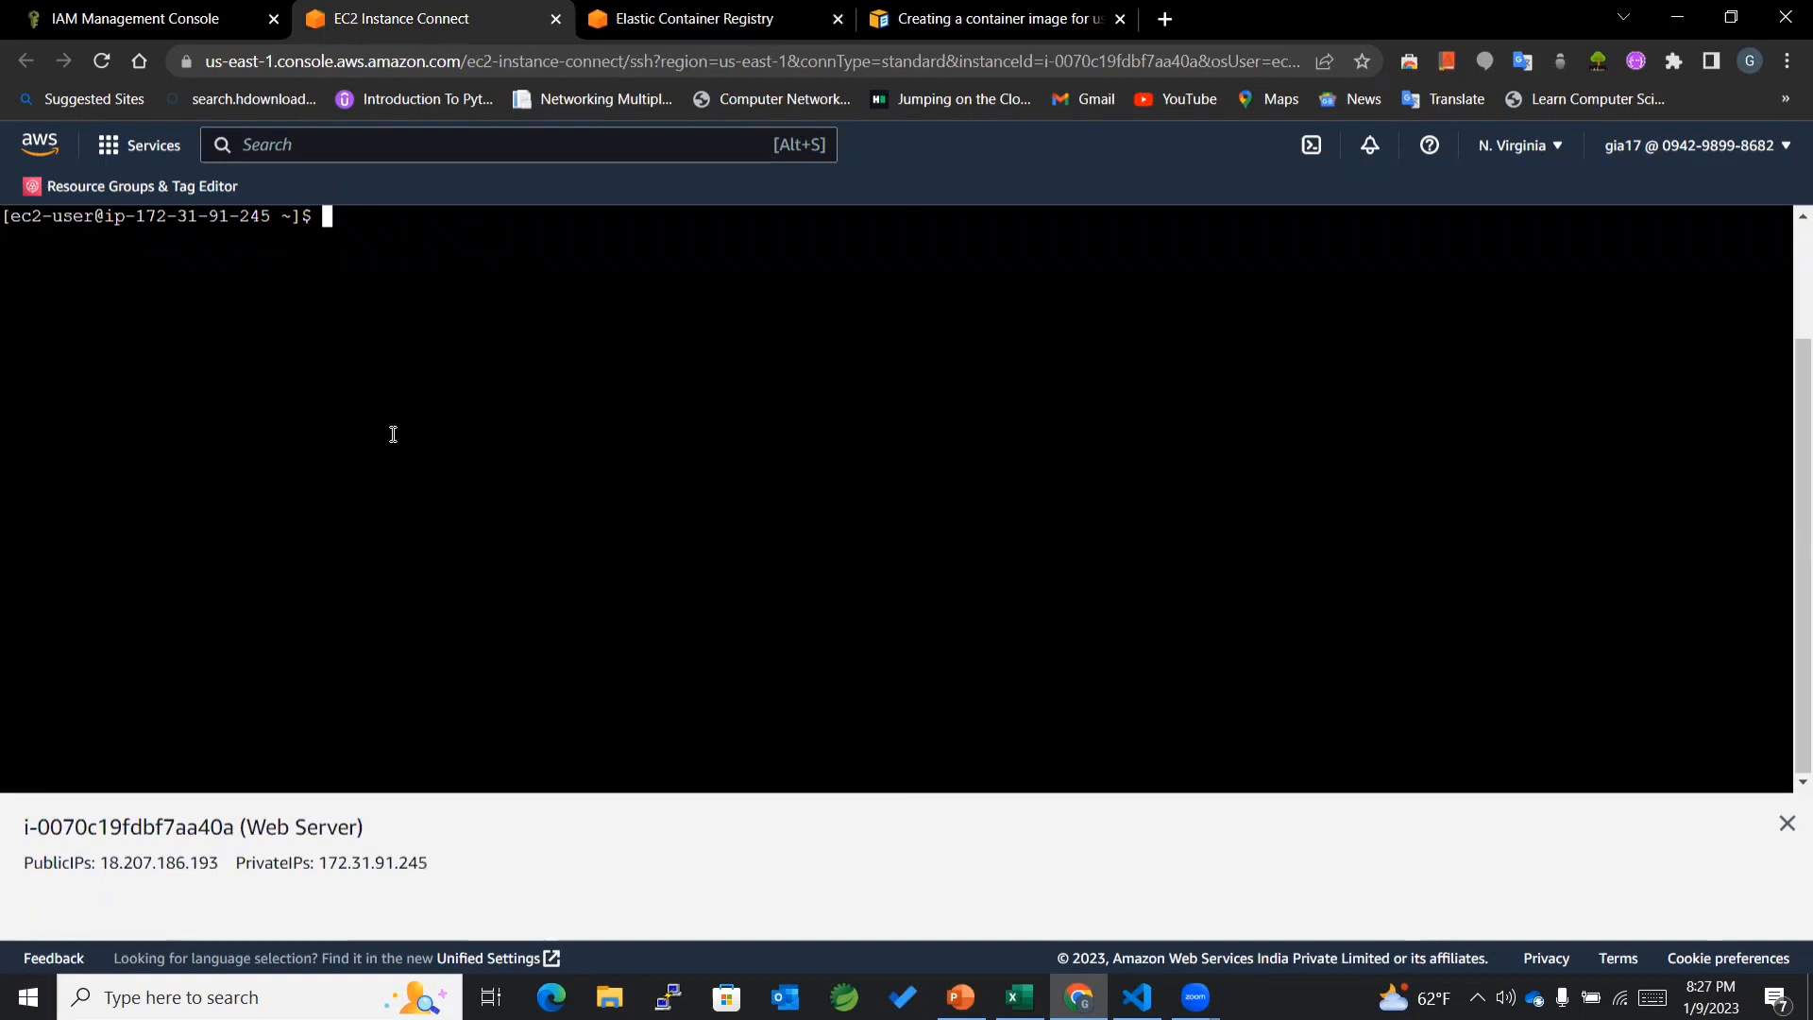
{"action": "mouse_move", "coordinate": [487, 372]}
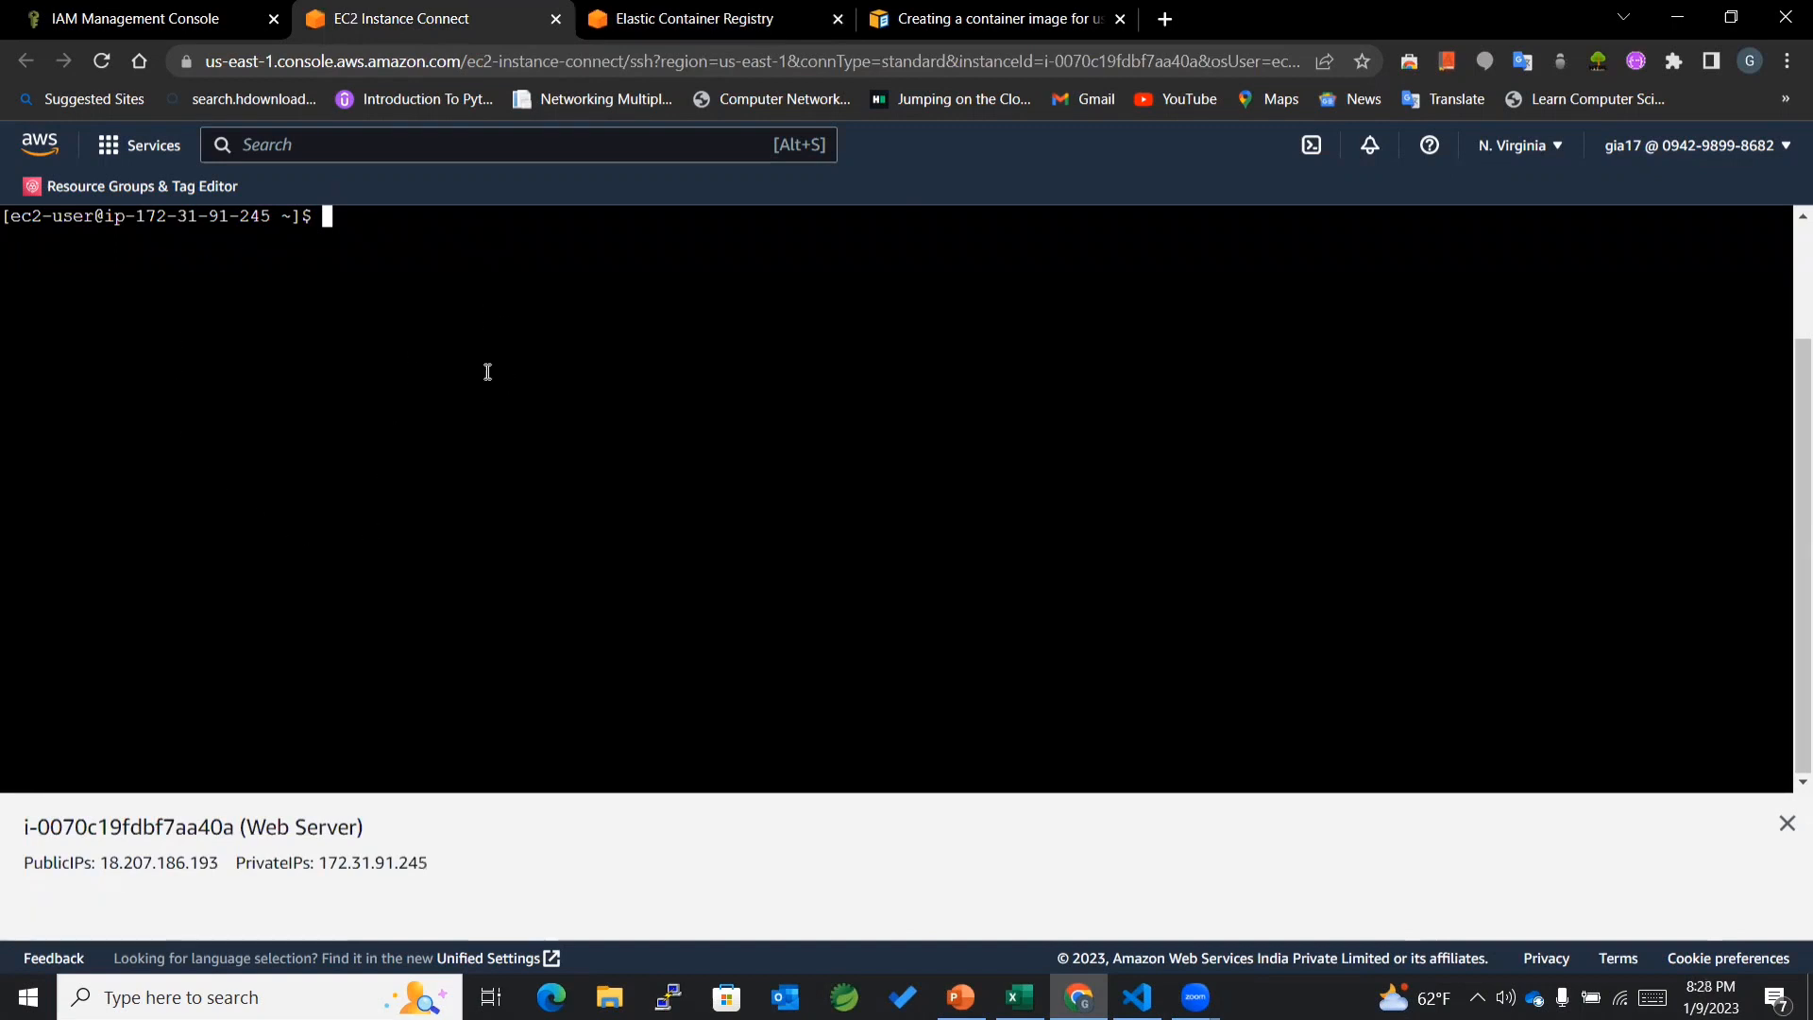
{"action": "mouse_move", "coordinate": [461, 337]}
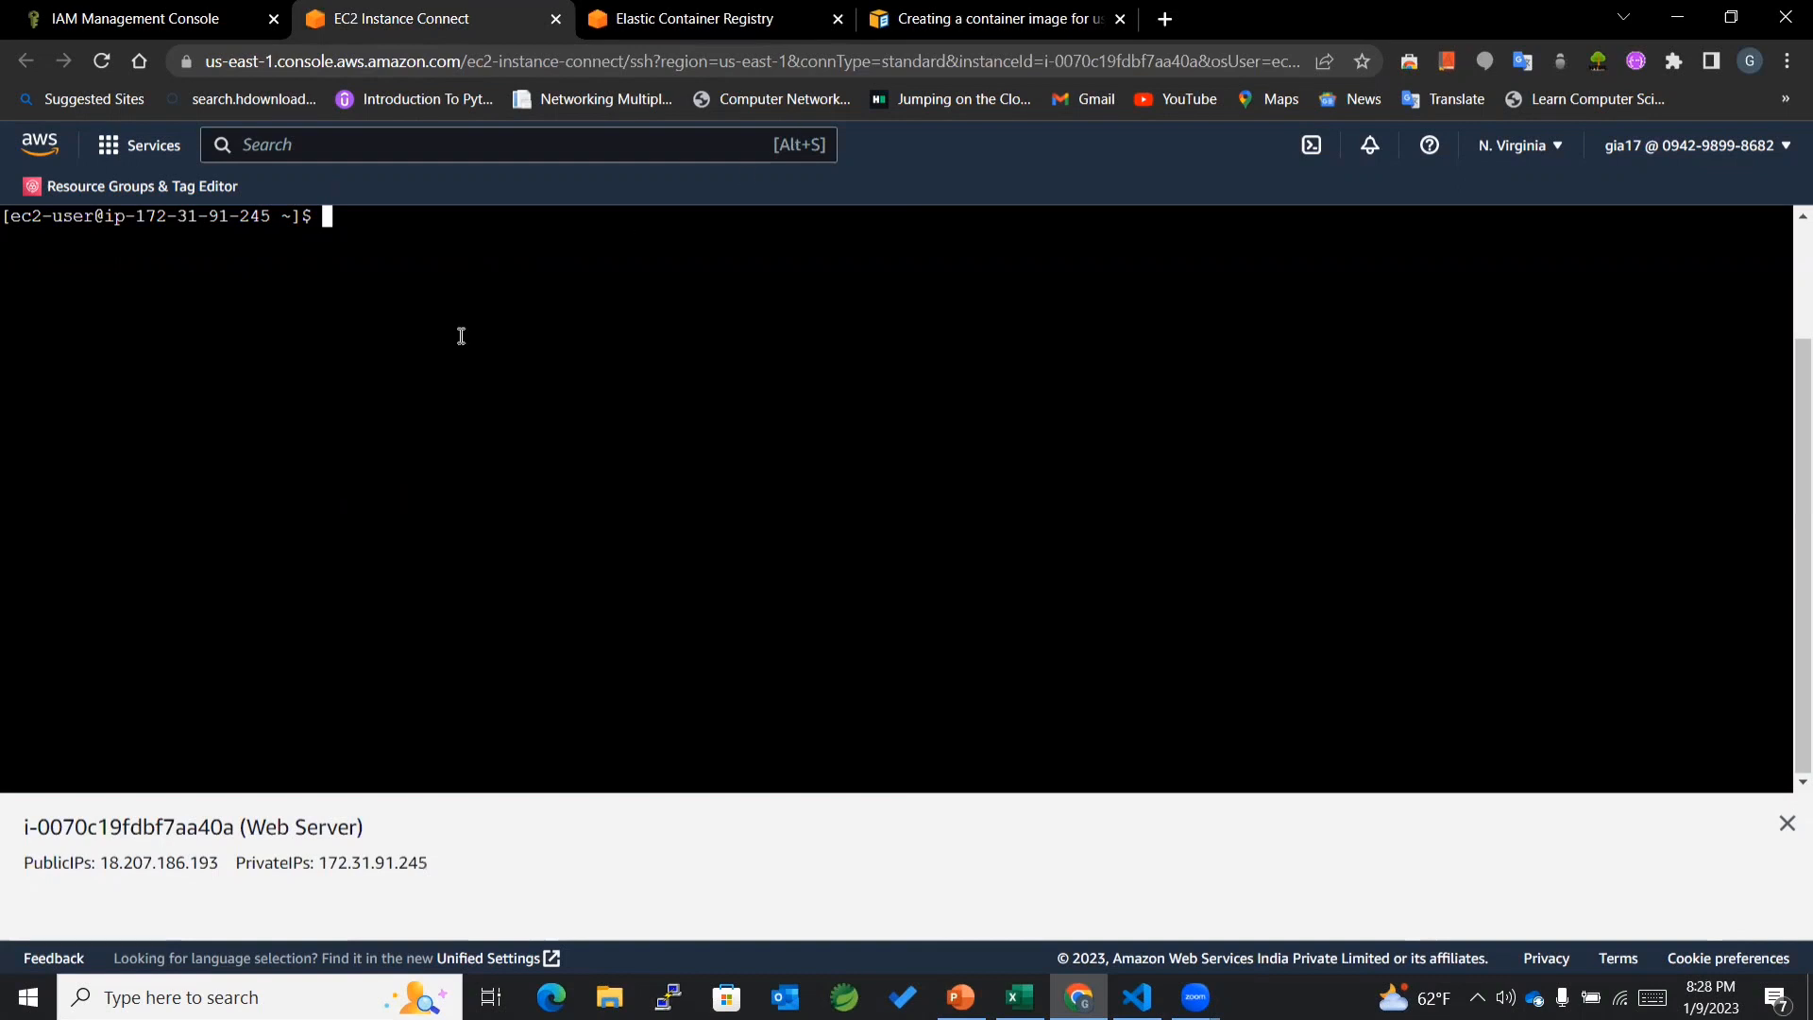
{"action": "mouse_move", "coordinate": [328, 480]}
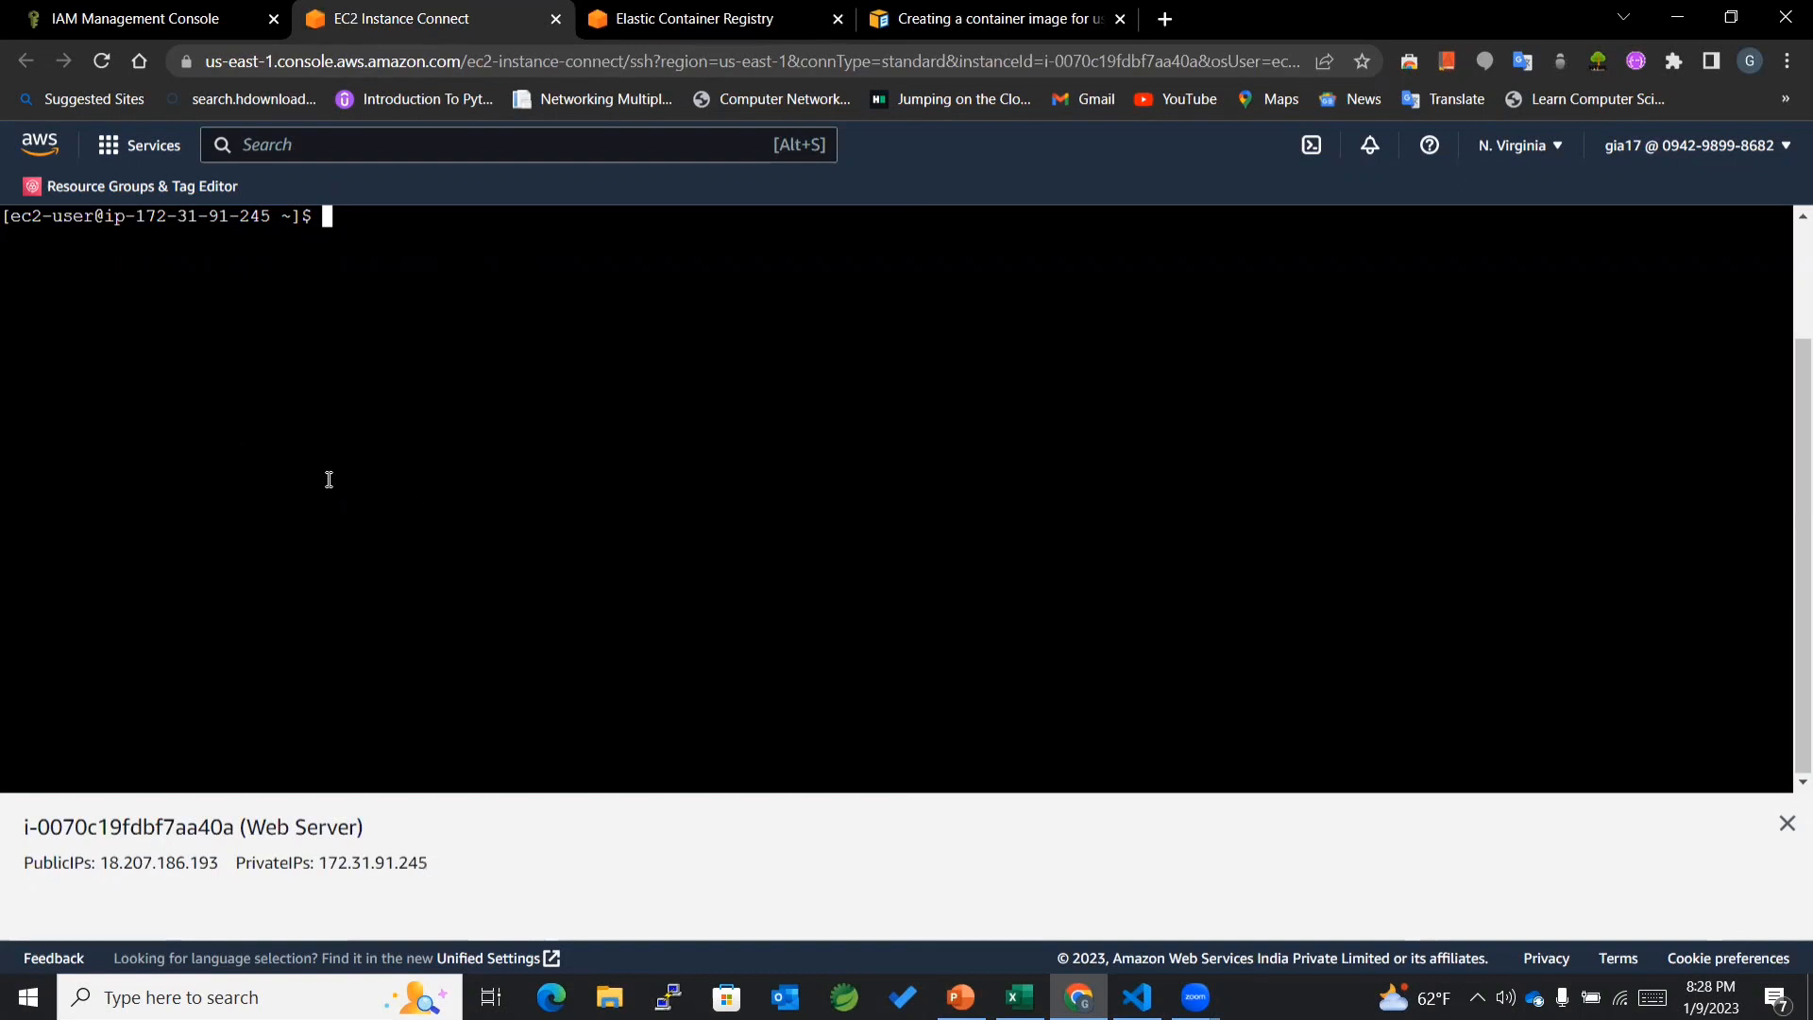
{"action": "mouse_move", "coordinate": [406, 449]}
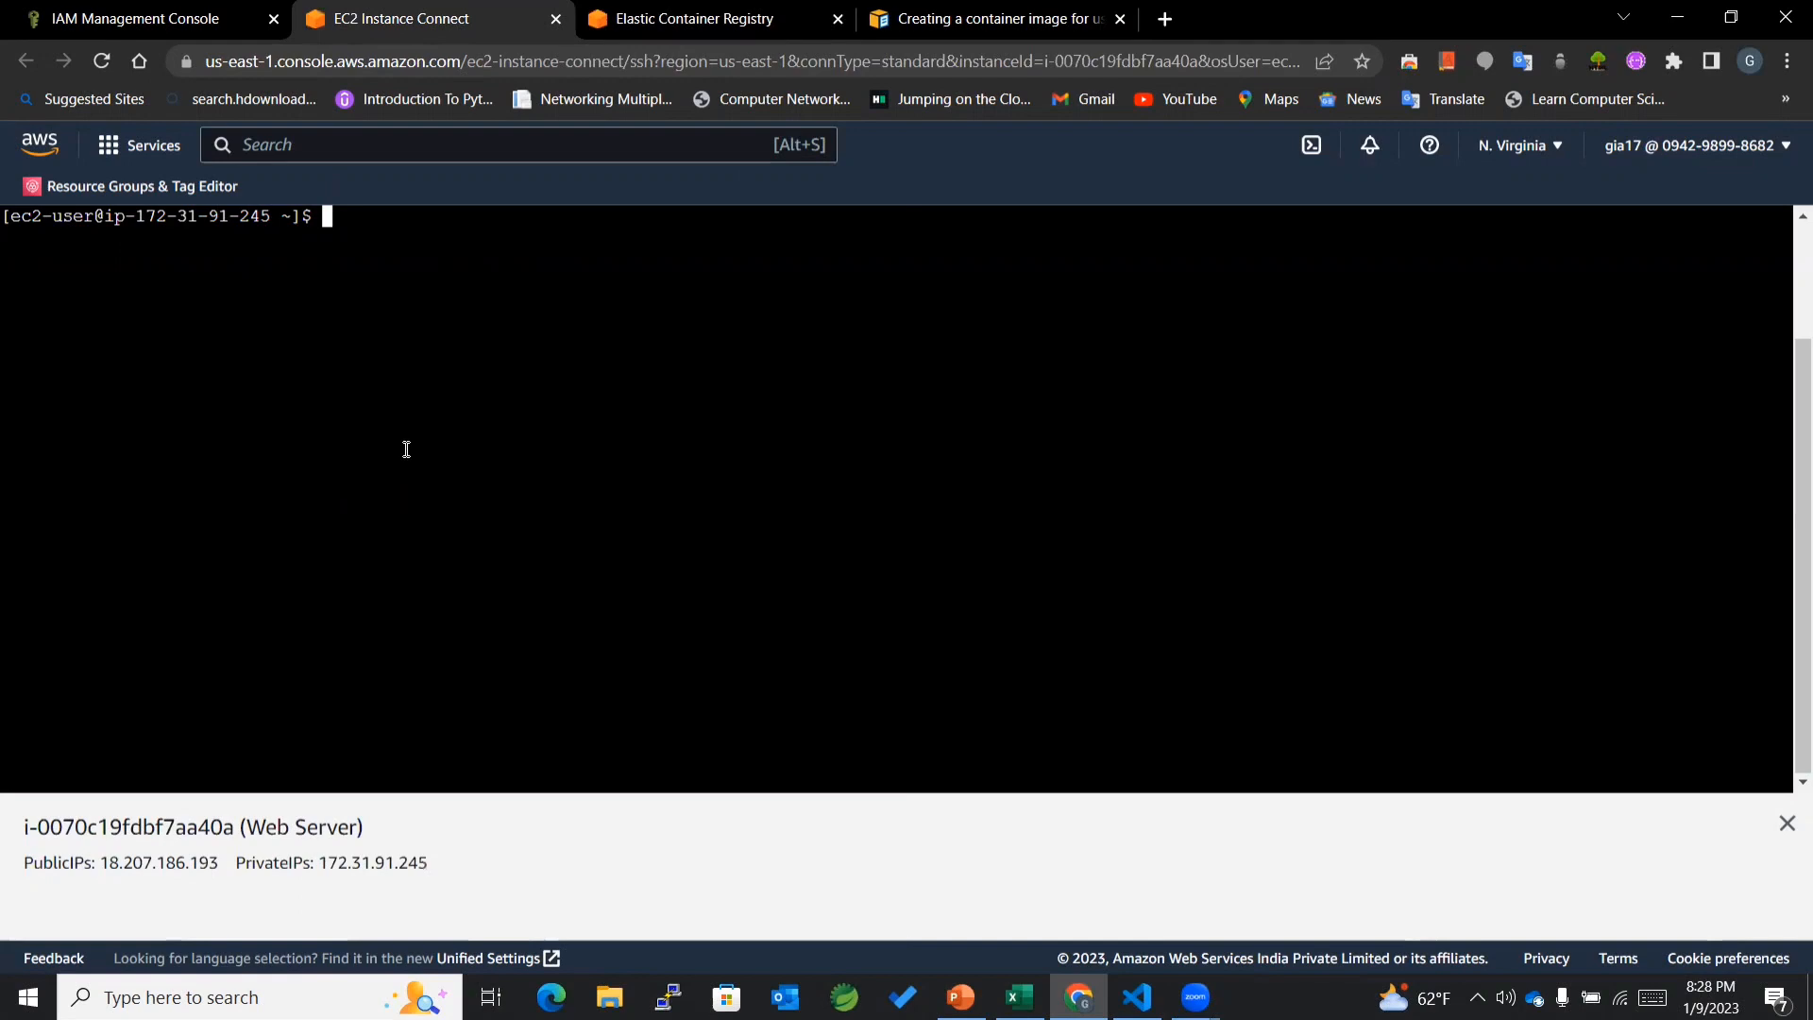
{"action": "left_click", "coordinate": [996, 19]}
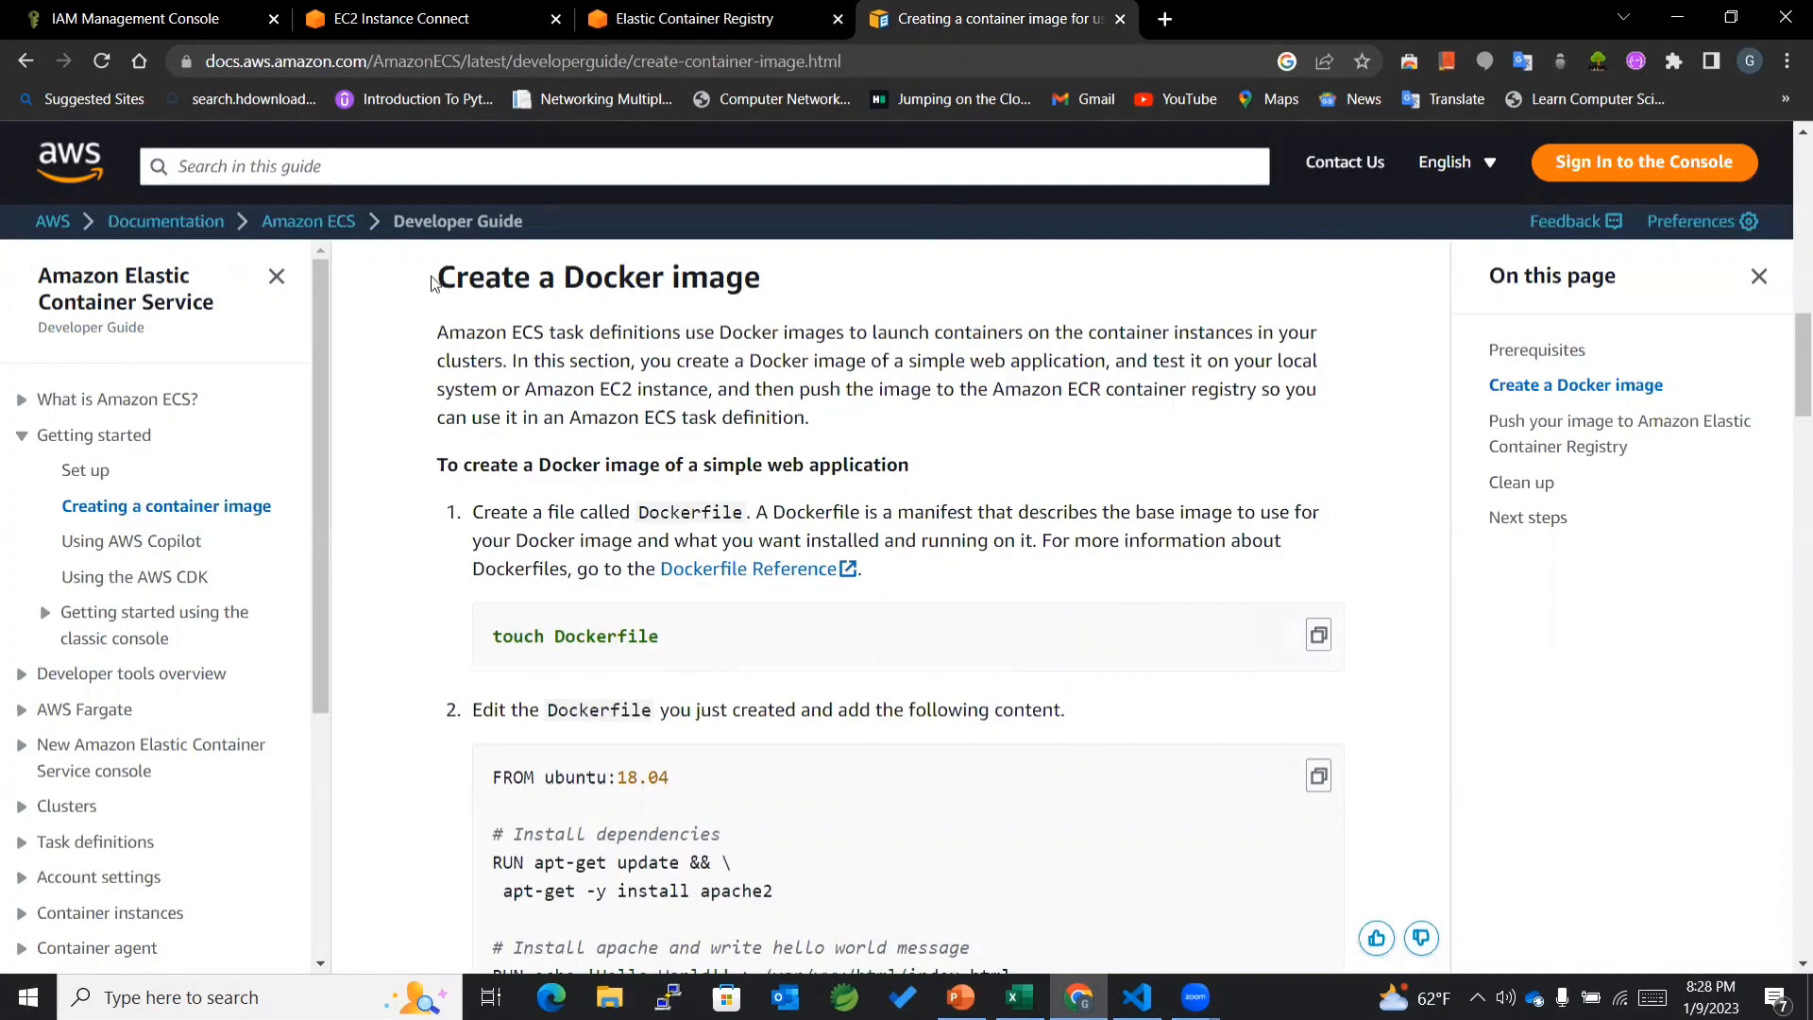
{"action": "mouse_move", "coordinate": [537, 332]}
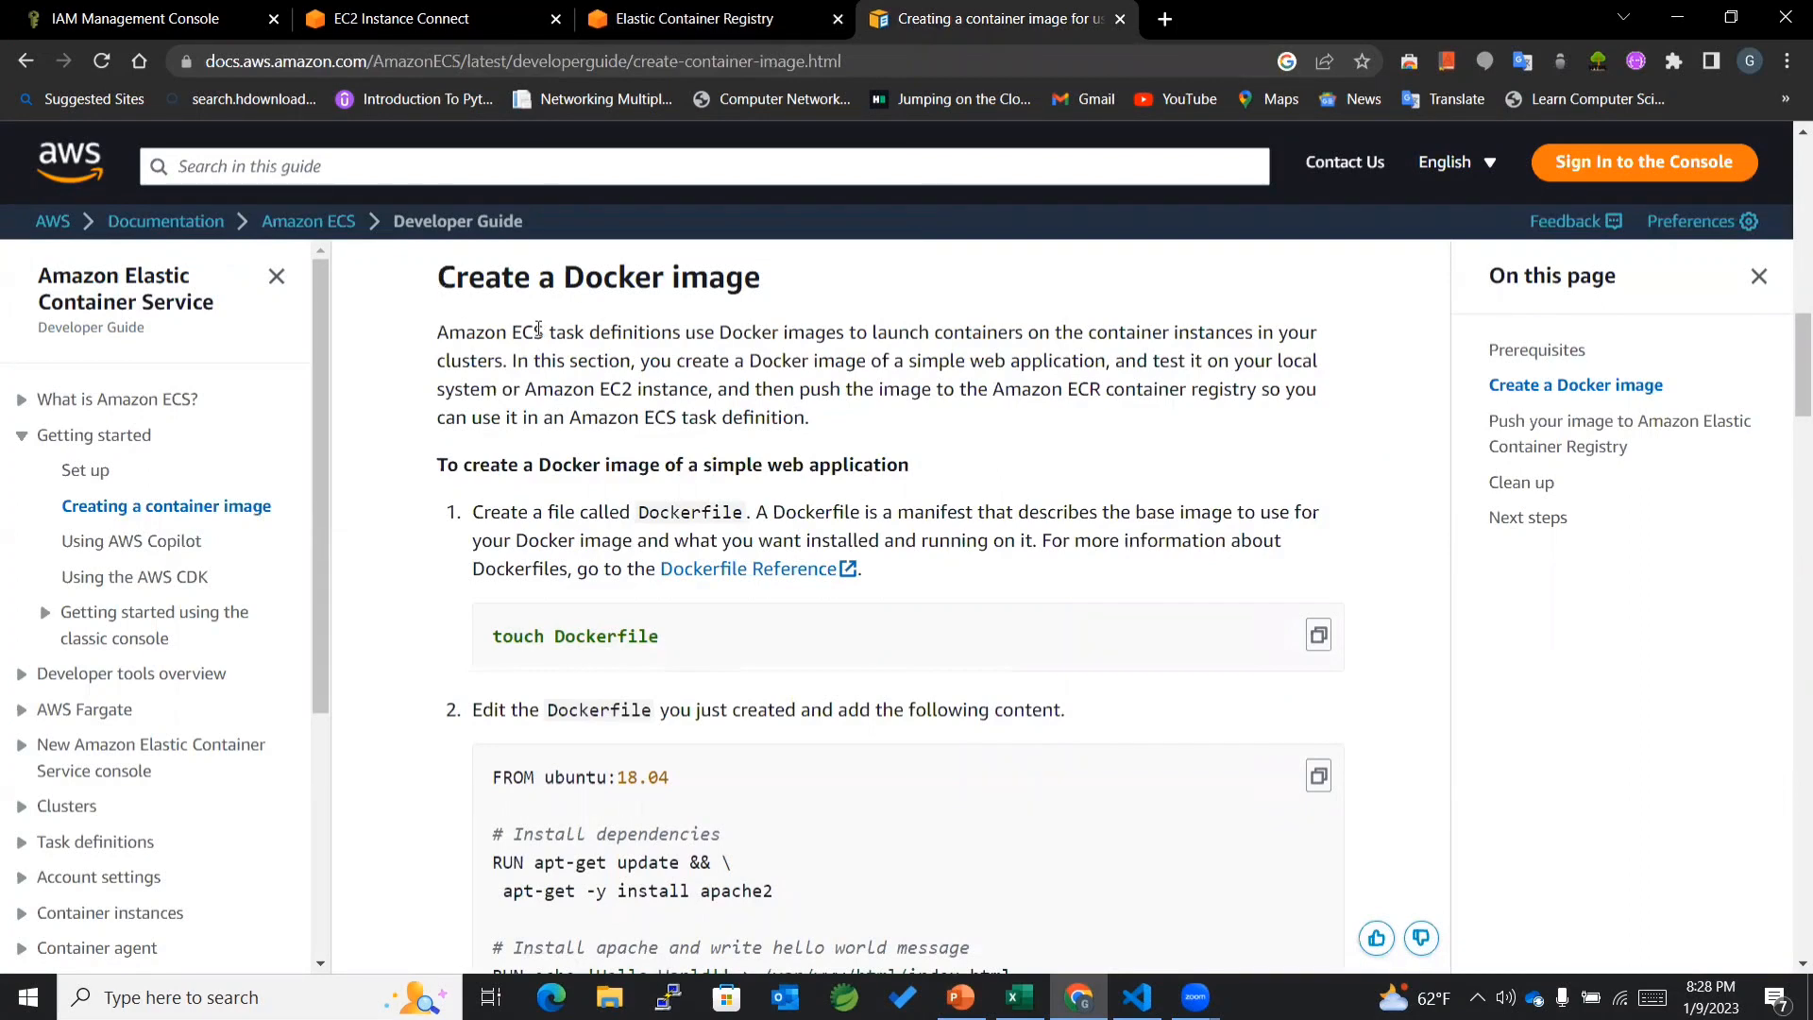
Step: Copy the 'touch Dockerfile' command from the guide's Create a Docker image section
{"action": "left_click_drag", "start_coordinate": [437, 277], "coordinate": [612, 276]}
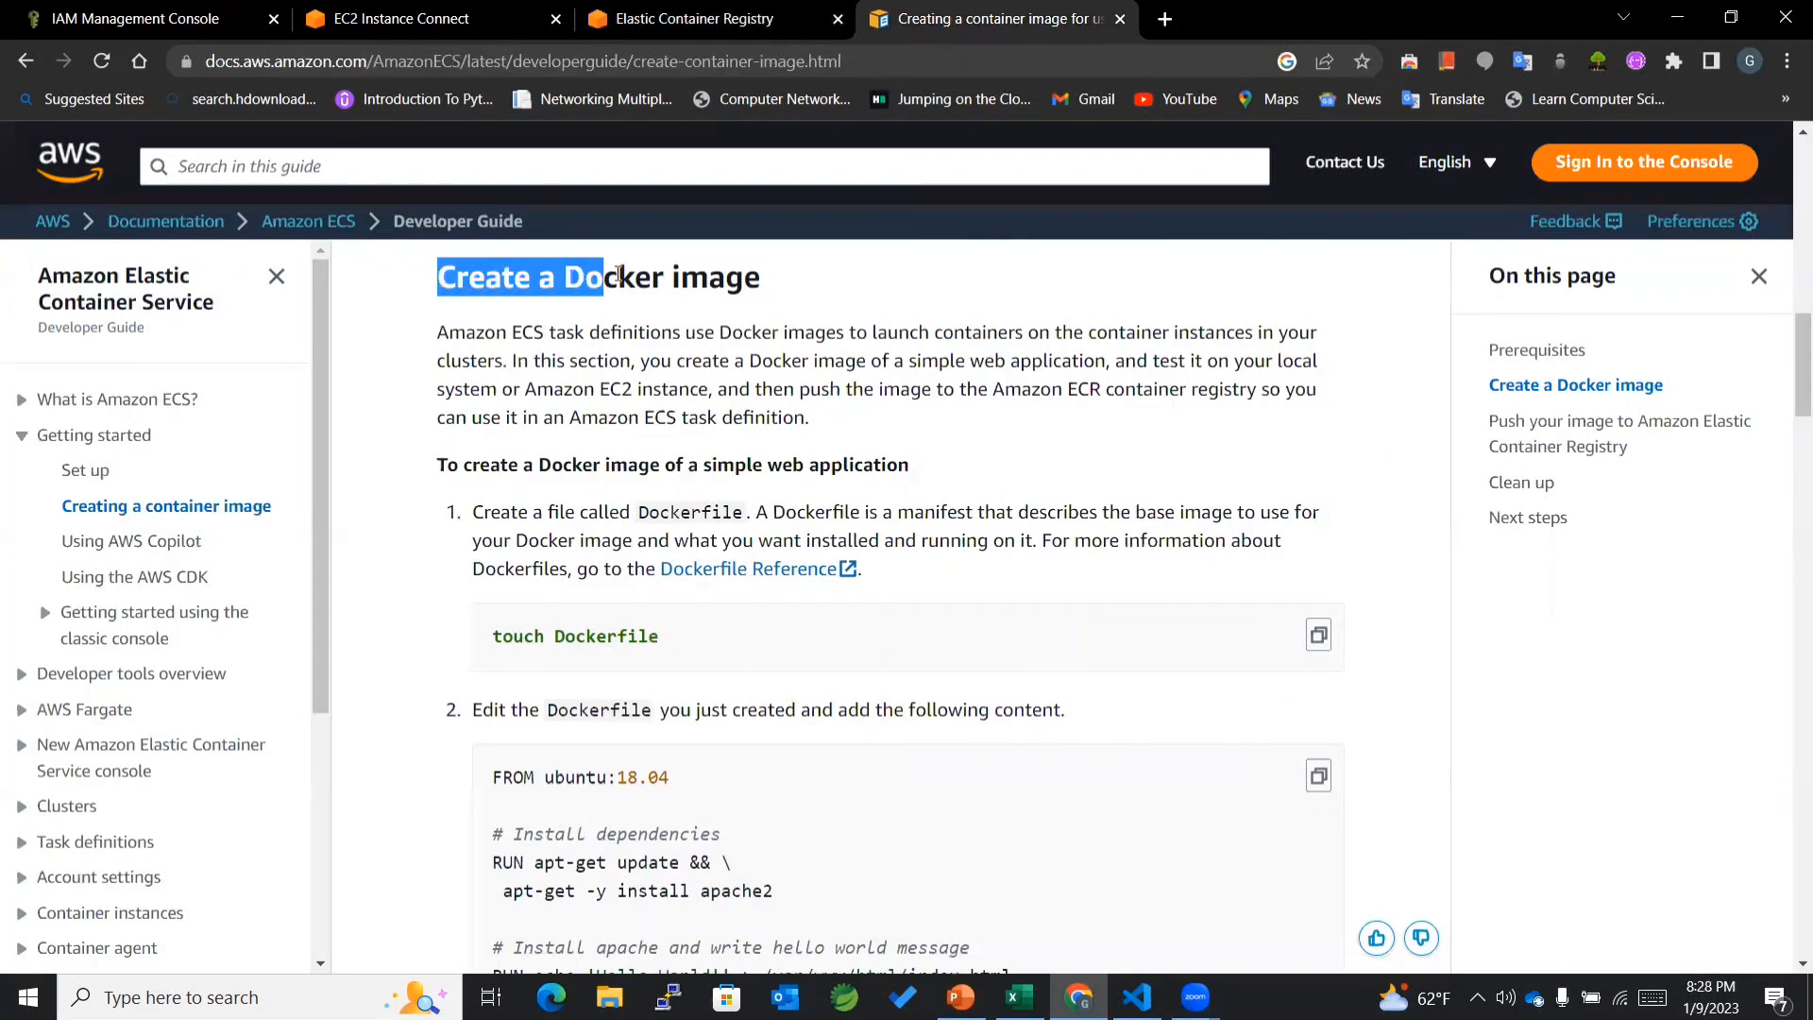
{"action": "left_click", "coordinate": [763, 306]}
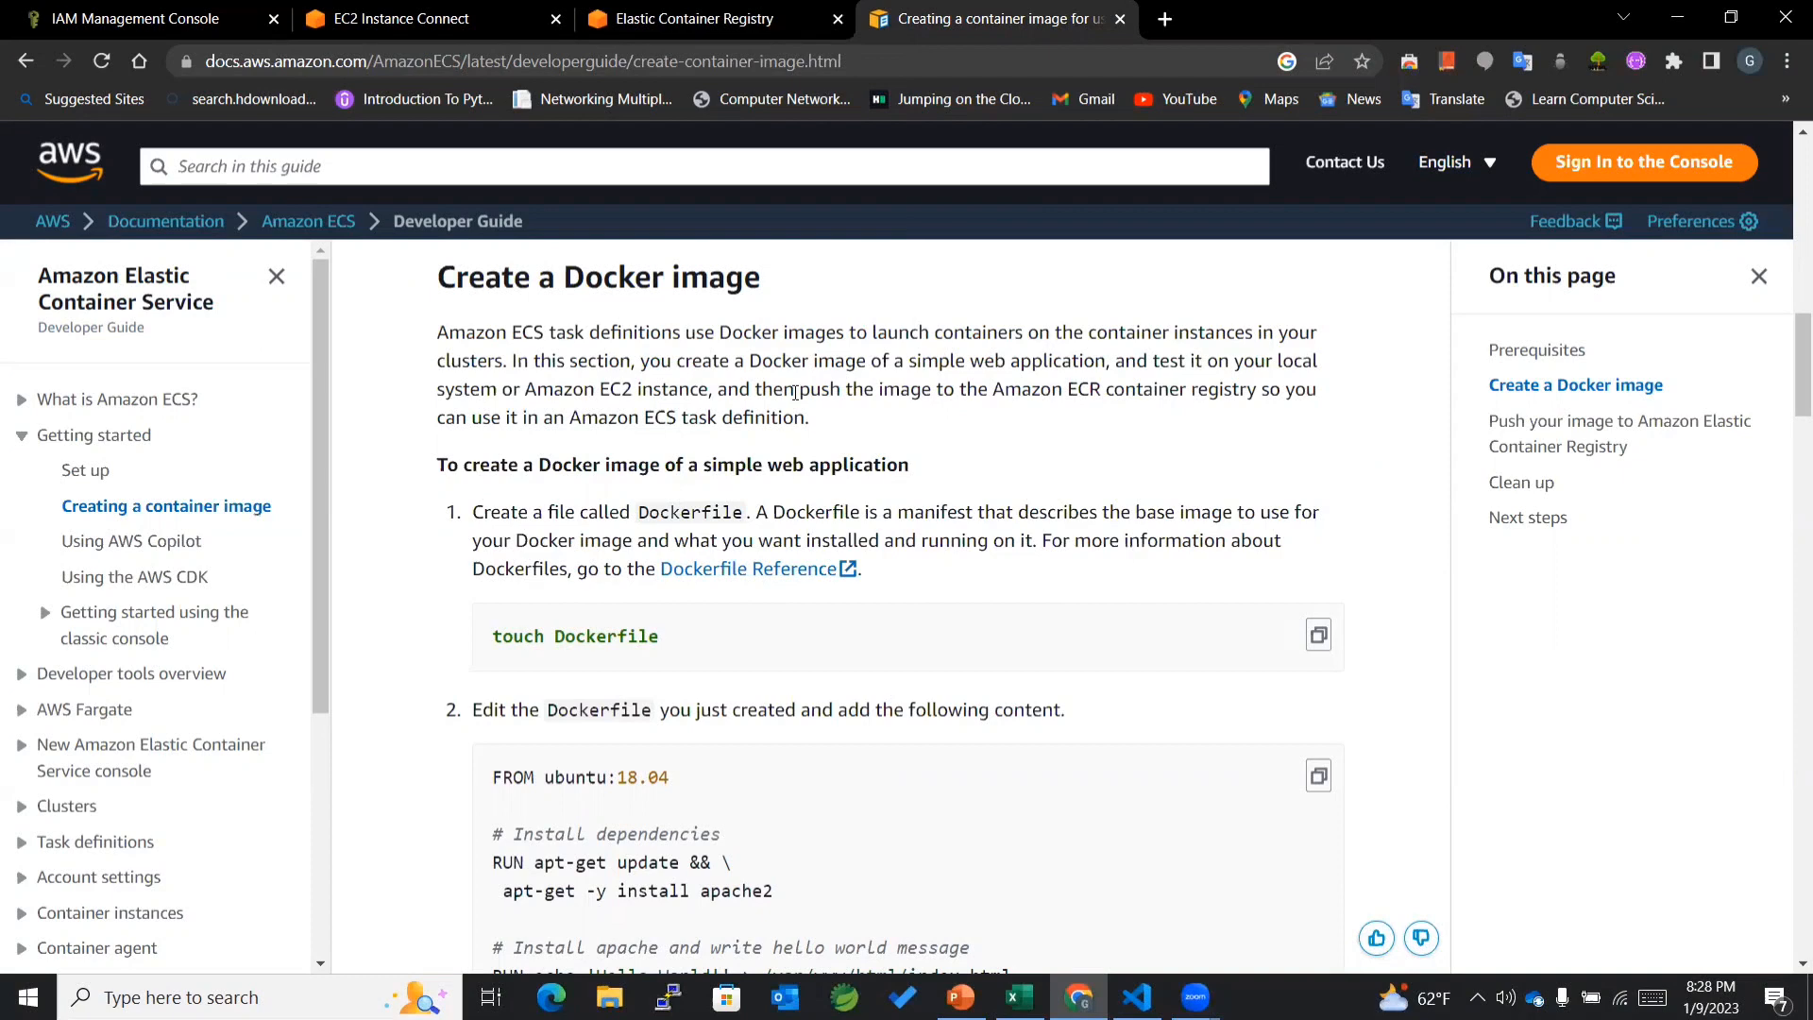
{"action": "mouse_move", "coordinate": [763, 389]}
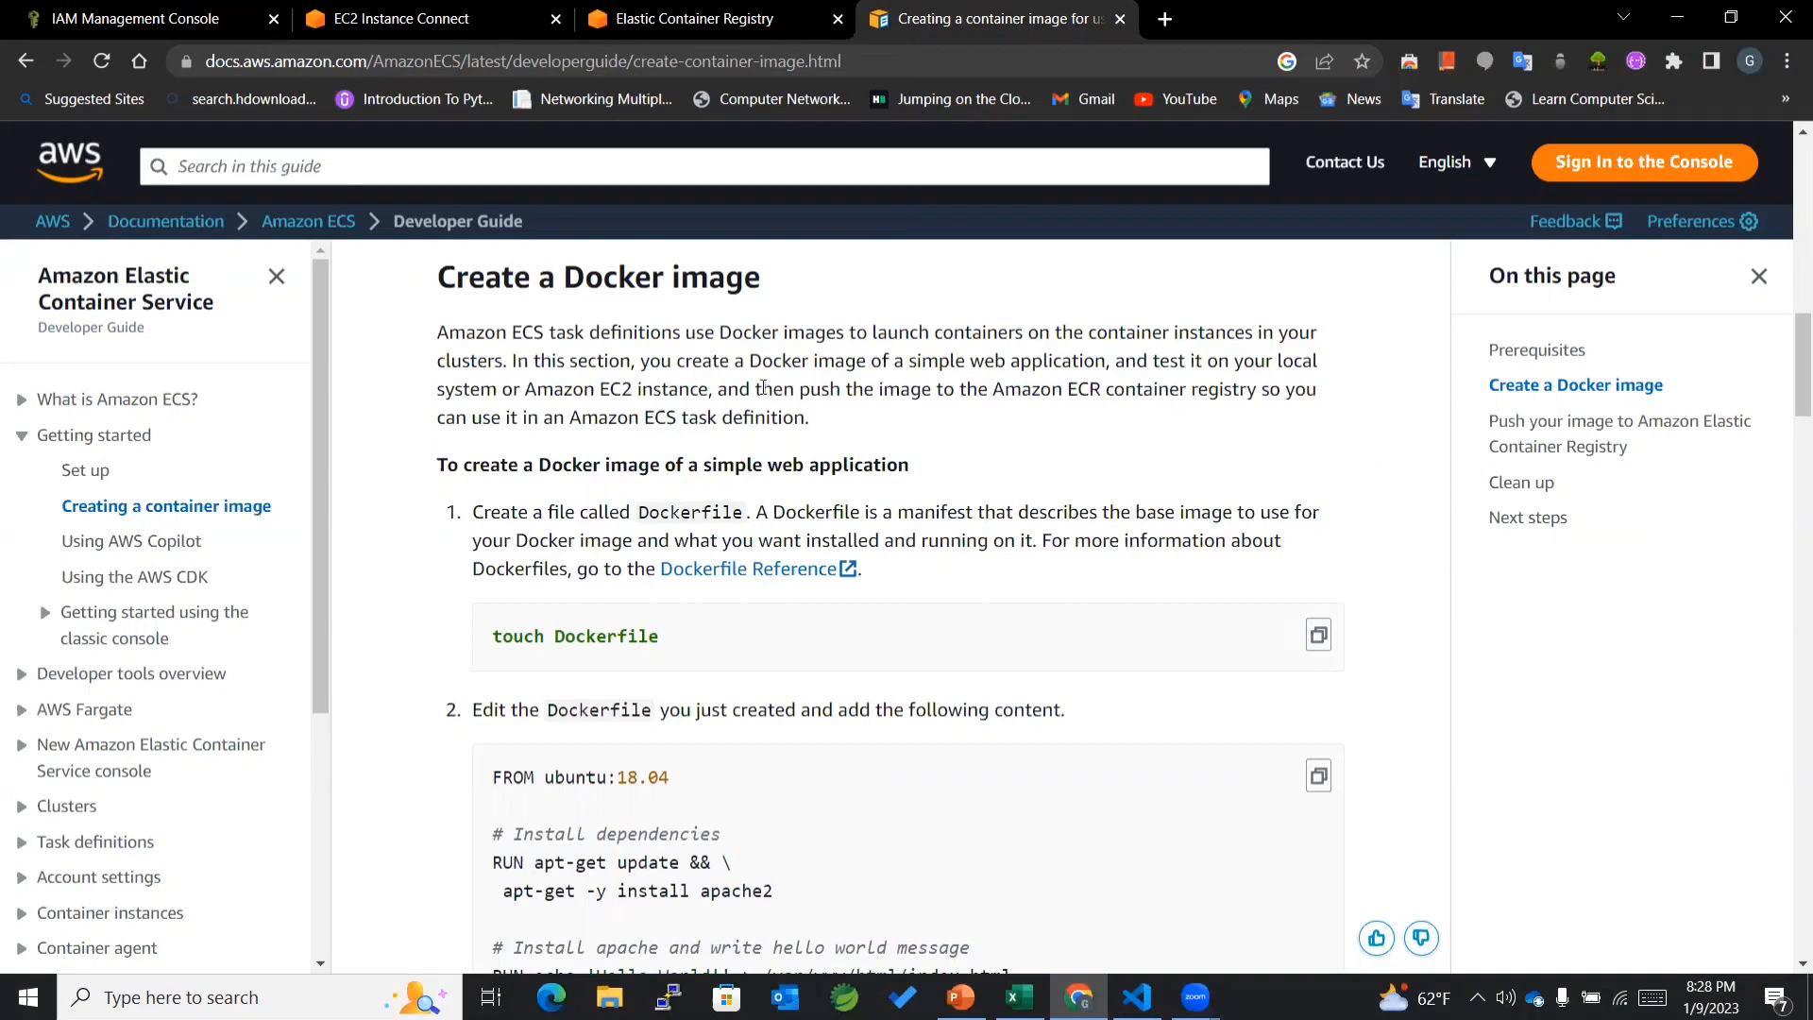
{"action": "mouse_move", "coordinate": [1282, 641]}
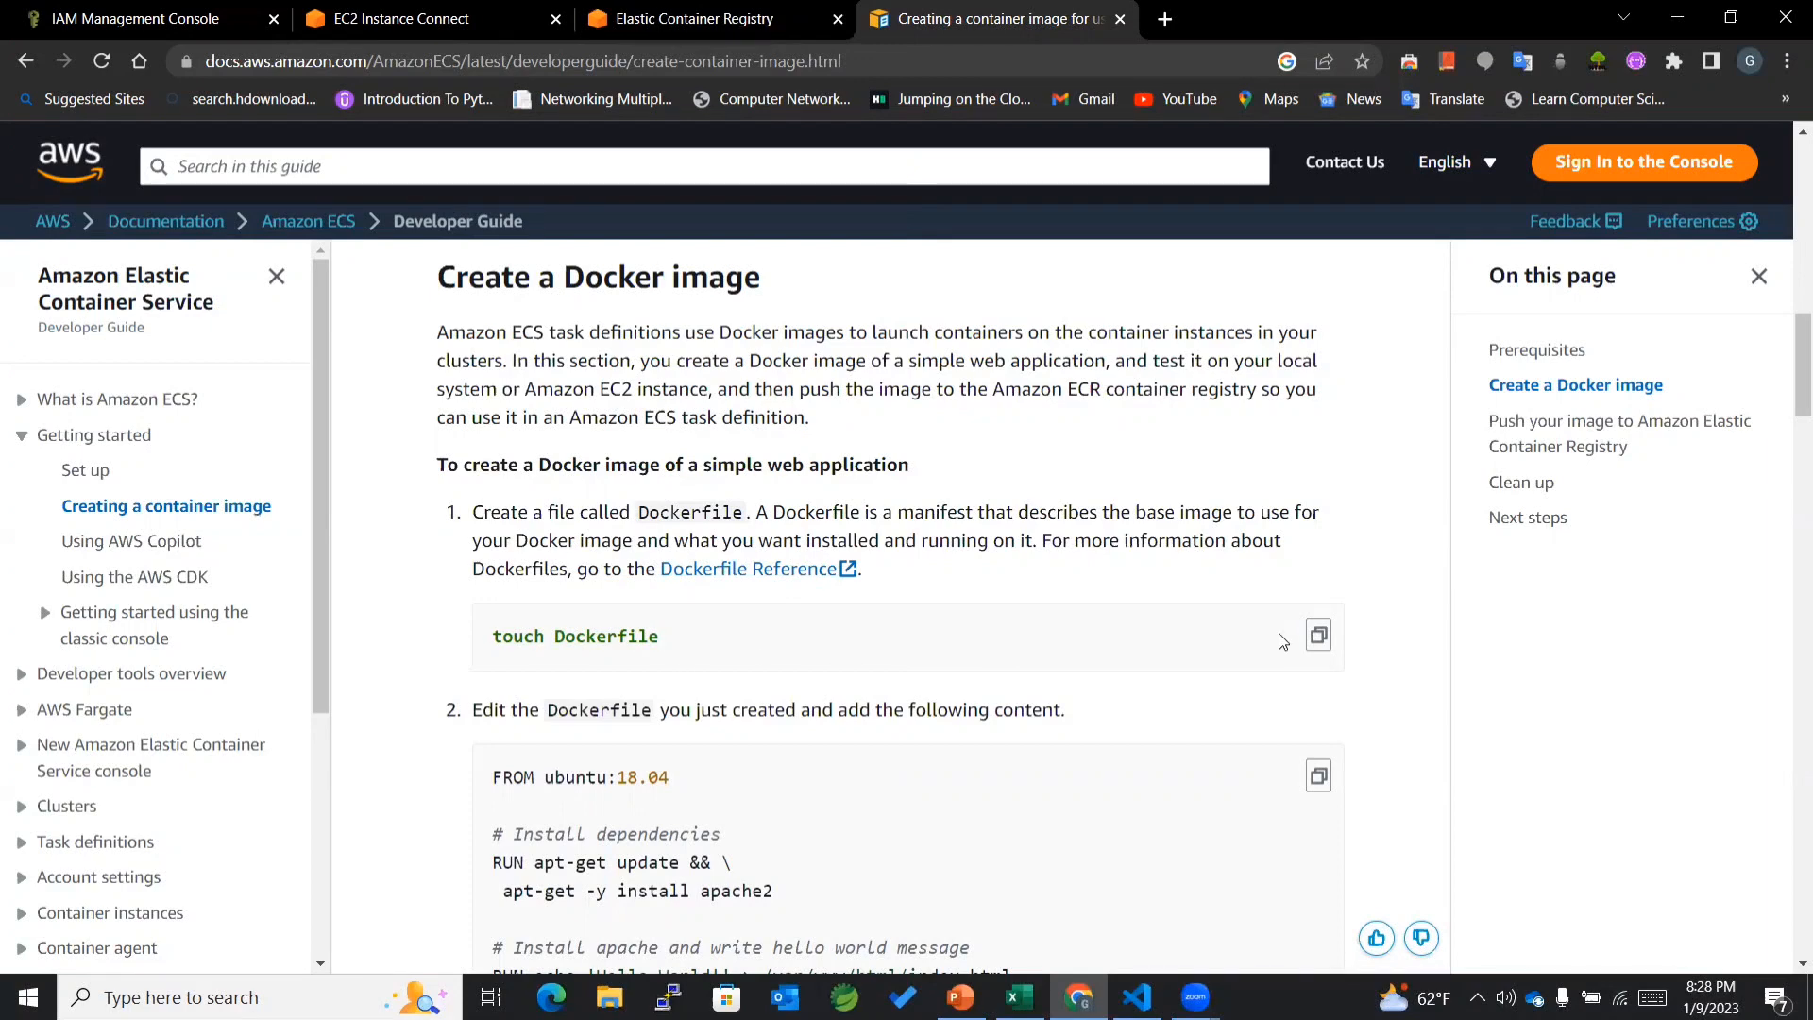
{"action": "double_click", "coordinate": [605, 637]}
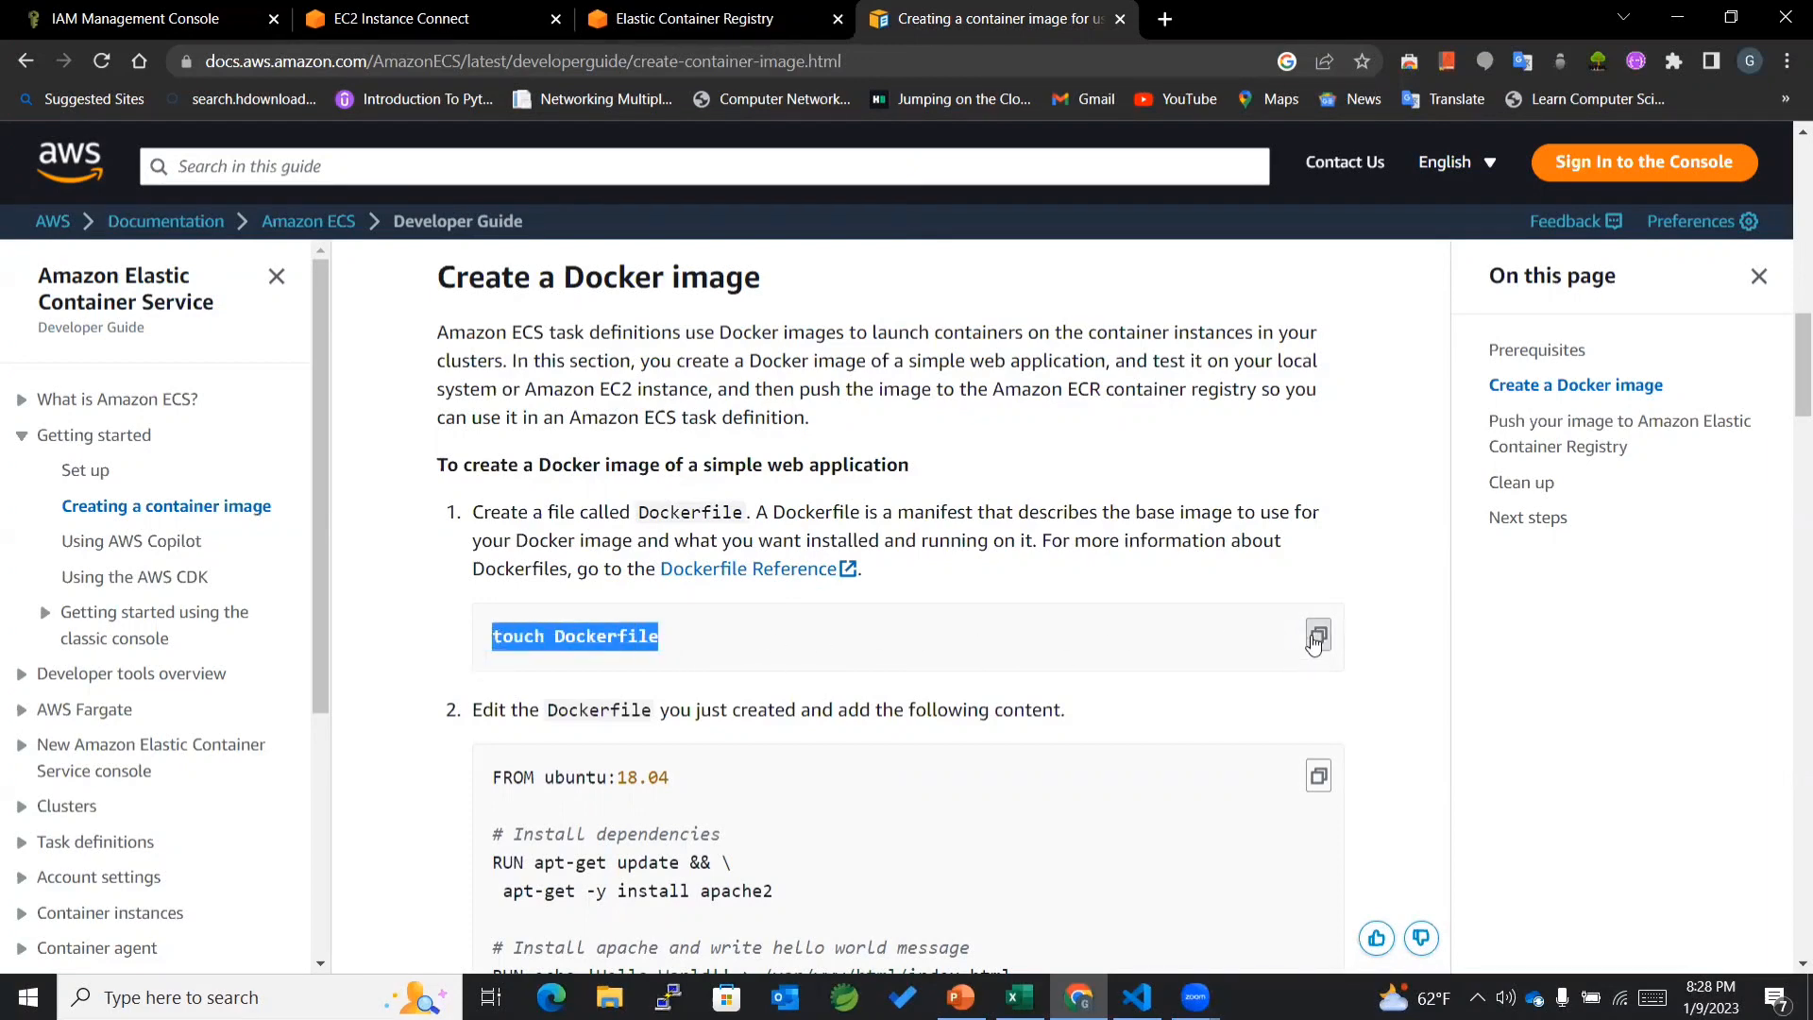
Step: Run touch Dockerfile on the instance and list files to confirm it exists
{"action": "left_click", "coordinate": [401, 17]}
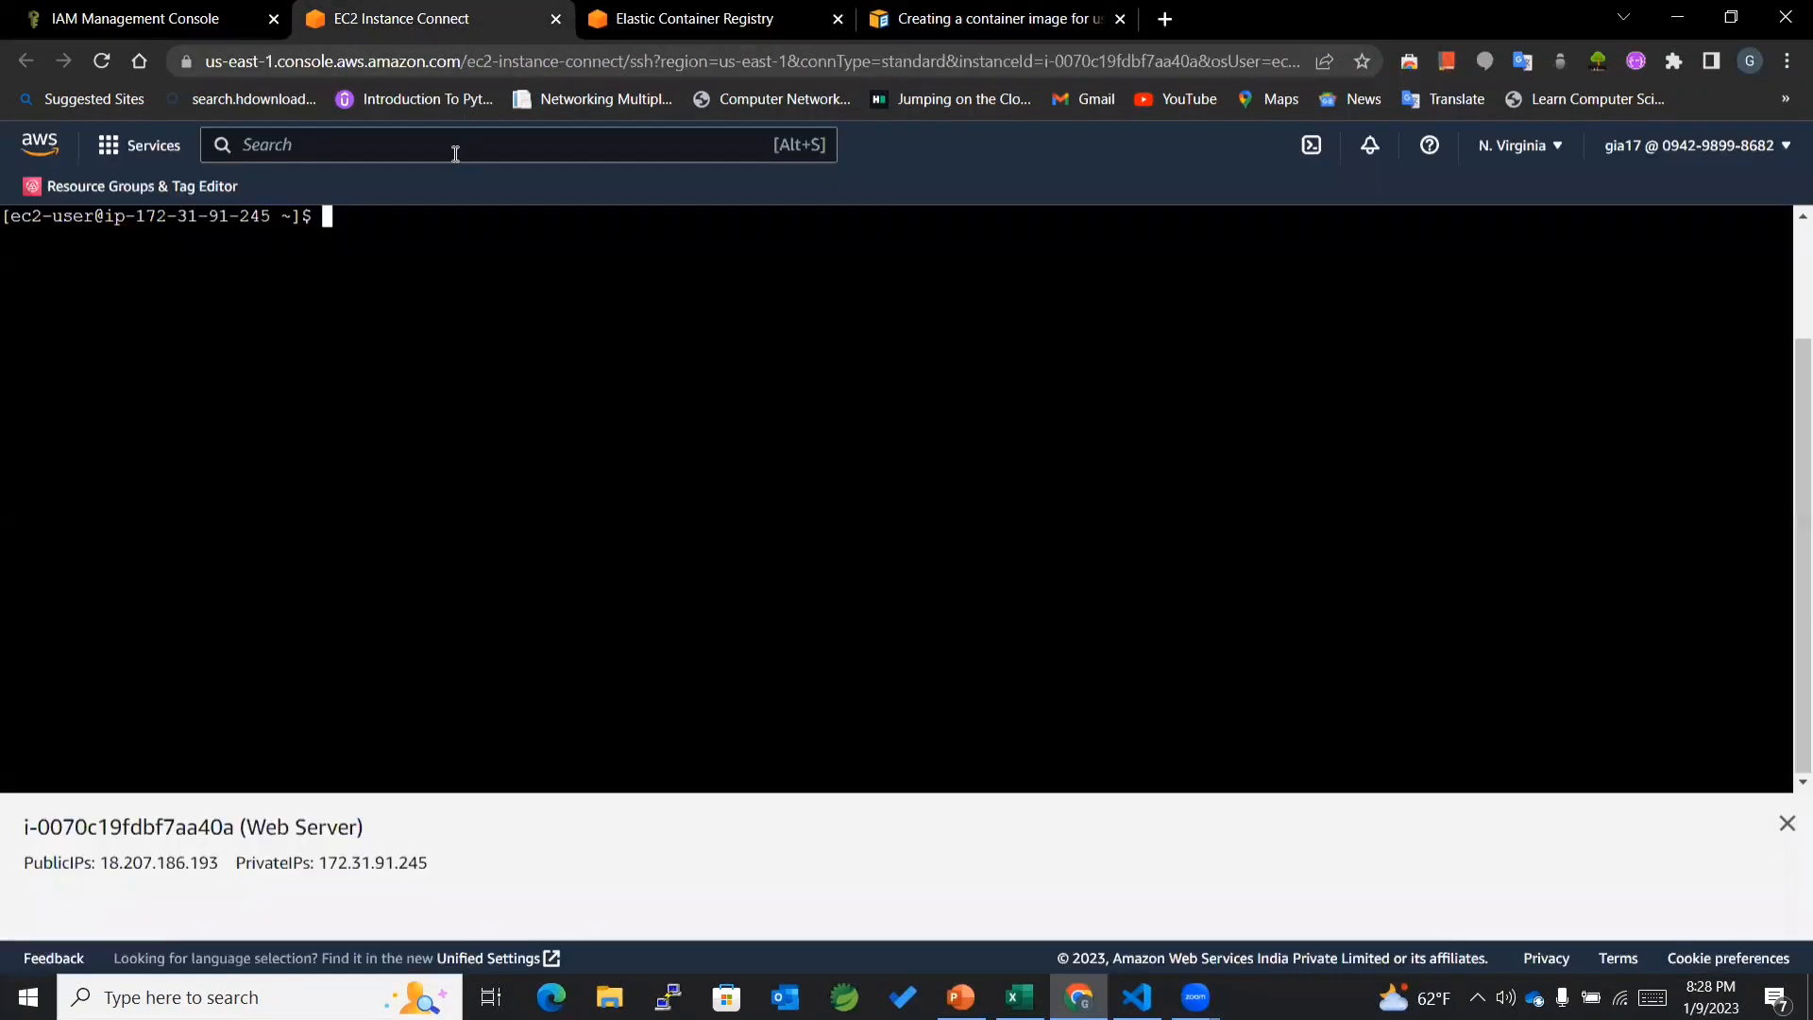
{"action": "right_click", "coordinate": [326, 217]}
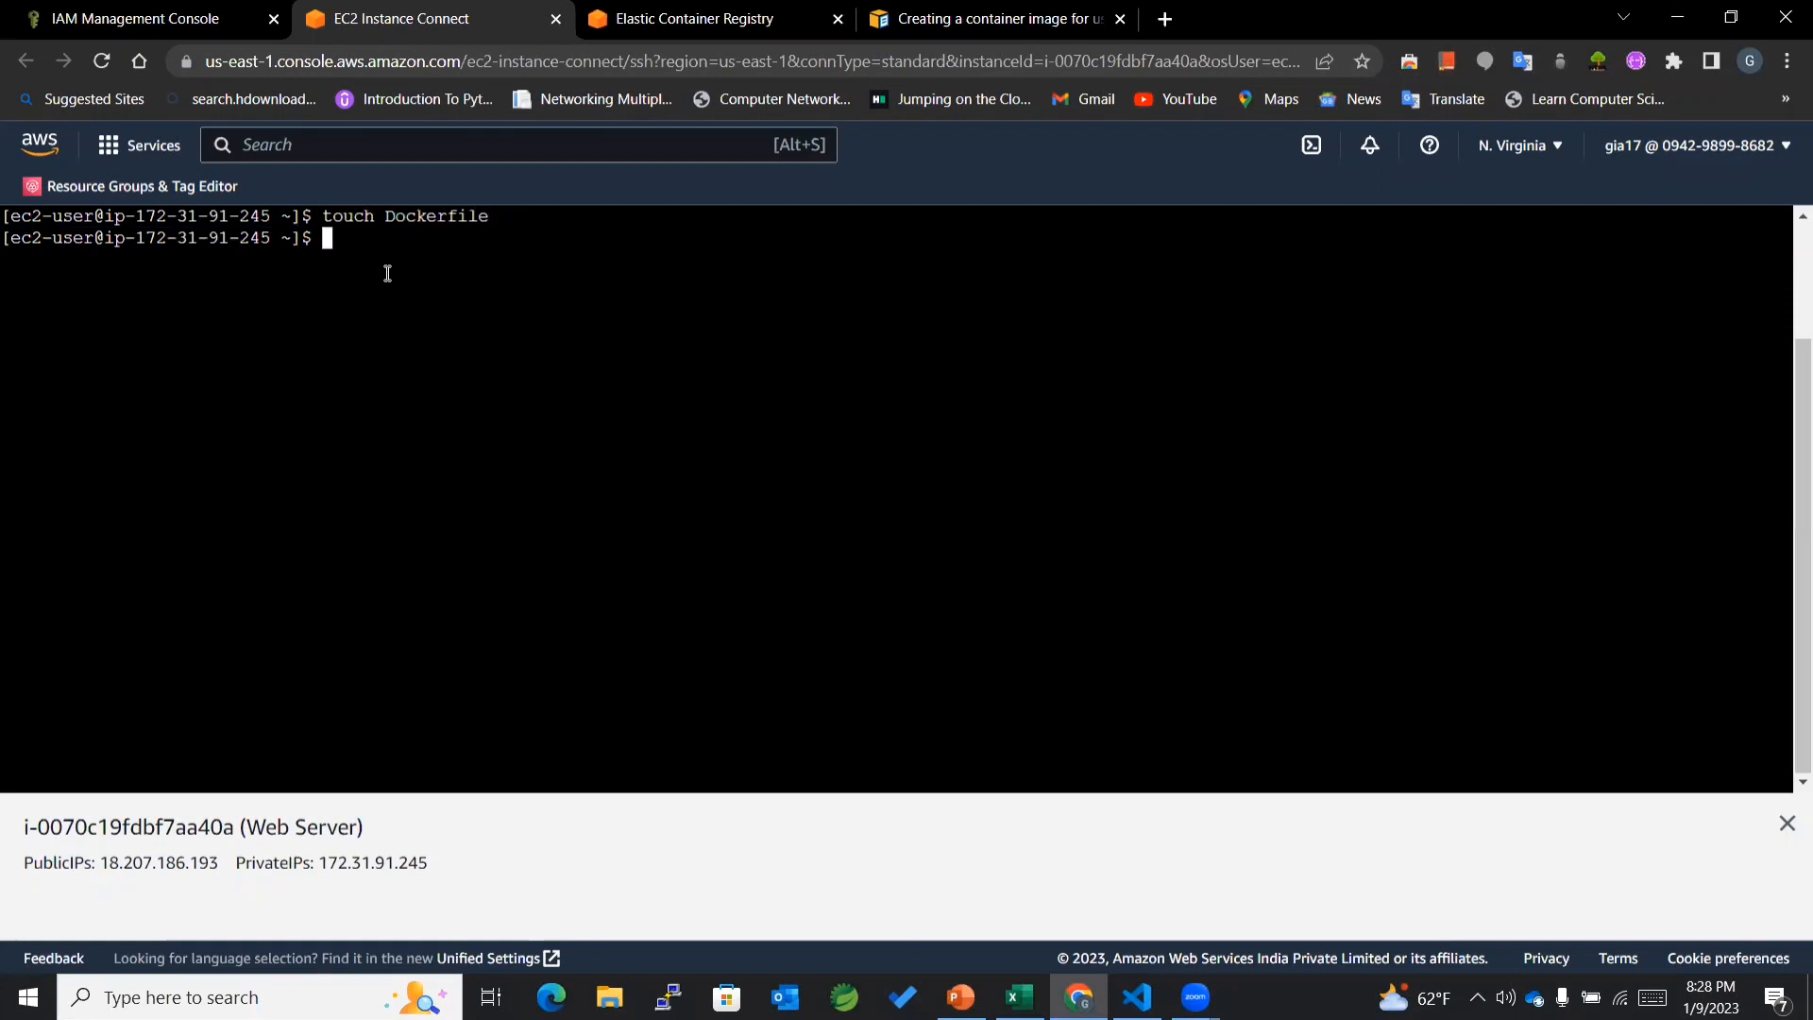
{"action": "type", "text": "ls"}
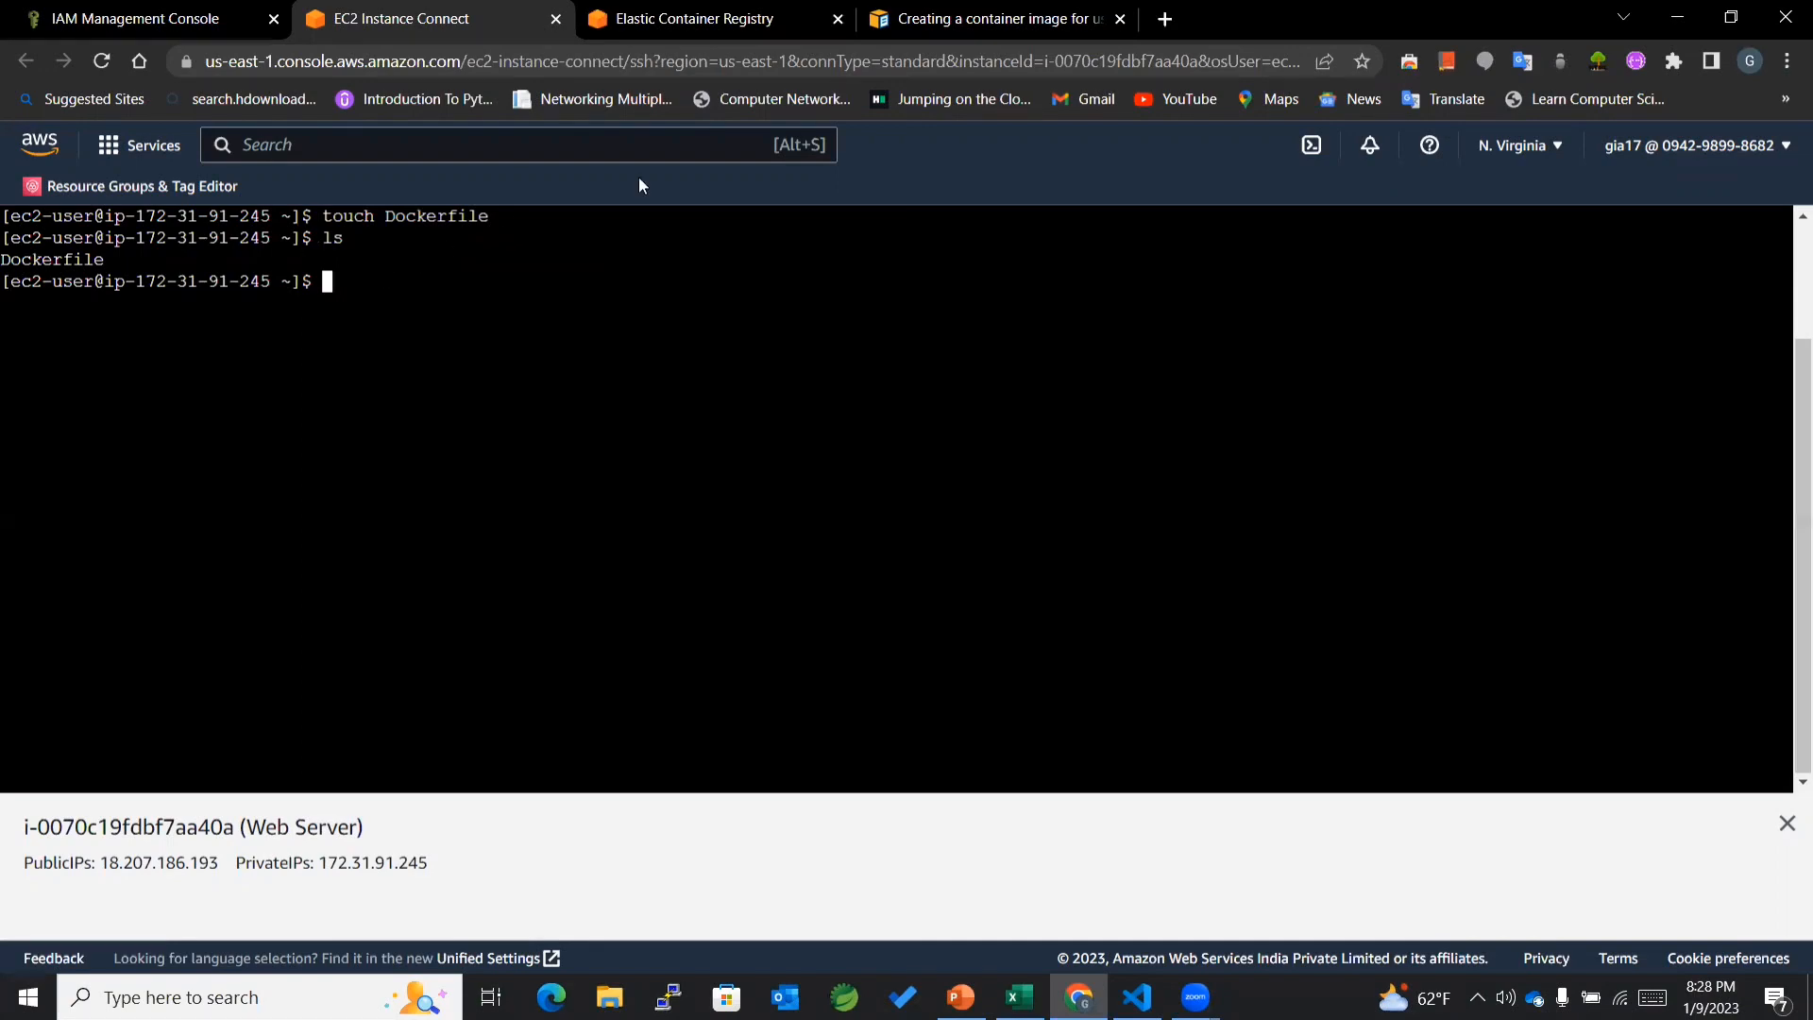
Step: Copy the sample Dockerfile contents from the Docker image guide
{"action": "left_click", "coordinate": [996, 19]}
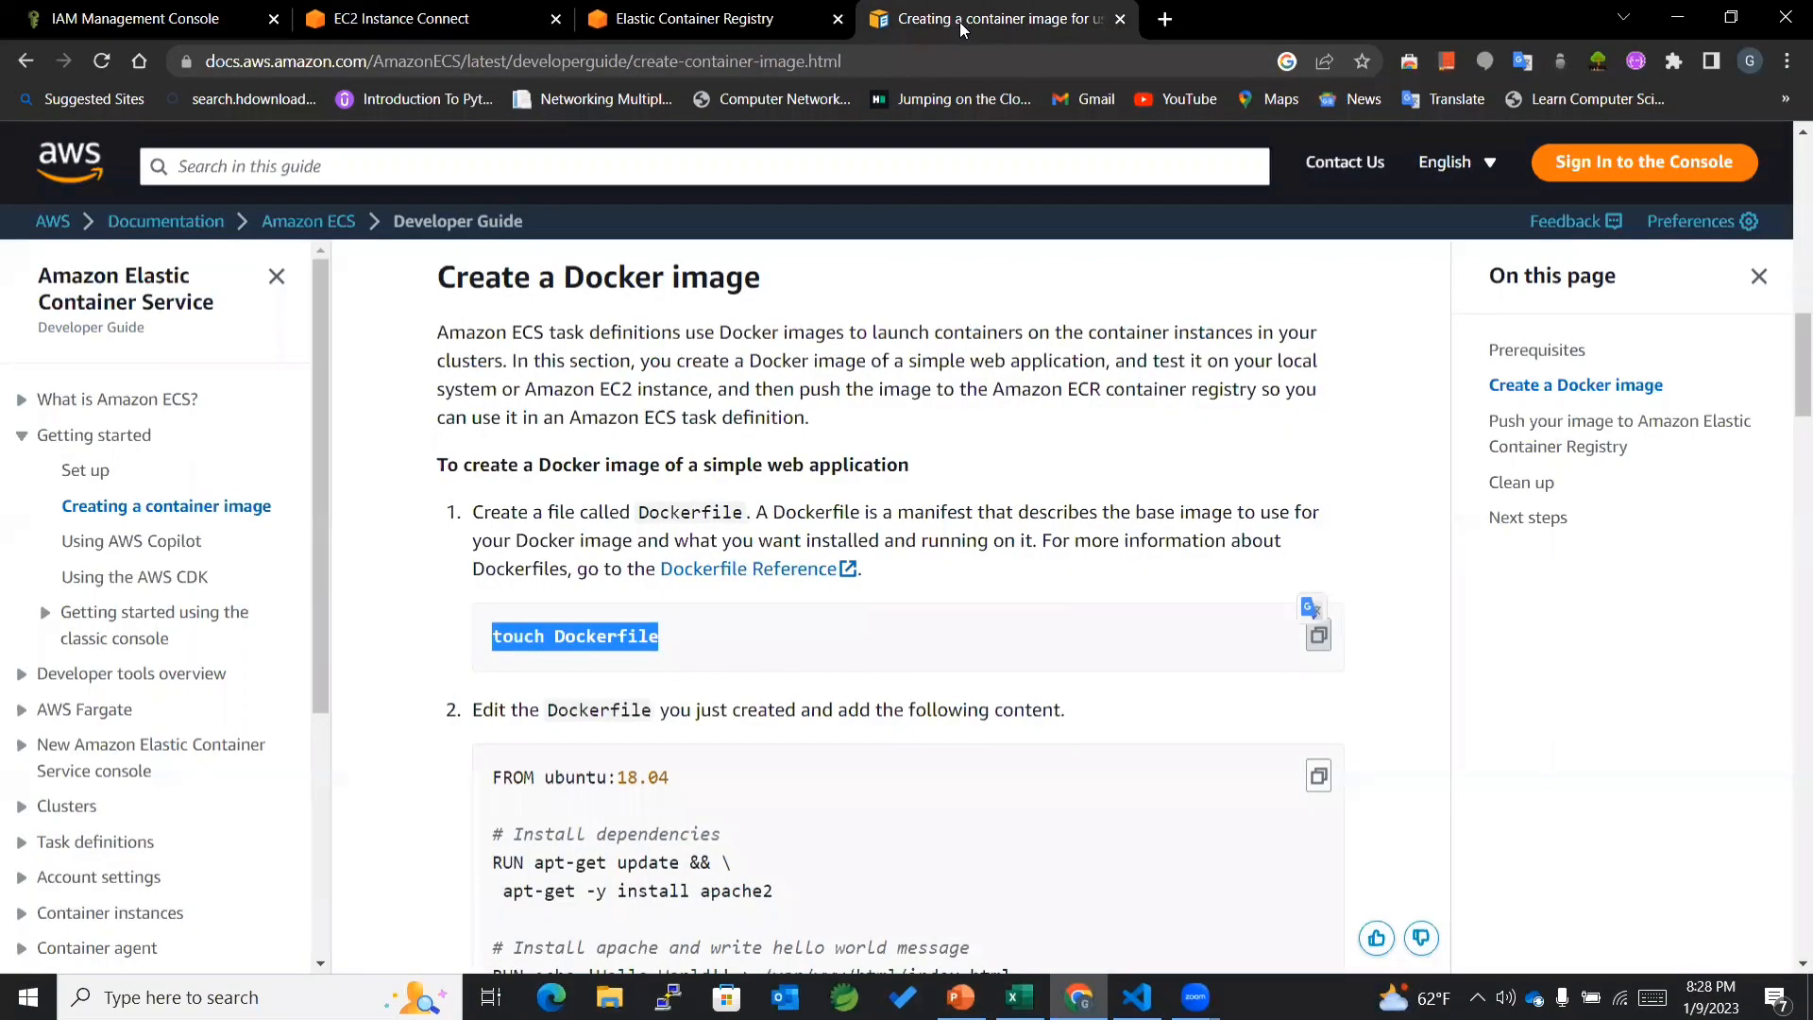
{"action": "scroll", "scroll_direction": "down", "scroll_amount": 3}
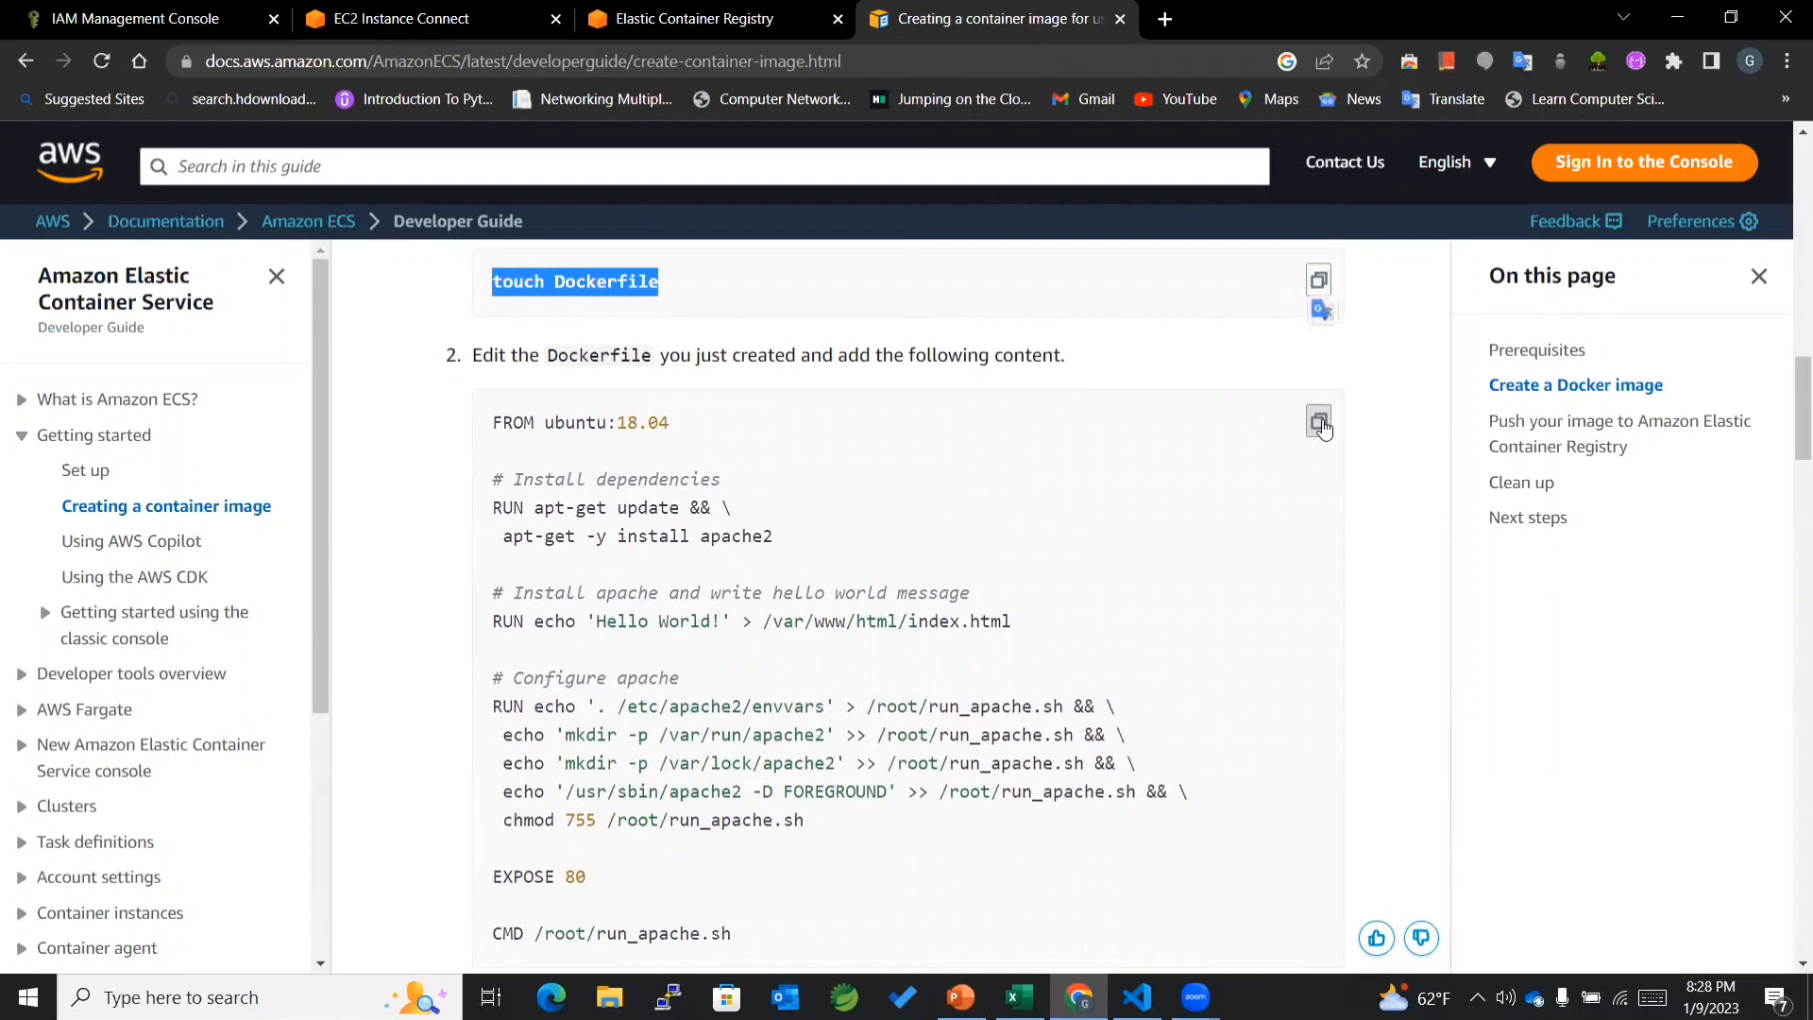
{"action": "left_click", "coordinate": [393, 18]}
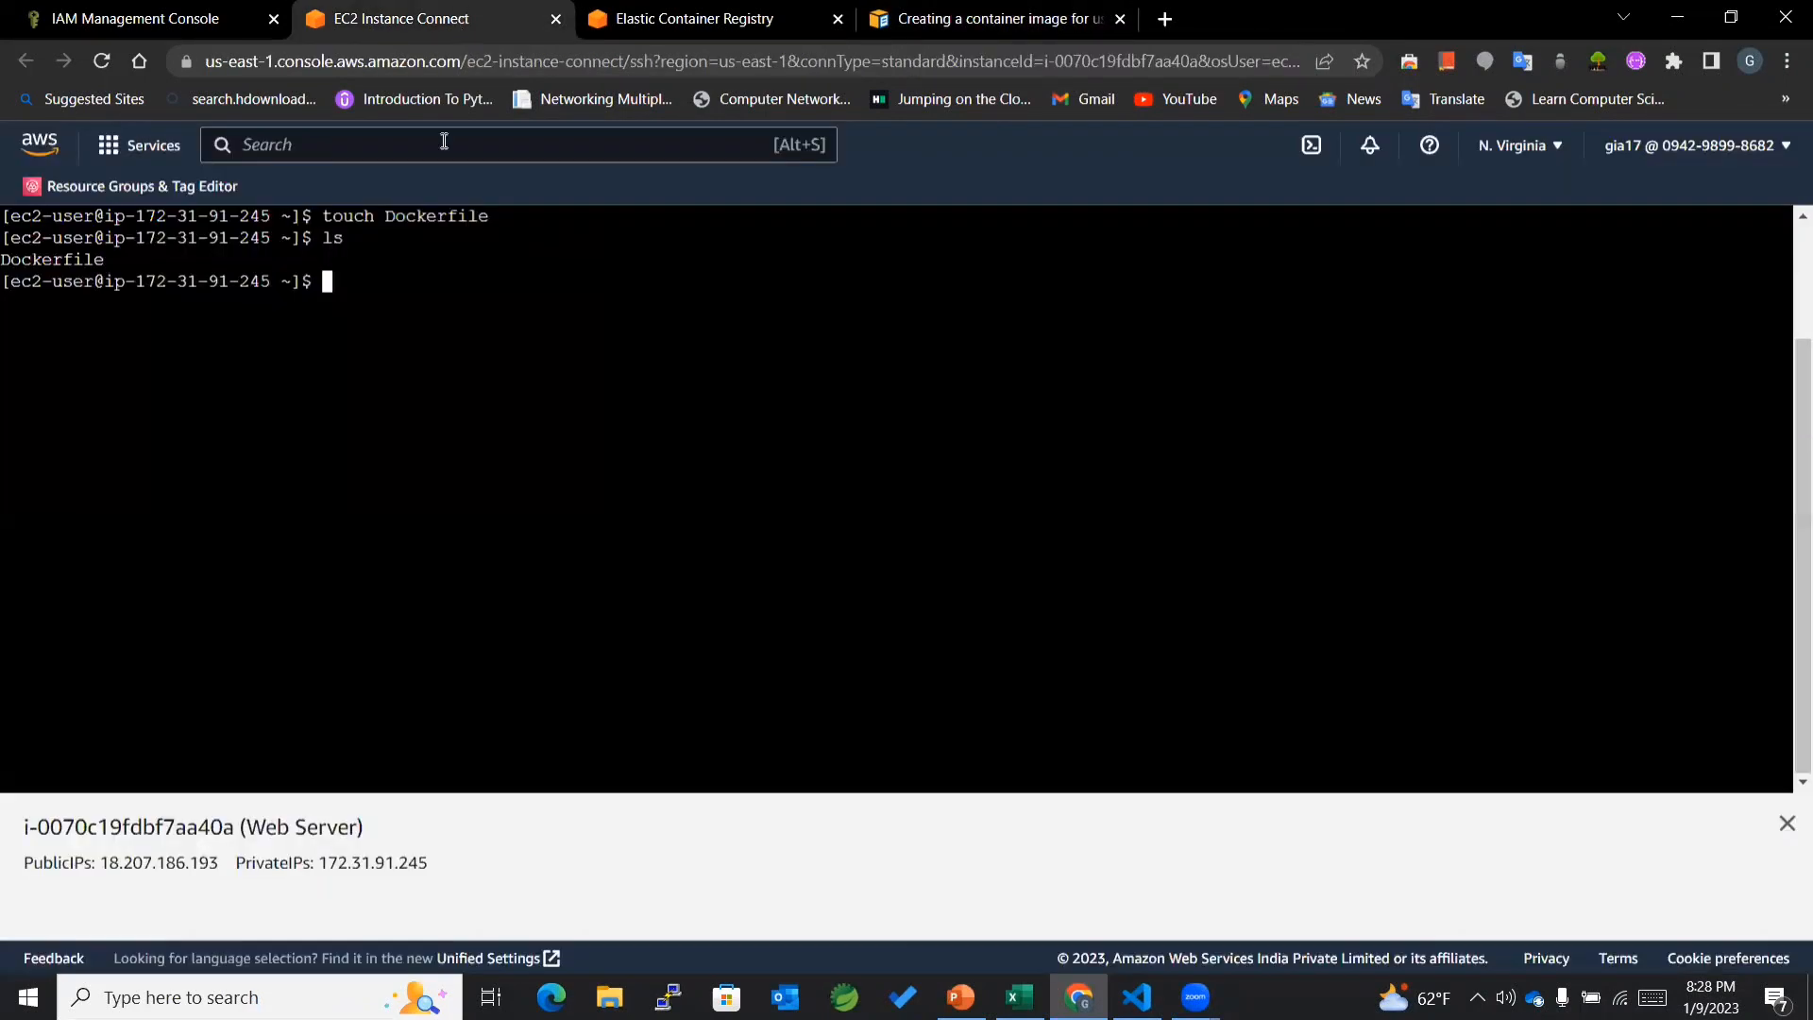
Step: Paste the Ubuntu 18.04 Apache hello-world content into Dockerfile in vi and save with :w
{"action": "type", "text": "vi Docke"}
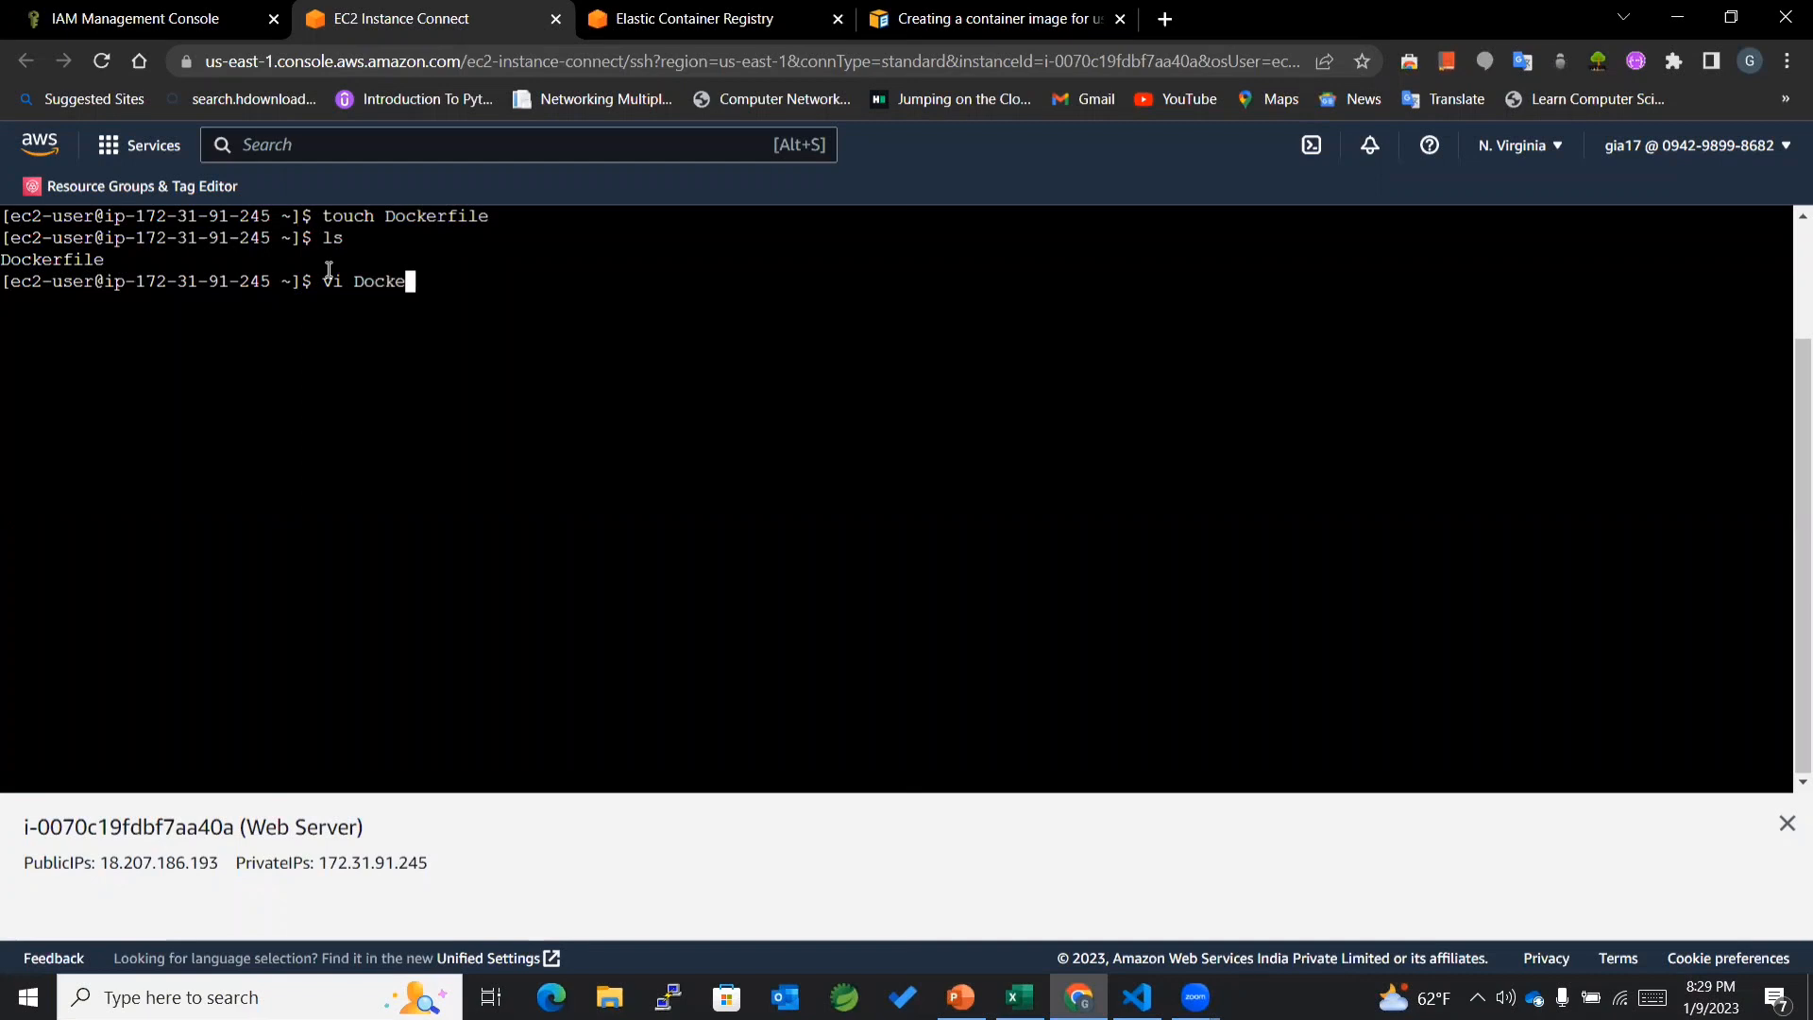
{"action": "type", "text": "rfile"}
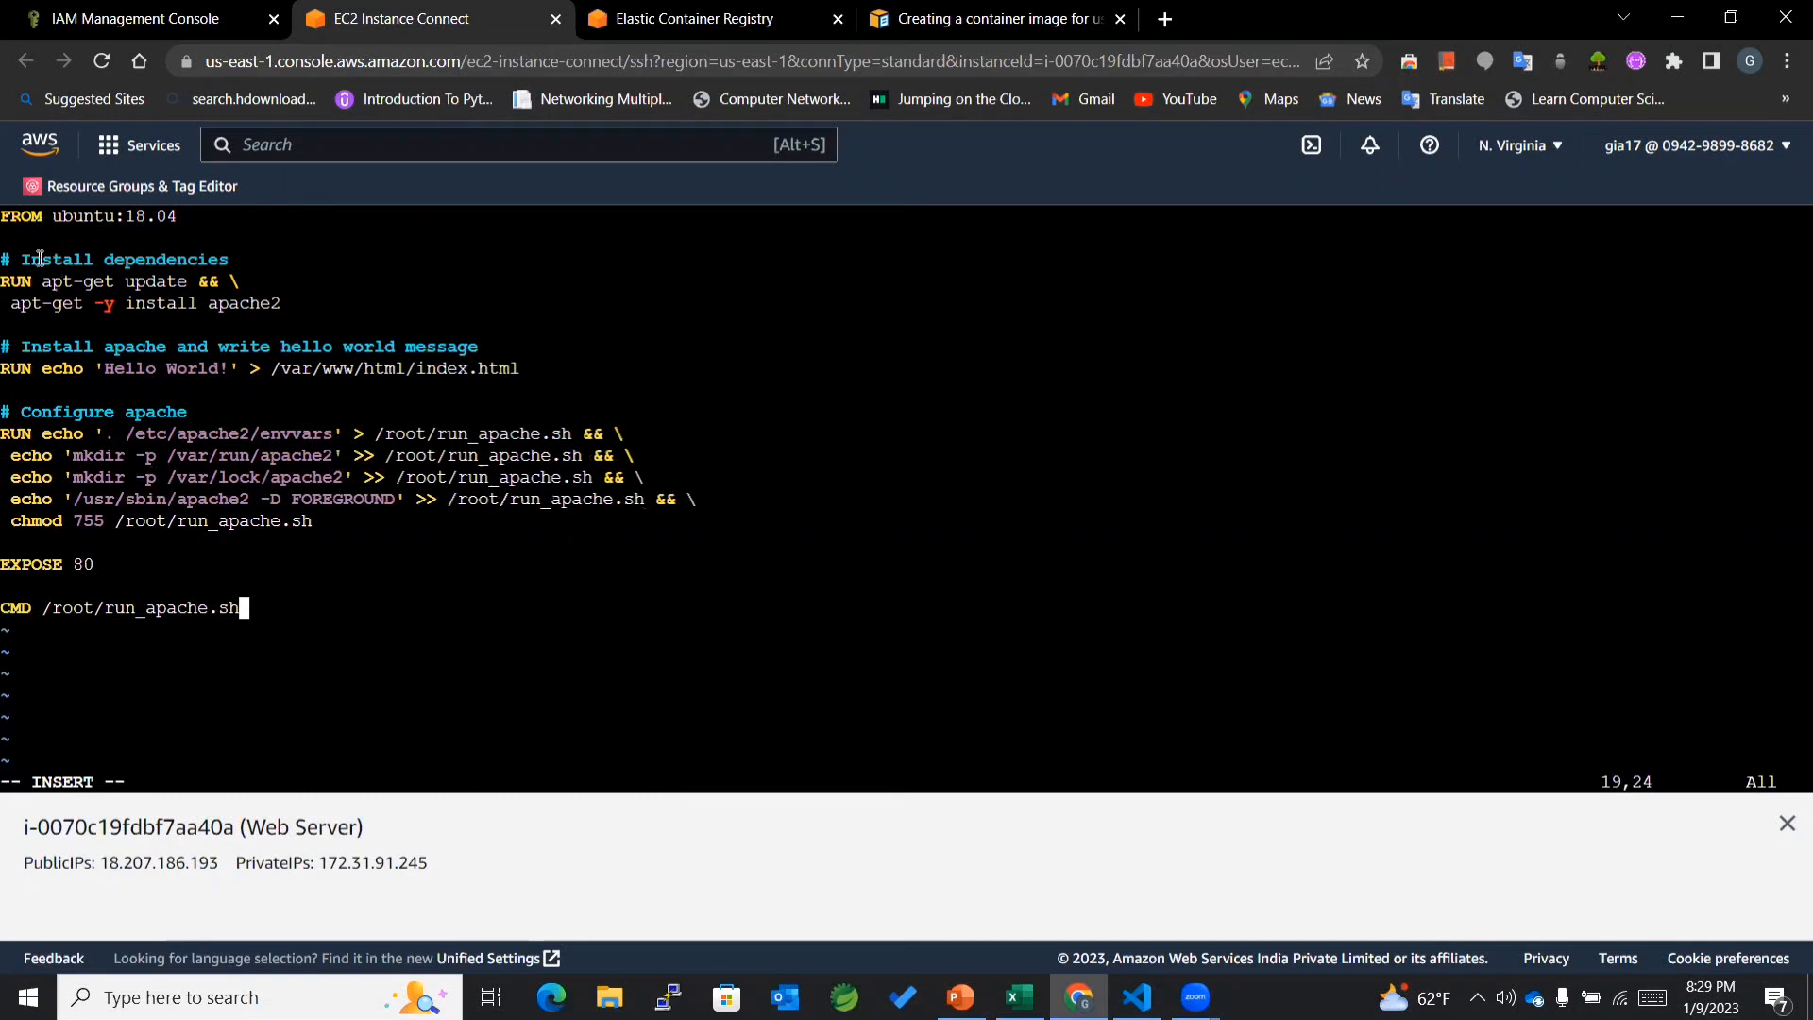
{"action": "double_click", "coordinate": [114, 217]}
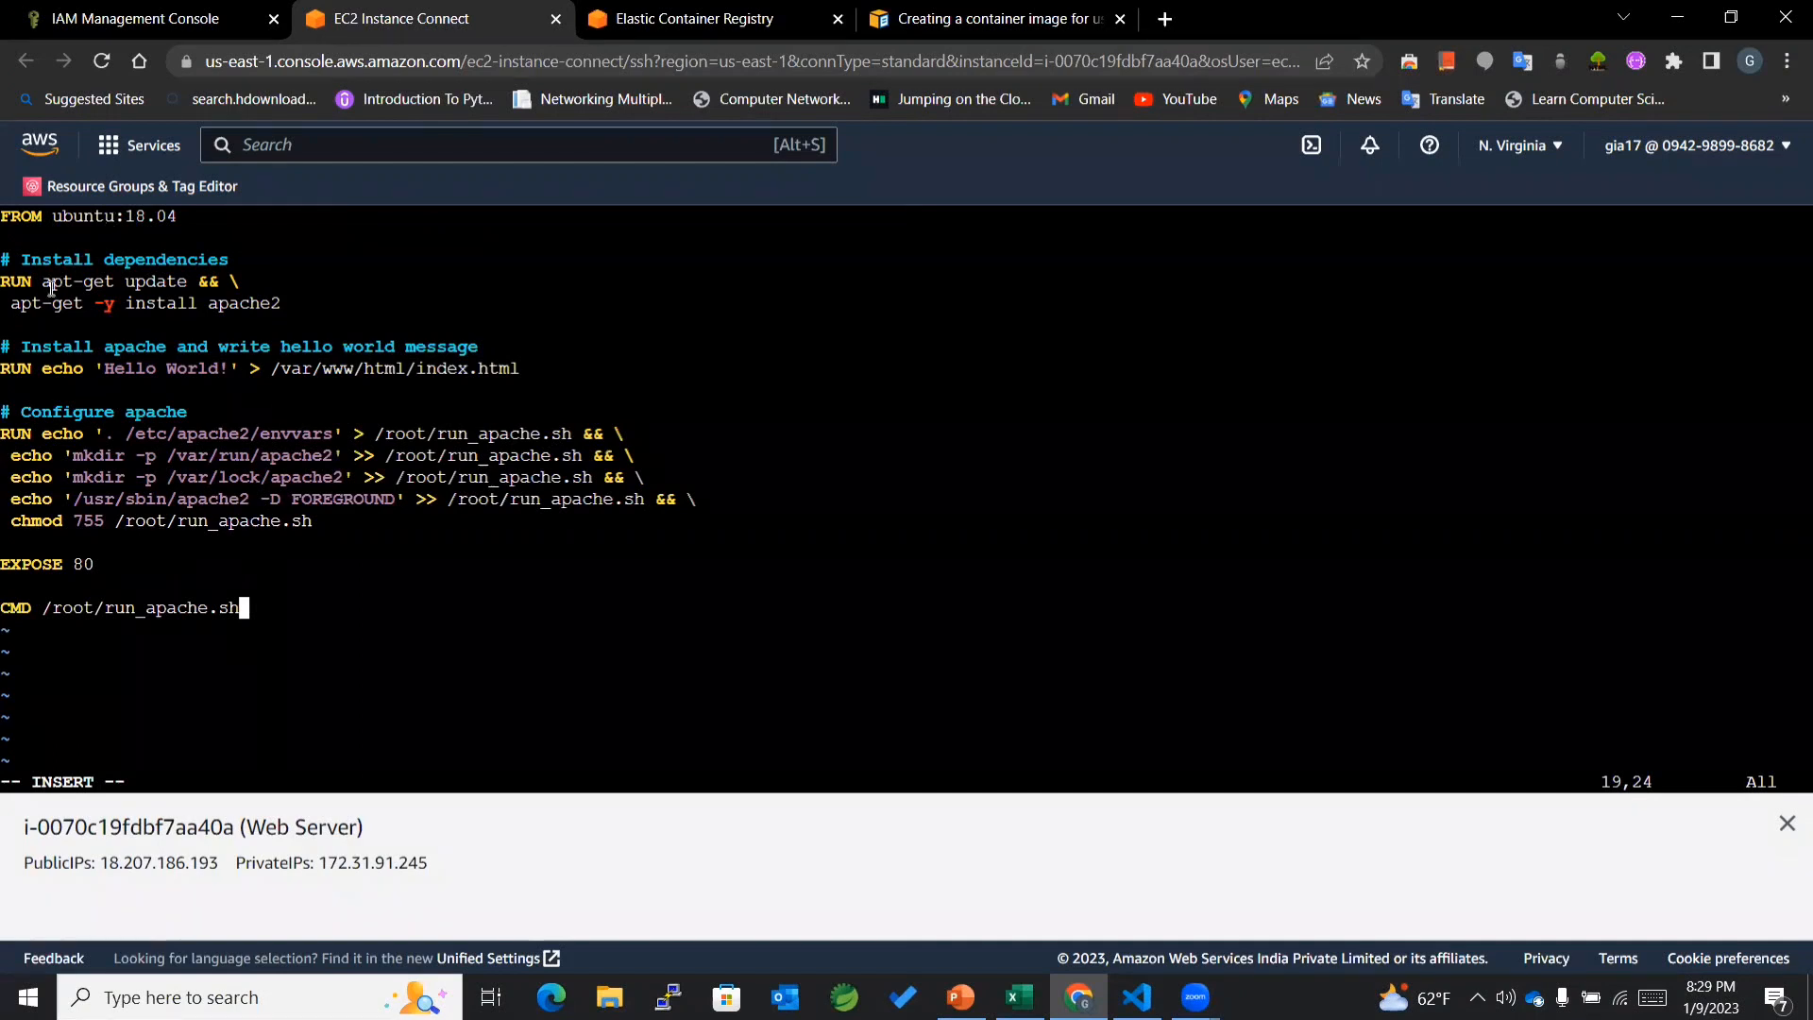
{"action": "left_click_drag", "start_coordinate": [46, 281], "coordinate": [208, 303]}
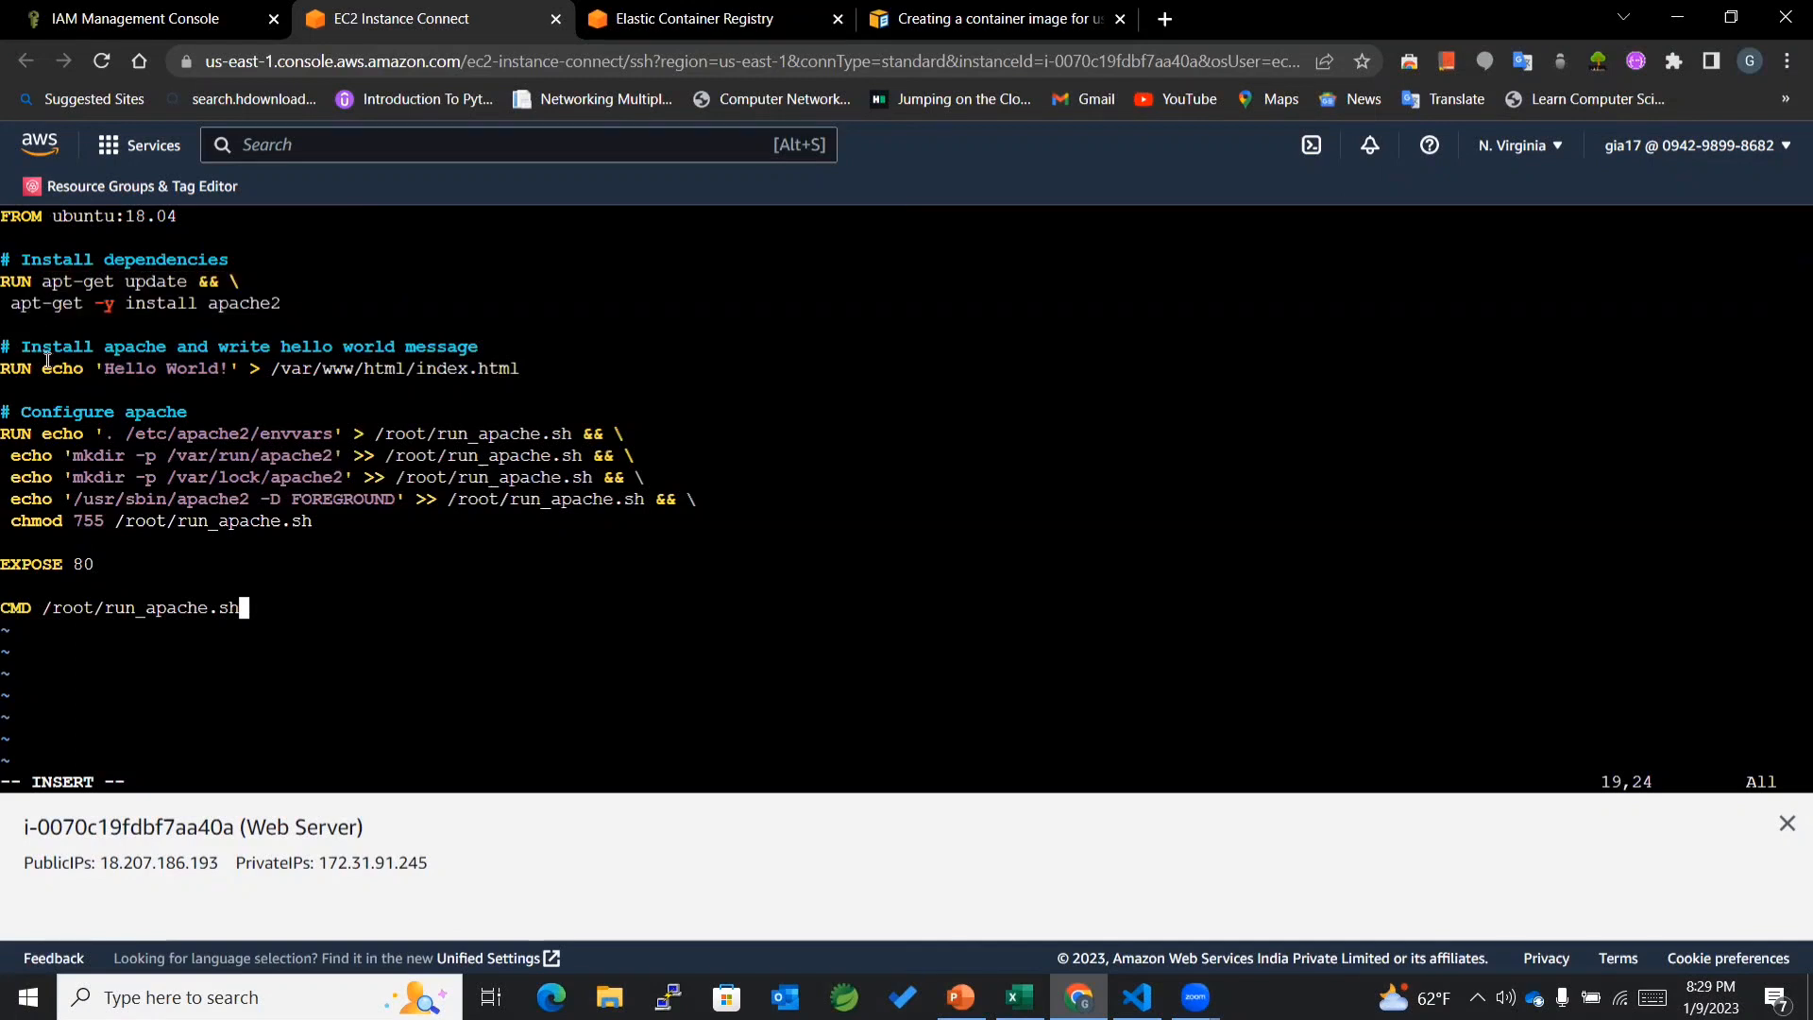
{"action": "mouse_move", "coordinate": [62, 369]}
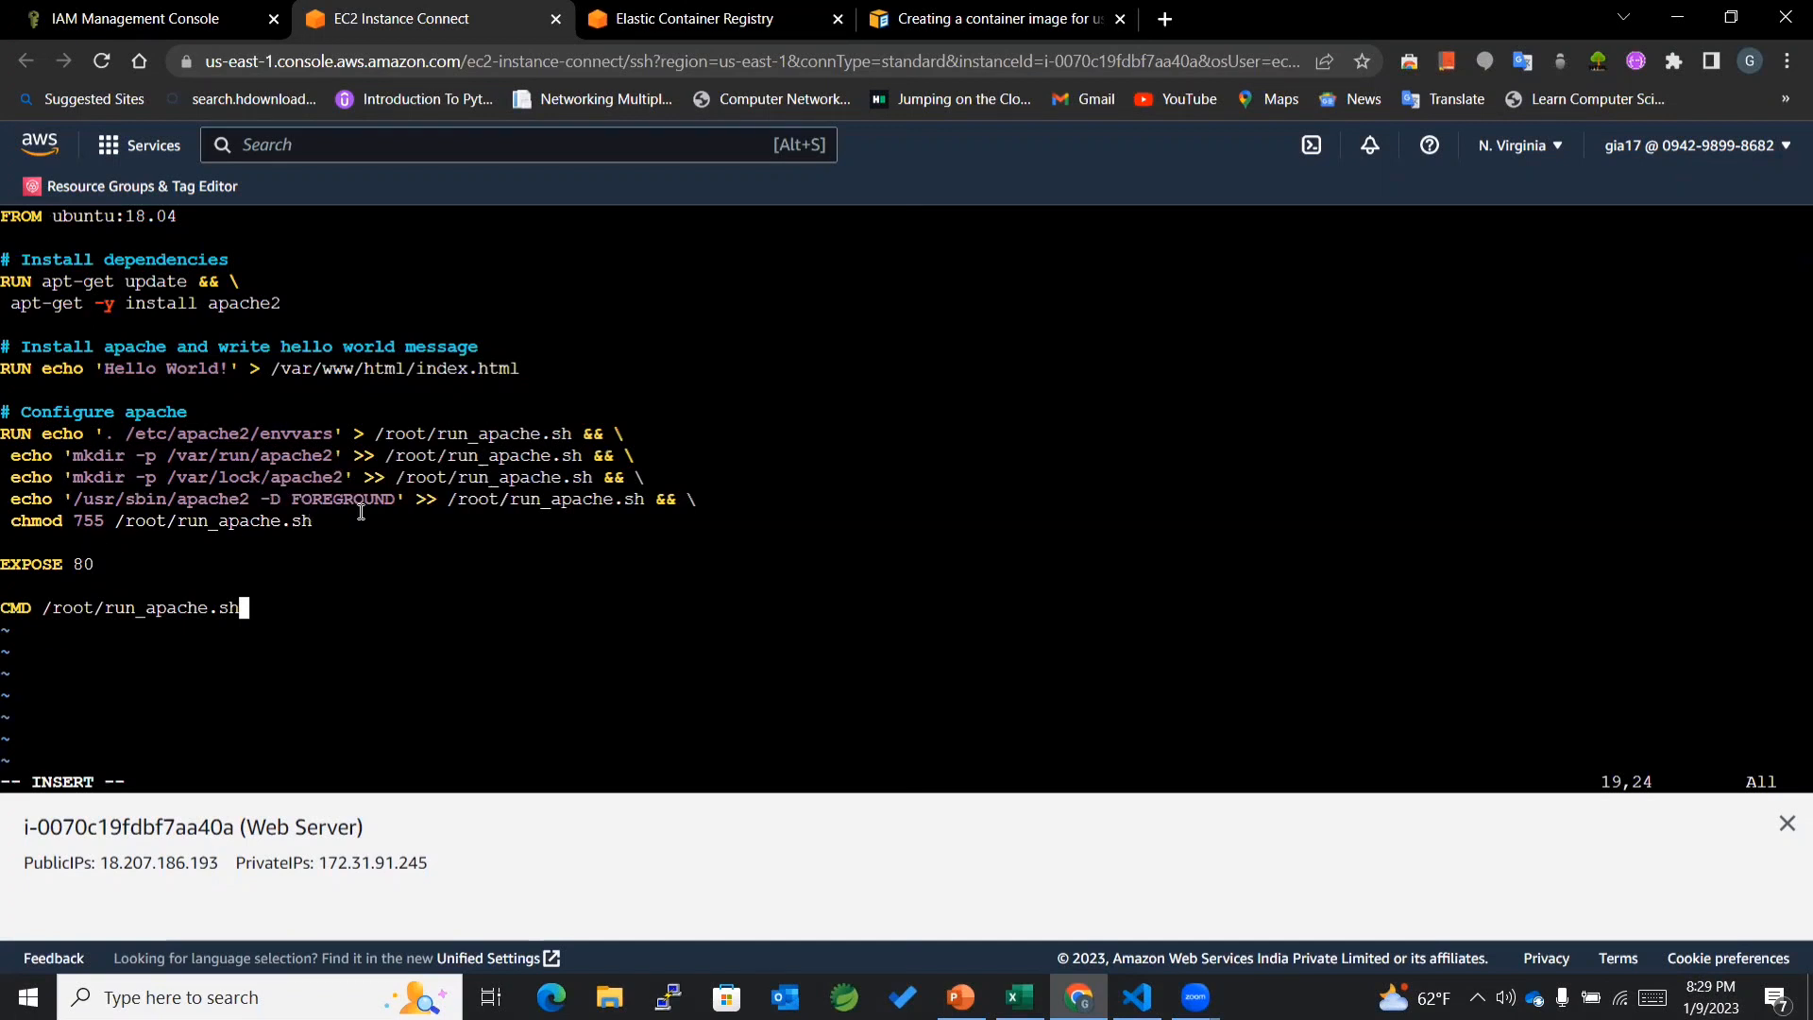
{"action": "double_click", "coordinate": [418, 433]}
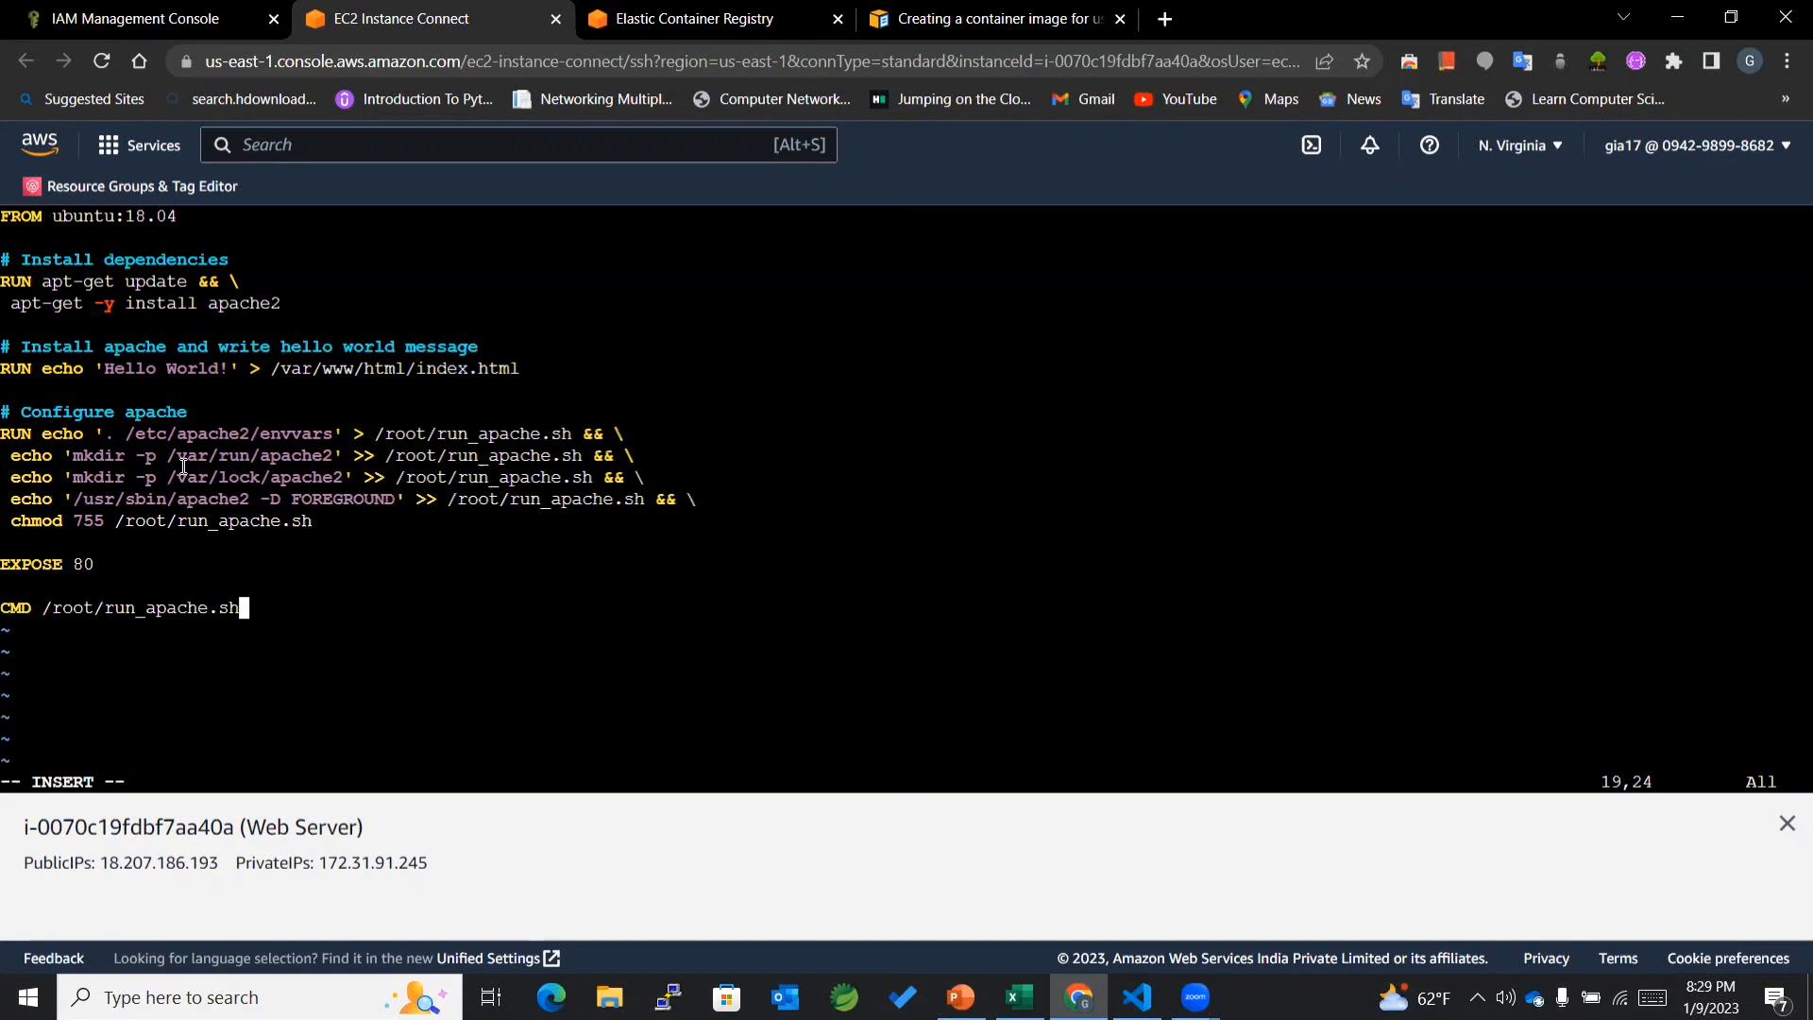
{"action": "mouse_move", "coordinate": [223, 498]}
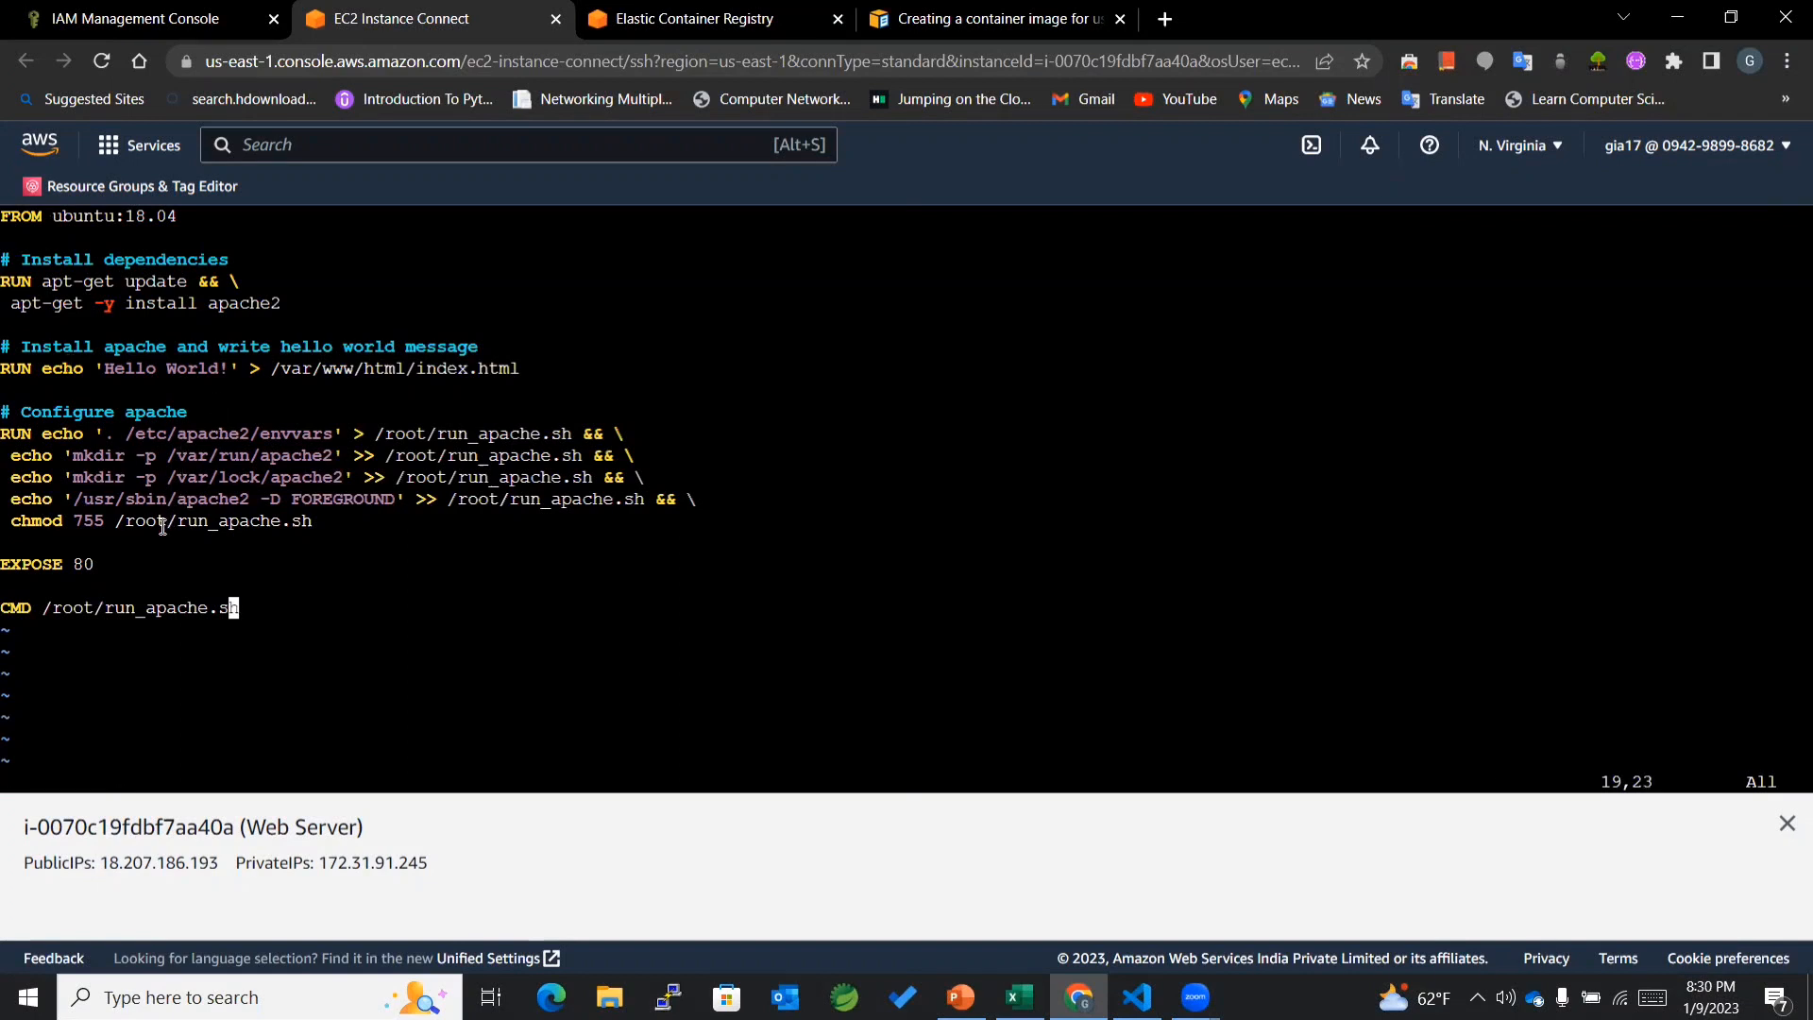
{"action": "type", "text": ":w"}
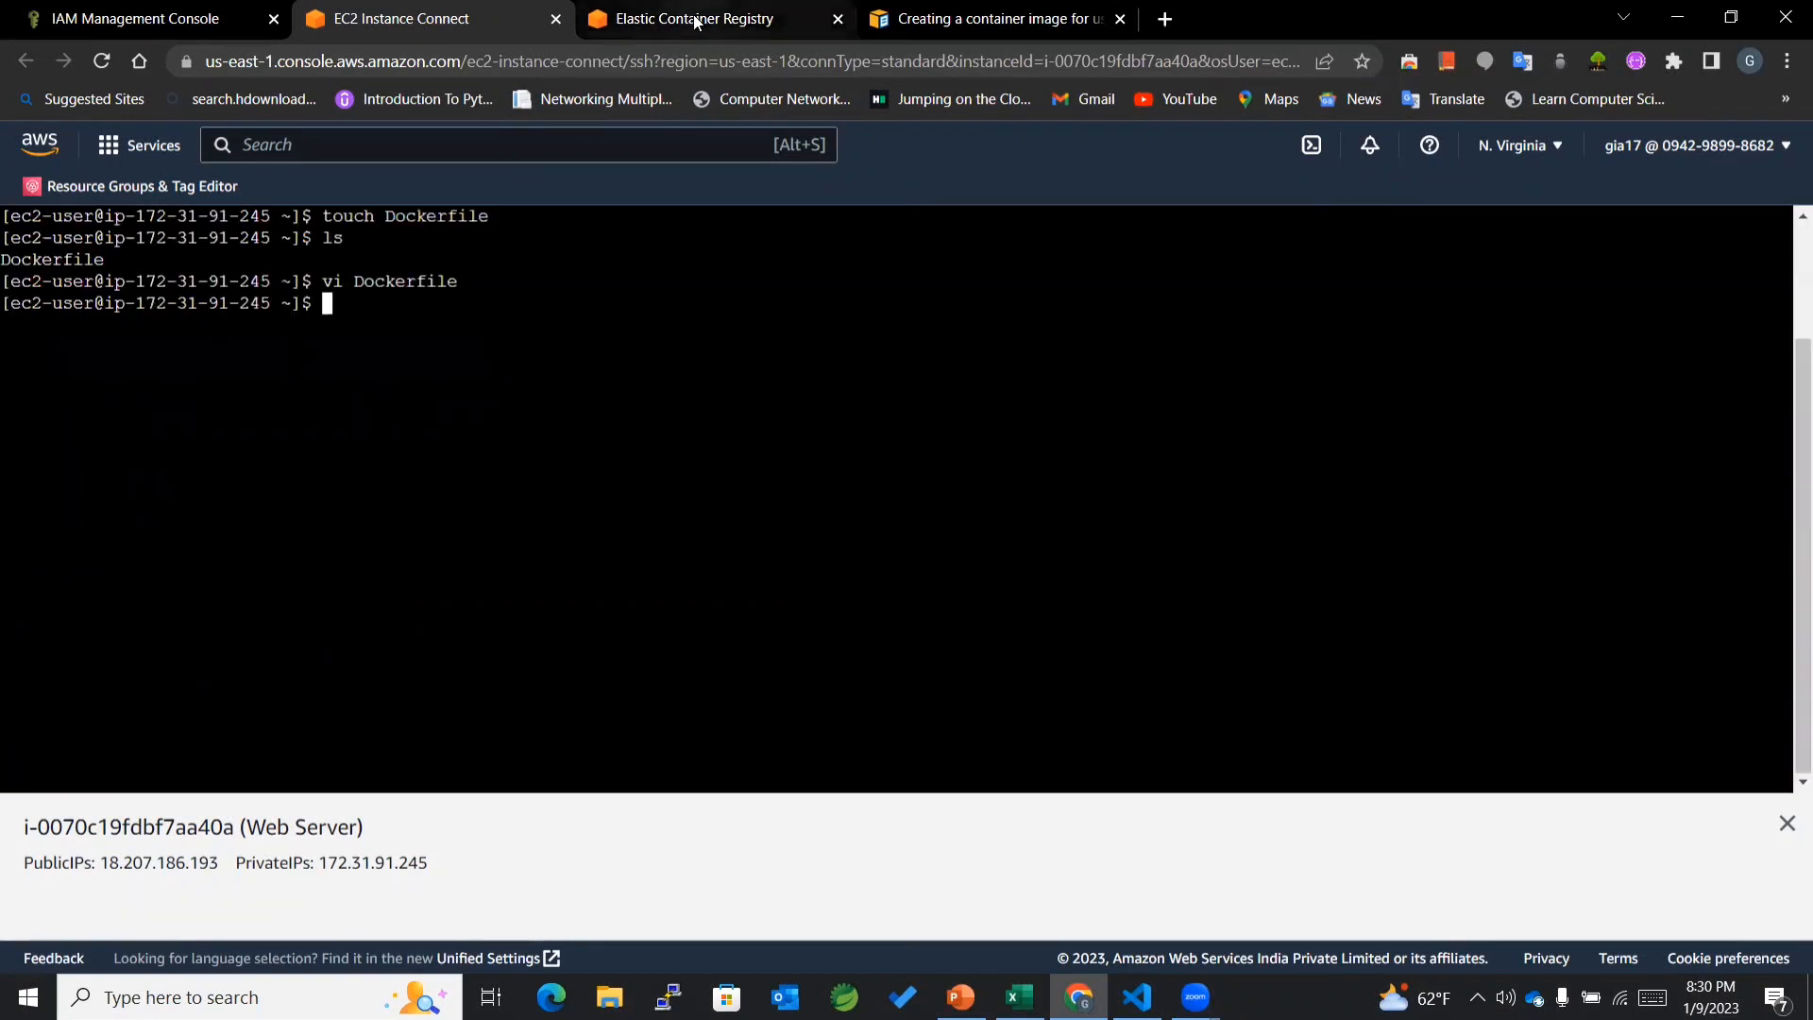
Step: Review the guide's docker build step, then show the ECR repositories list with my-webapp
{"action": "left_click", "coordinate": [994, 19]}
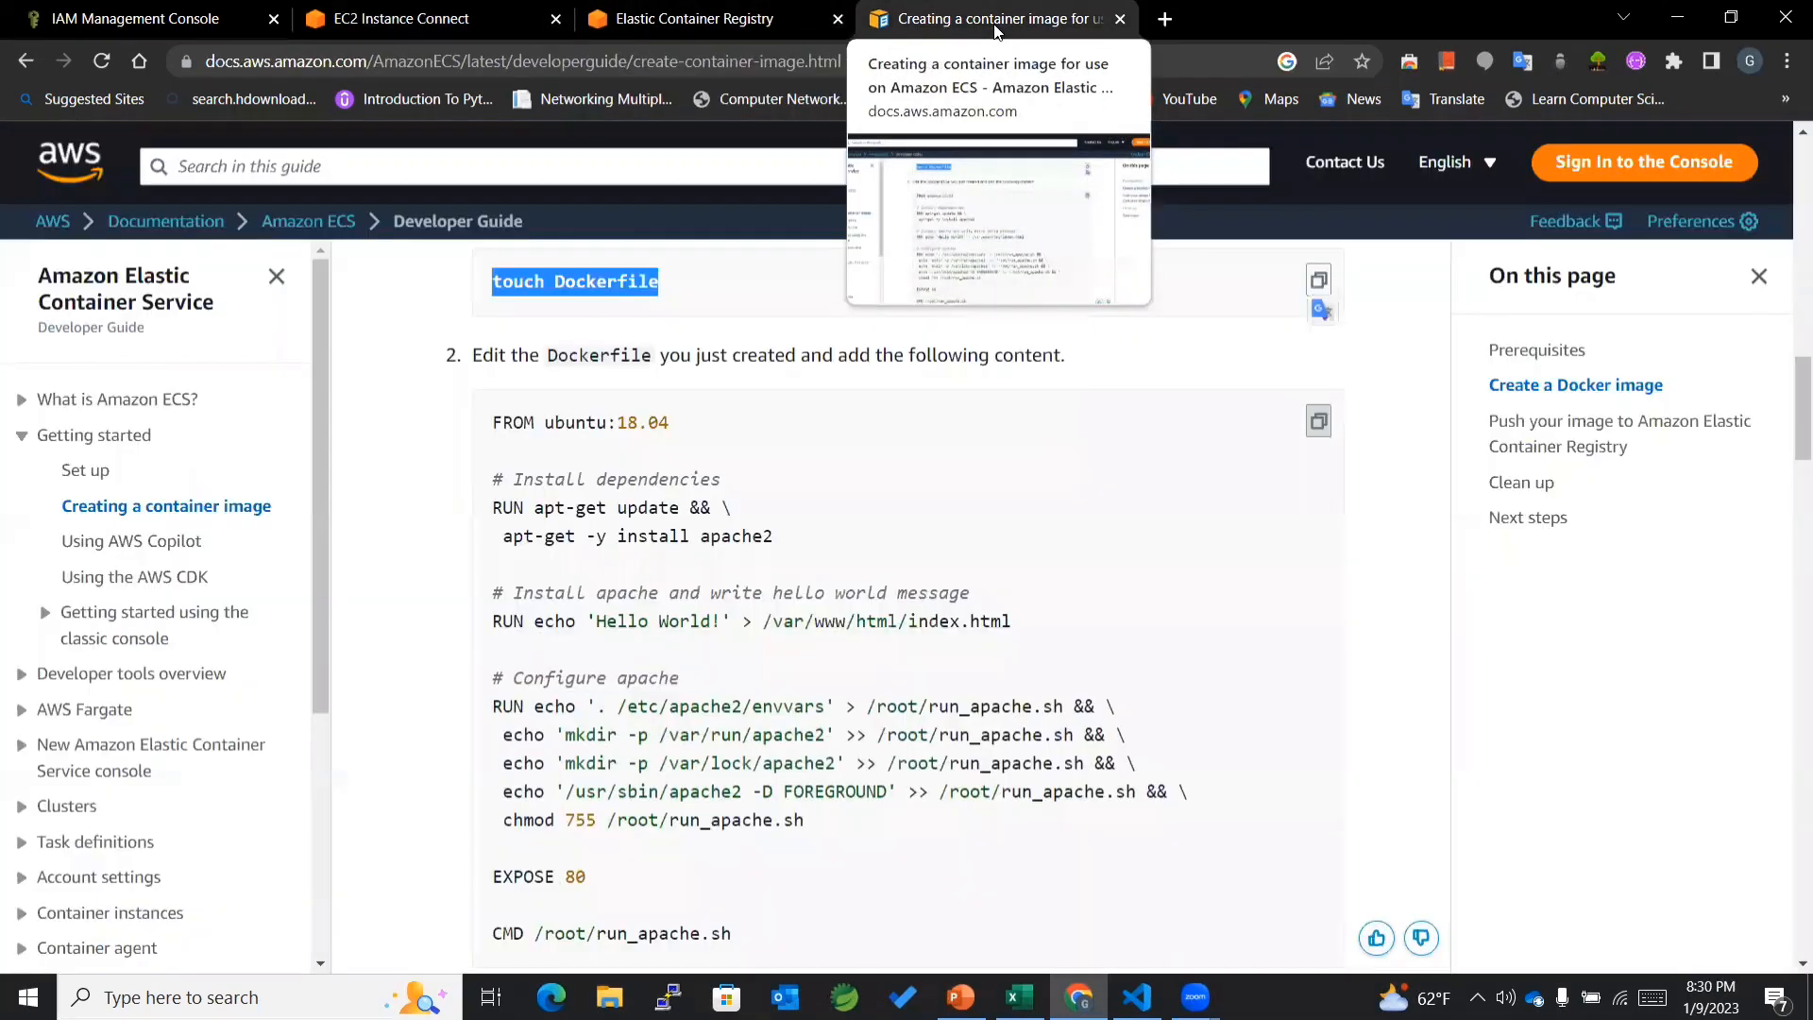
{"action": "scroll", "scroll_direction": "down", "scroll_amount": 3}
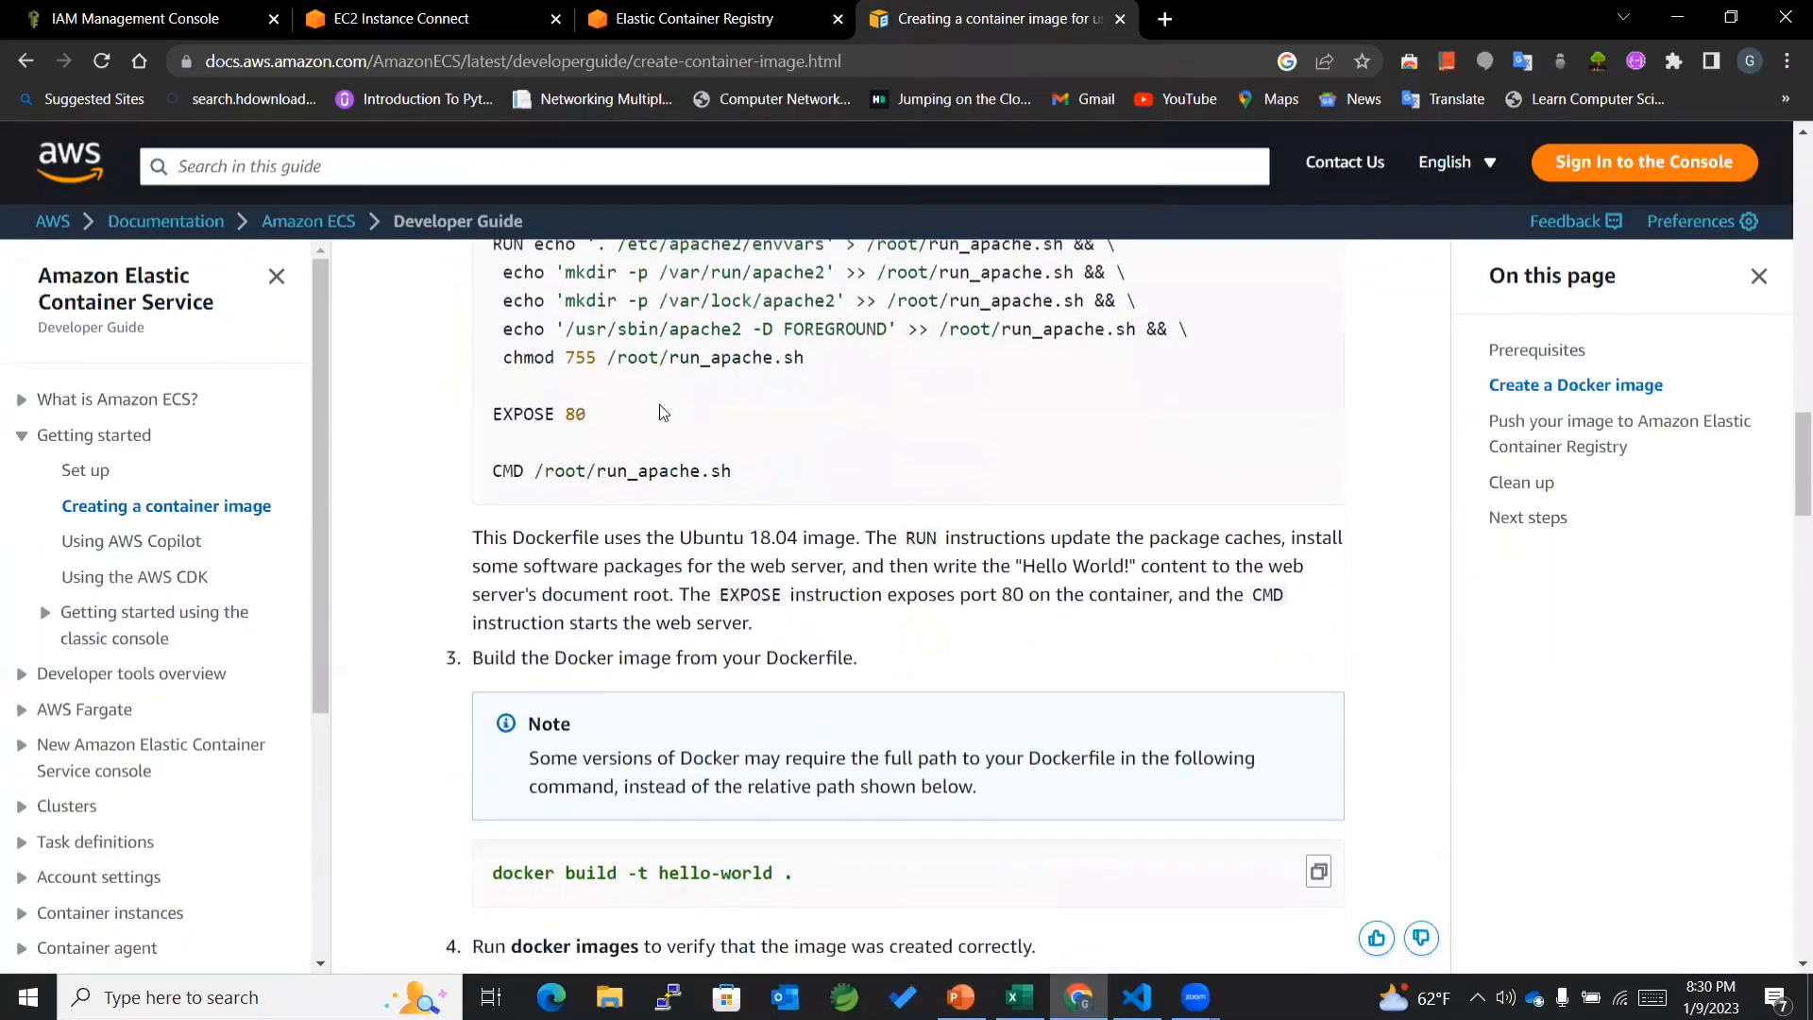
{"action": "scroll", "scroll_direction": "down", "scroll_amount": 3}
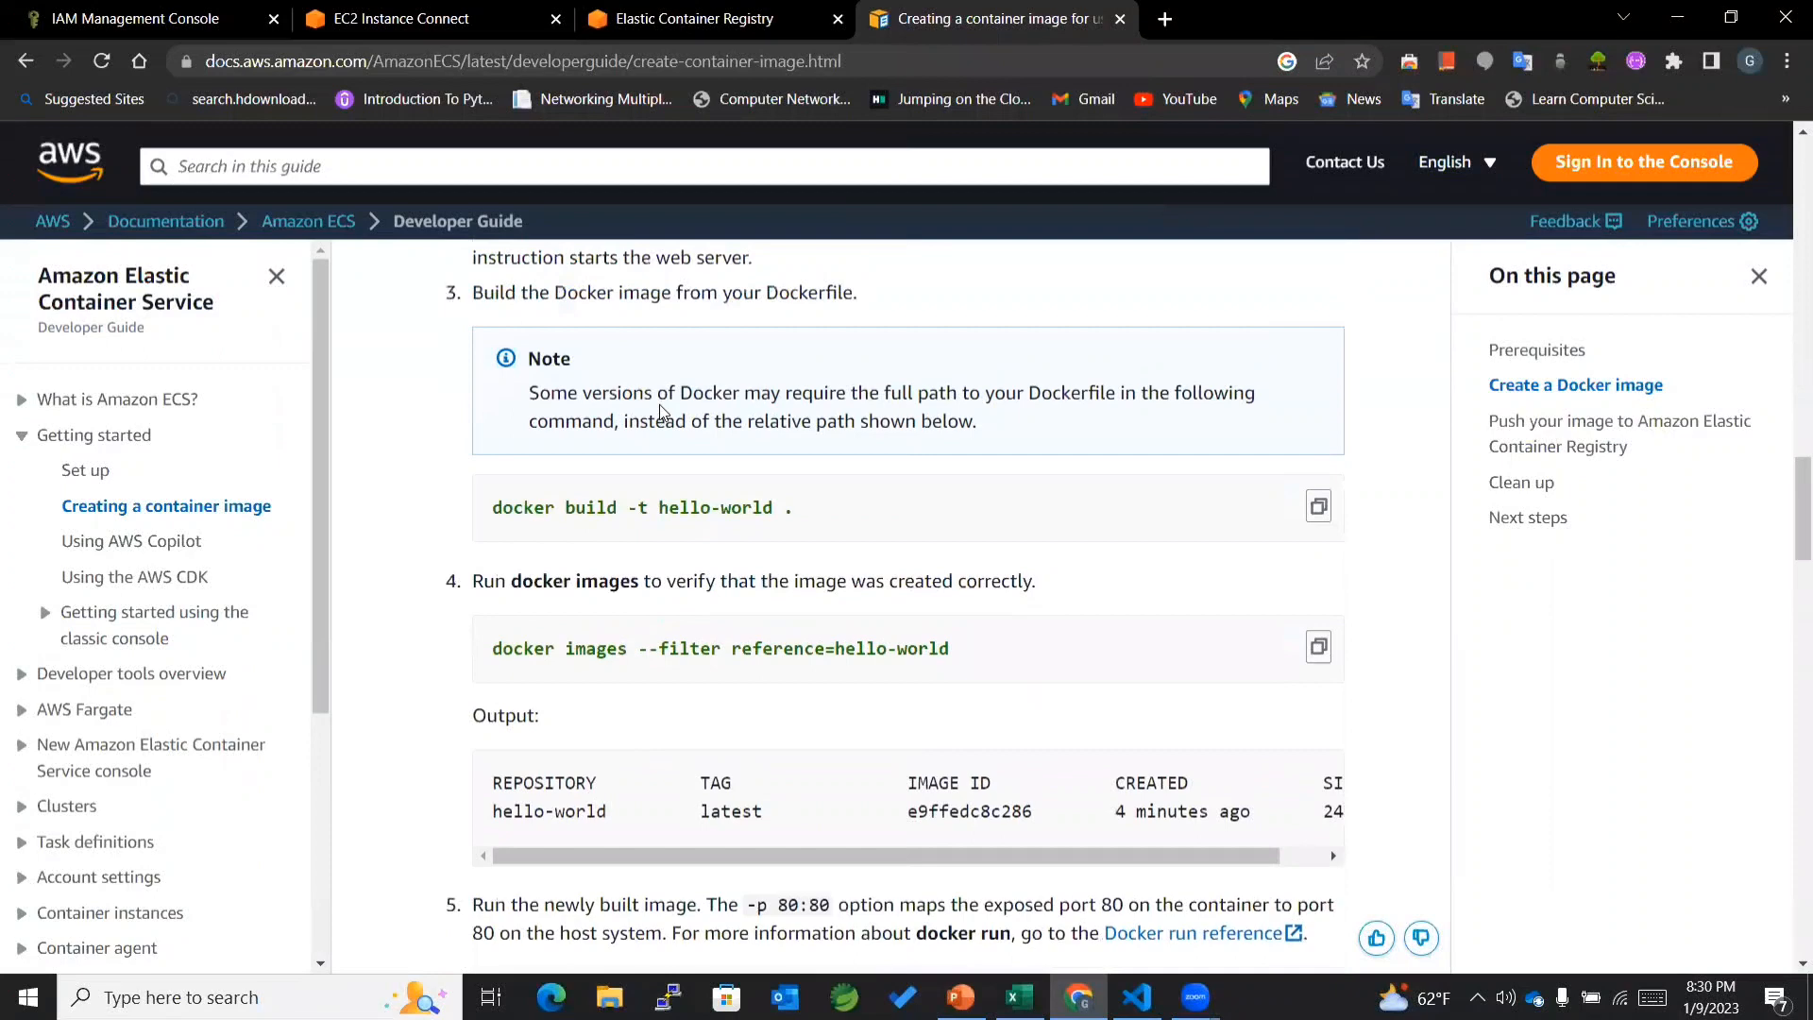
{"action": "left_click", "coordinate": [398, 19]}
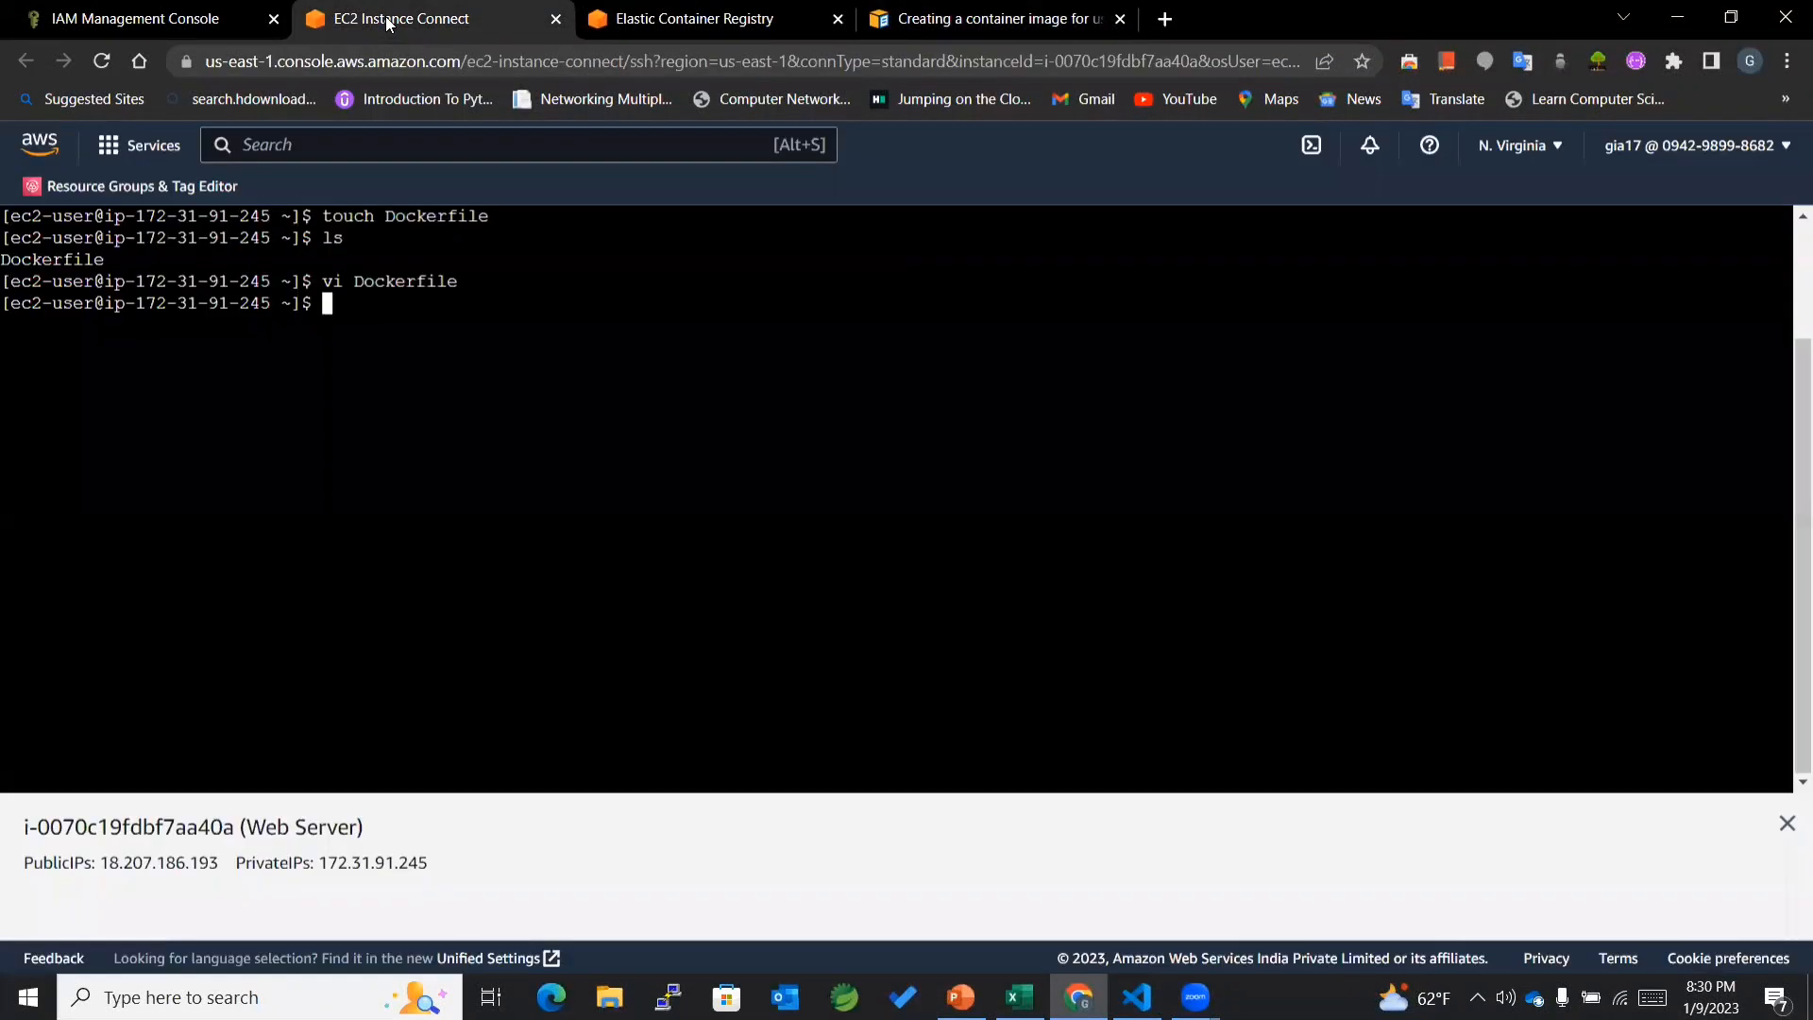
{"action": "mouse_move", "coordinate": [514, 255]}
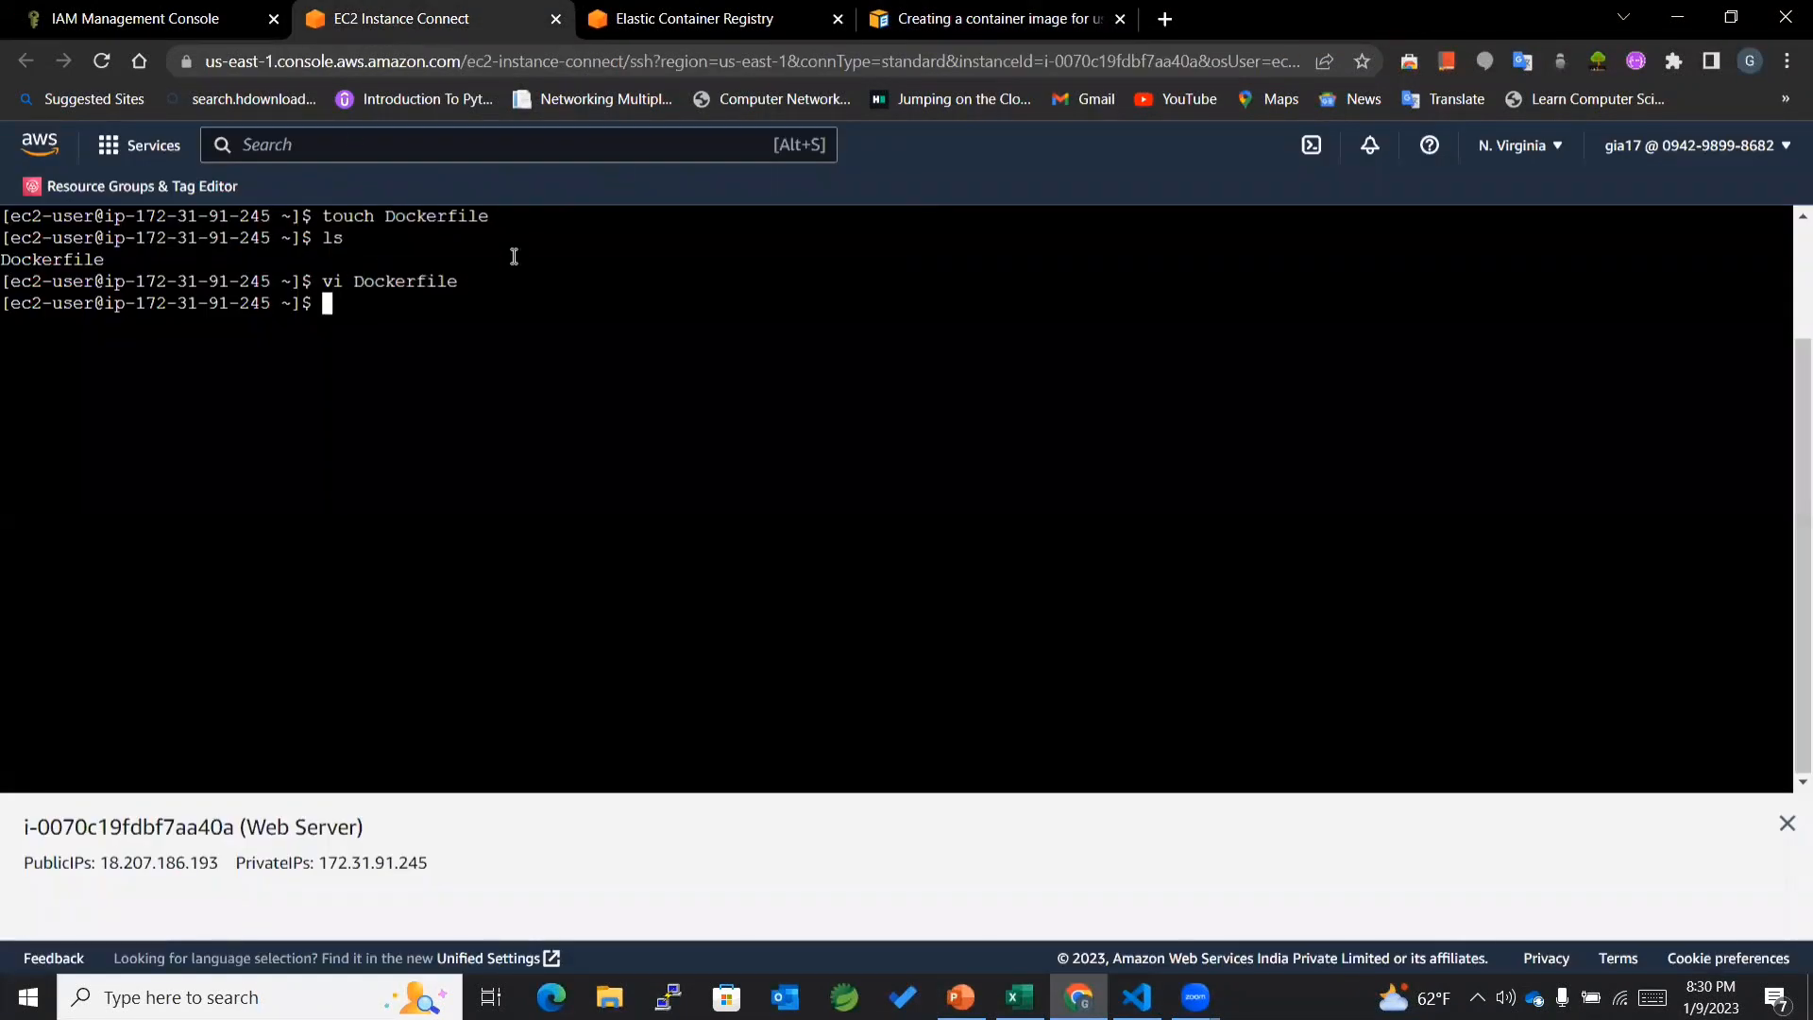
{"action": "left_click", "coordinate": [994, 19]}
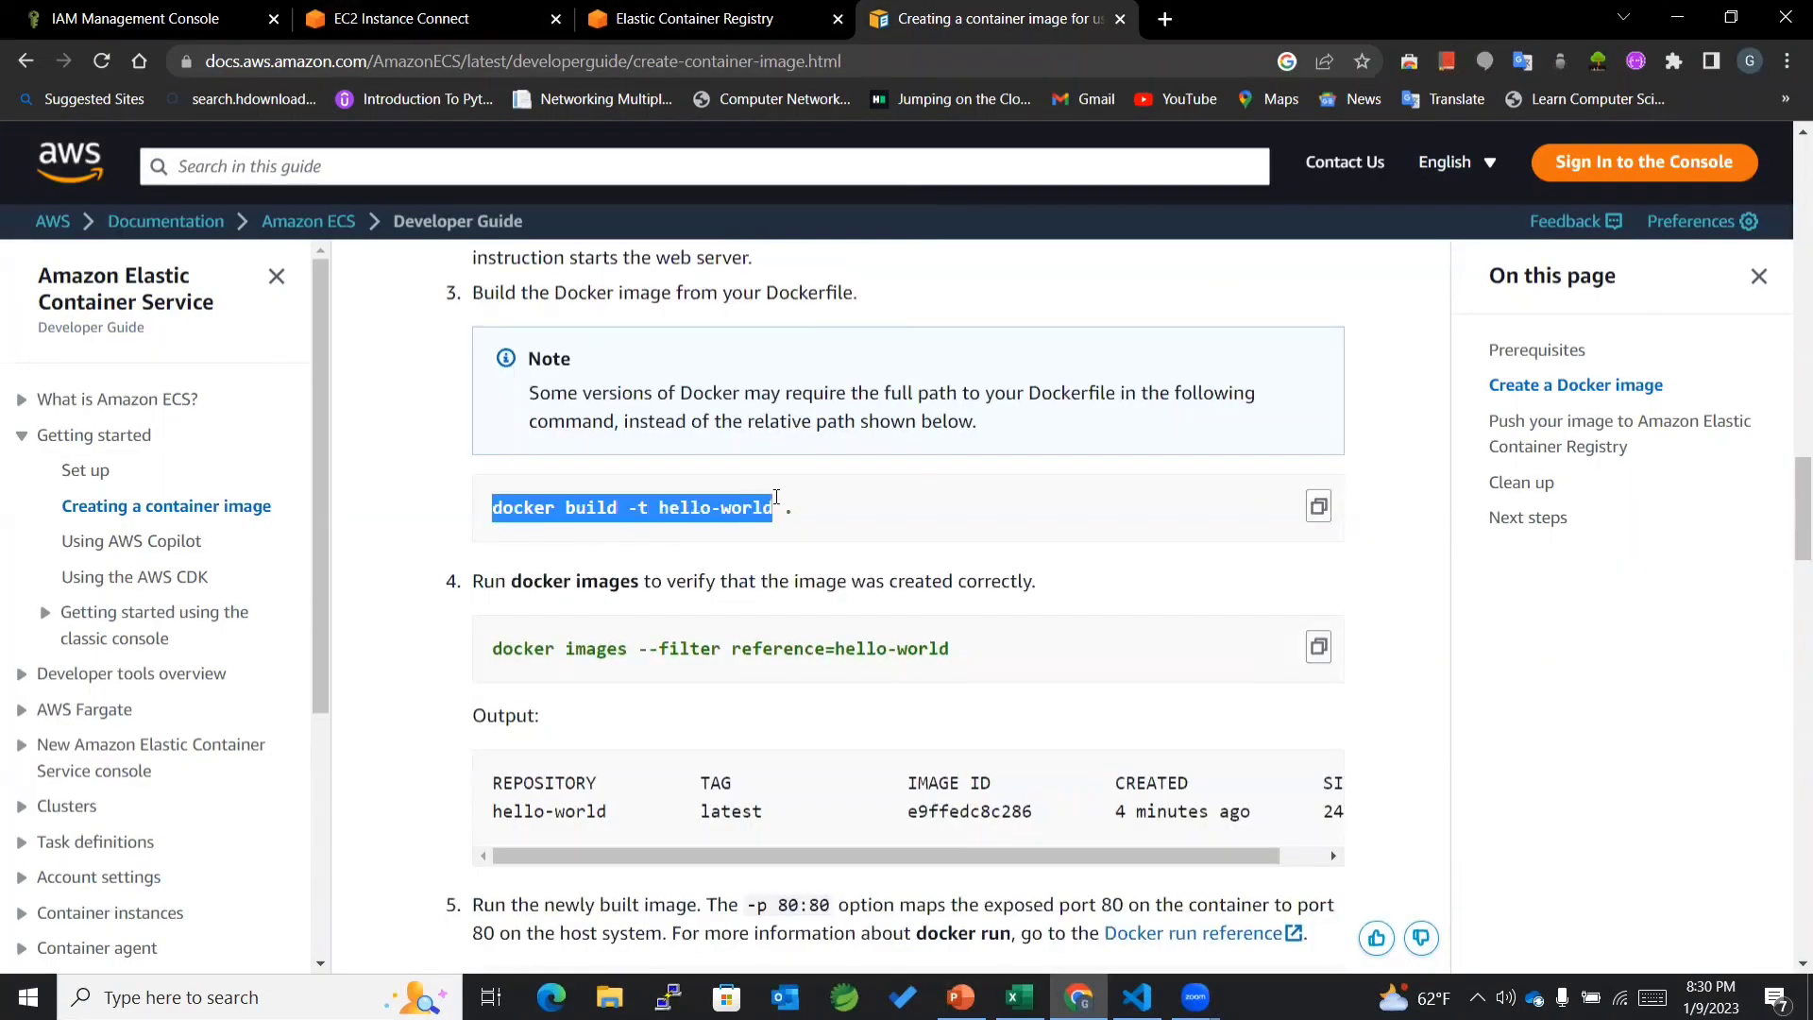
{"action": "left_click", "coordinate": [609, 517]}
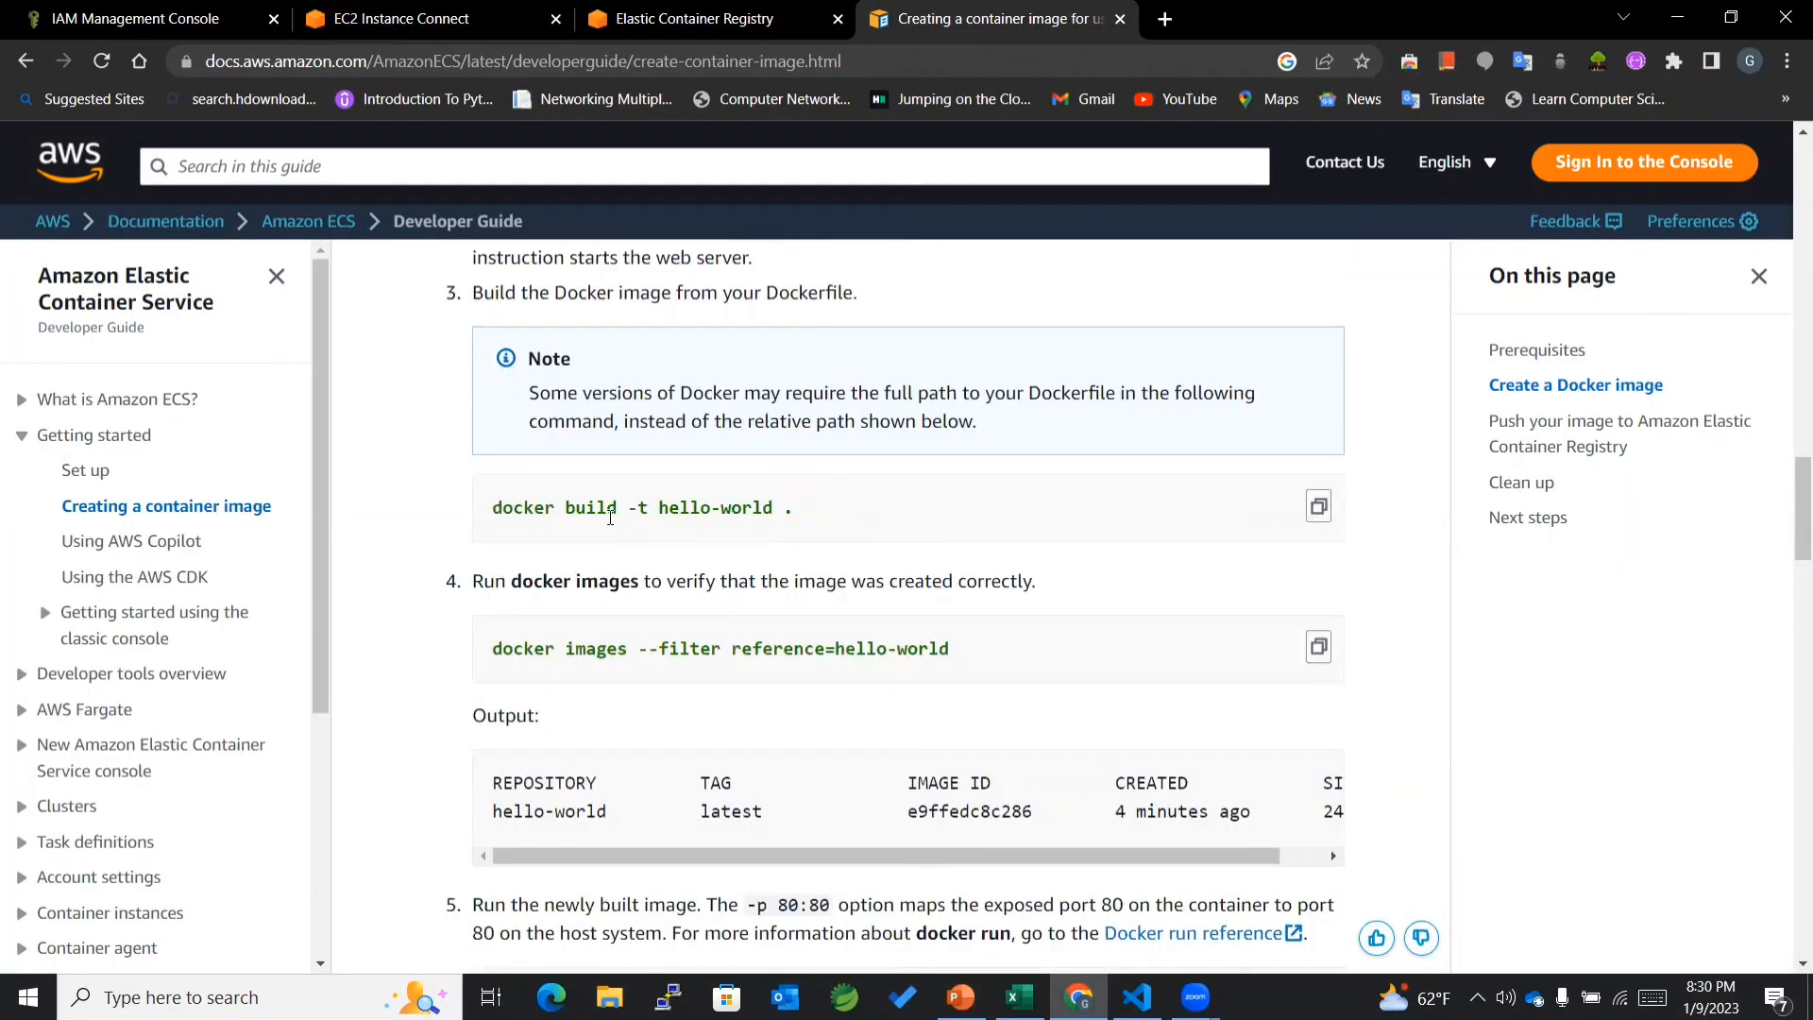
{"action": "mouse_move", "coordinate": [711, 537]}
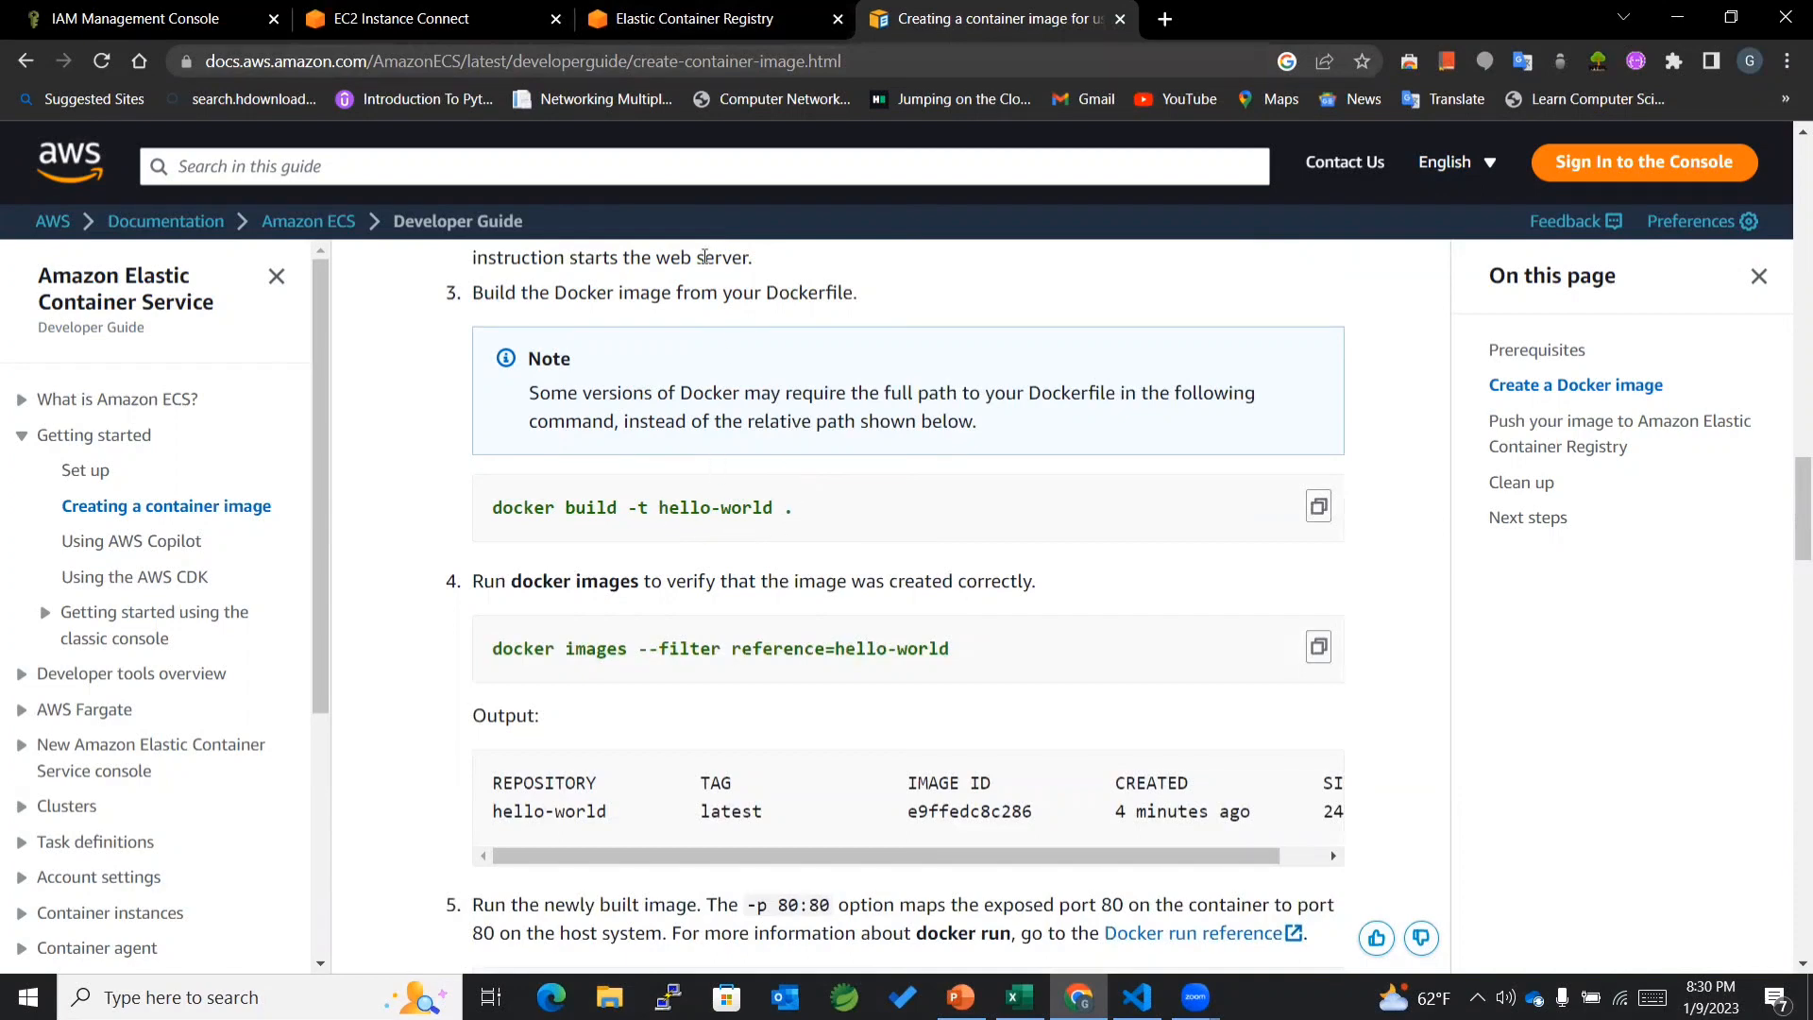
{"action": "left_click", "coordinate": [697, 19]}
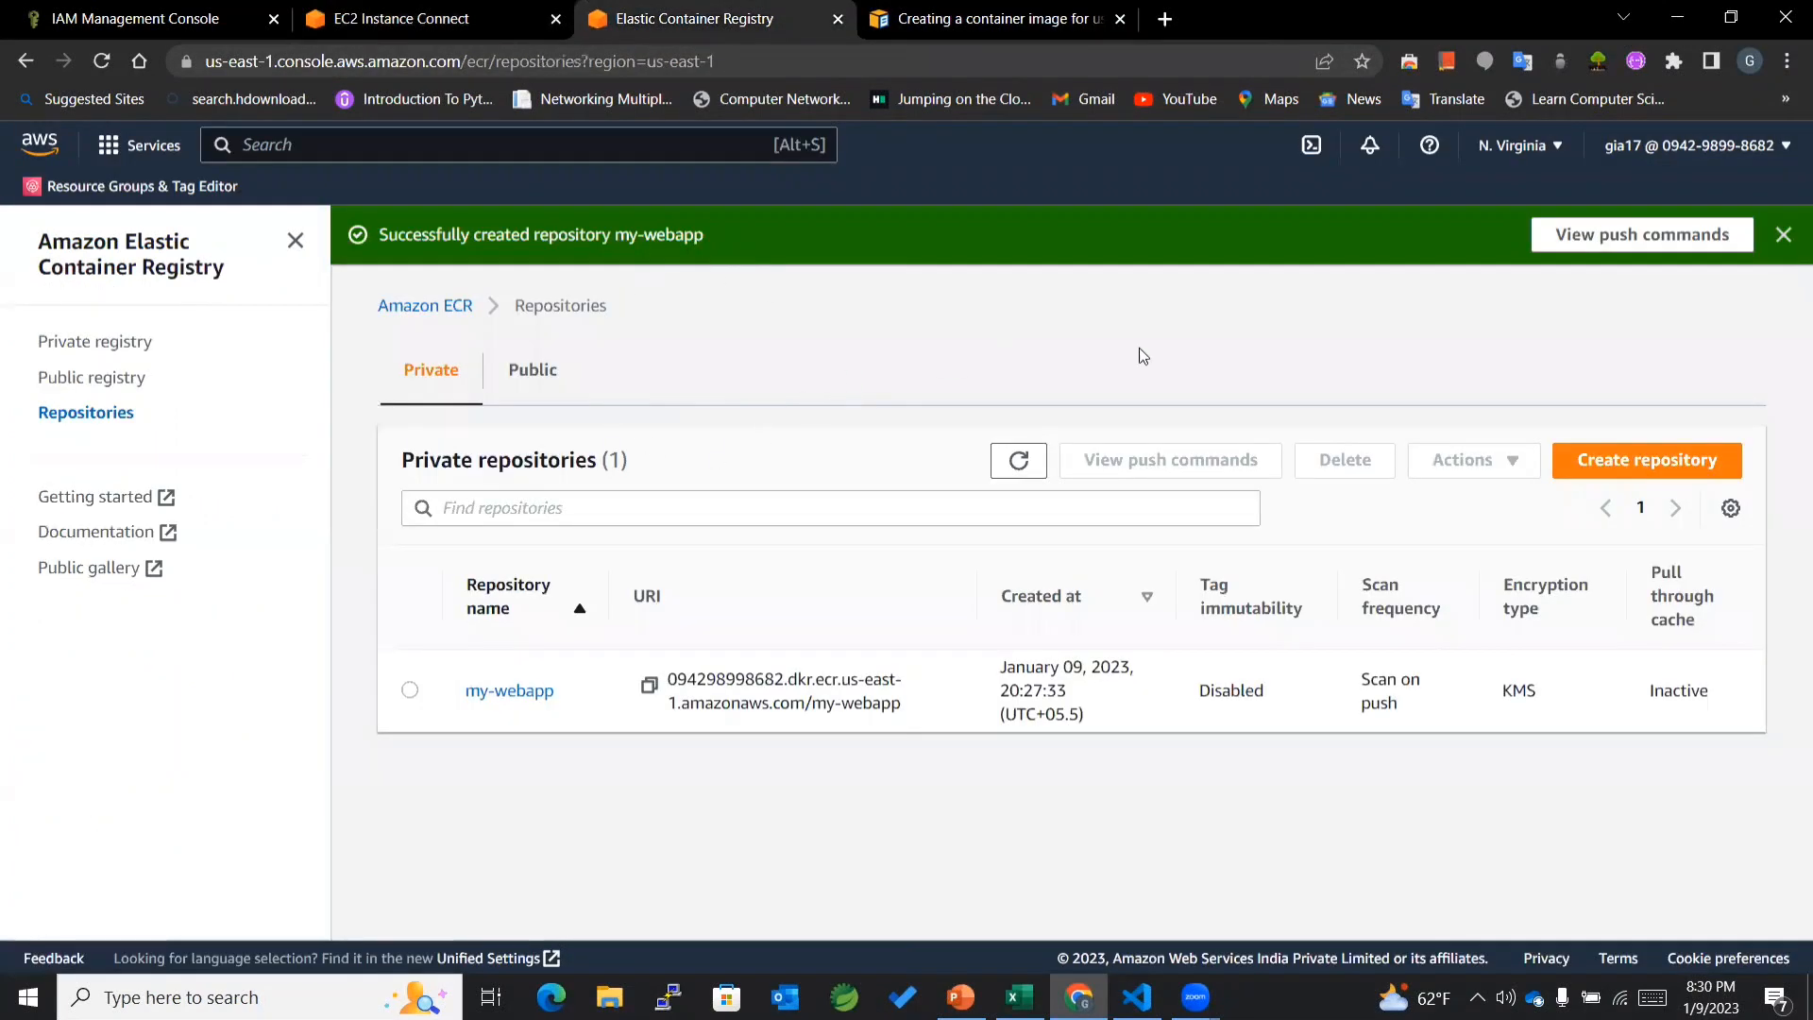
{"action": "mouse_move", "coordinate": [1583, 242]}
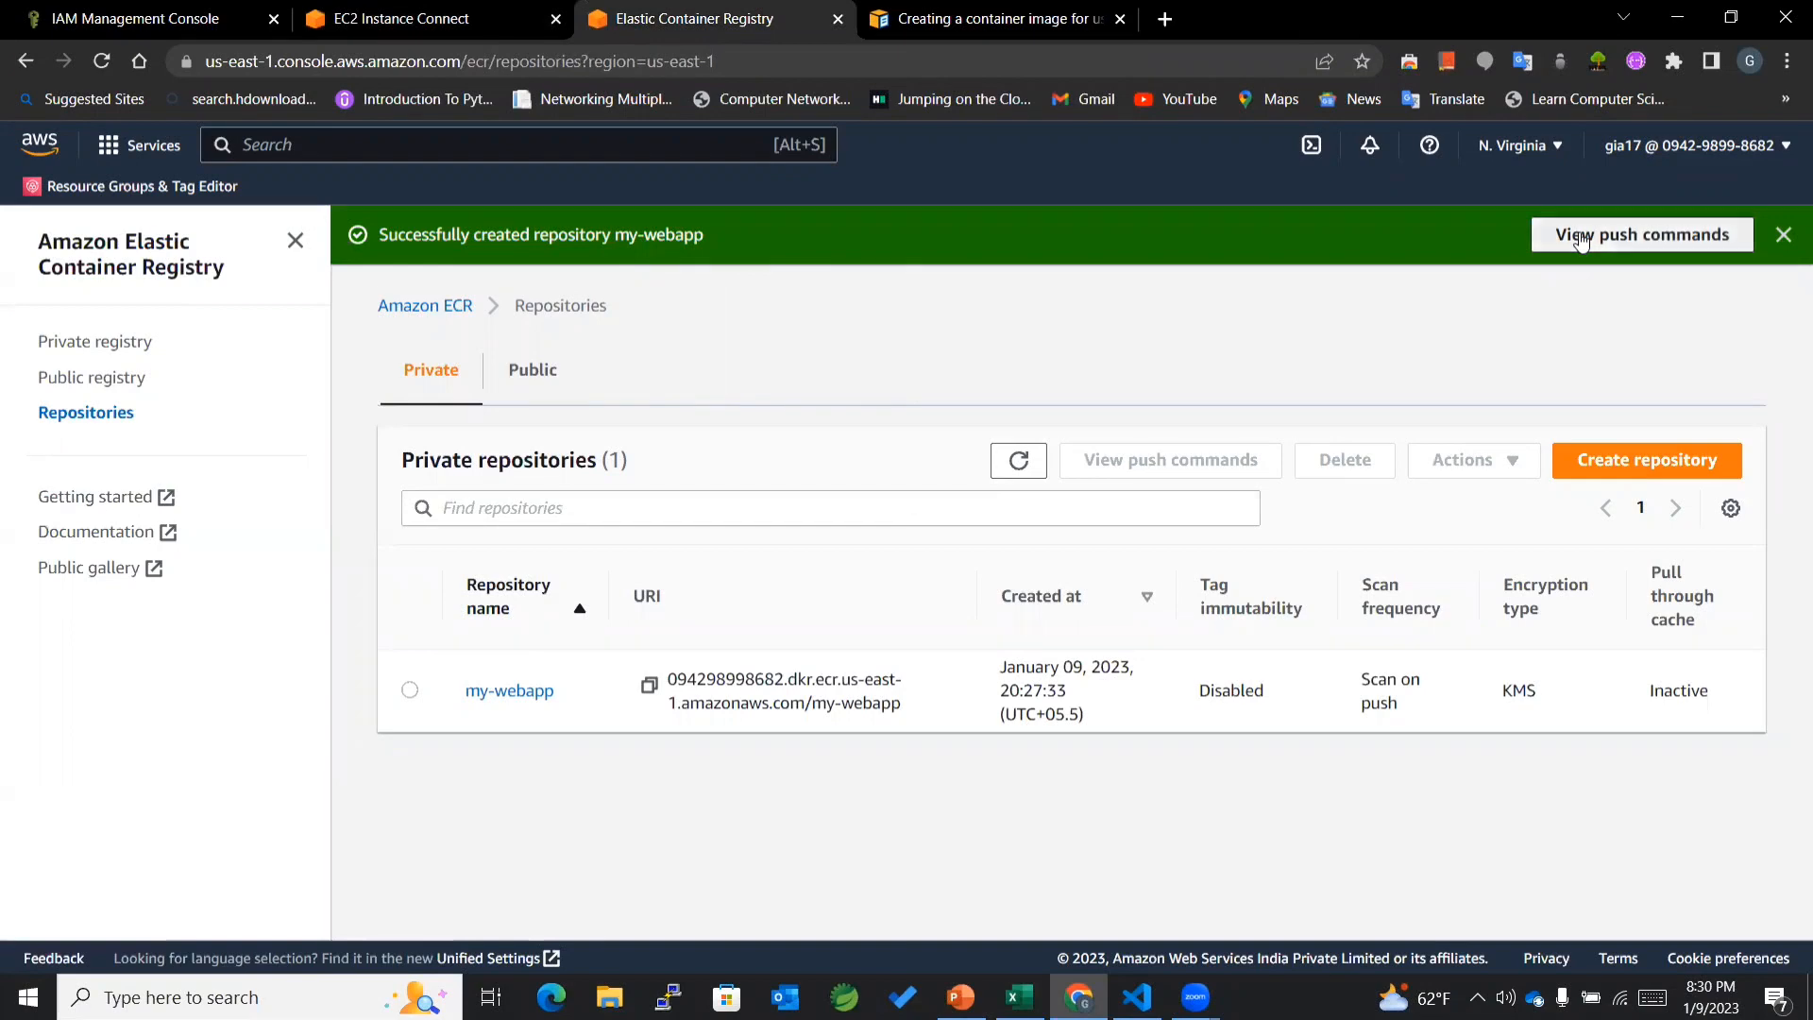
Step: Read my-webapp's push commands step 1 about using the AWS CLI, then return to the terminal
{"action": "left_click", "coordinate": [1642, 234]}
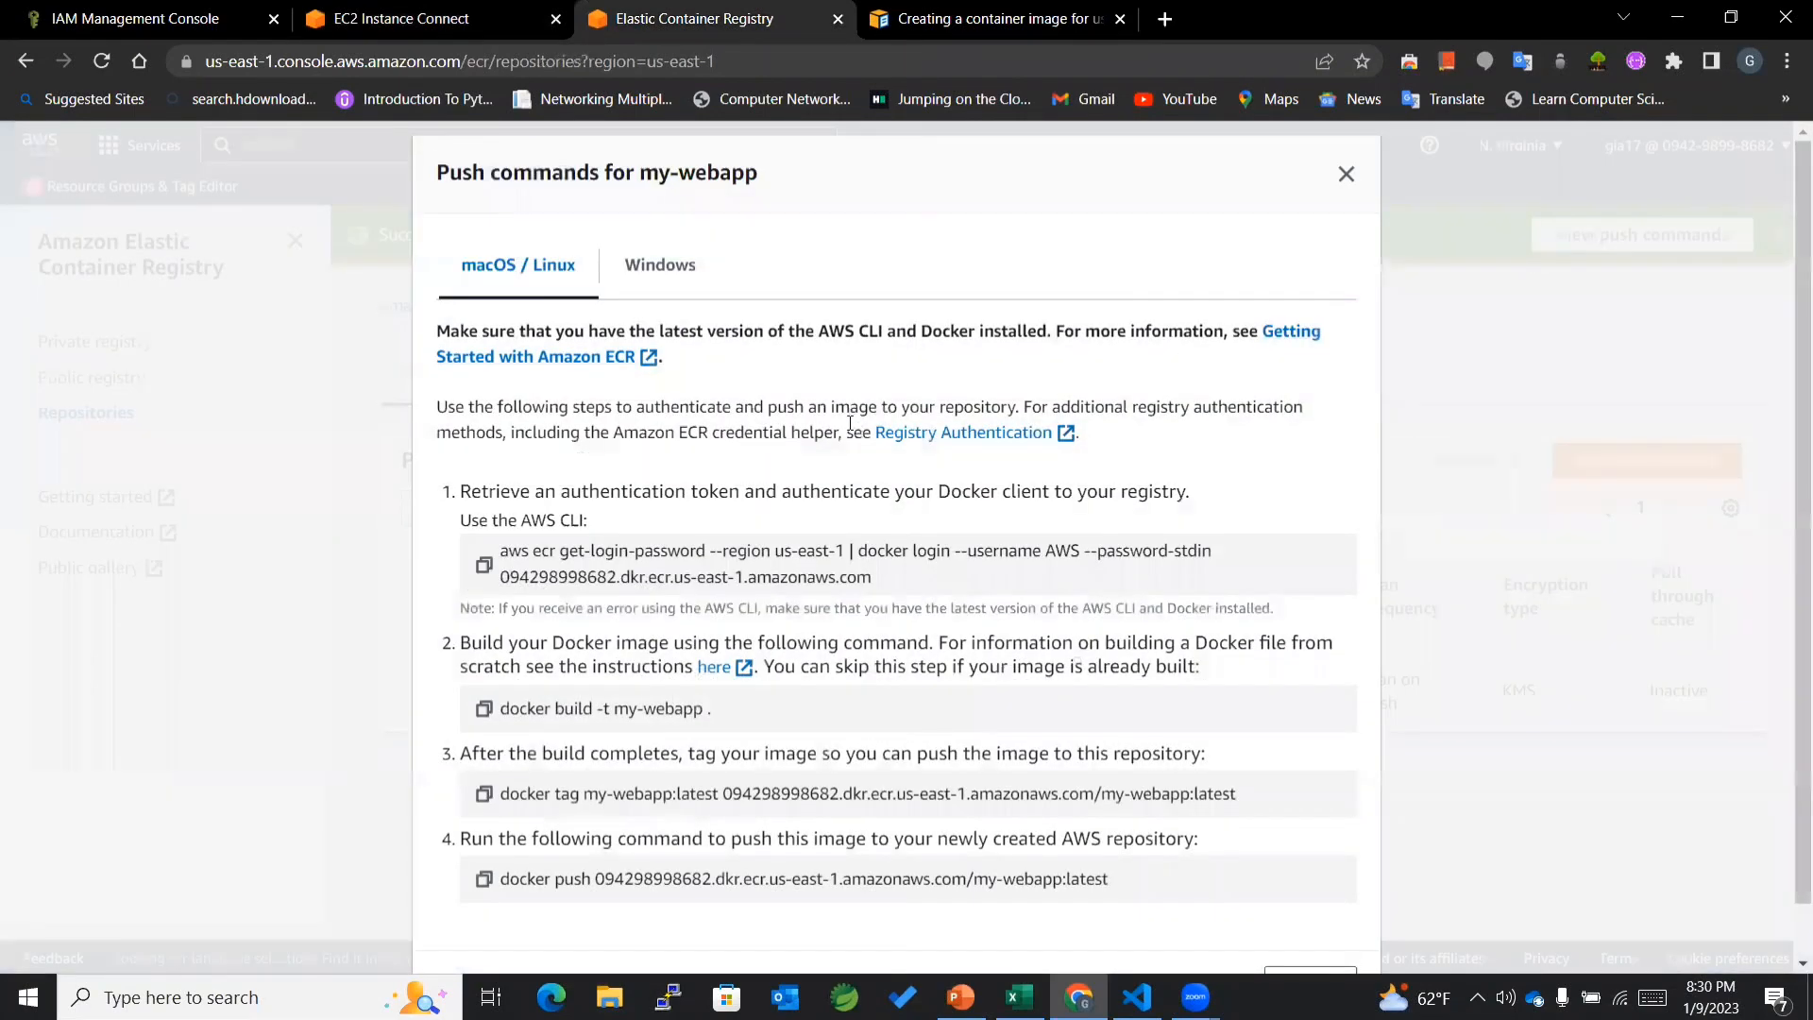
{"action": "scroll", "scroll_direction": "down", "scroll_amount": 3}
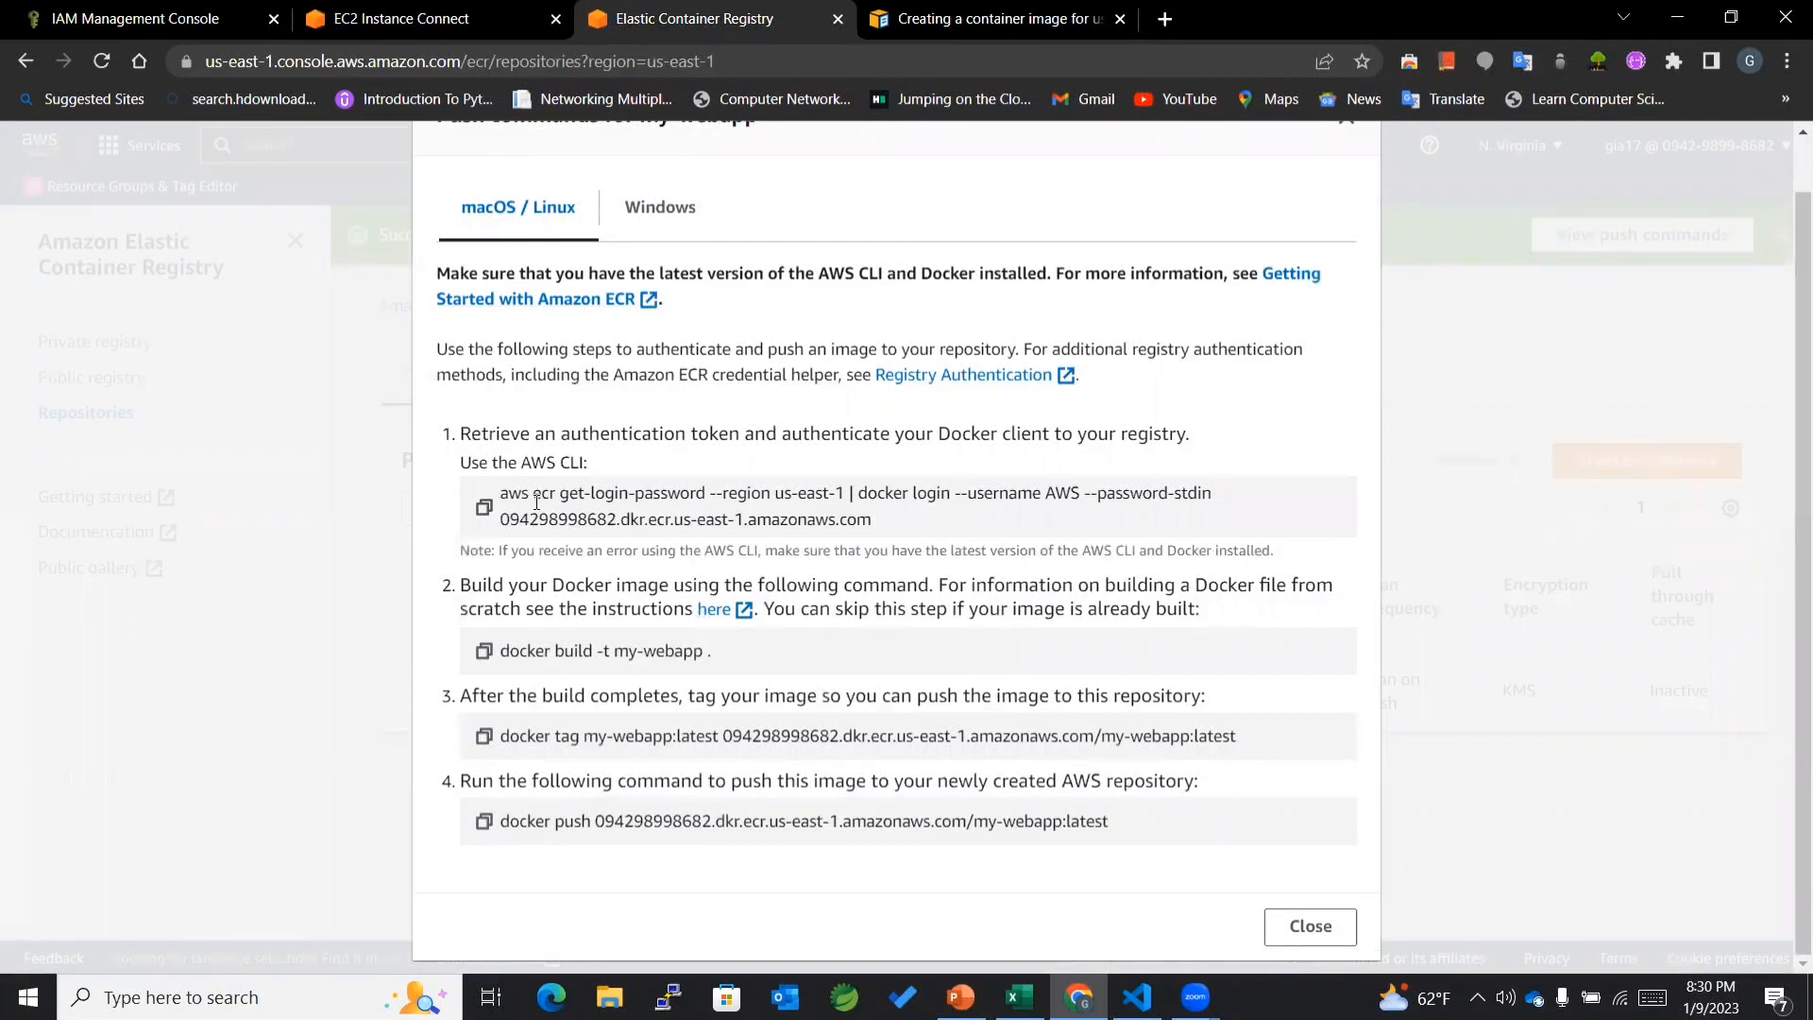
{"action": "mouse_move", "coordinate": [499, 502]}
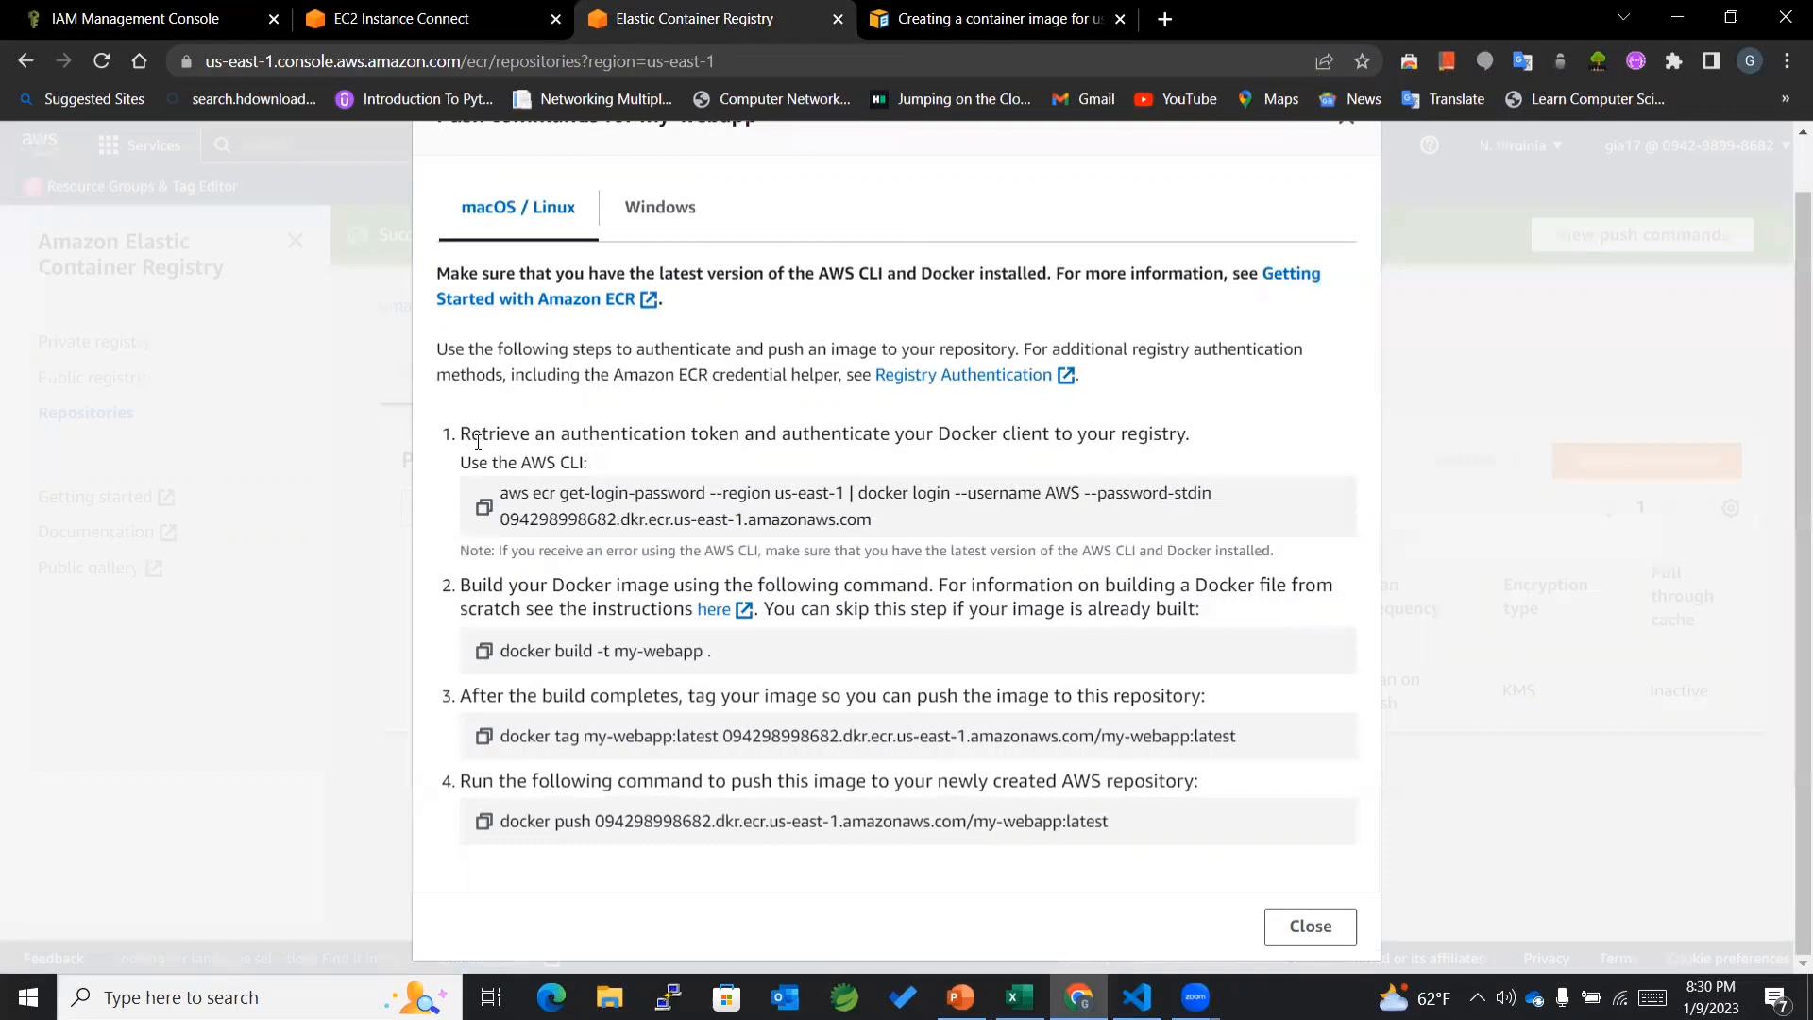
{"action": "left_click_drag", "start_coordinate": [459, 432], "coordinate": [894, 433]}
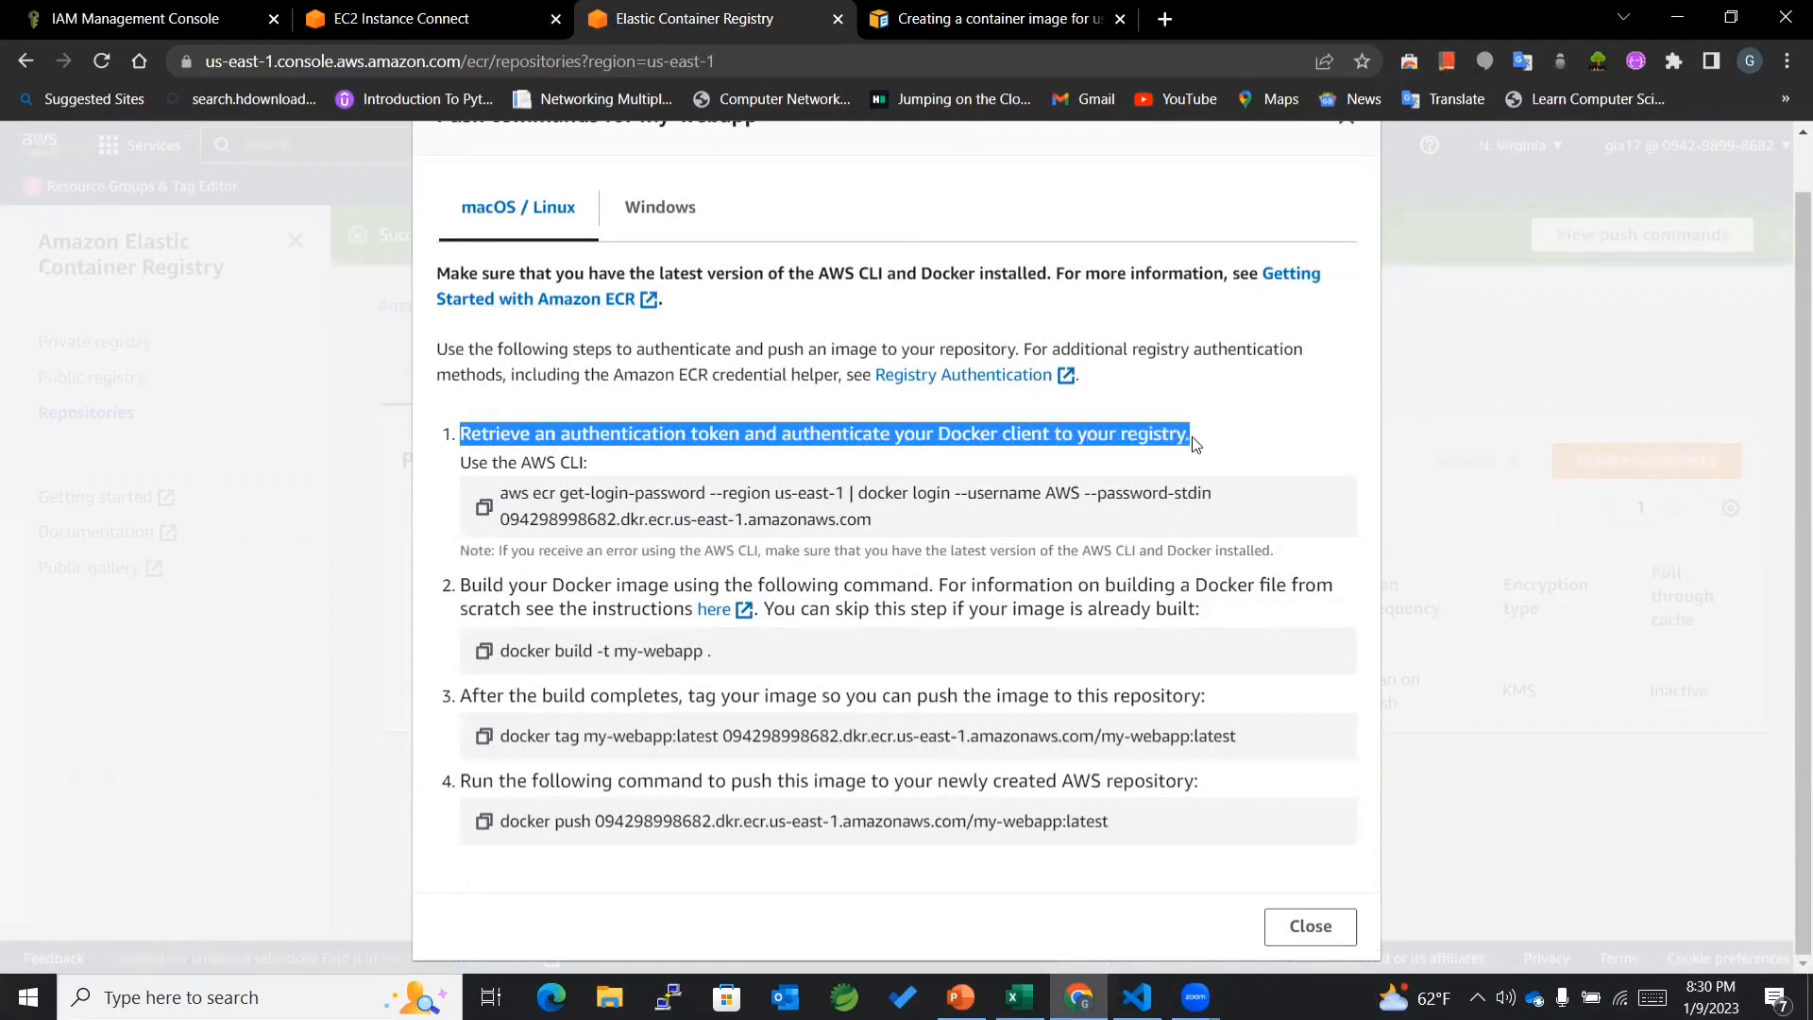
{"action": "left_click", "coordinate": [1003, 468]}
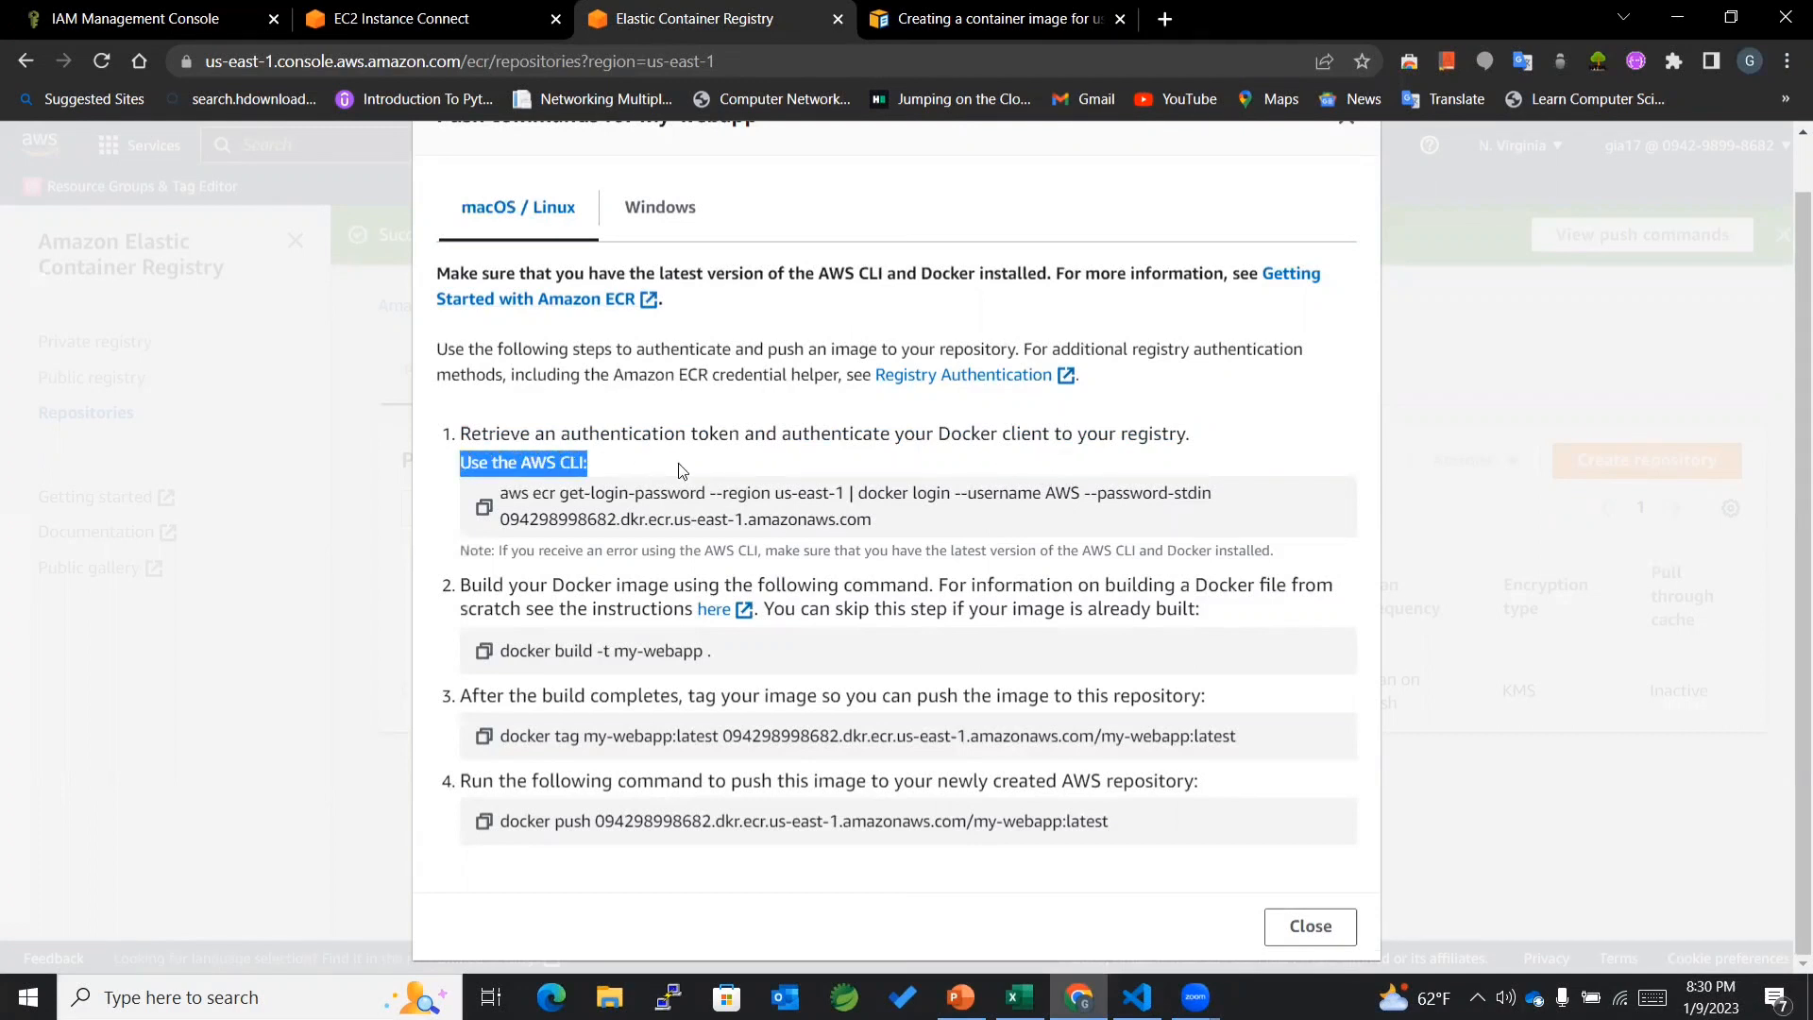
{"action": "left_click", "coordinate": [680, 469]}
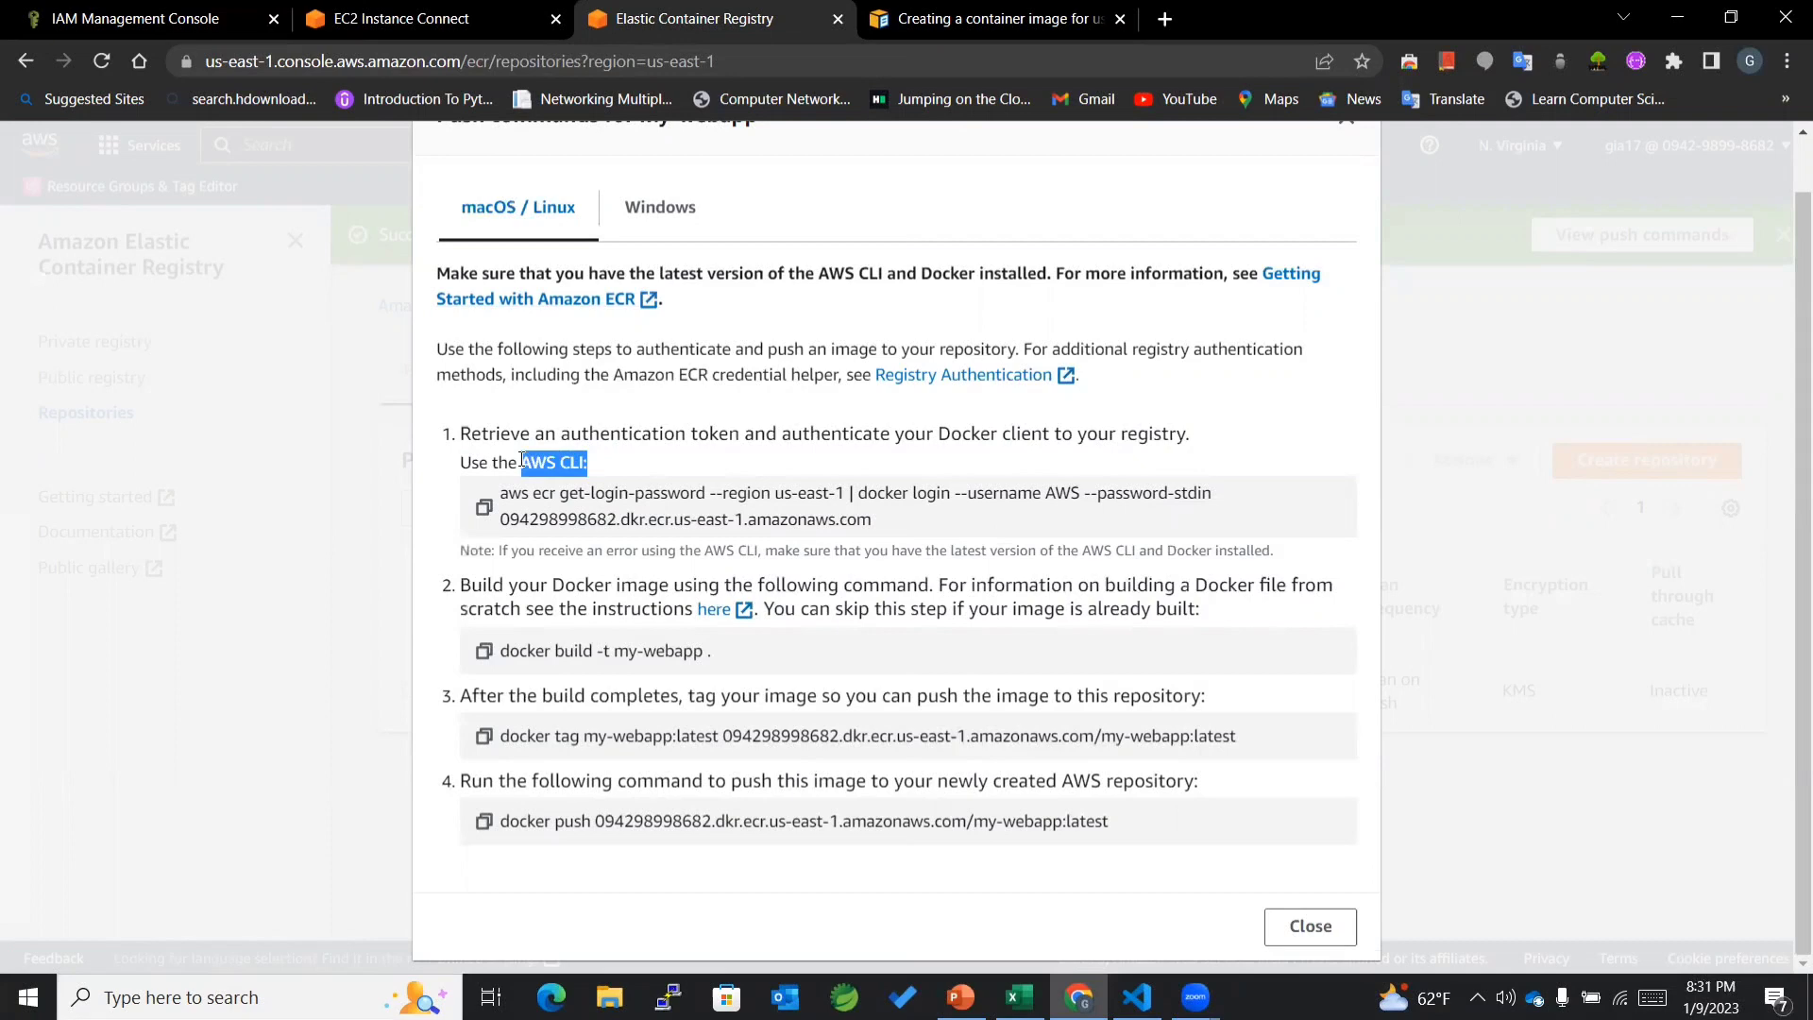
{"action": "left_click", "coordinate": [401, 19]}
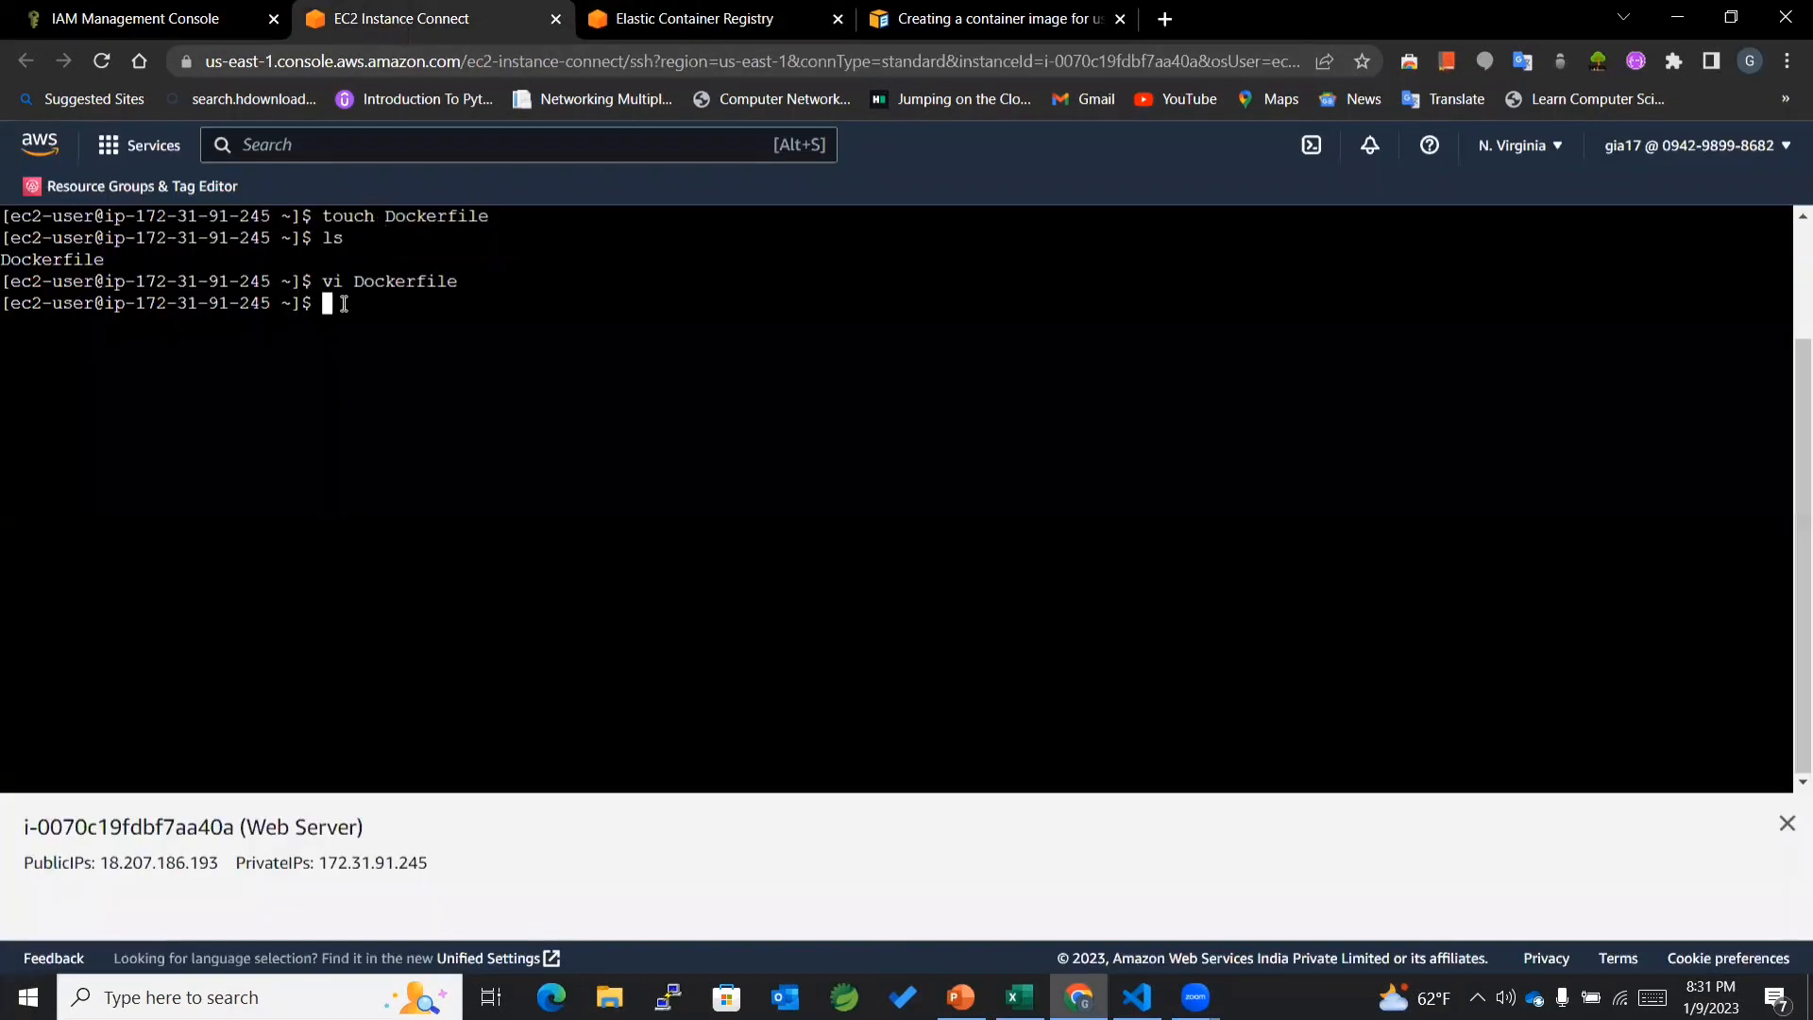
Step: Run aws configure and enter the access key ID and secret from the accessKeys CSV
{"action": "type", "text": "aws"}
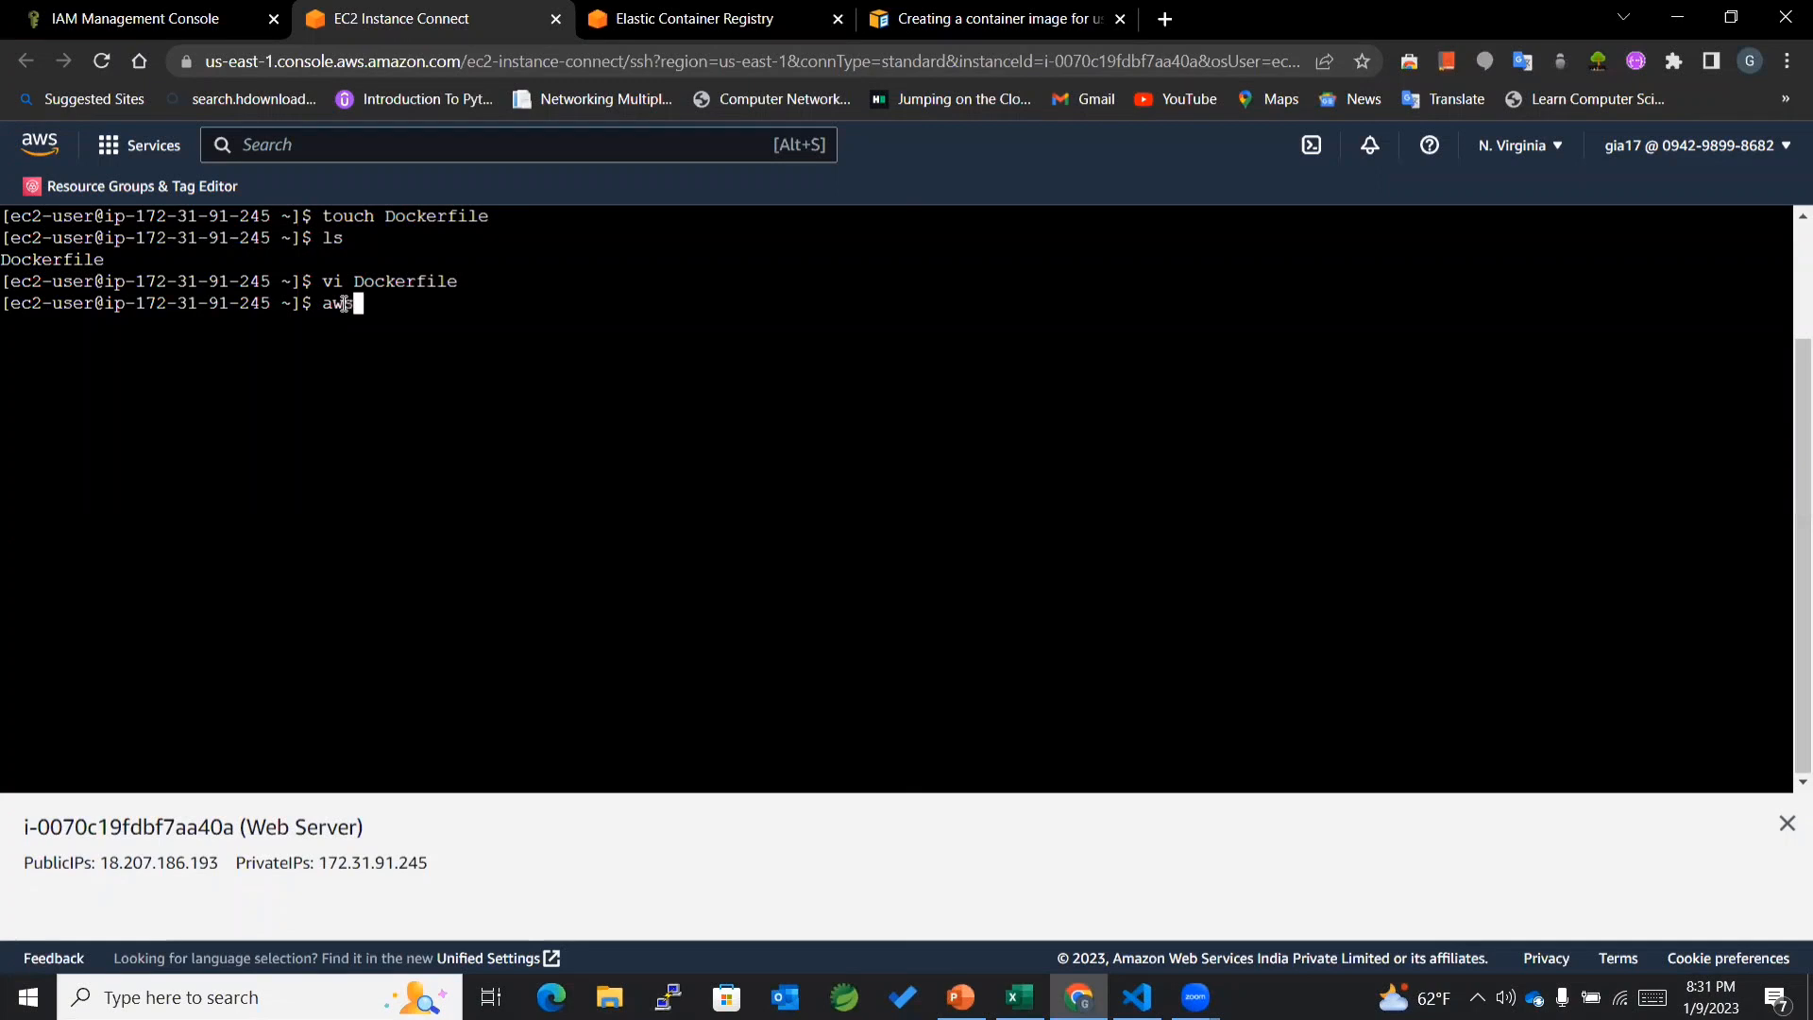
{"action": "type", "text": "con"}
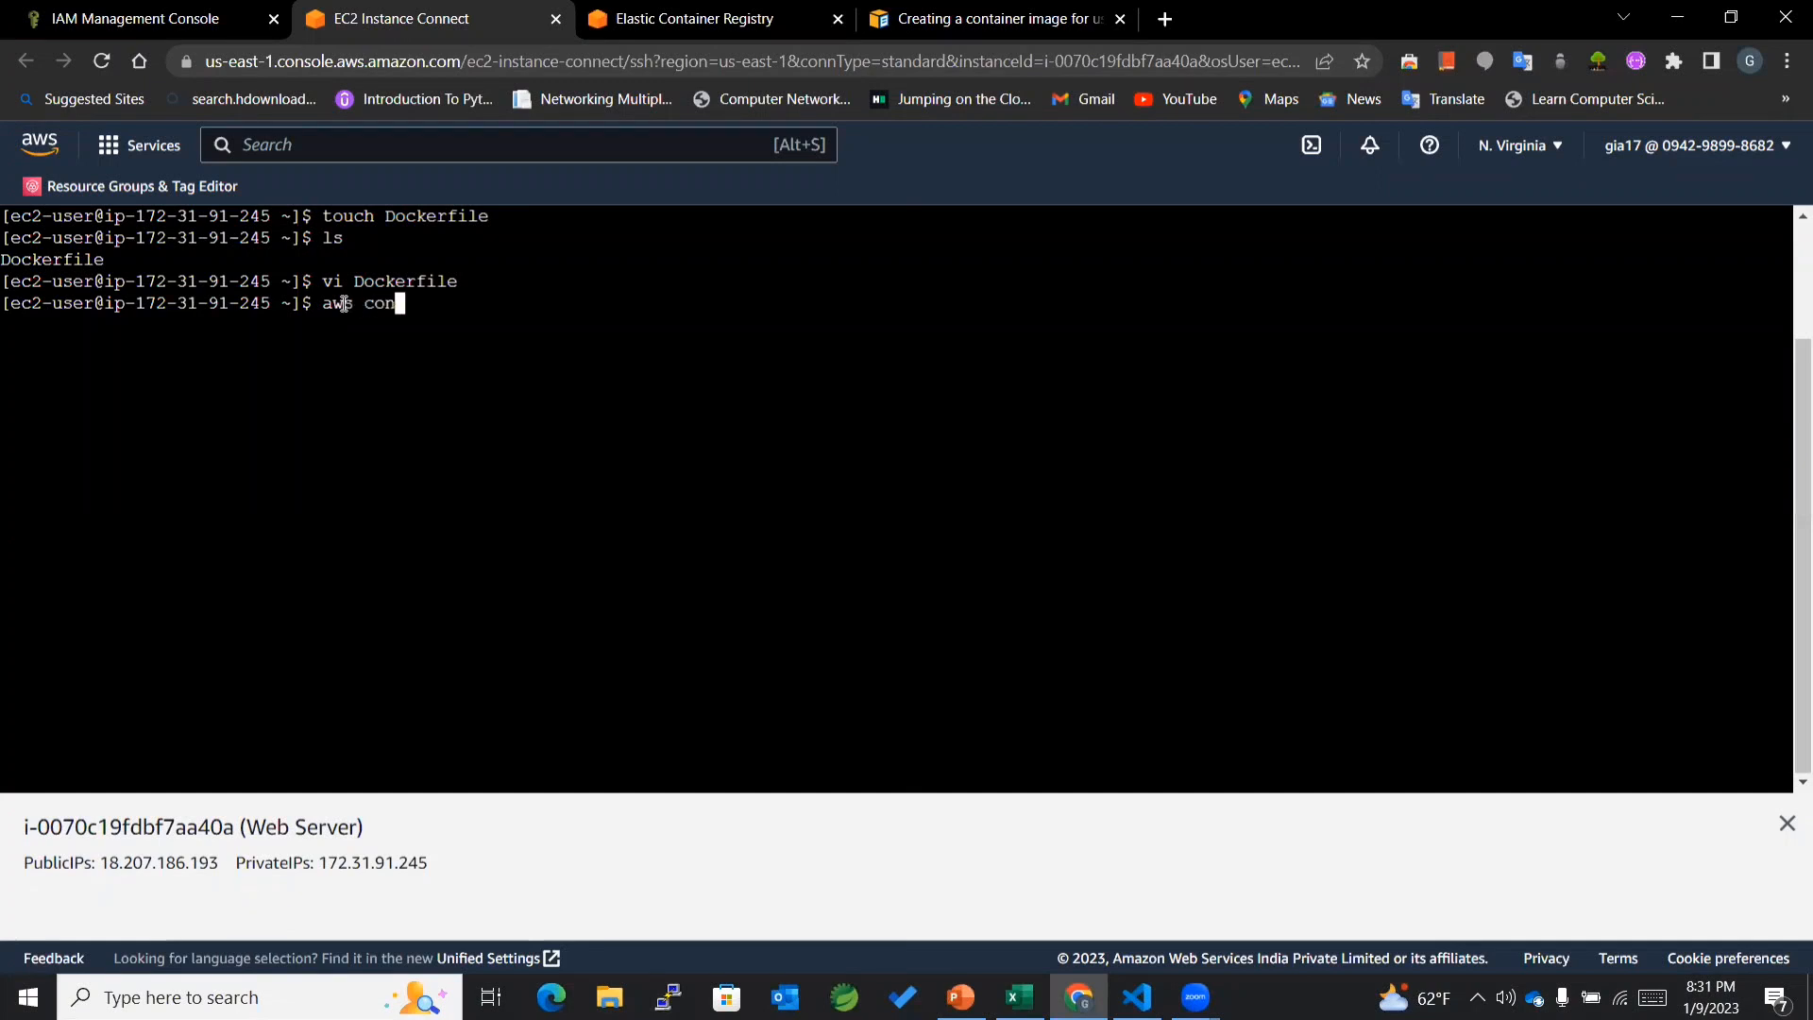
{"action": "type", "text": "figure"}
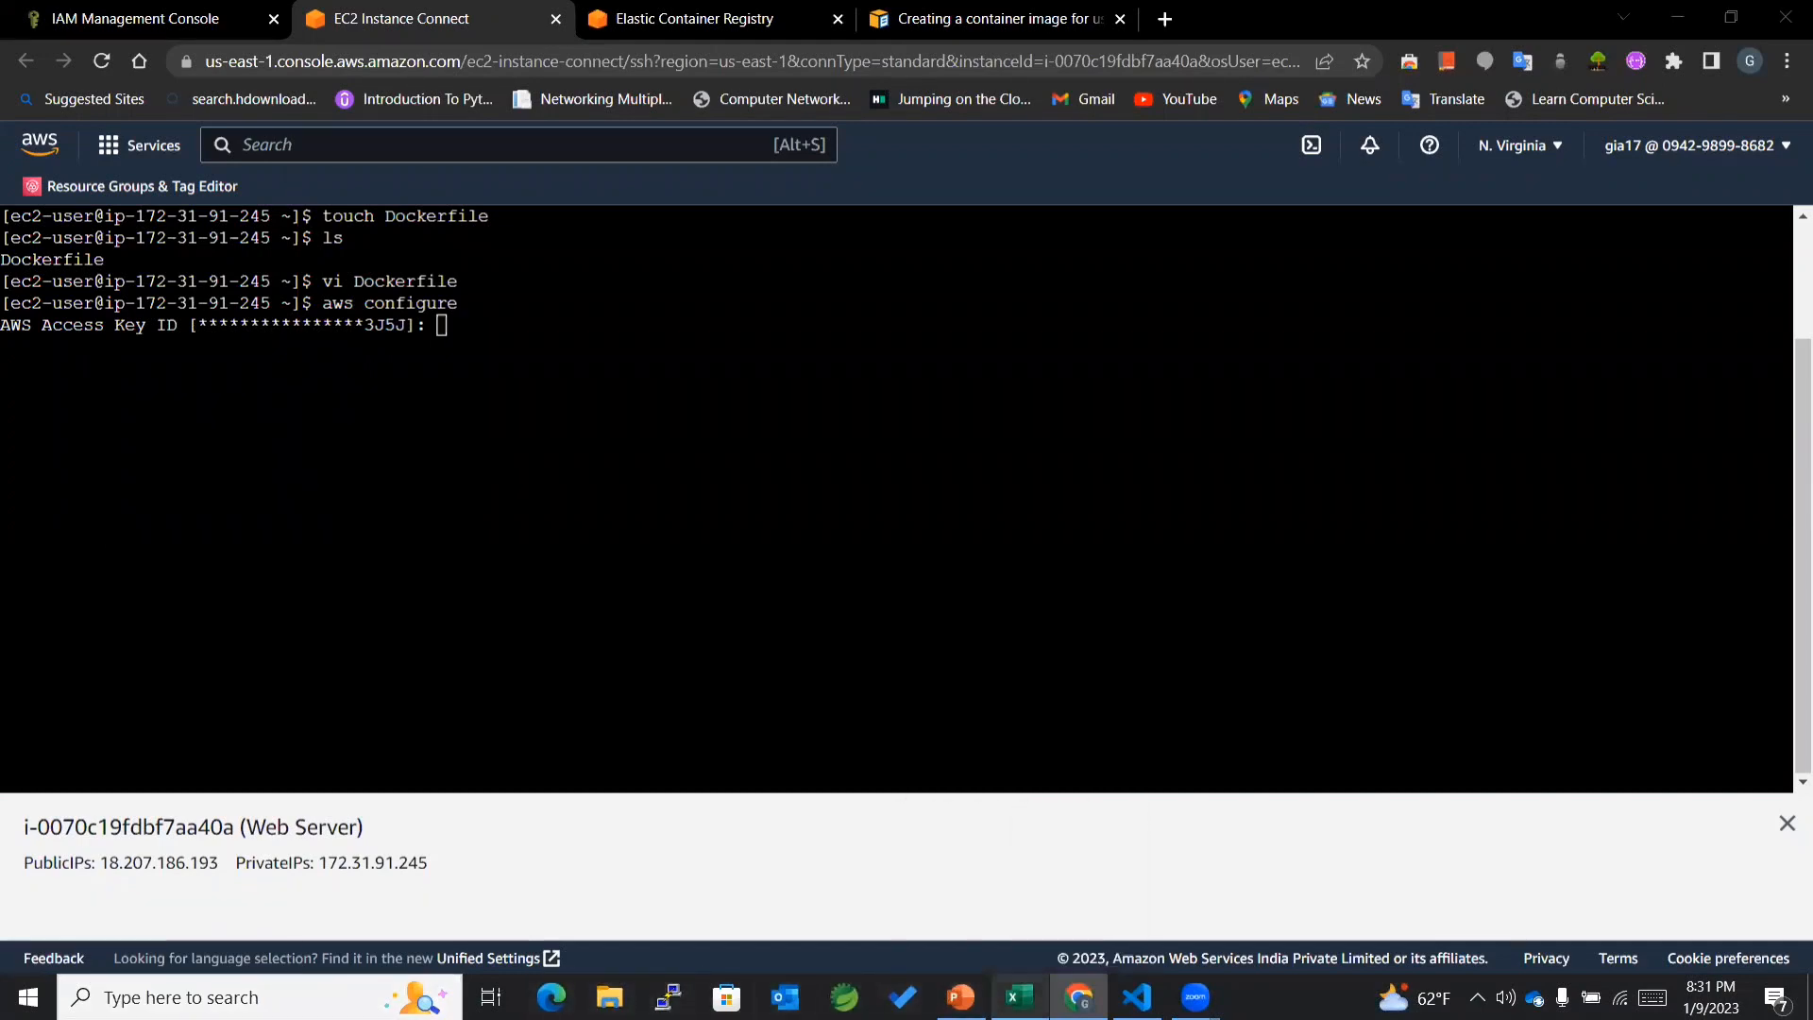
{"action": "left_click", "coordinate": [1018, 996]}
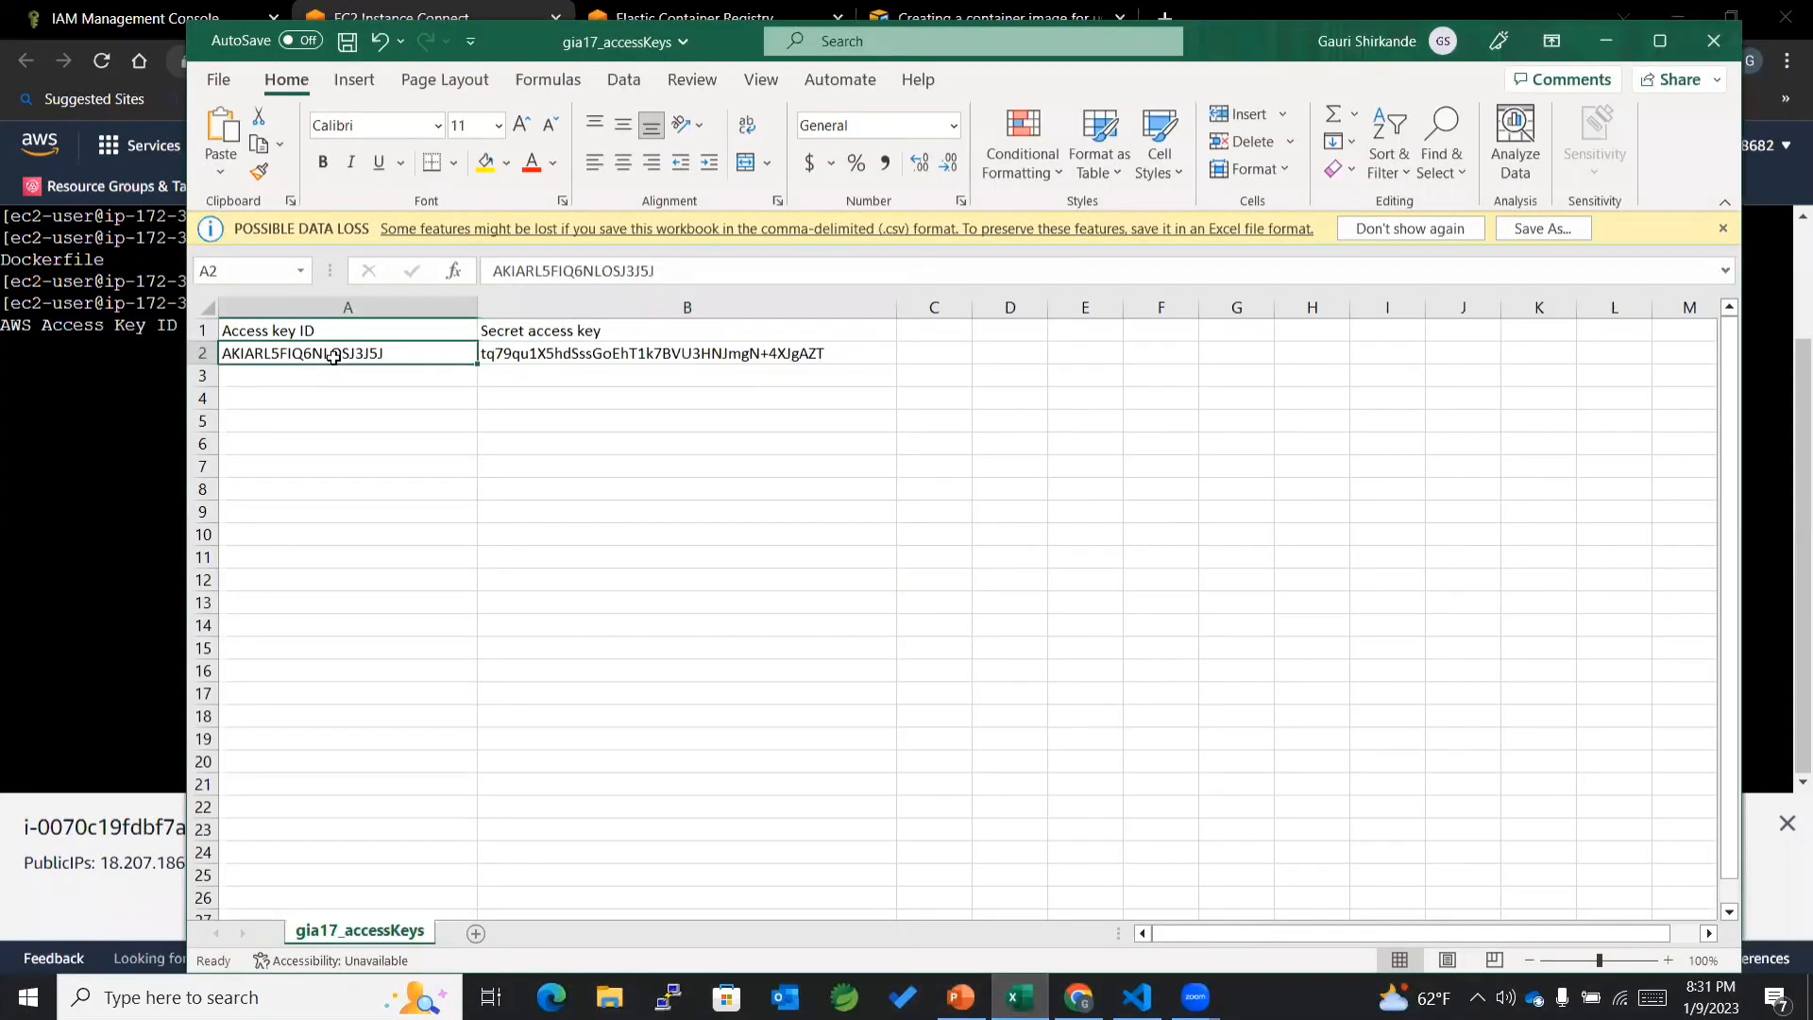
{"action": "key", "text": "Ctrl+c"}
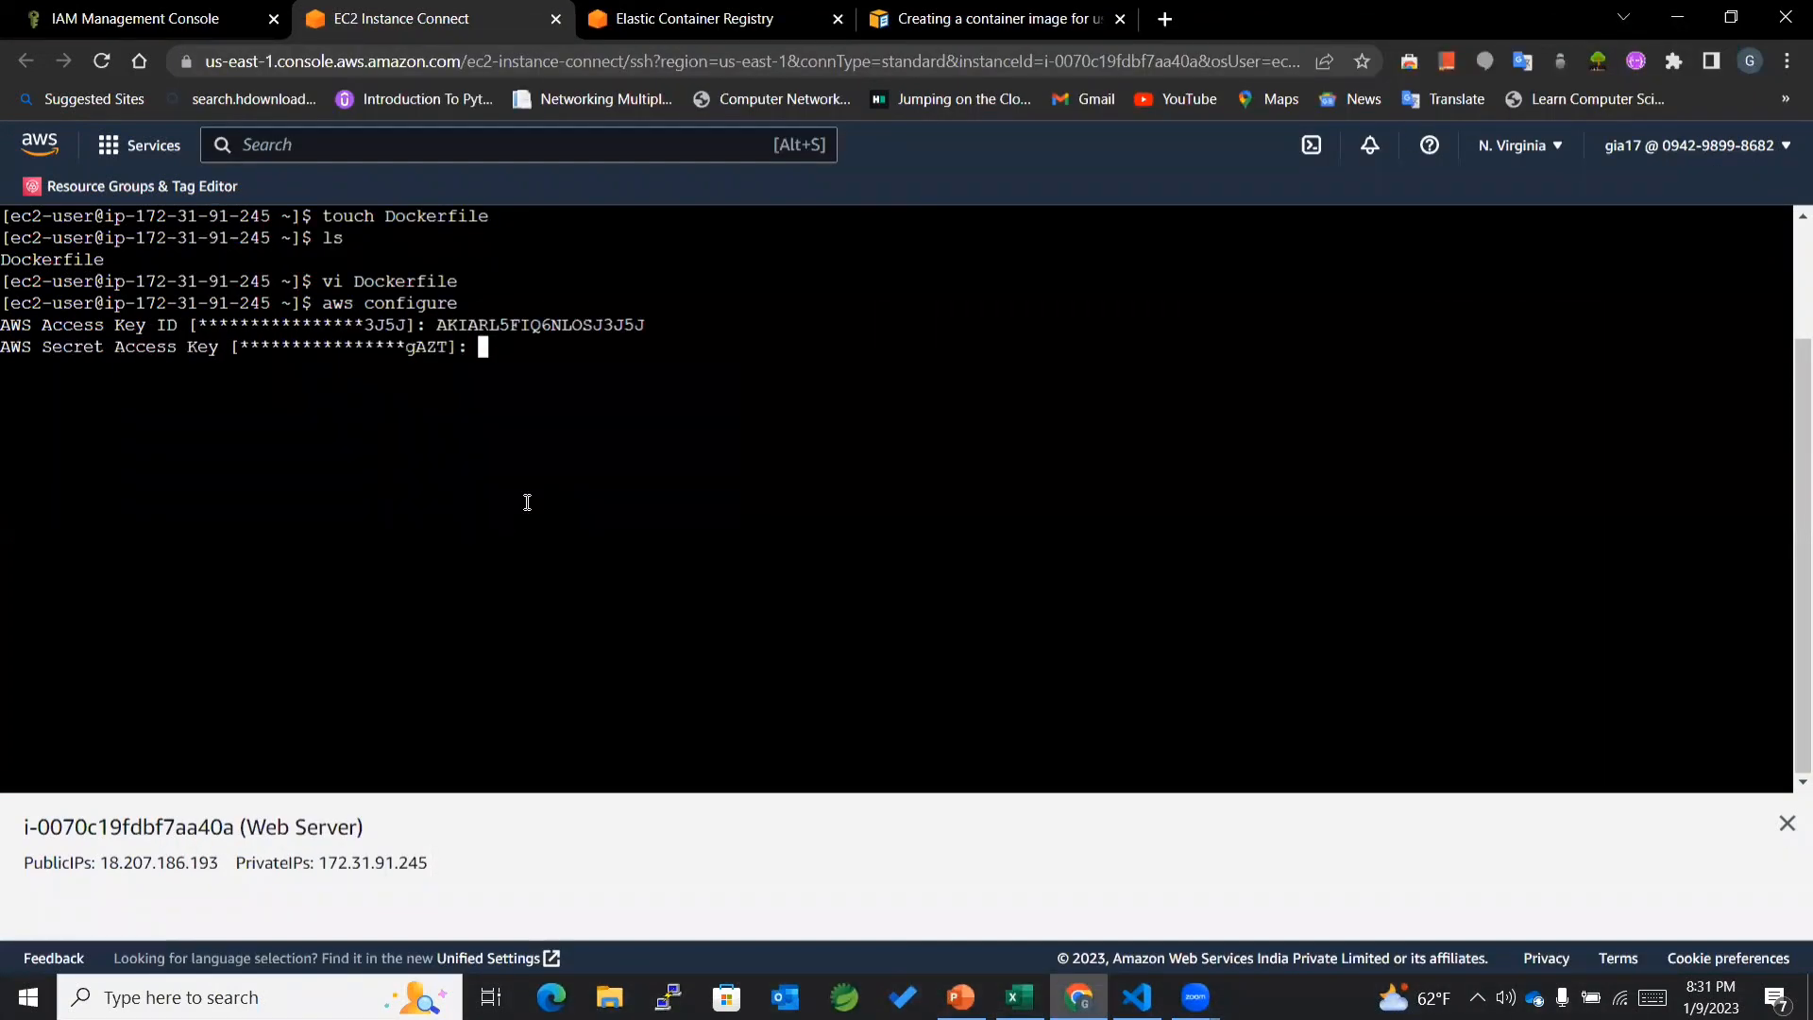
{"action": "left_click", "coordinate": [1021, 997]}
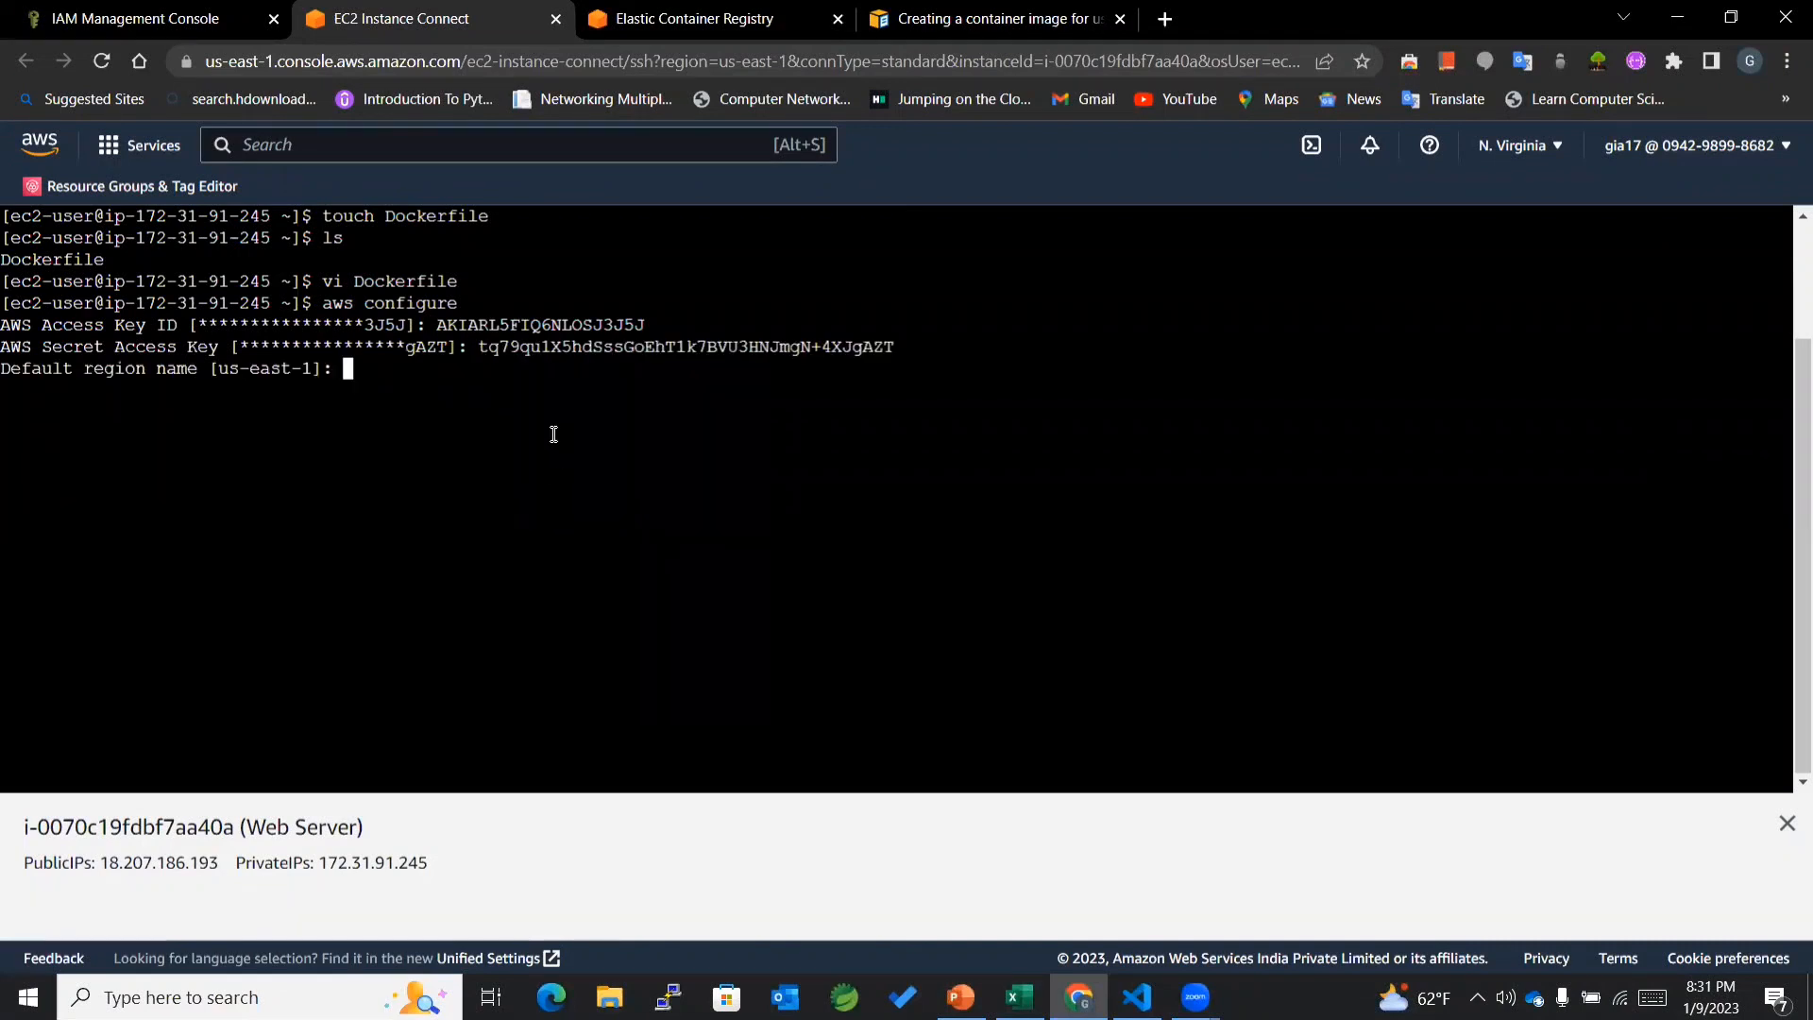
{"action": "mouse_move", "coordinate": [412, 374]}
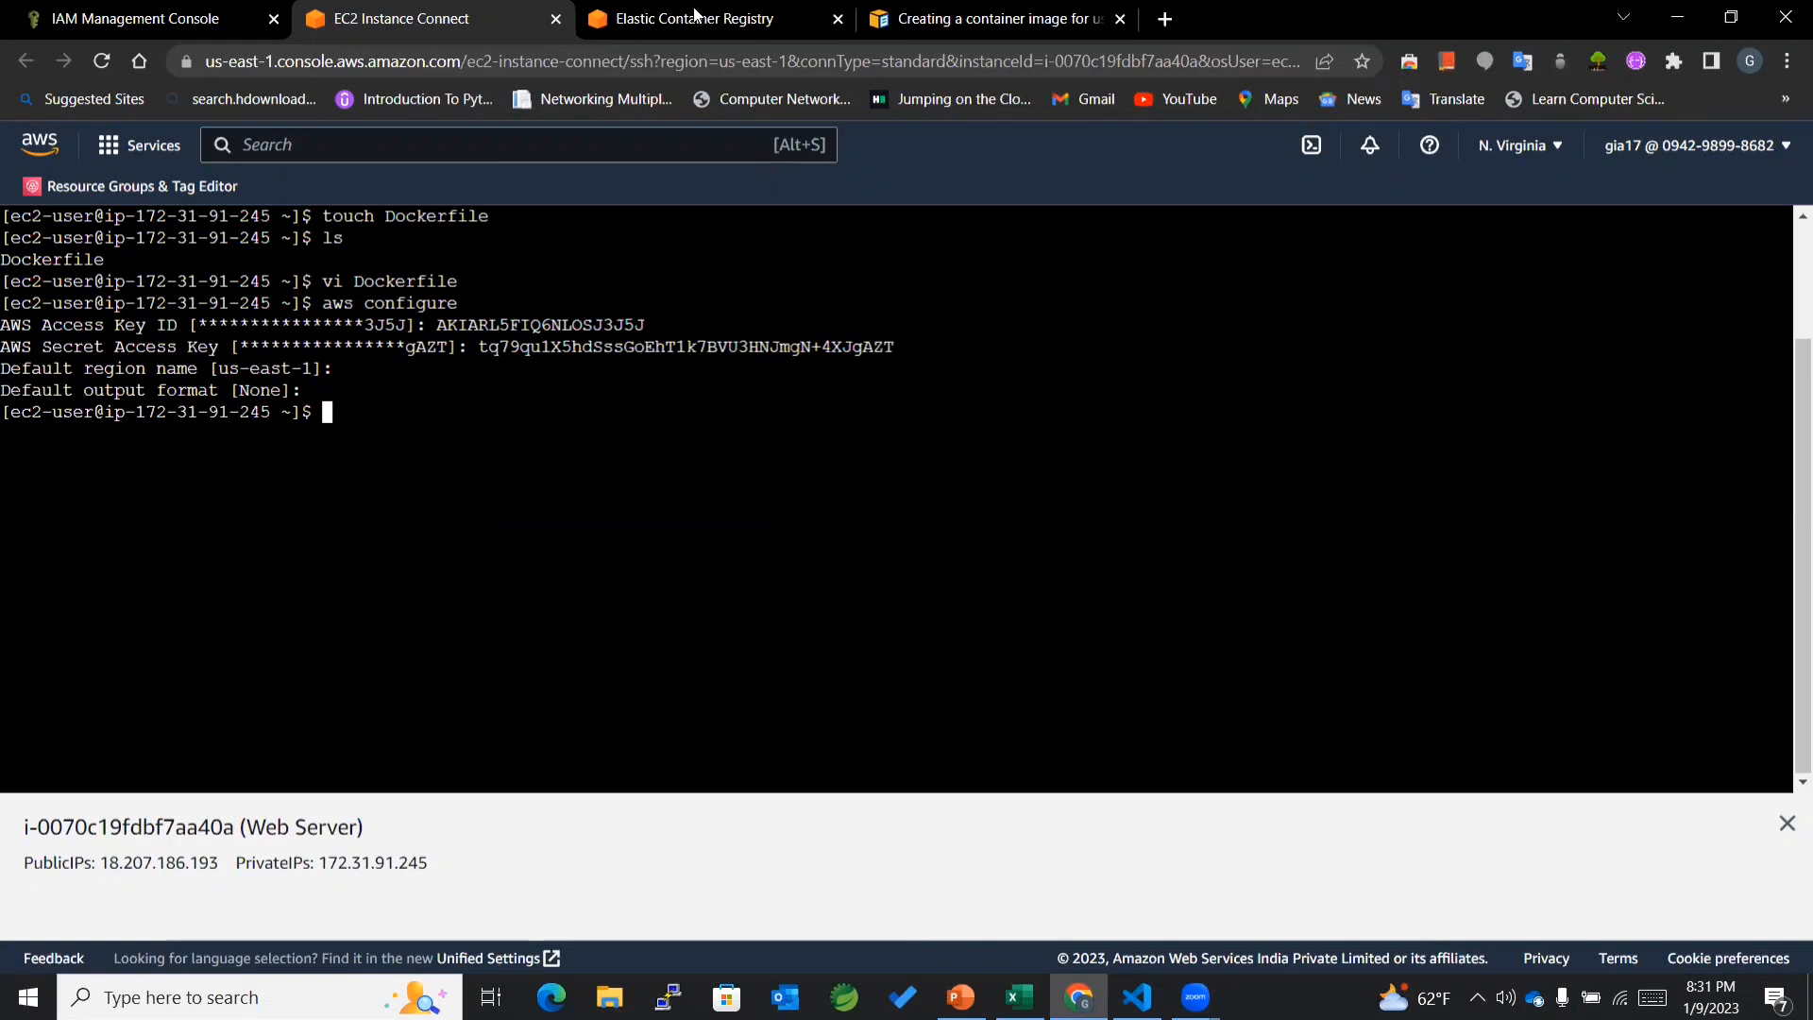
Step: Run the ECR get-login-password command so Docker shows Login Succeeded, then switch to IAM
{"action": "left_click", "coordinate": [695, 19]}
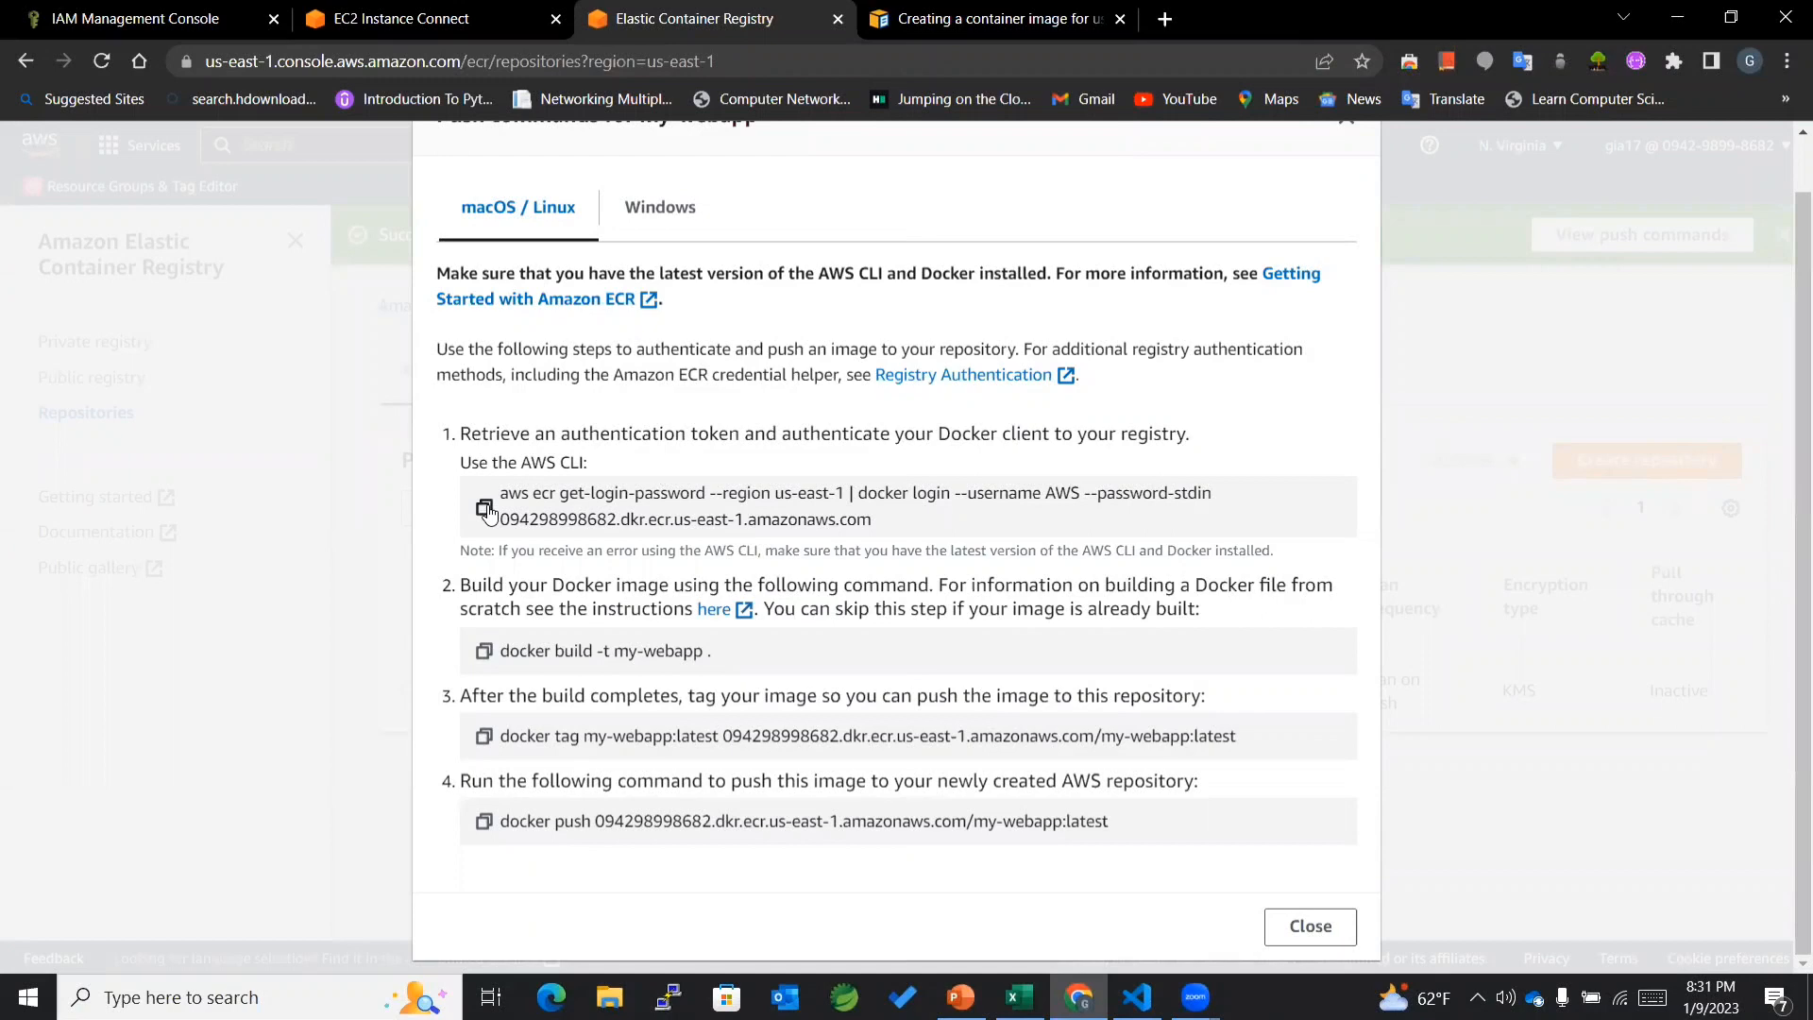
{"action": "left_click", "coordinate": [398, 19]}
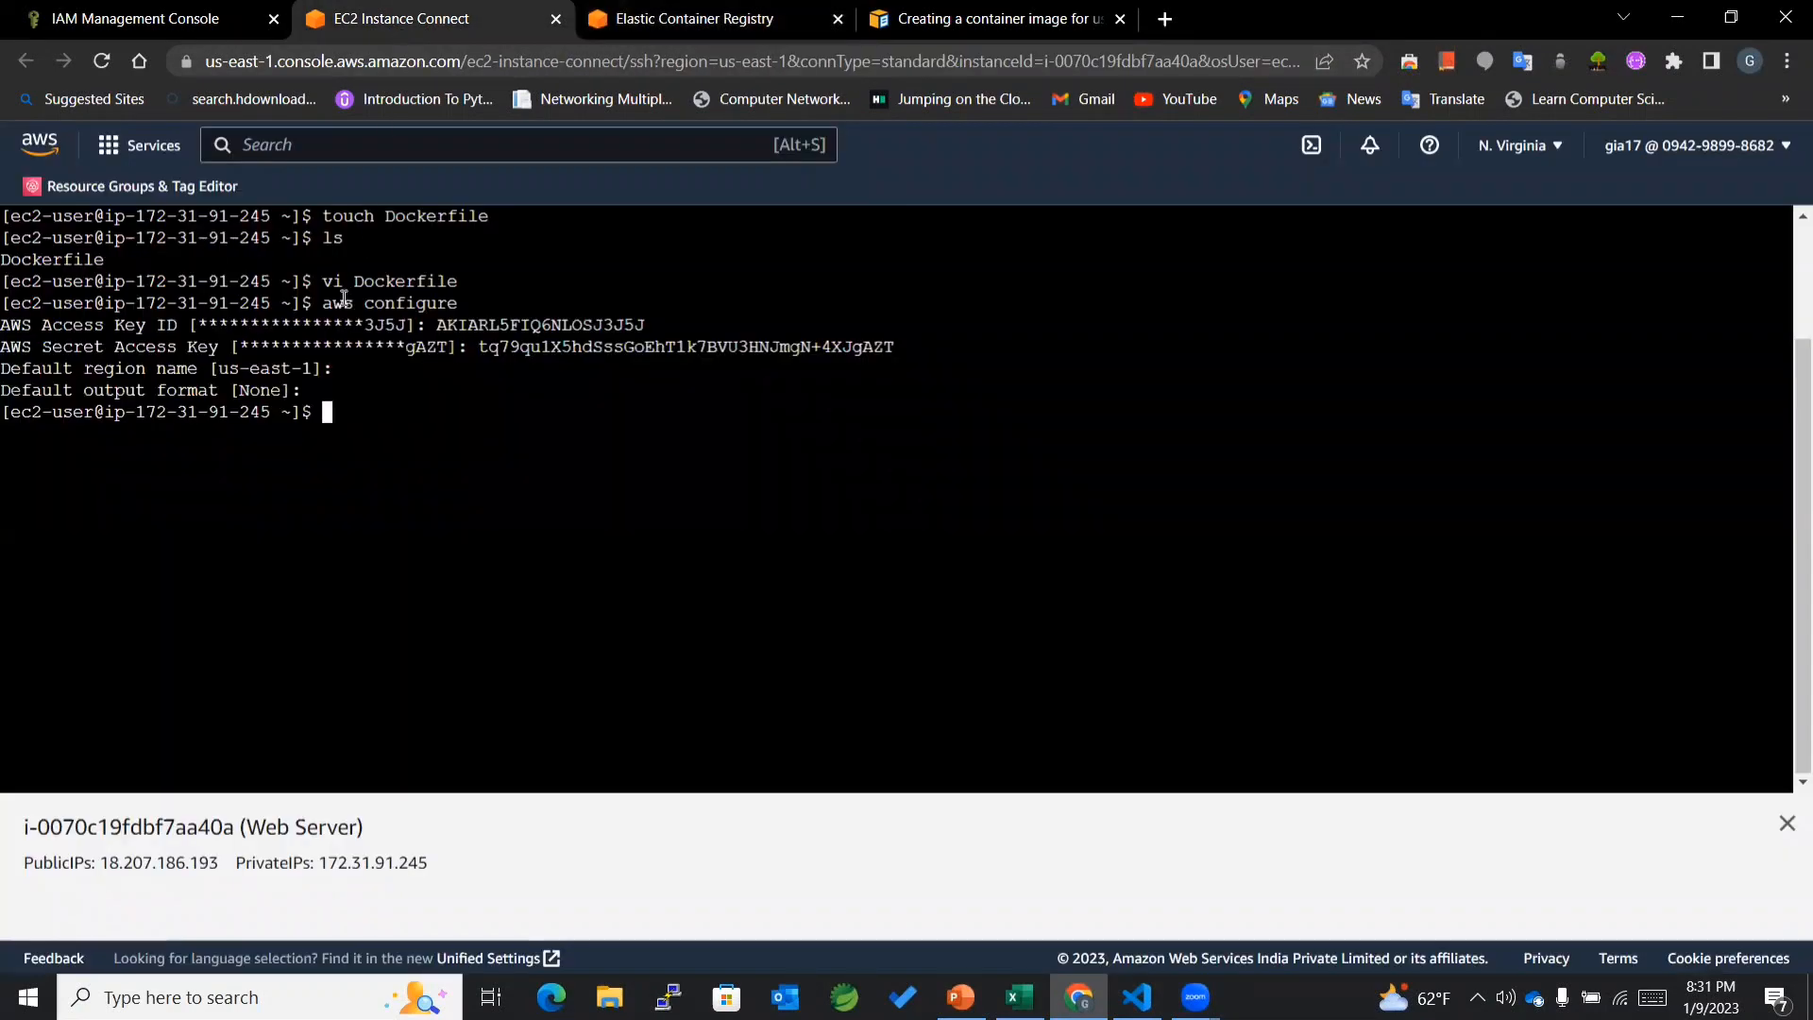
{"action": "right_click", "coordinate": [325, 412]}
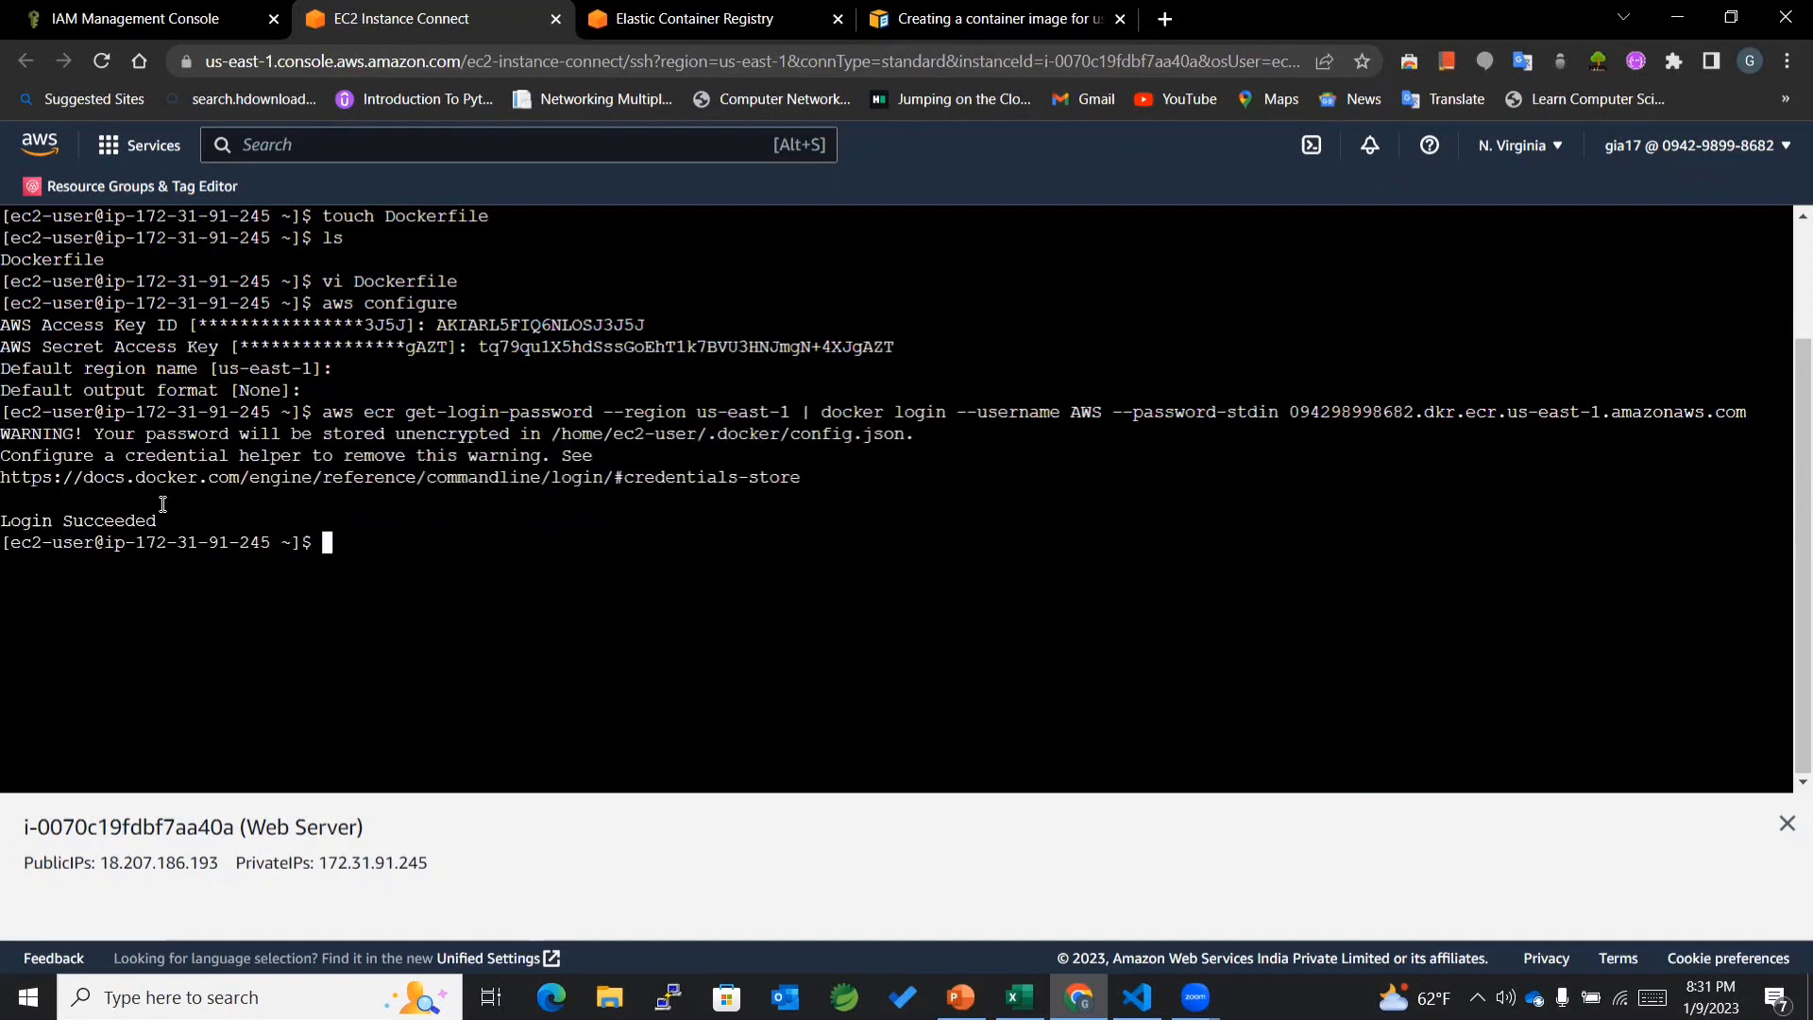
{"action": "double_click", "coordinate": [29, 520]}
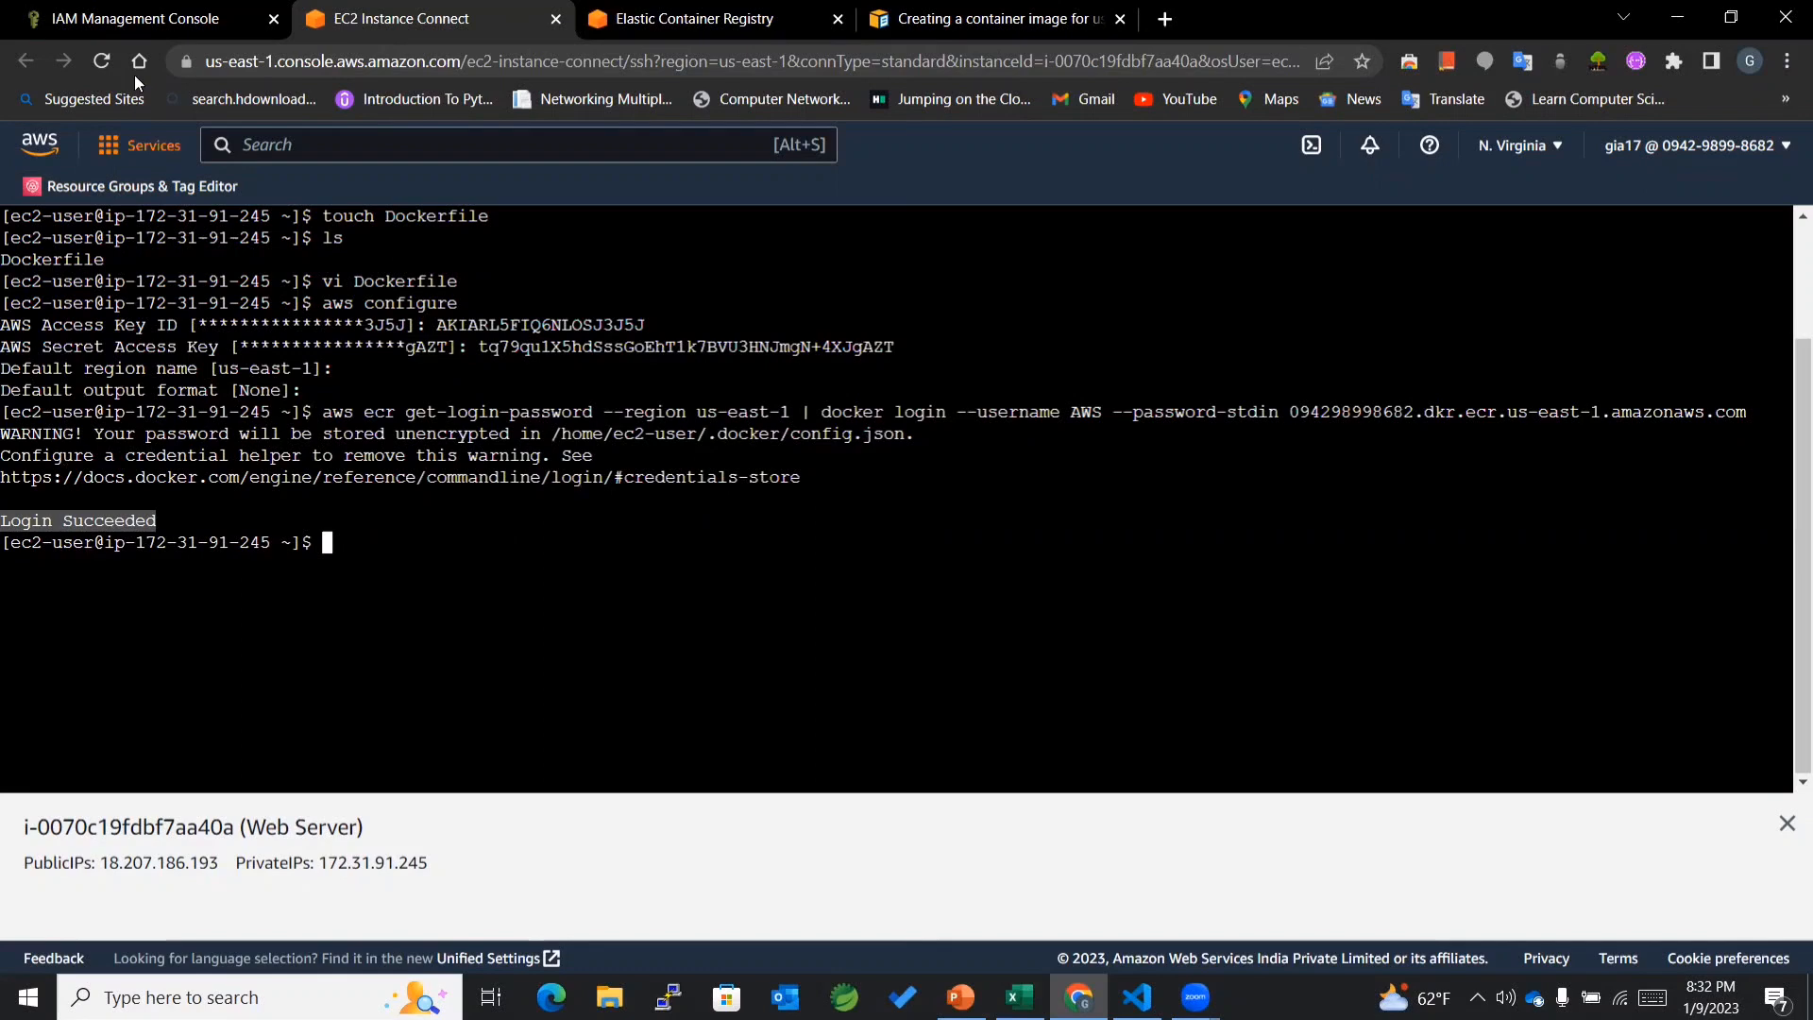
{"action": "left_click", "coordinate": [142, 19]}
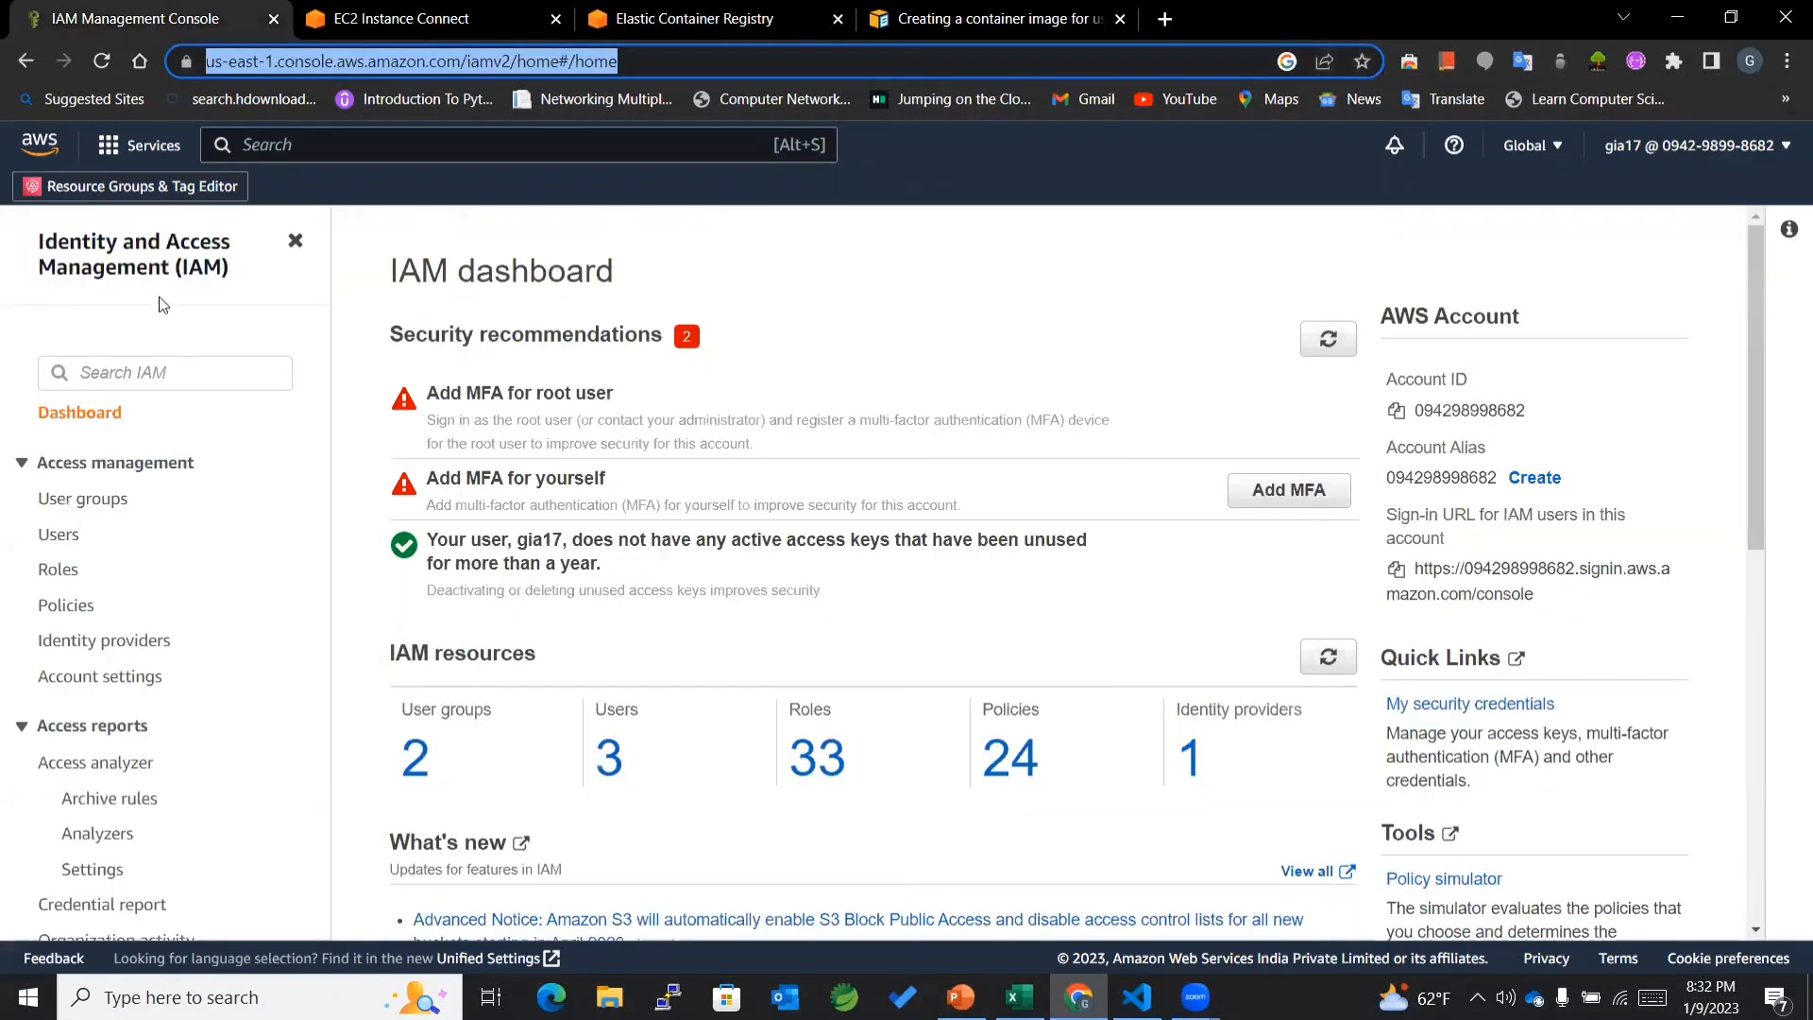
Step: Verify user gia17 has AdministratorAccess via the admin group, then return to the terminal
{"action": "left_click", "coordinate": [59, 534]}
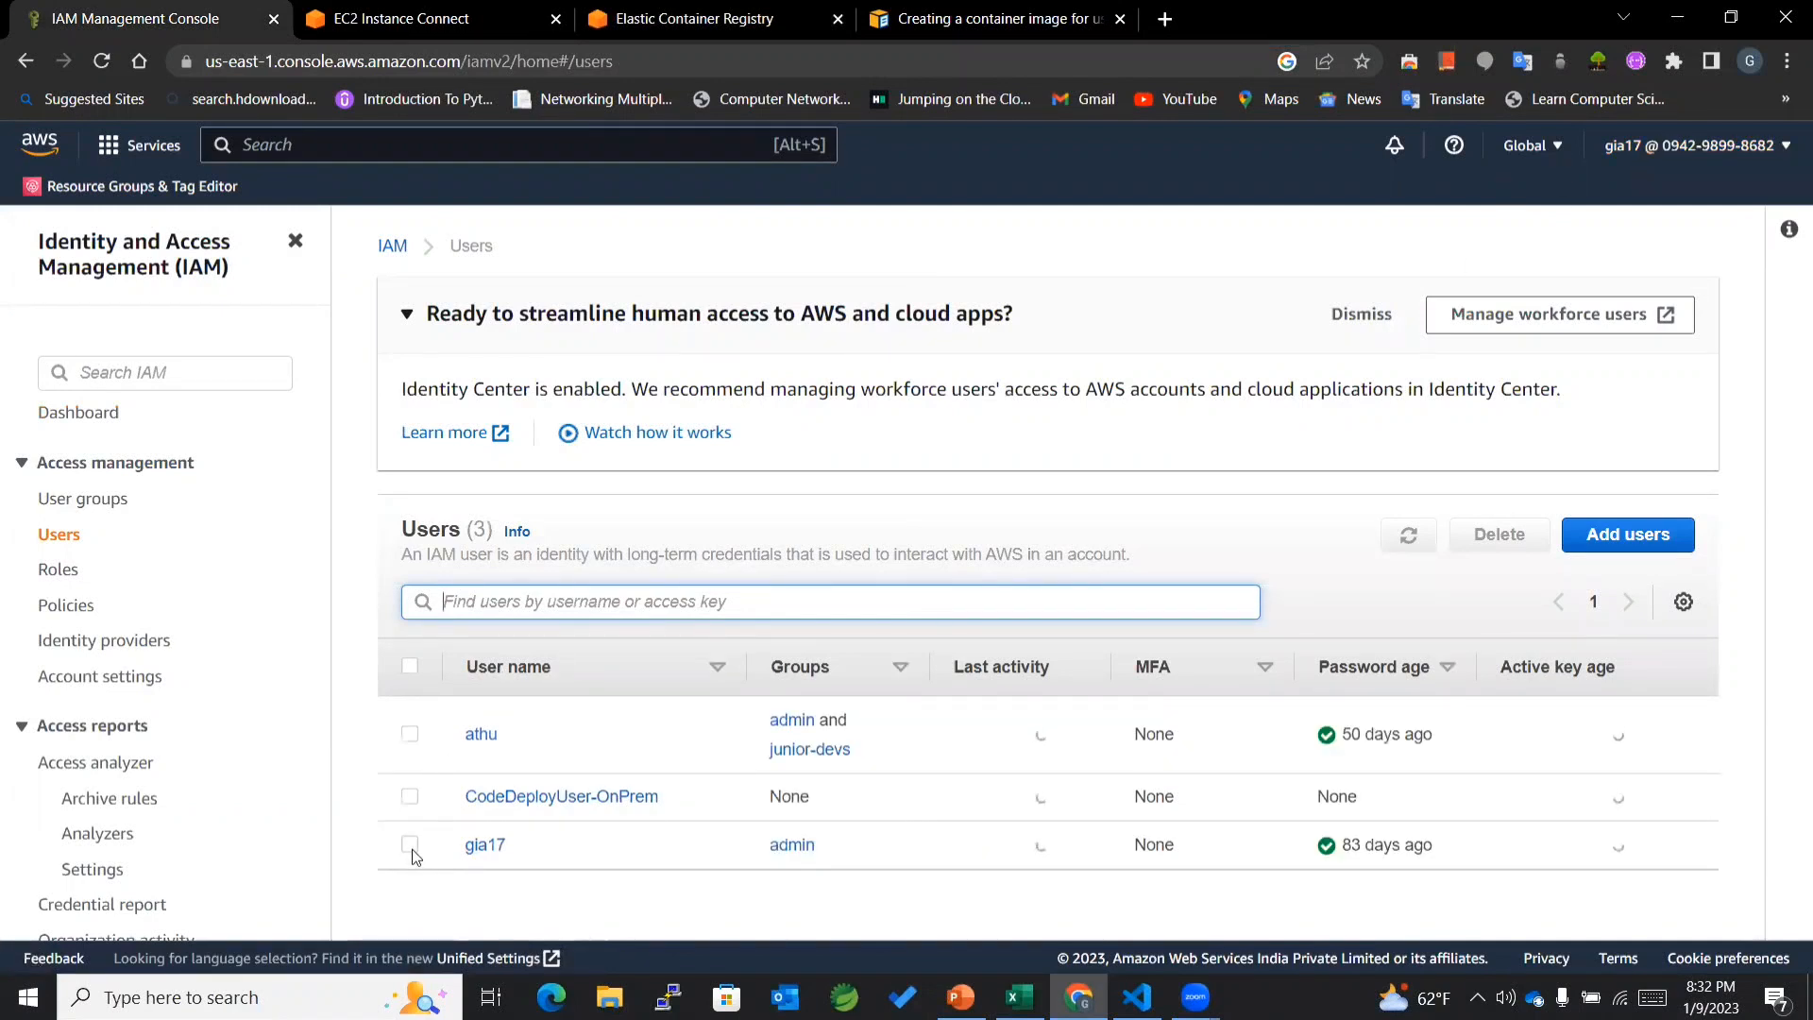
{"action": "left_click", "coordinate": [409, 844]}
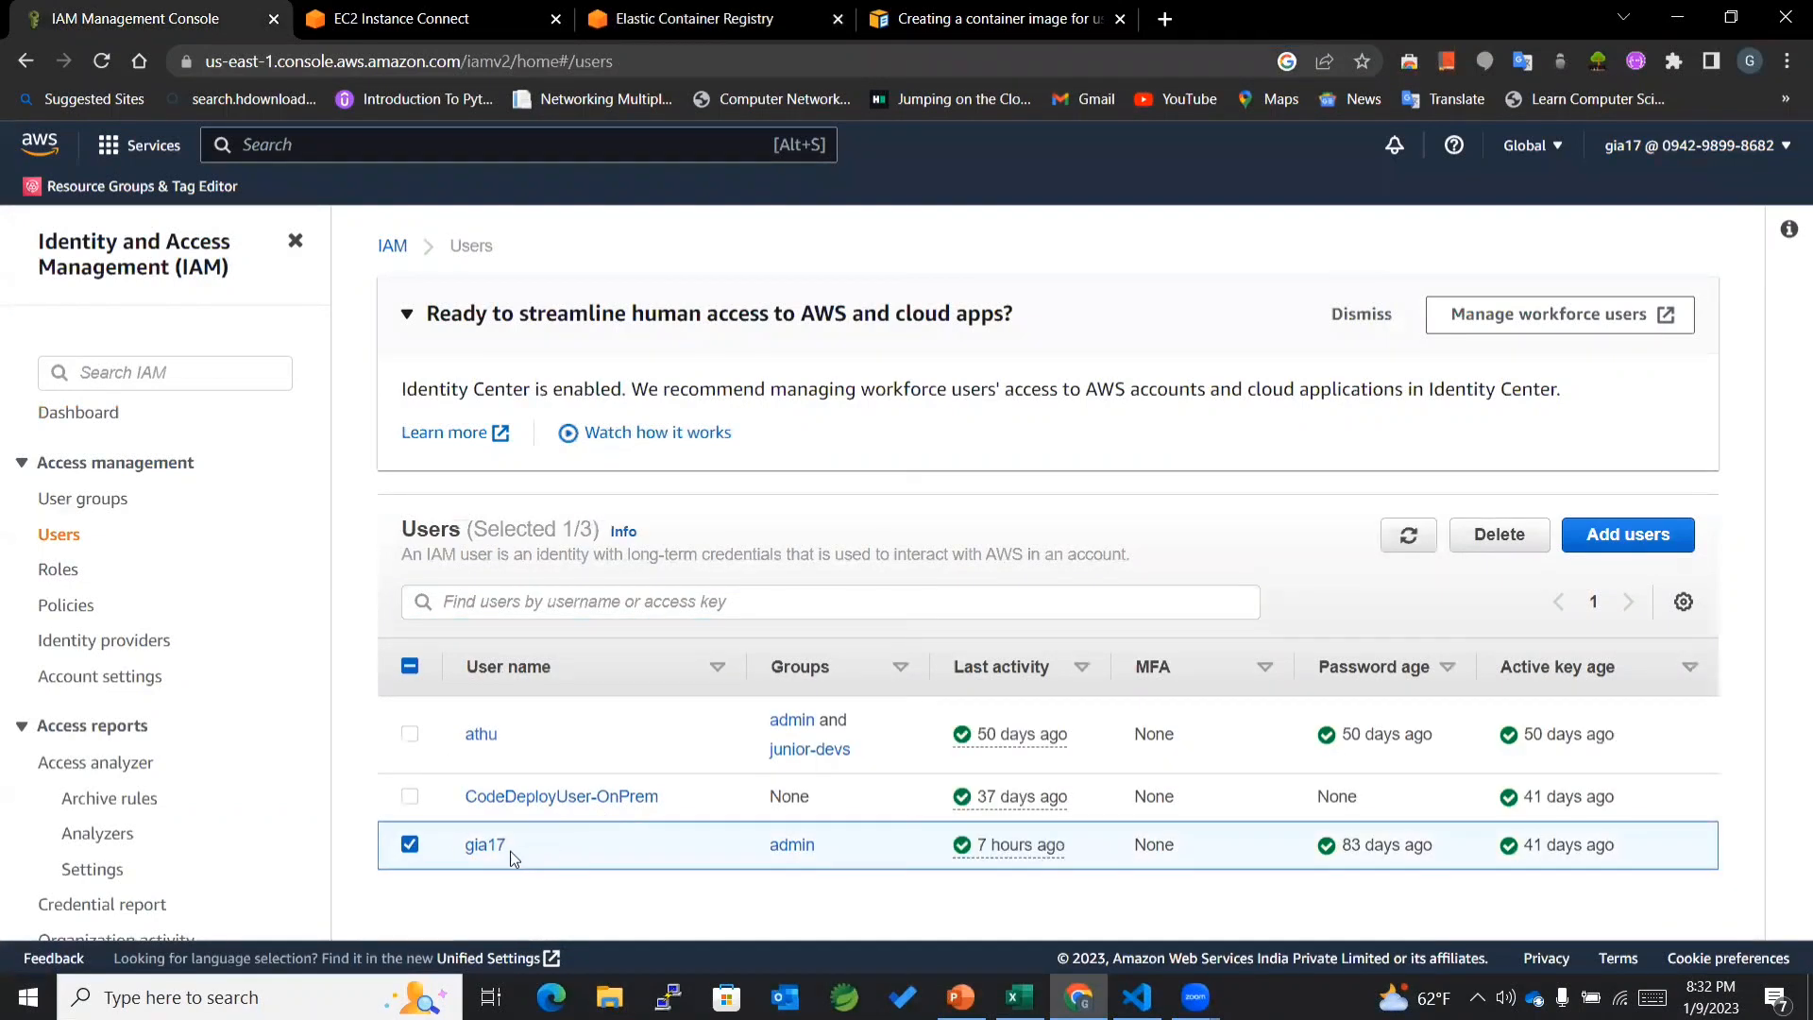
{"action": "left_click", "coordinate": [484, 844]}
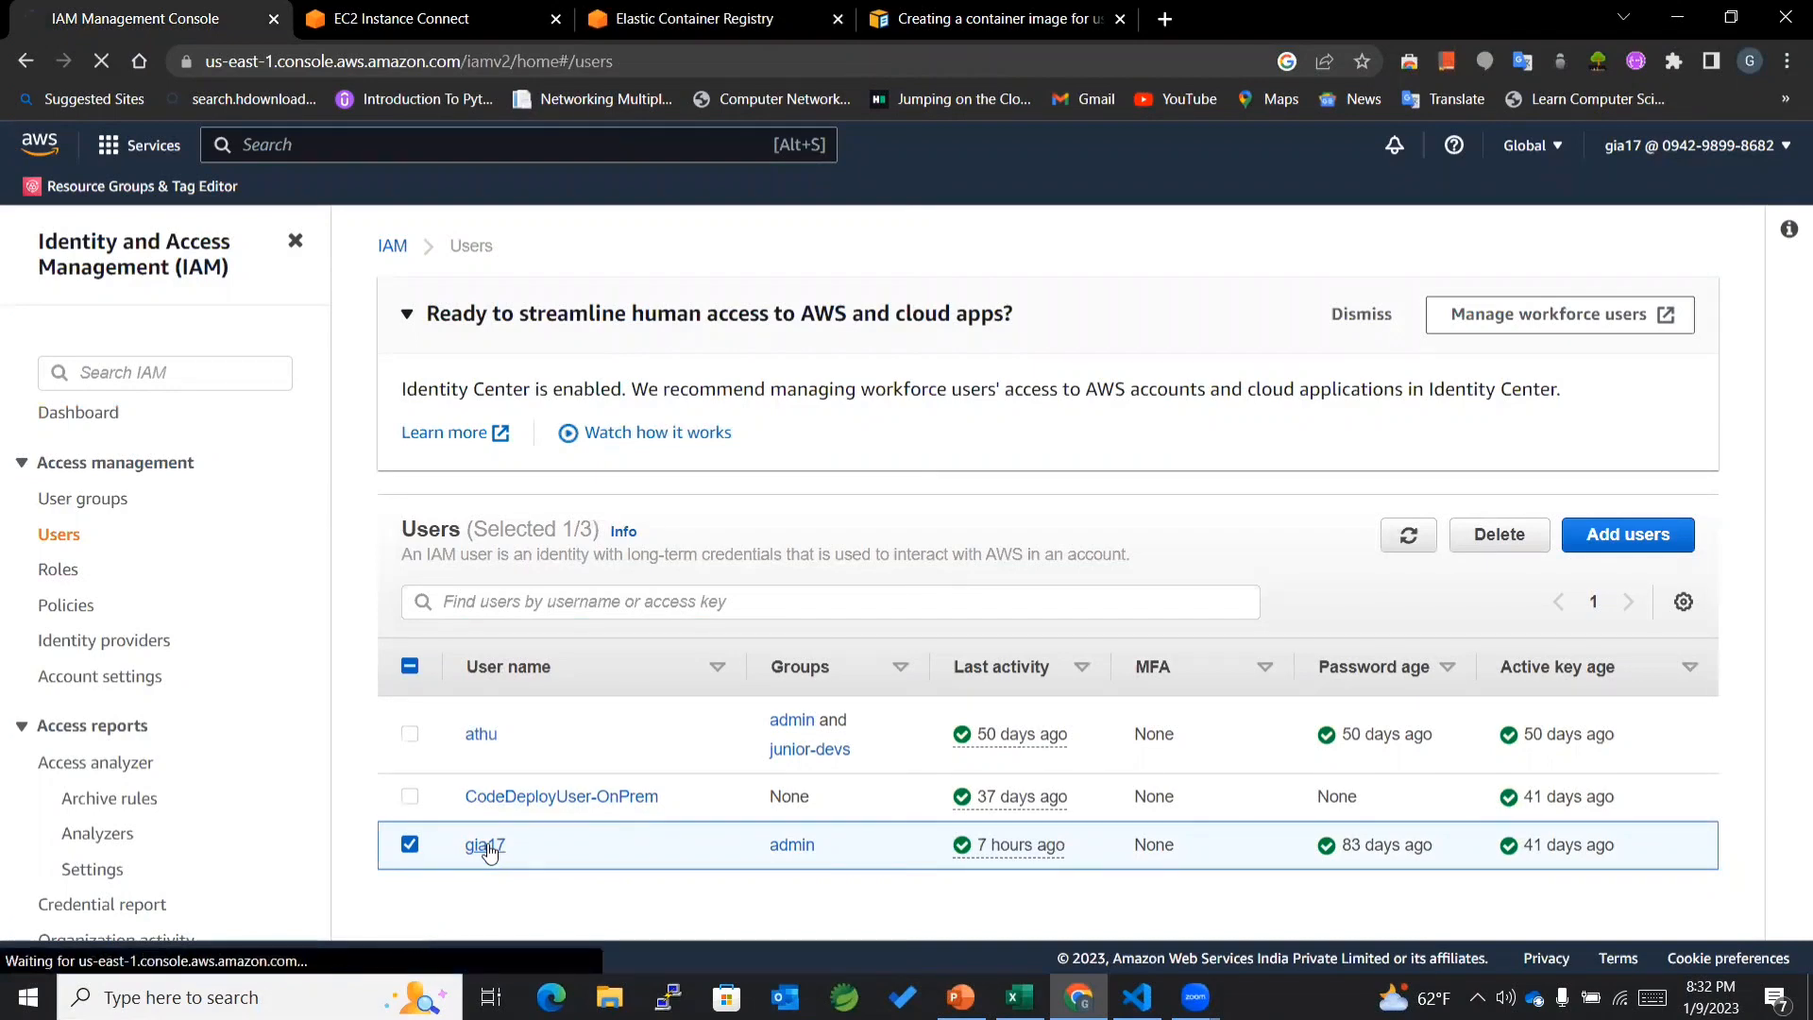
{"action": "left_click", "coordinate": [483, 845]}
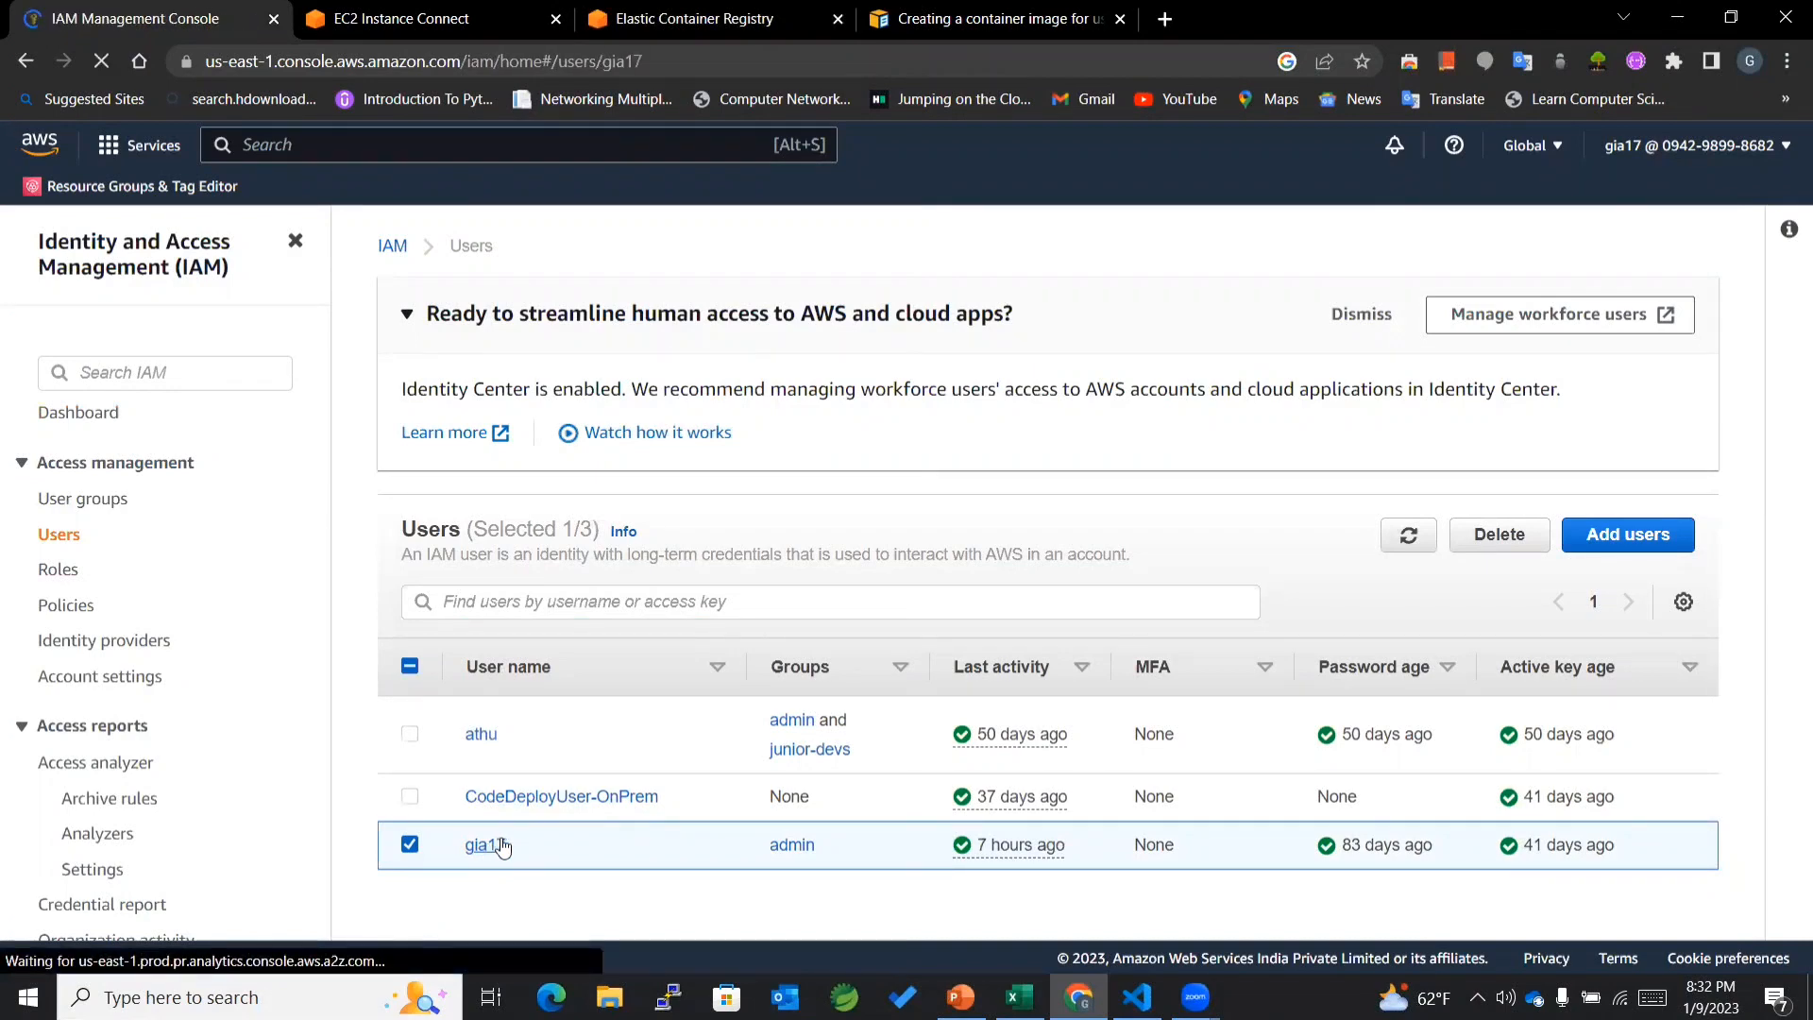
{"action": "left_click", "coordinate": [478, 845]}
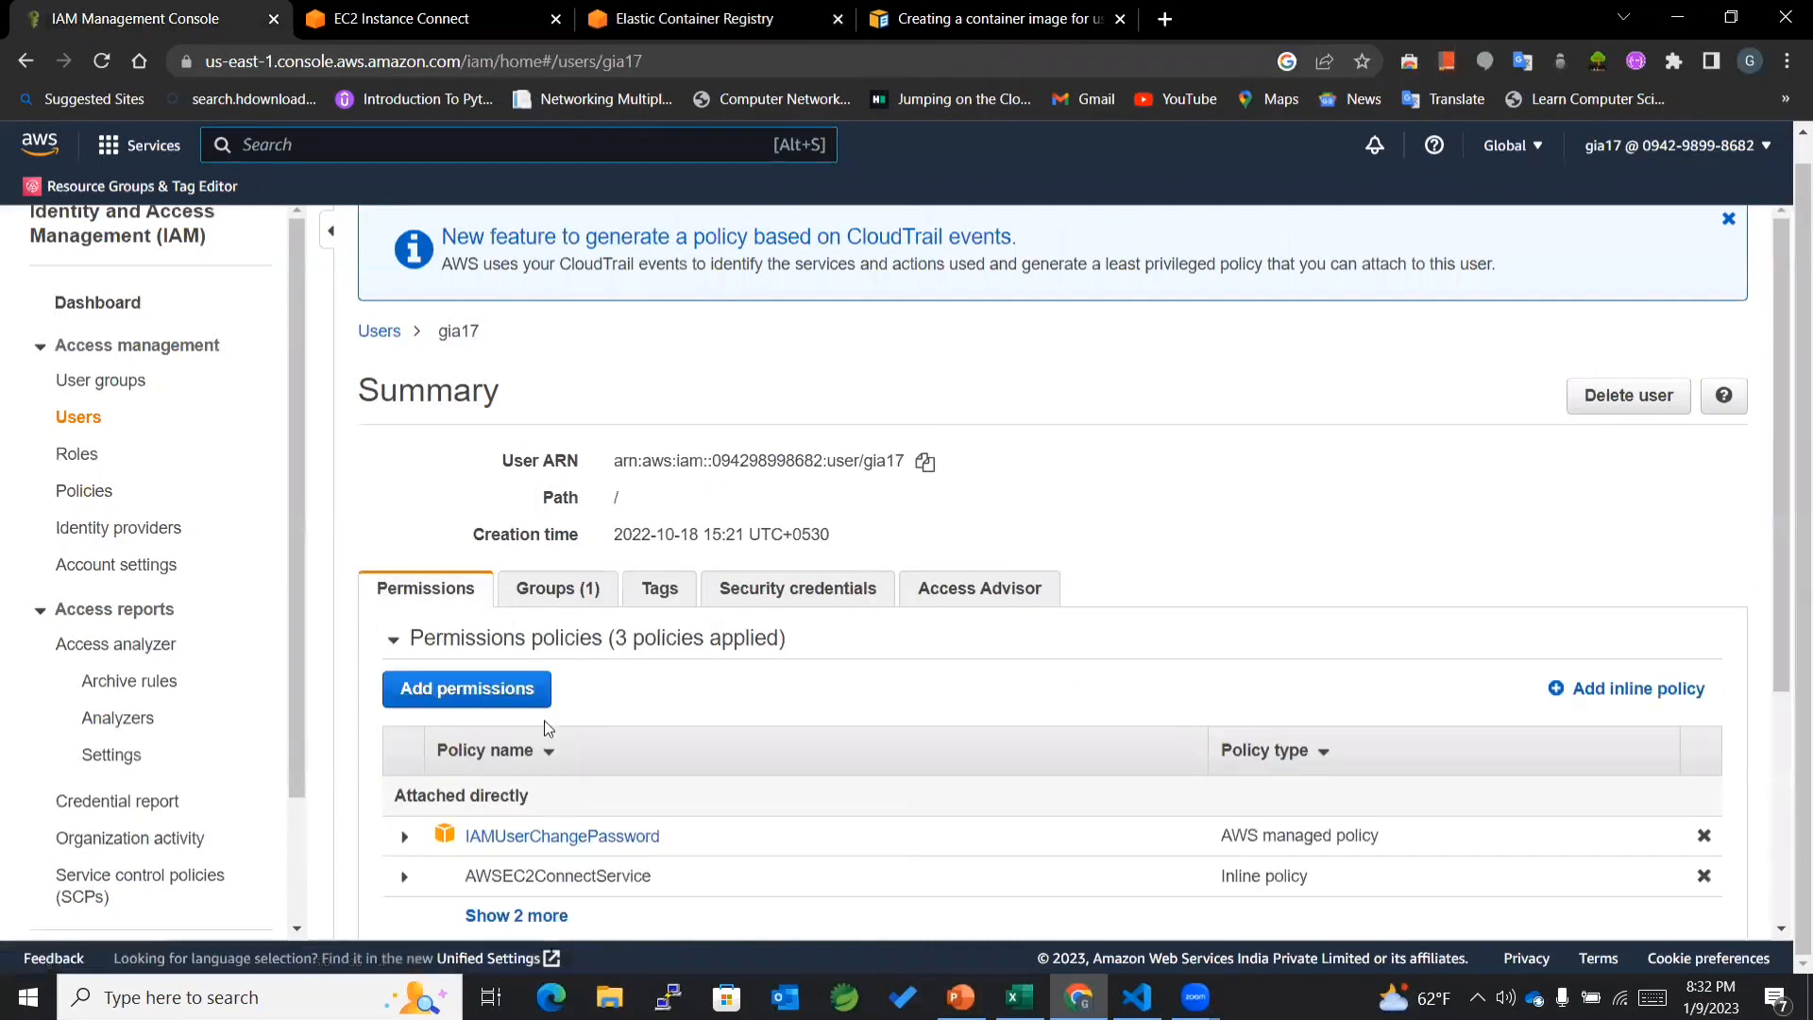
{"action": "scroll", "scroll_direction": "down", "scroll_amount": 3}
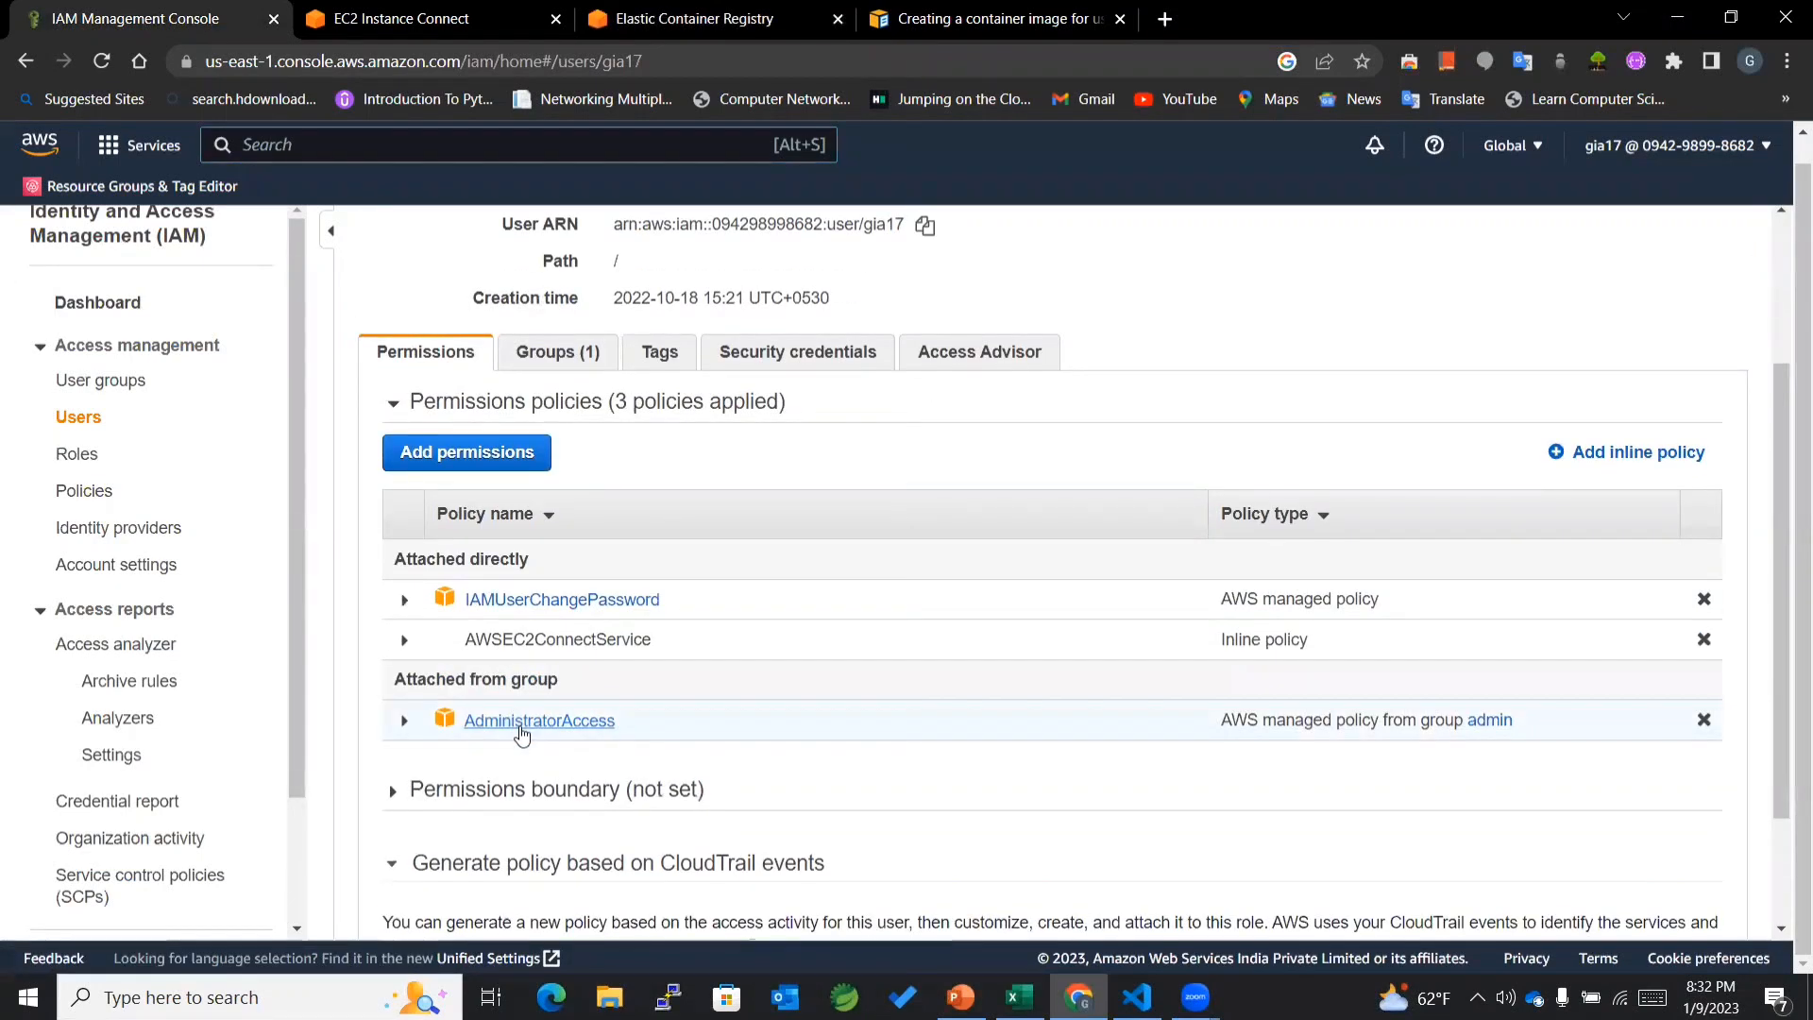
{"action": "mouse_move", "coordinate": [542, 735]}
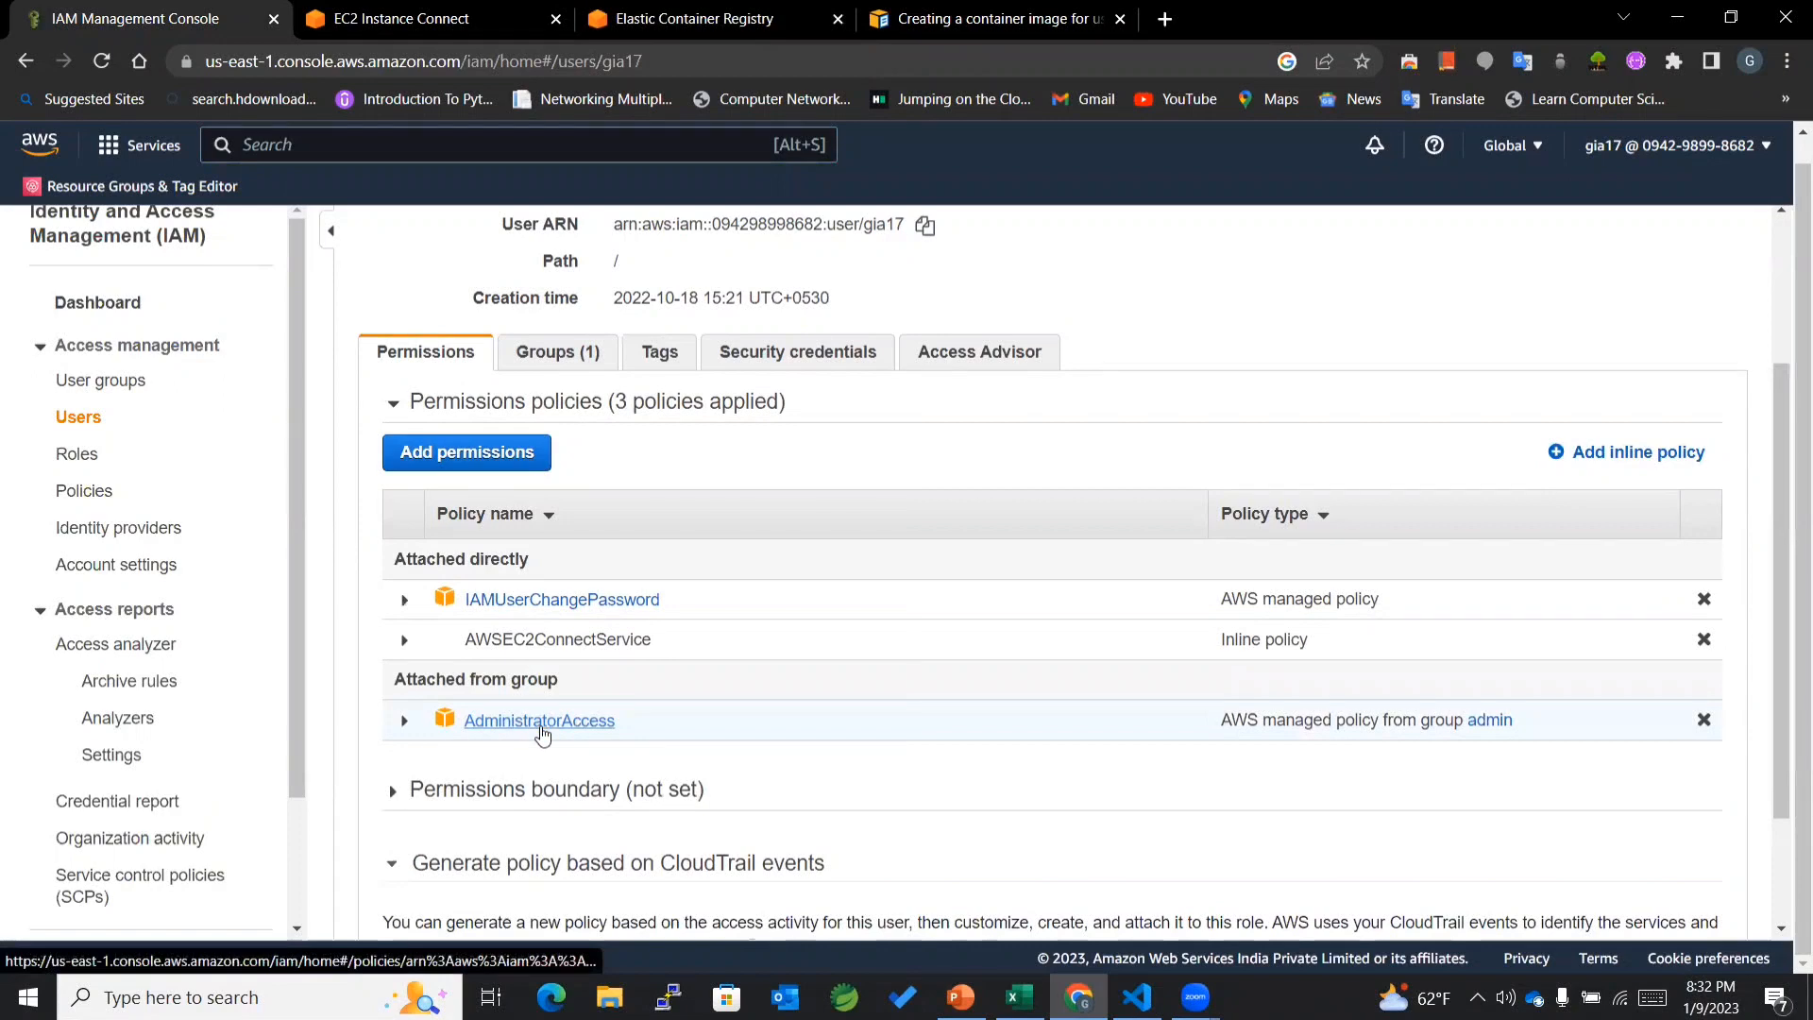
{"action": "left_click", "coordinate": [397, 18]}
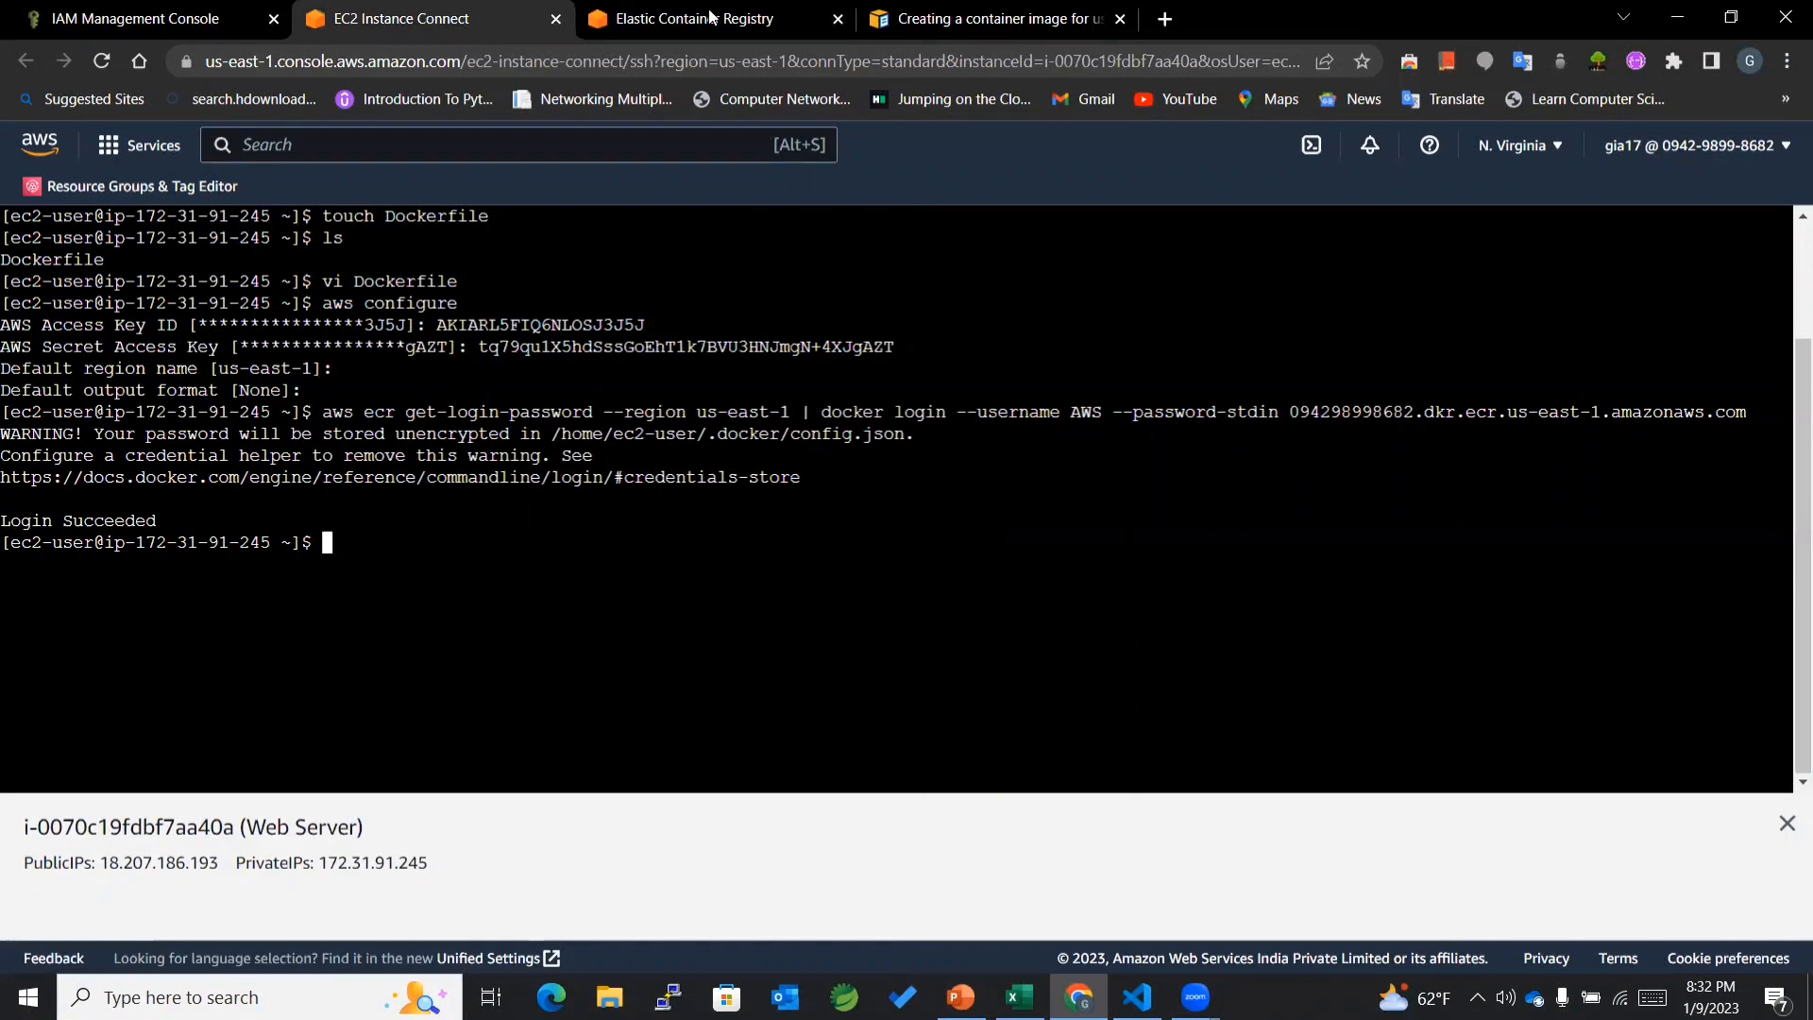
Step: Copy the docker build command for my-webapp from the ECR push commands
{"action": "left_click", "coordinate": [691, 18]}
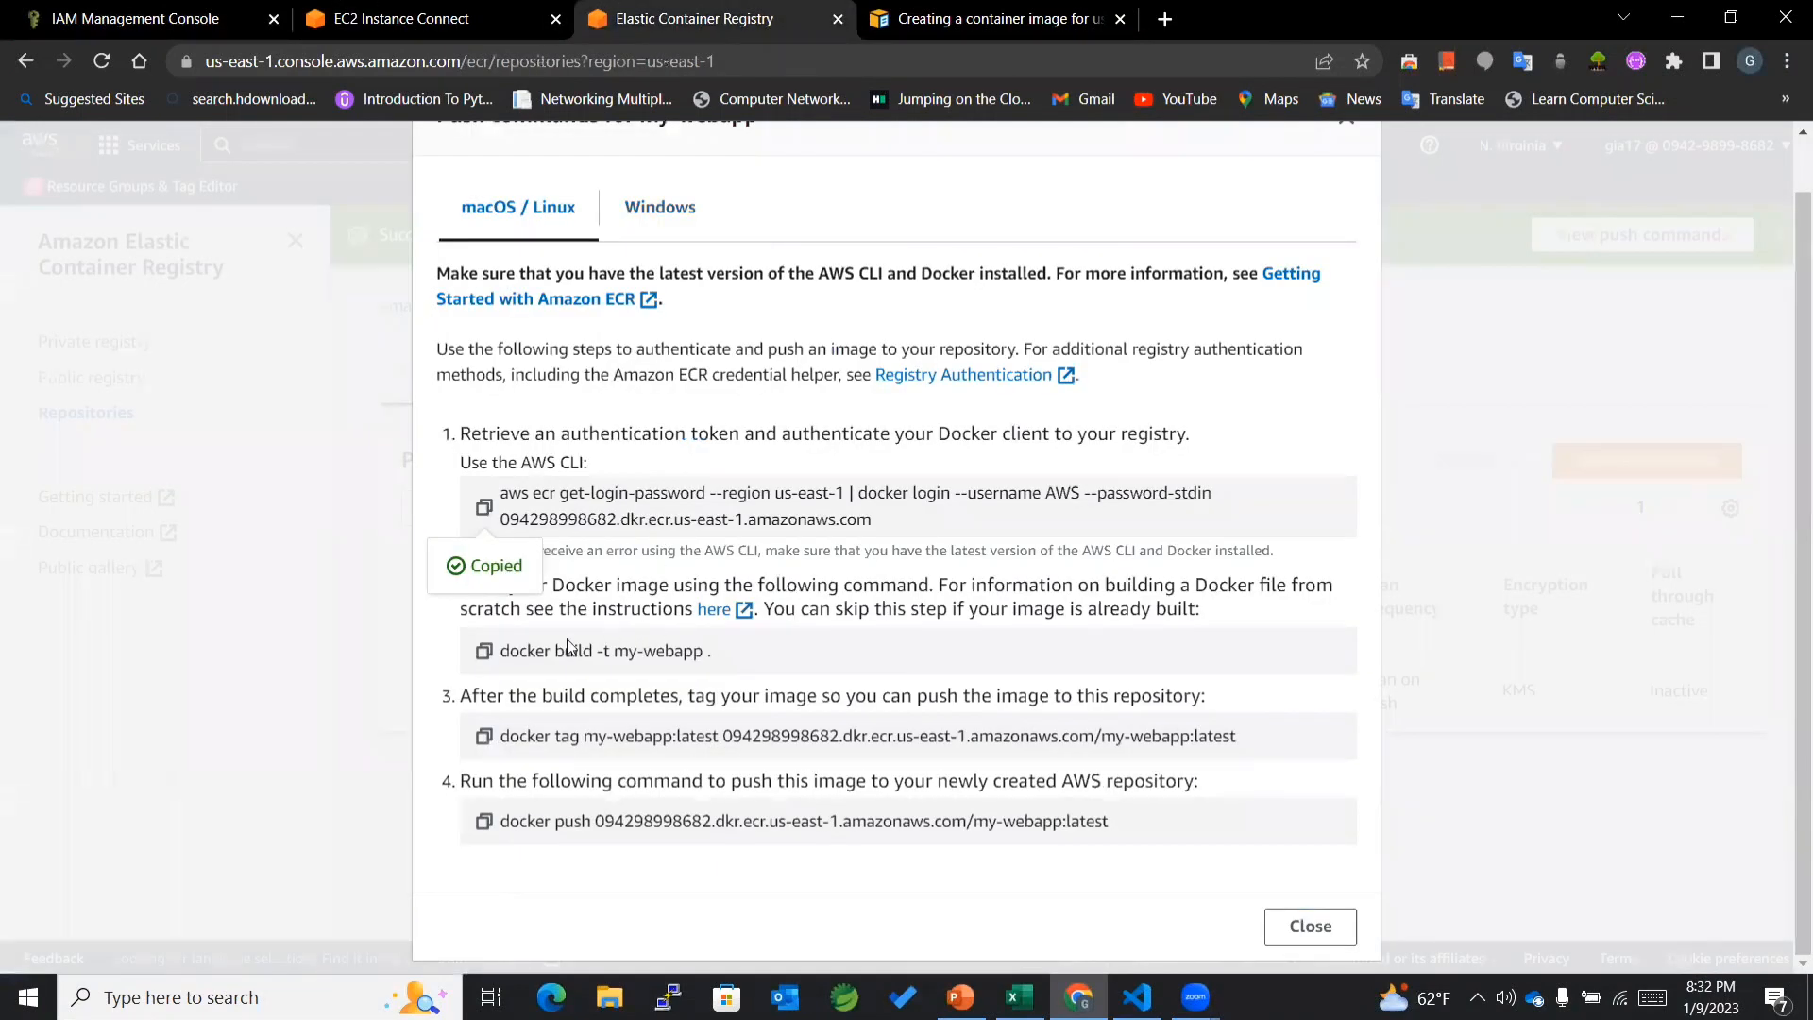
{"action": "left_click", "coordinate": [483, 650]}
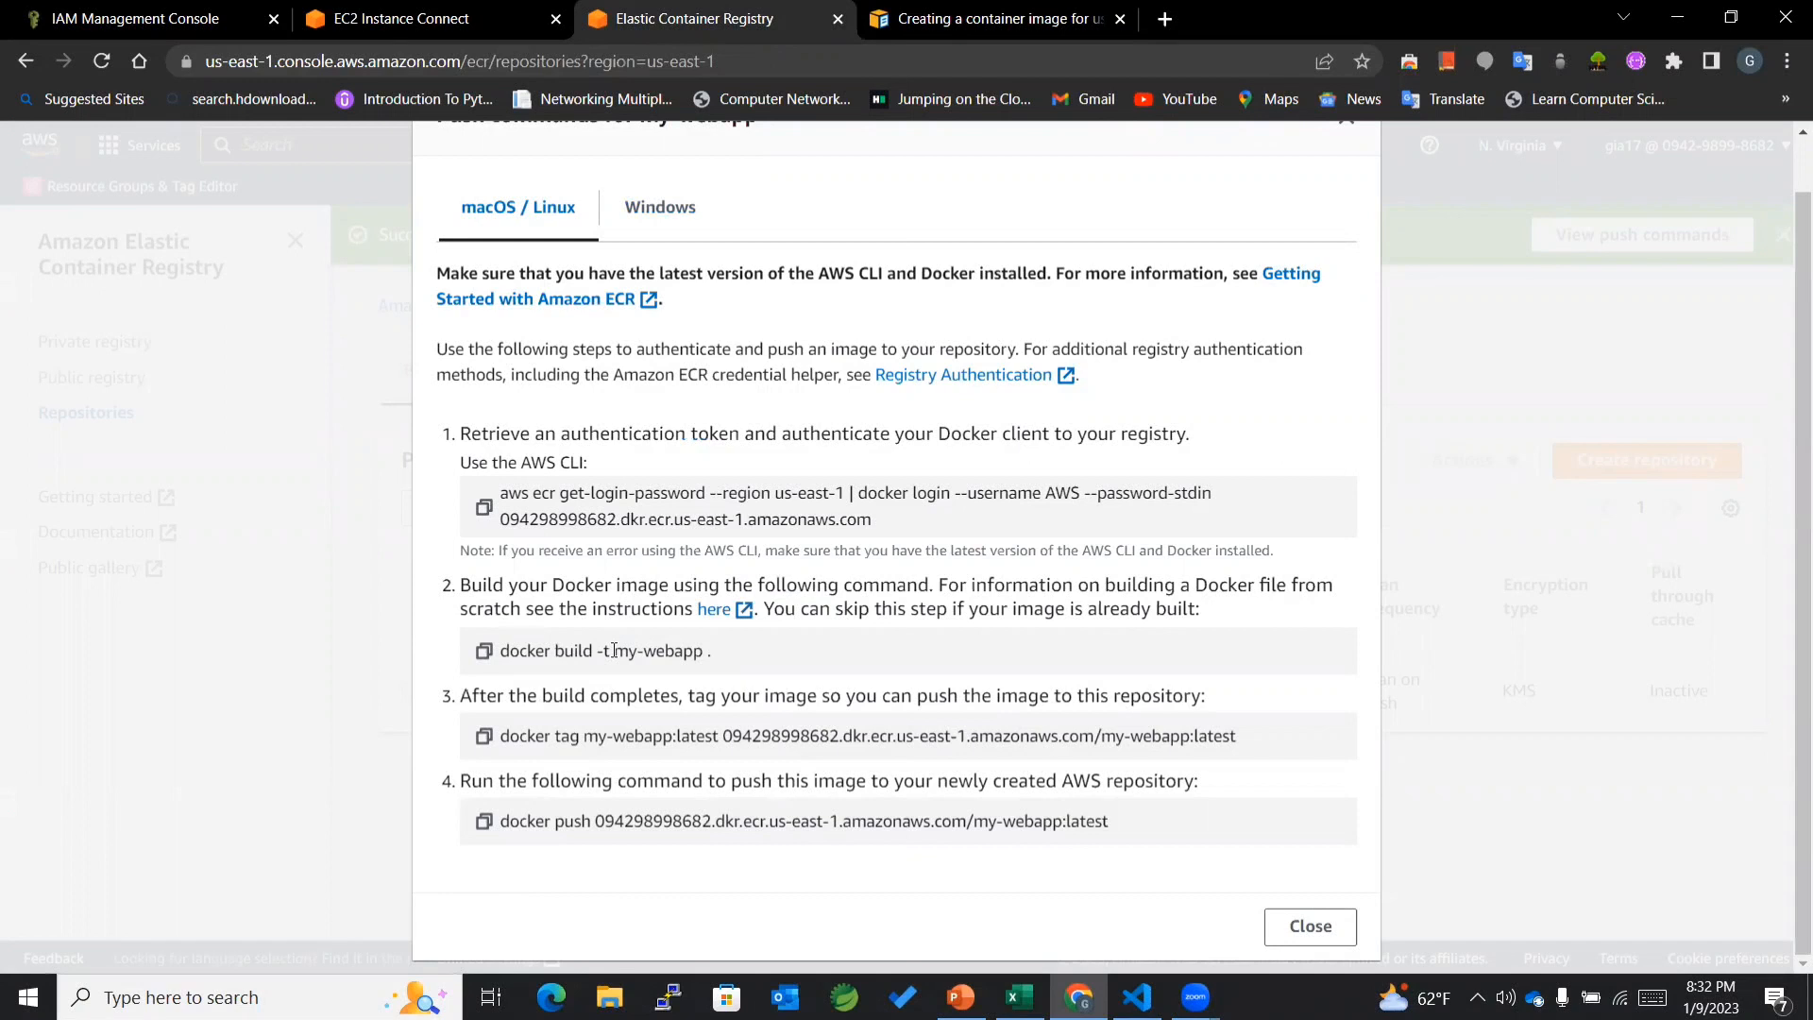
{"action": "double_click", "coordinate": [643, 651]}
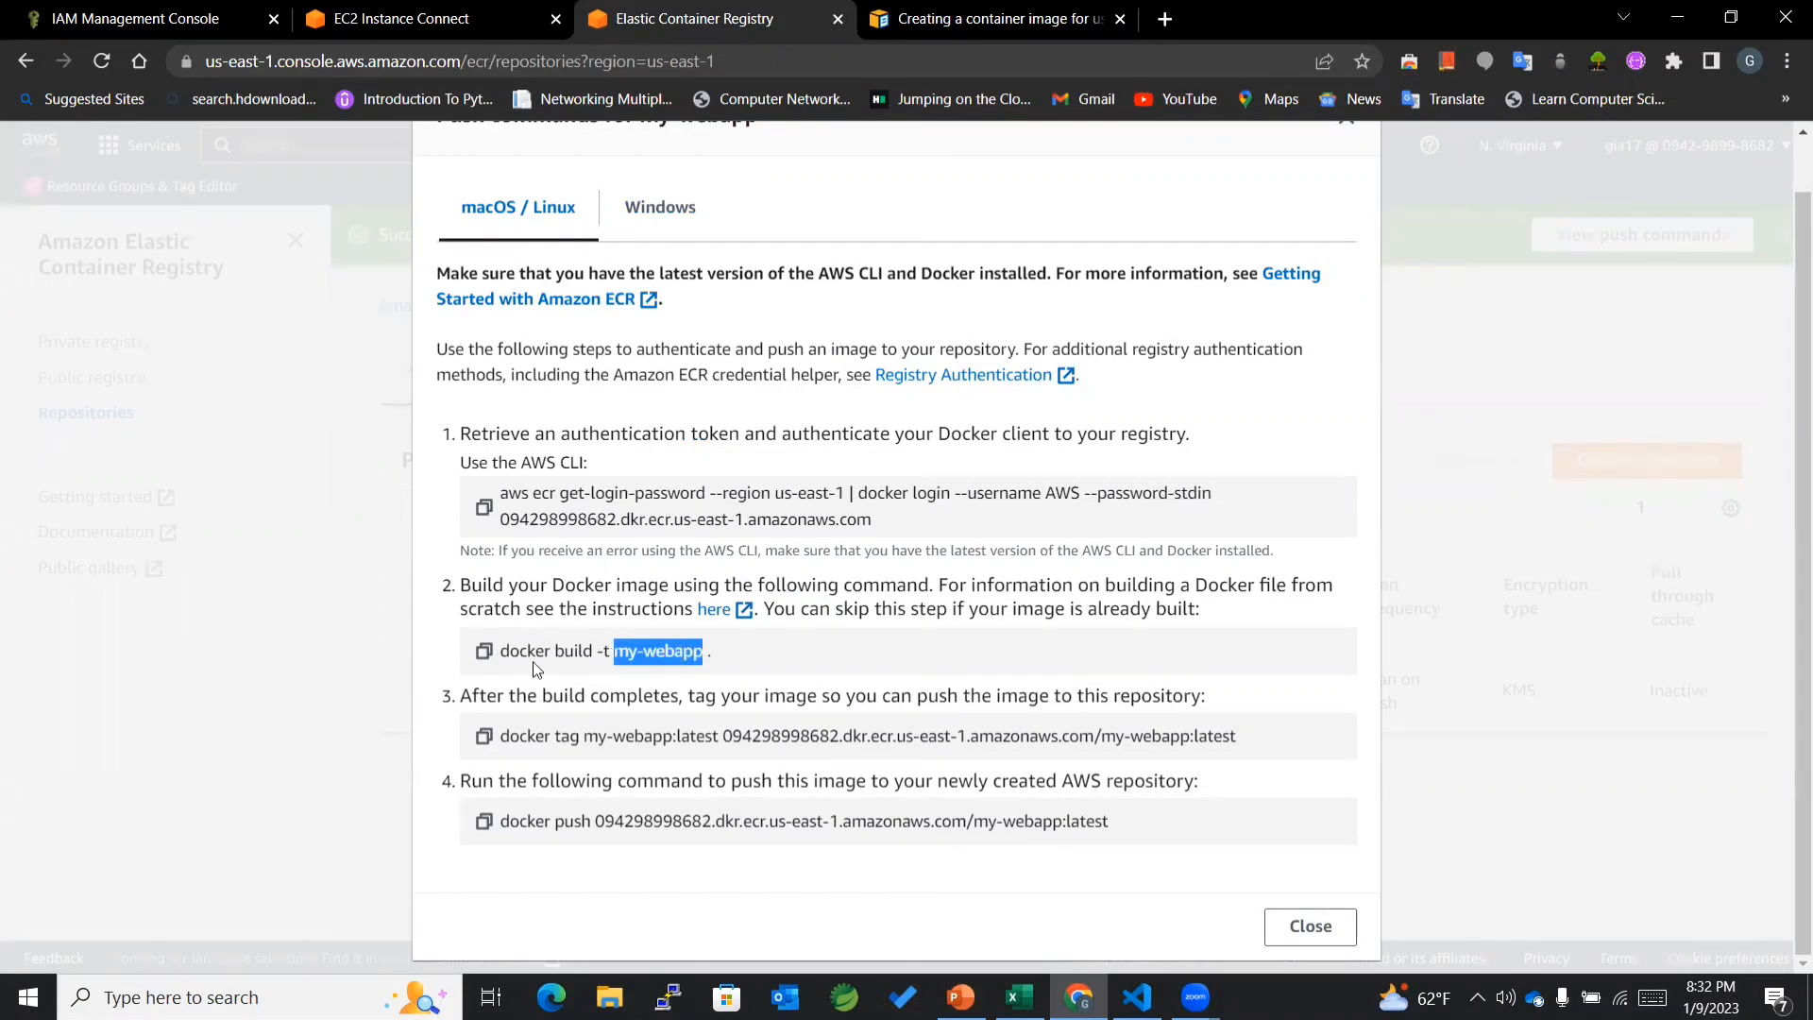
{"action": "left_click", "coordinate": [484, 651]}
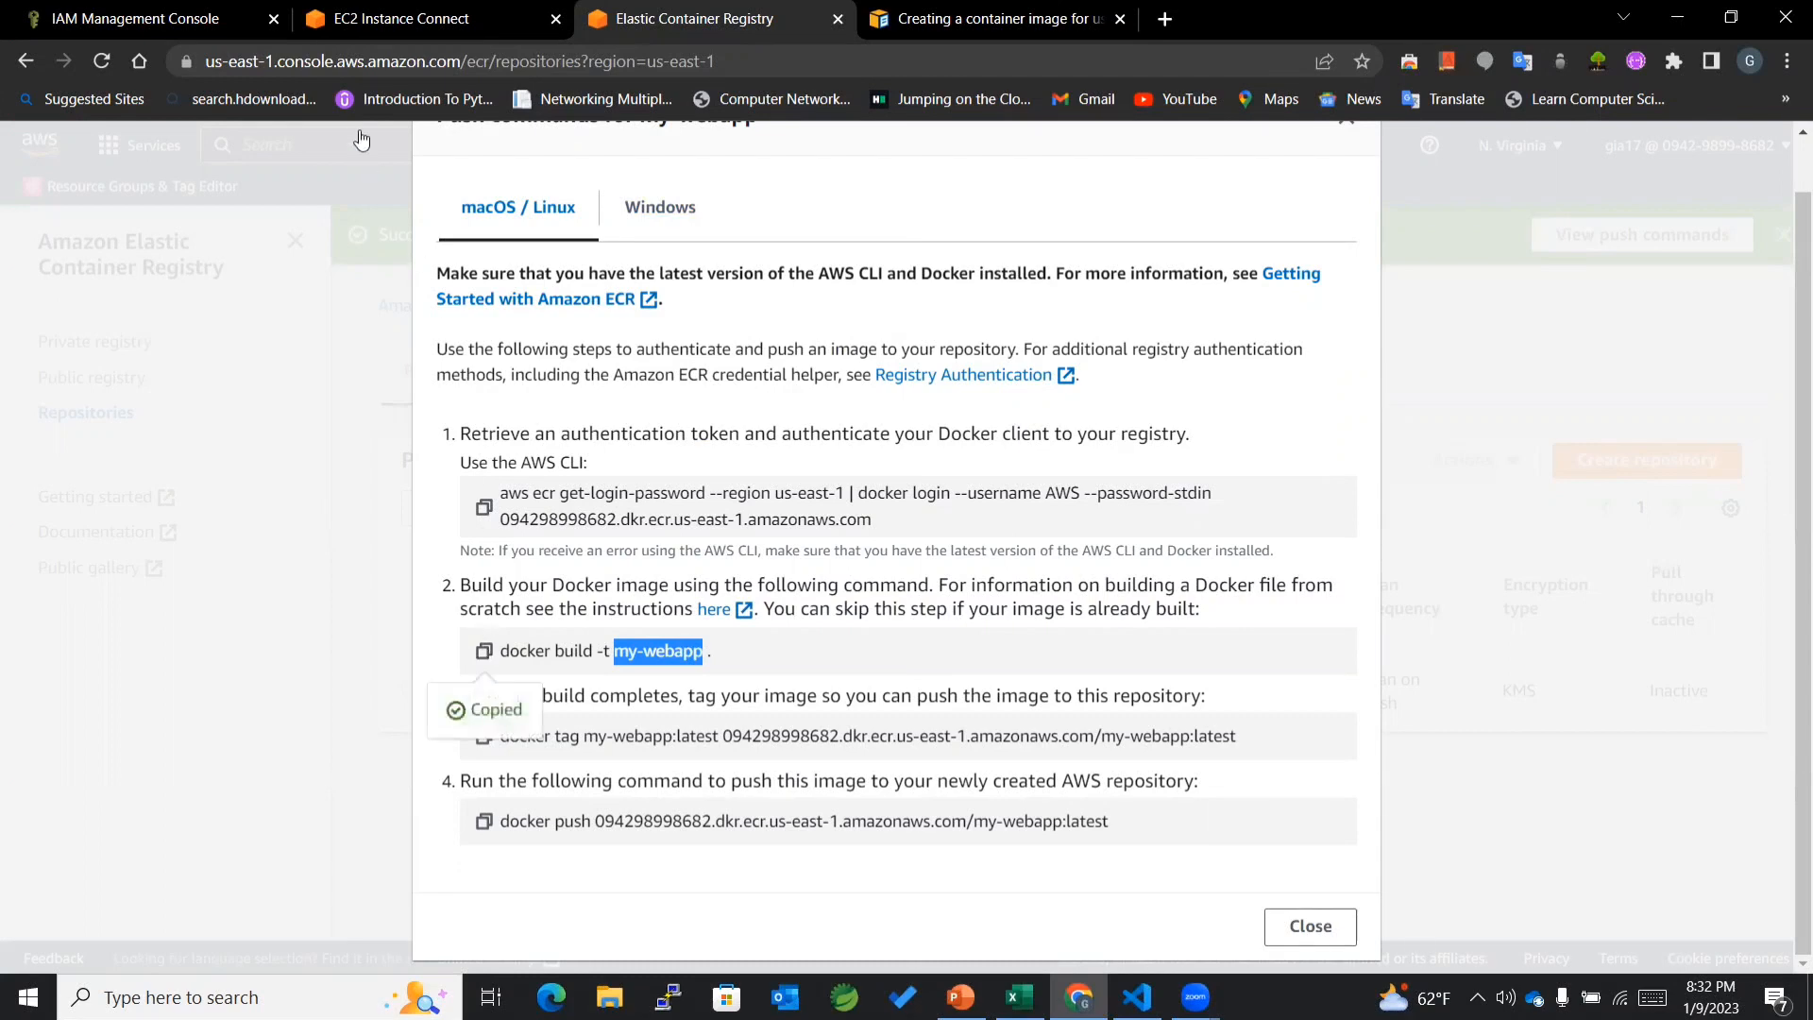
Step: Run docker build -t my-webapp . in the instance terminal
{"action": "left_click", "coordinate": [399, 18]}
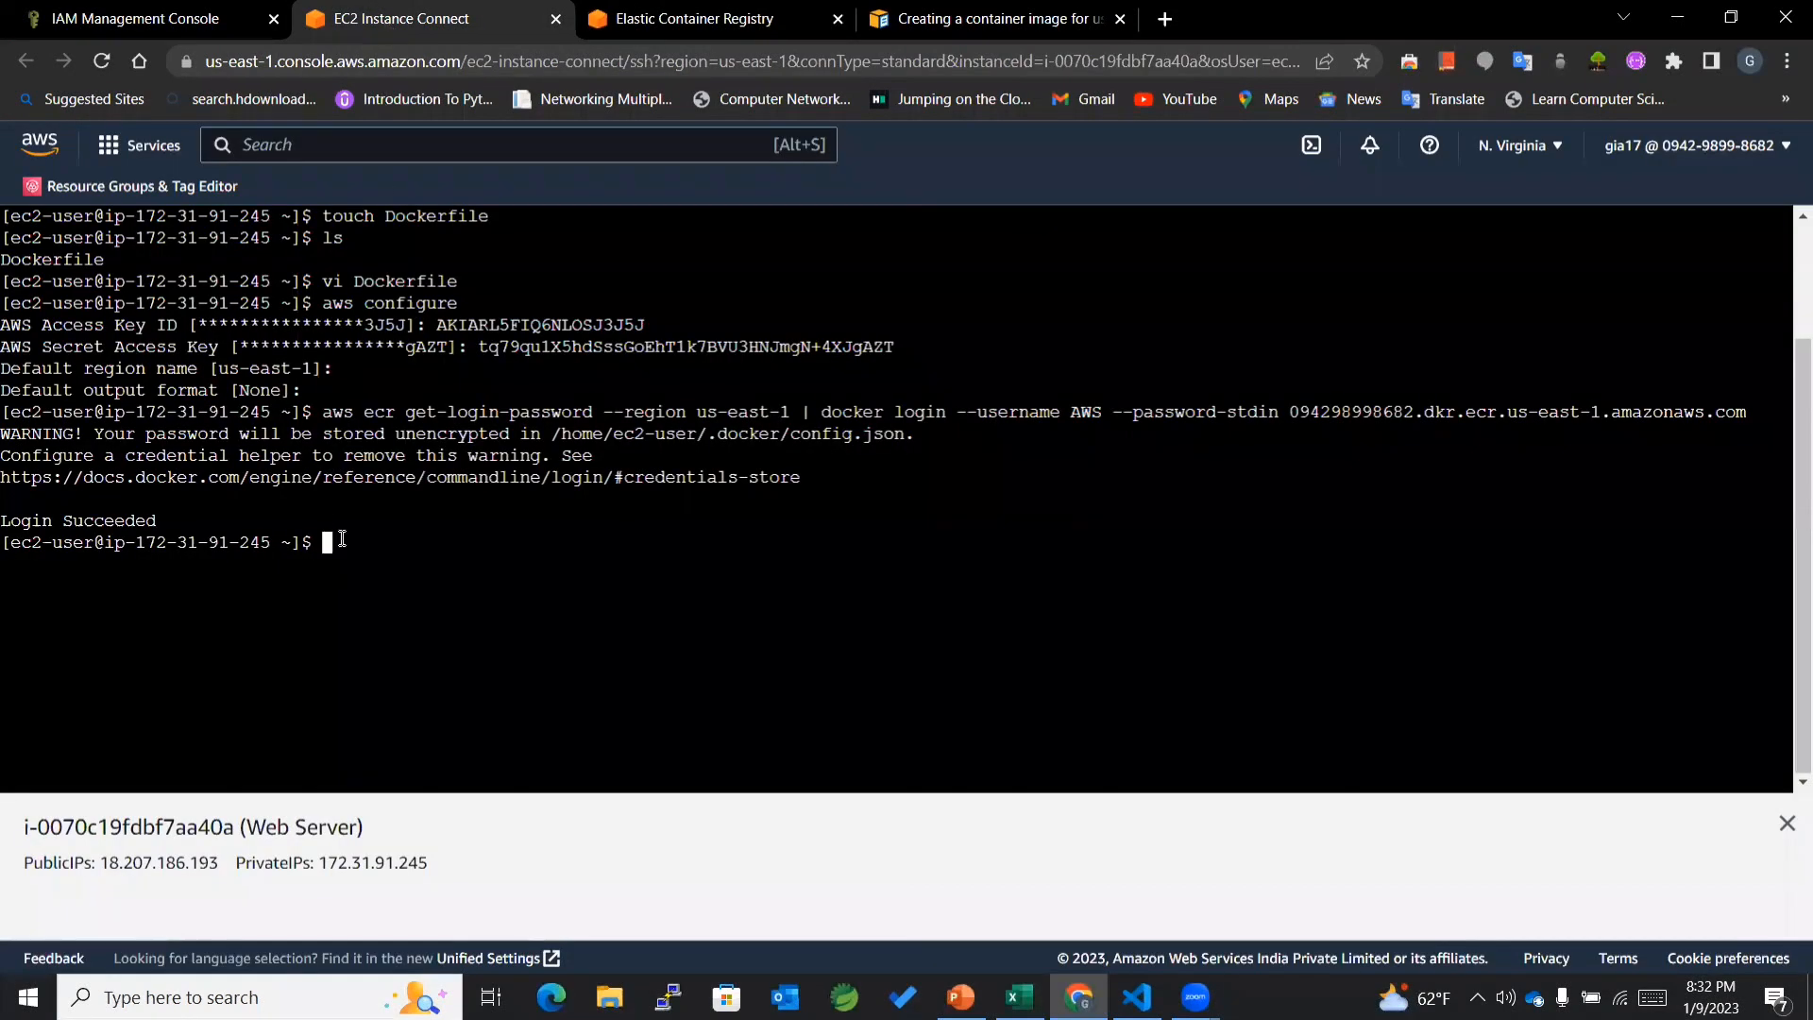
{"action": "type", "text": "docker build -t my-webapp ."}
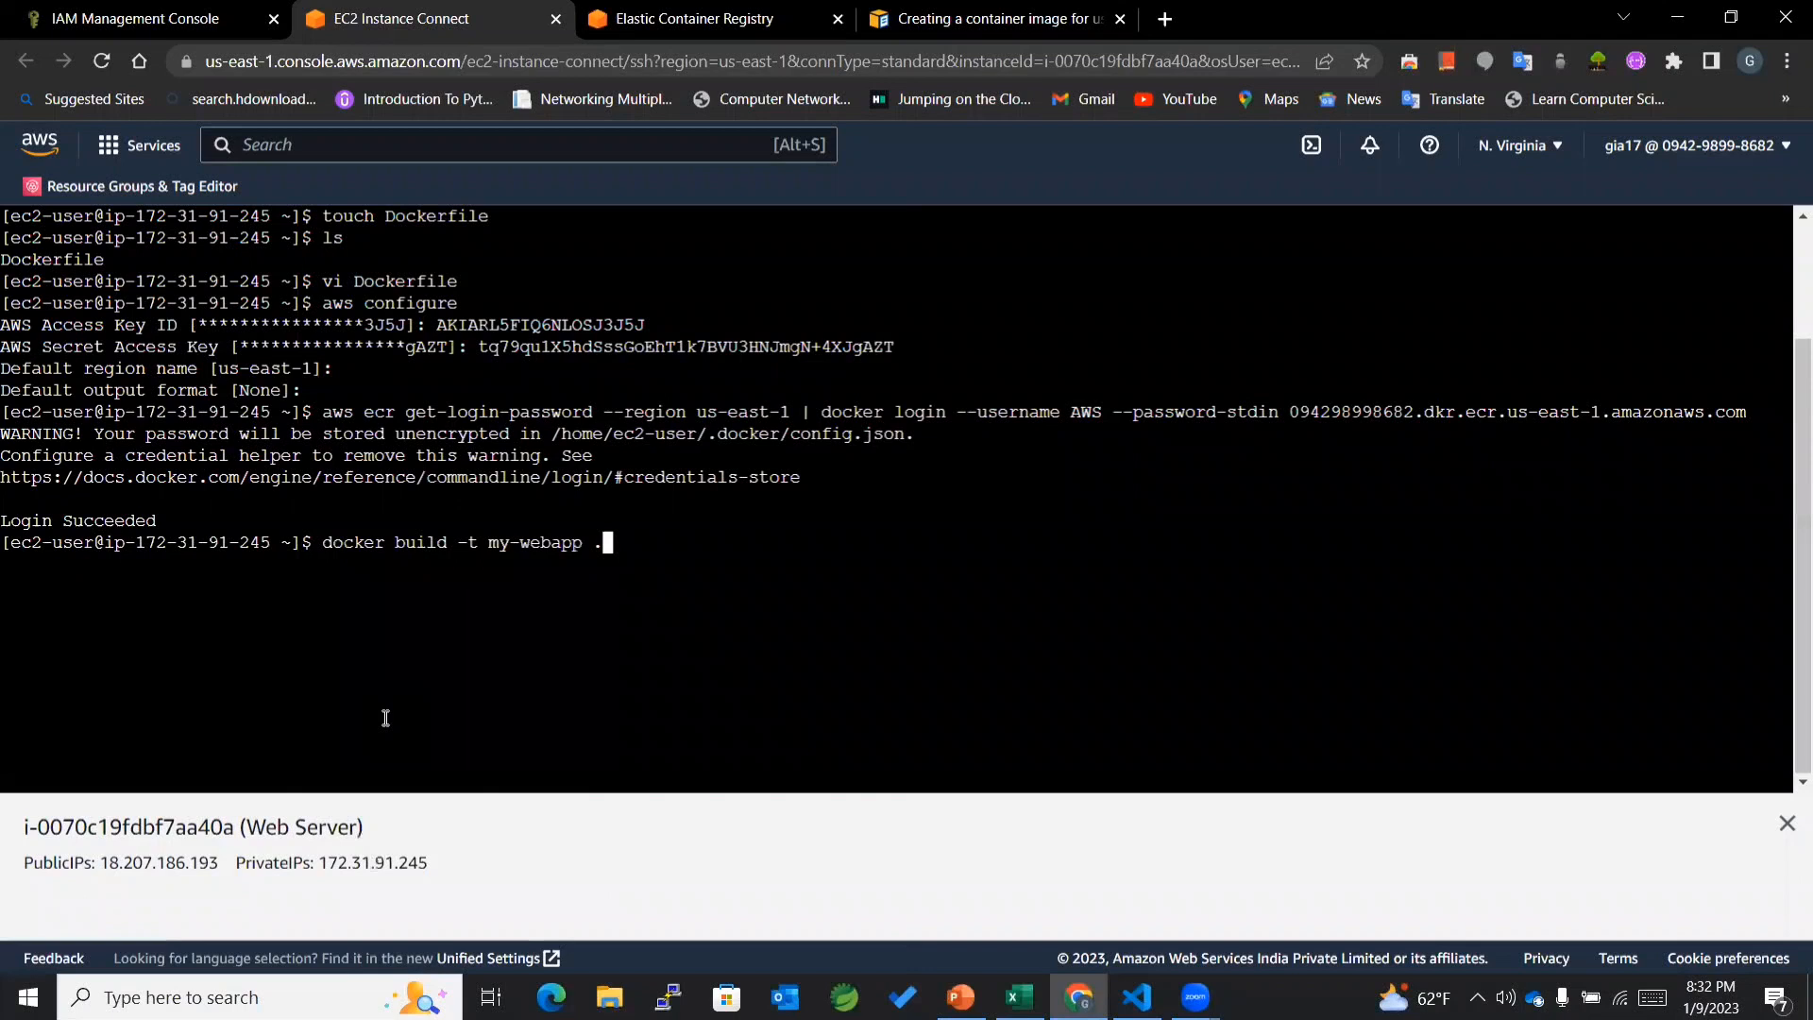
{"action": "mouse_move", "coordinate": [546, 615]}
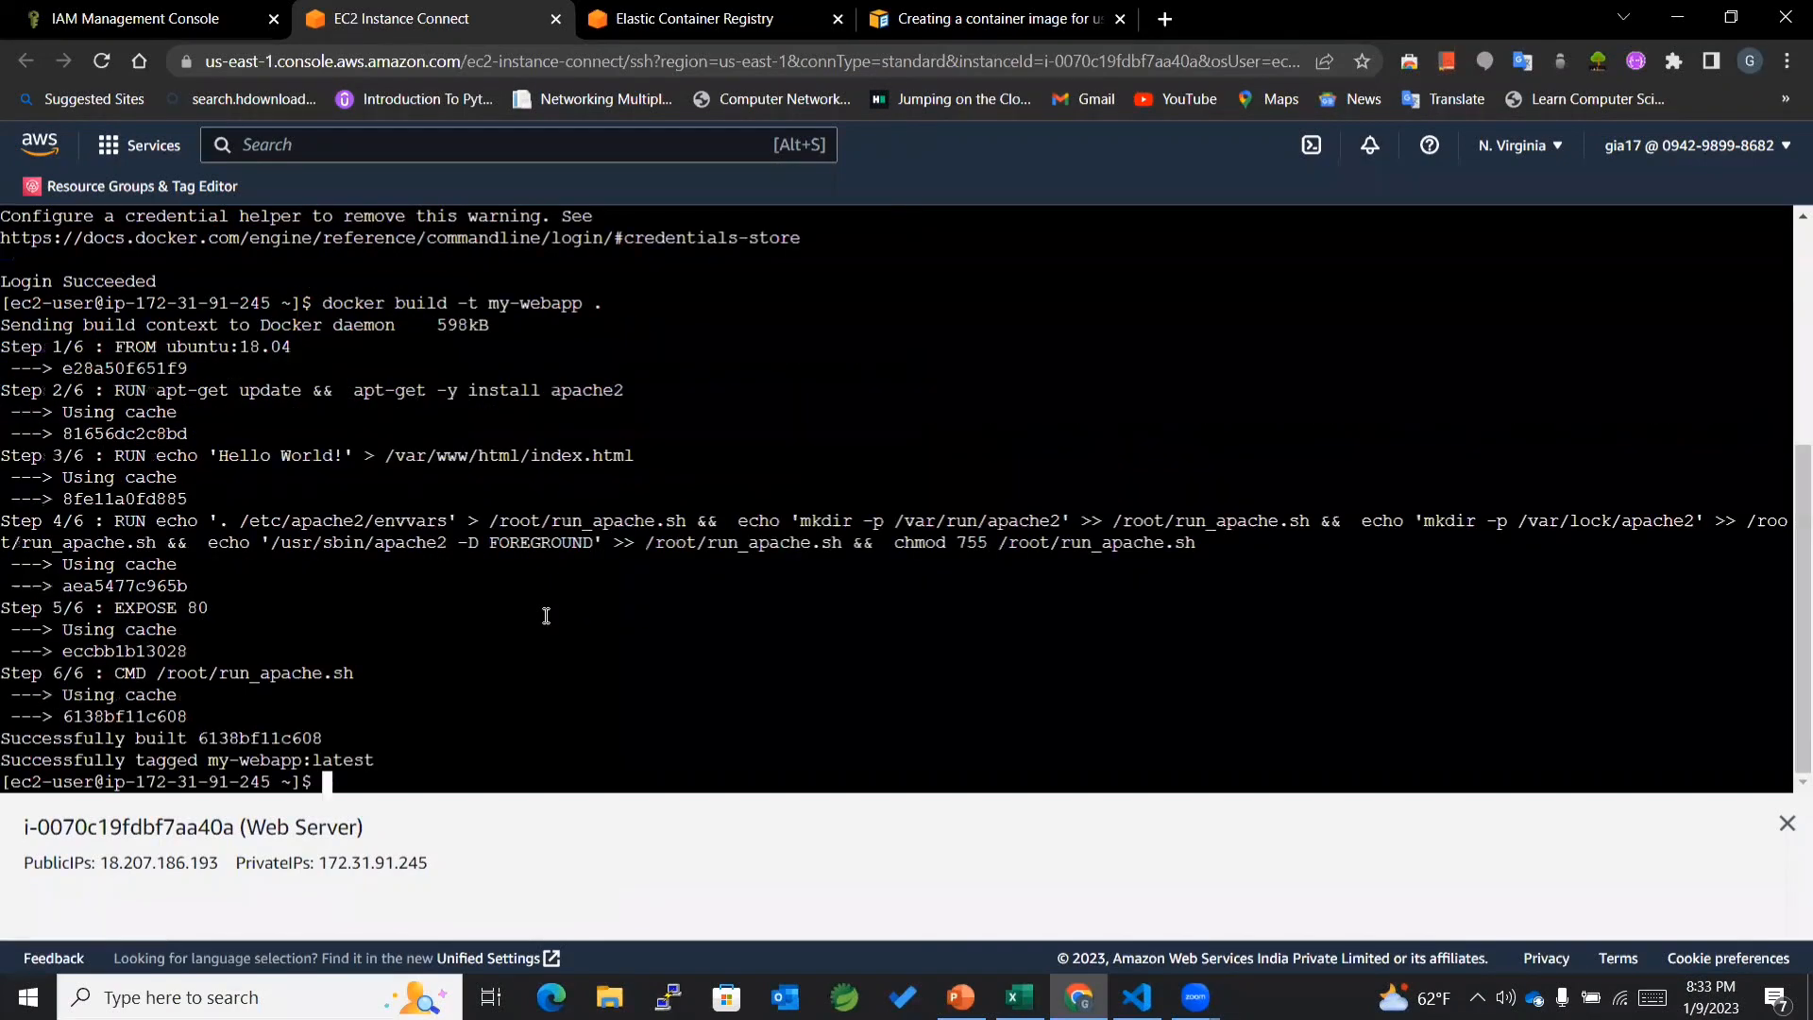
{"action": "mouse_move", "coordinate": [272, 494]}
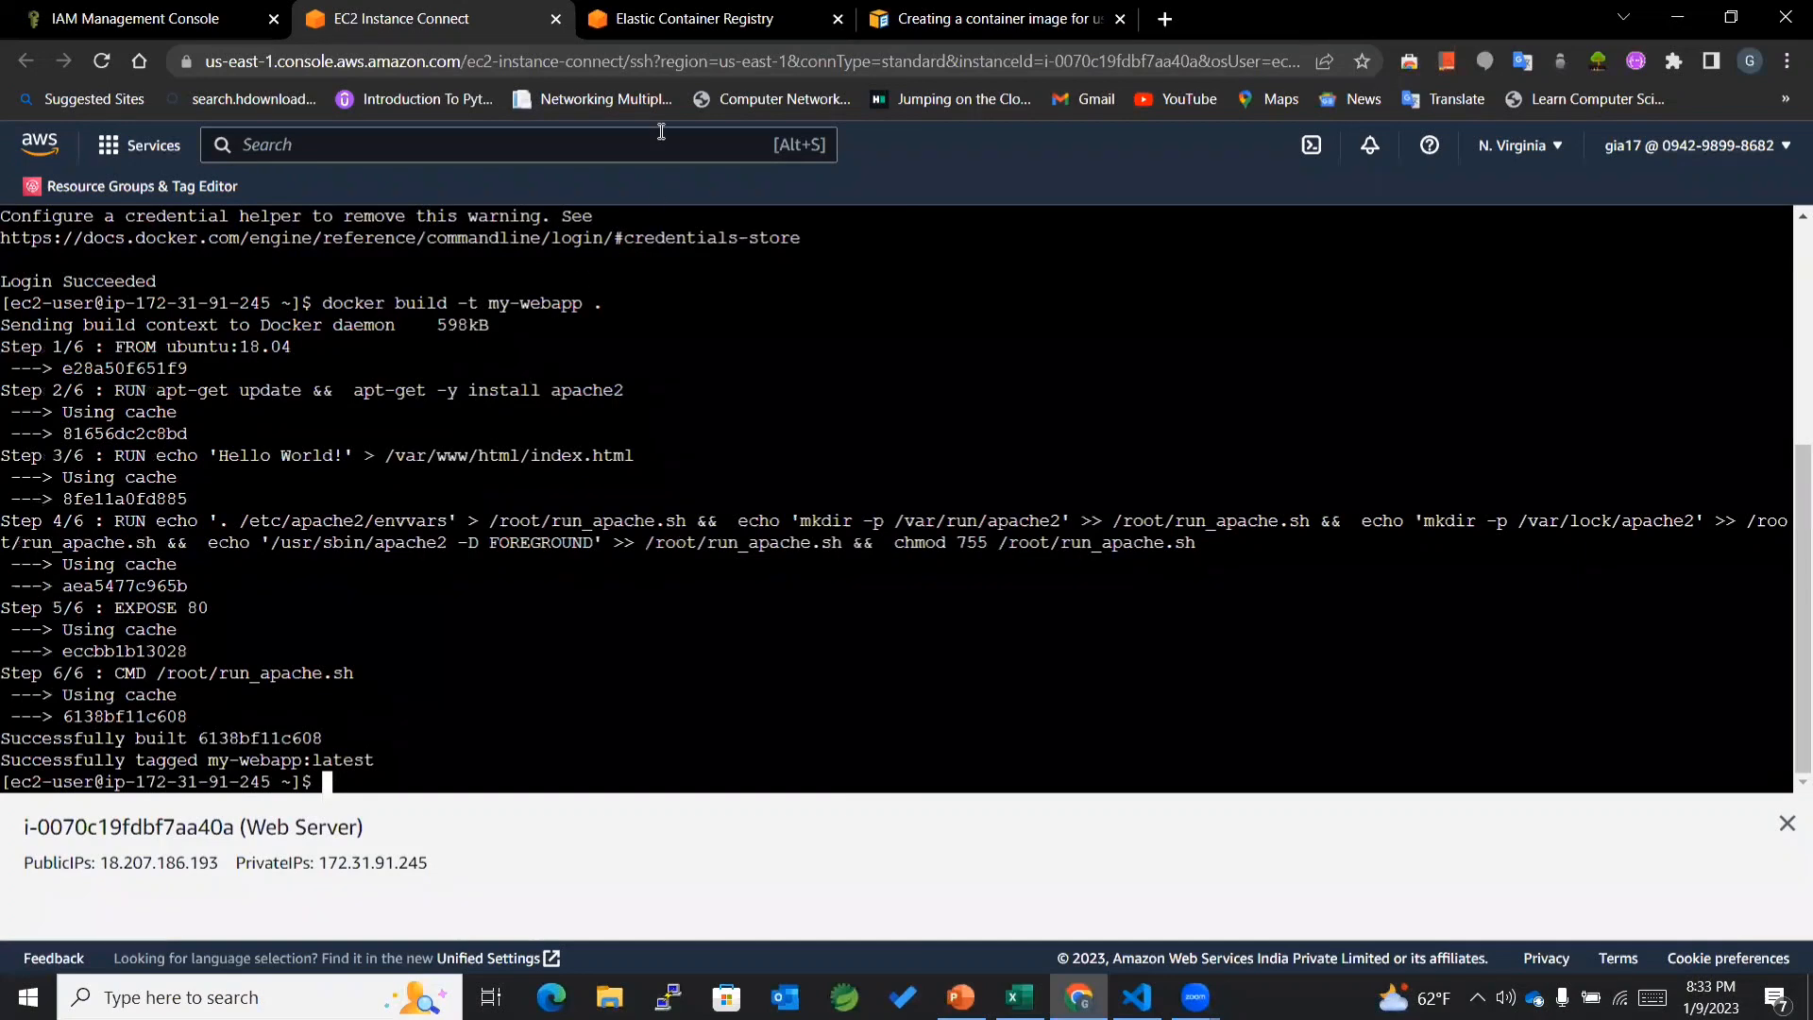
{"action": "left_click", "coordinate": [691, 18]}
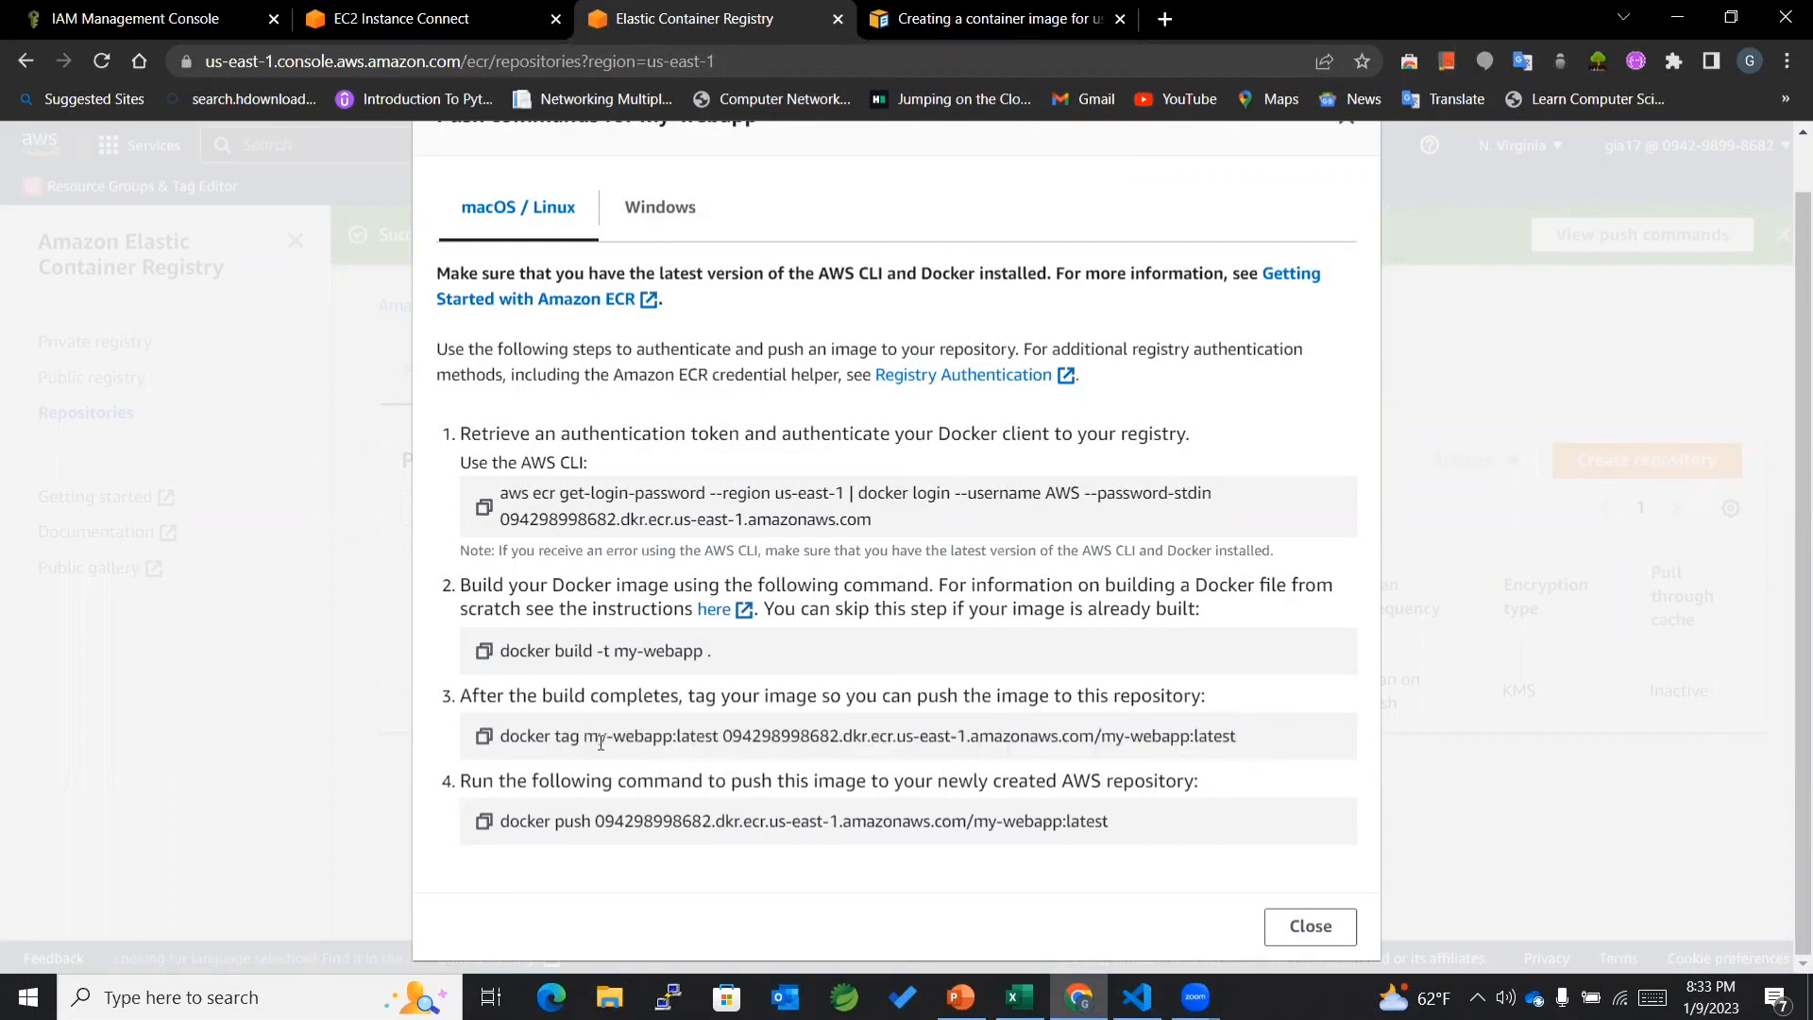
Step: Copy the docker tag command with the ECR repository address and latest tag
{"action": "double_click", "coordinate": [626, 735]}
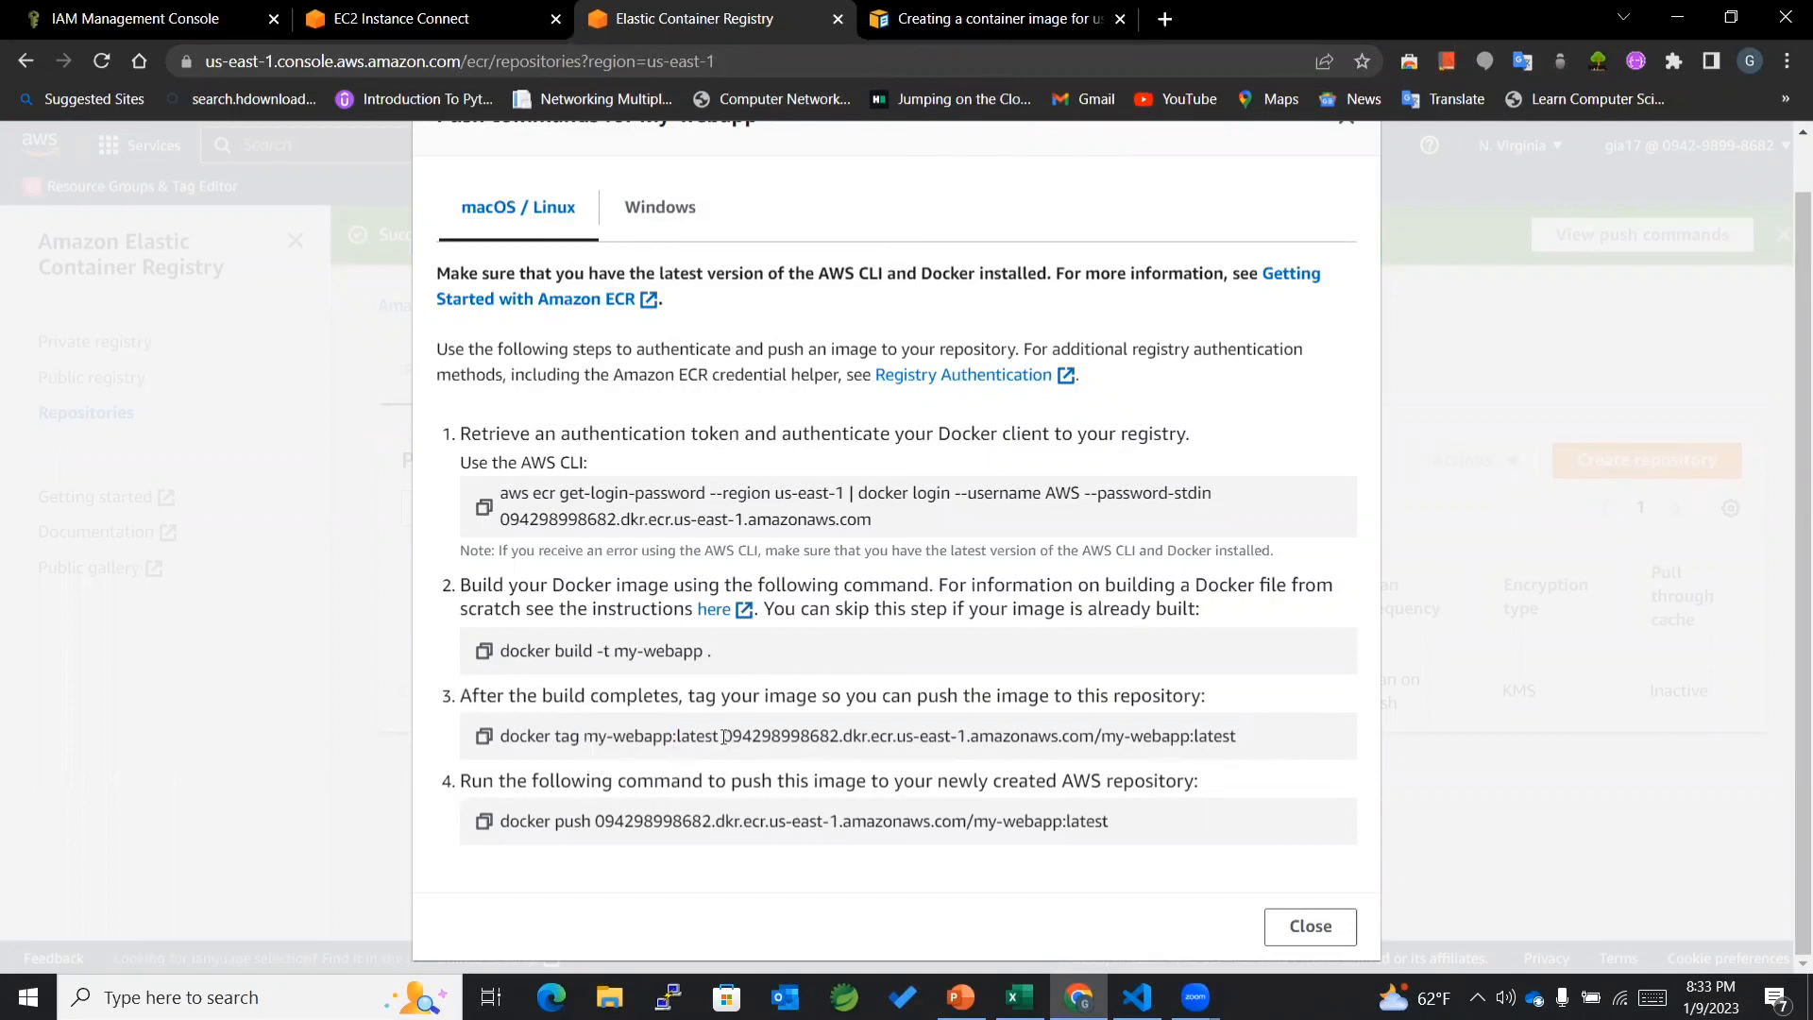
{"action": "left_click_drag", "start_coordinate": [721, 736], "coordinate": [1168, 736]}
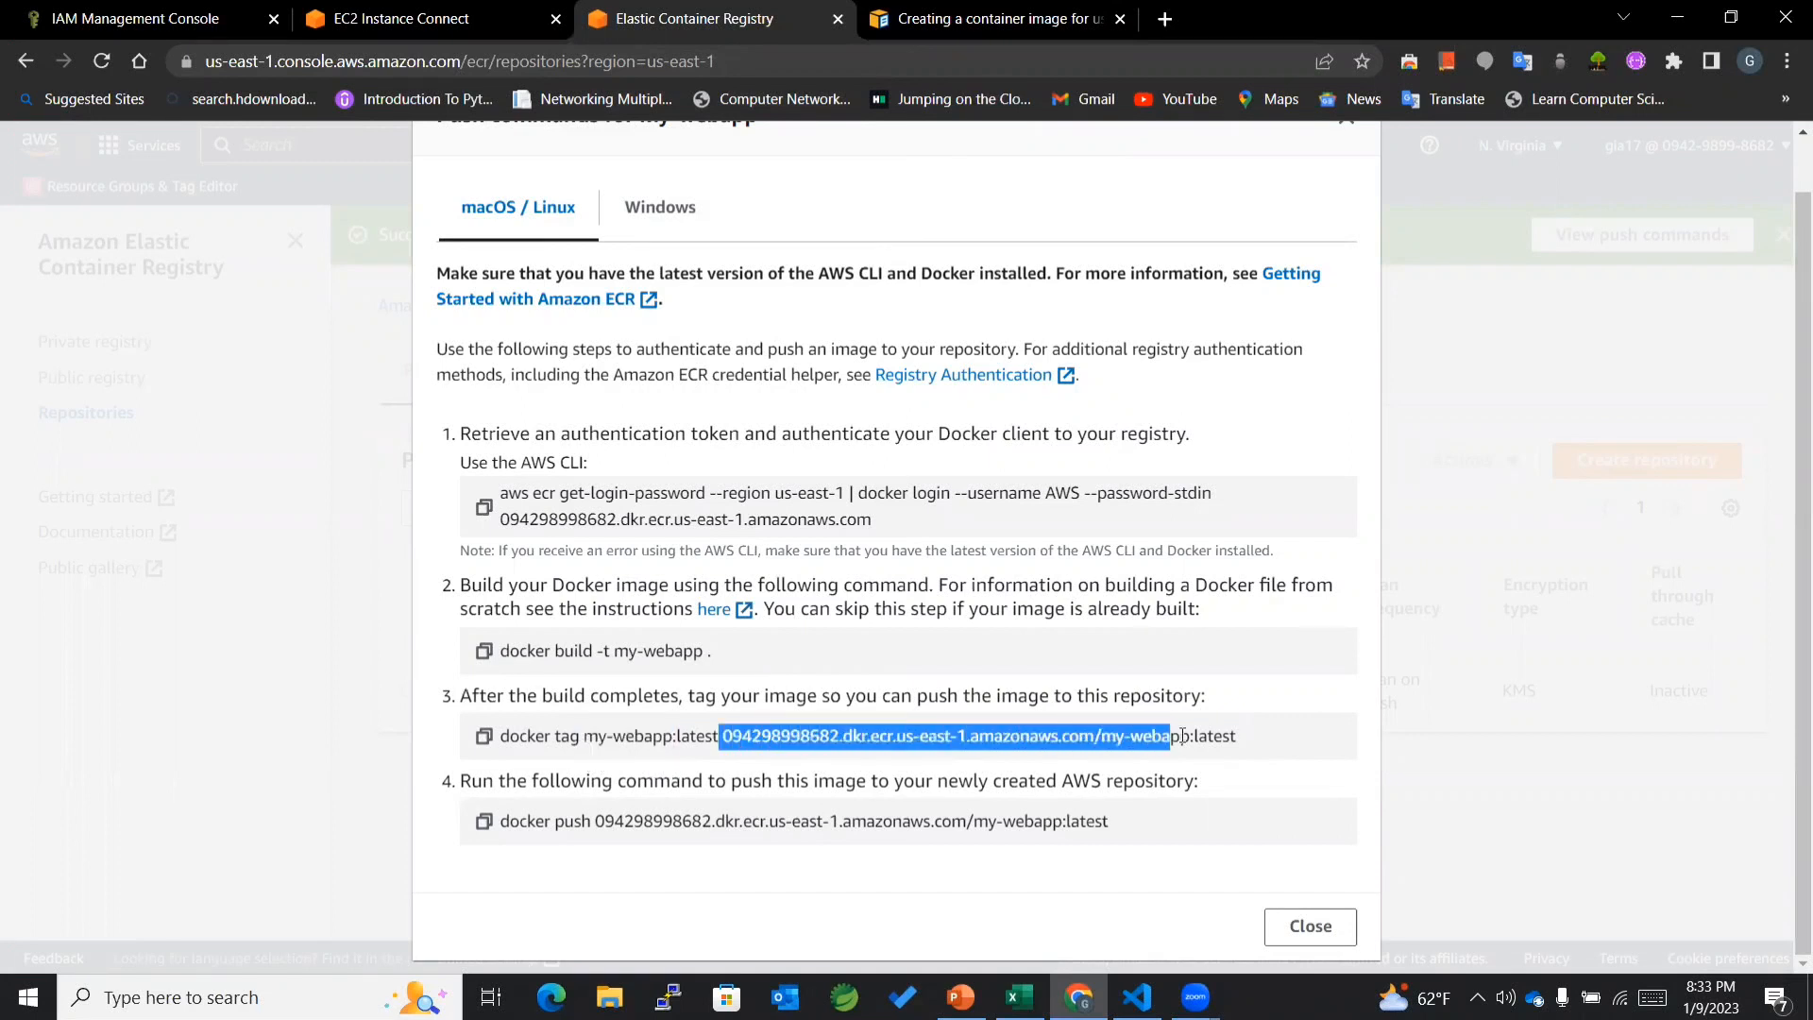
{"action": "left_click", "coordinate": [483, 736]}
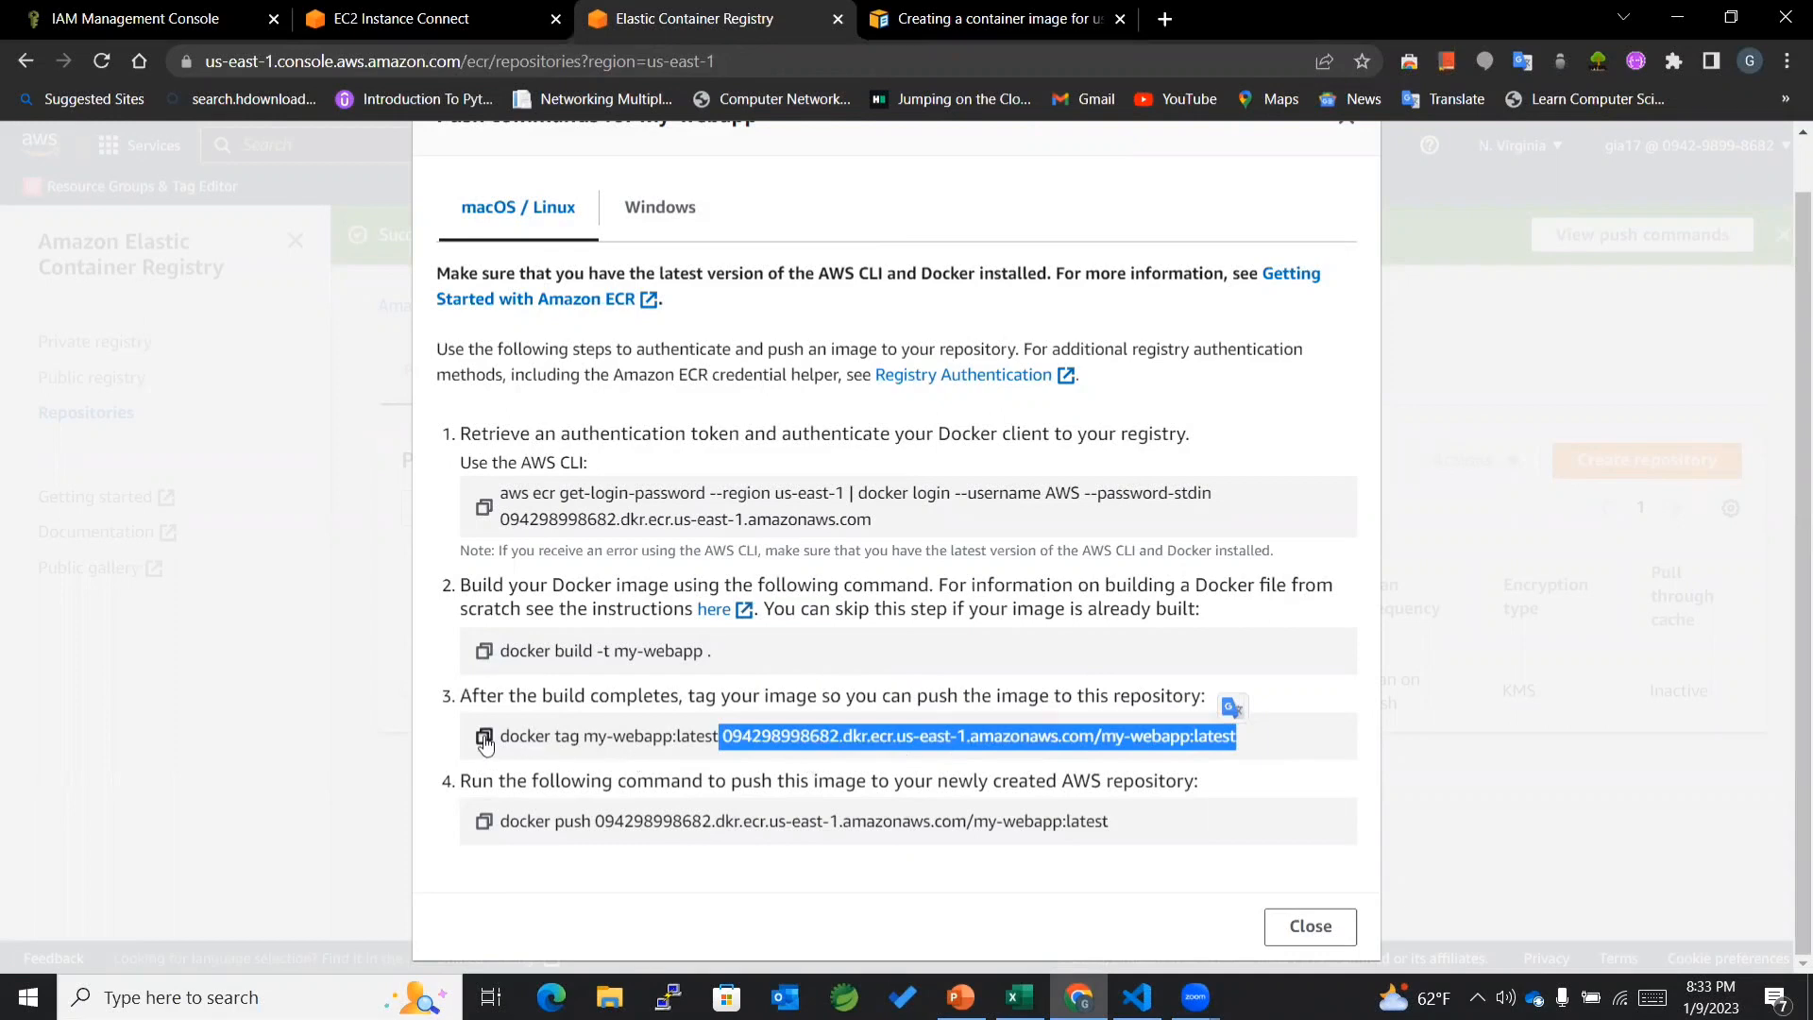
{"action": "left_click", "coordinate": [396, 19]}
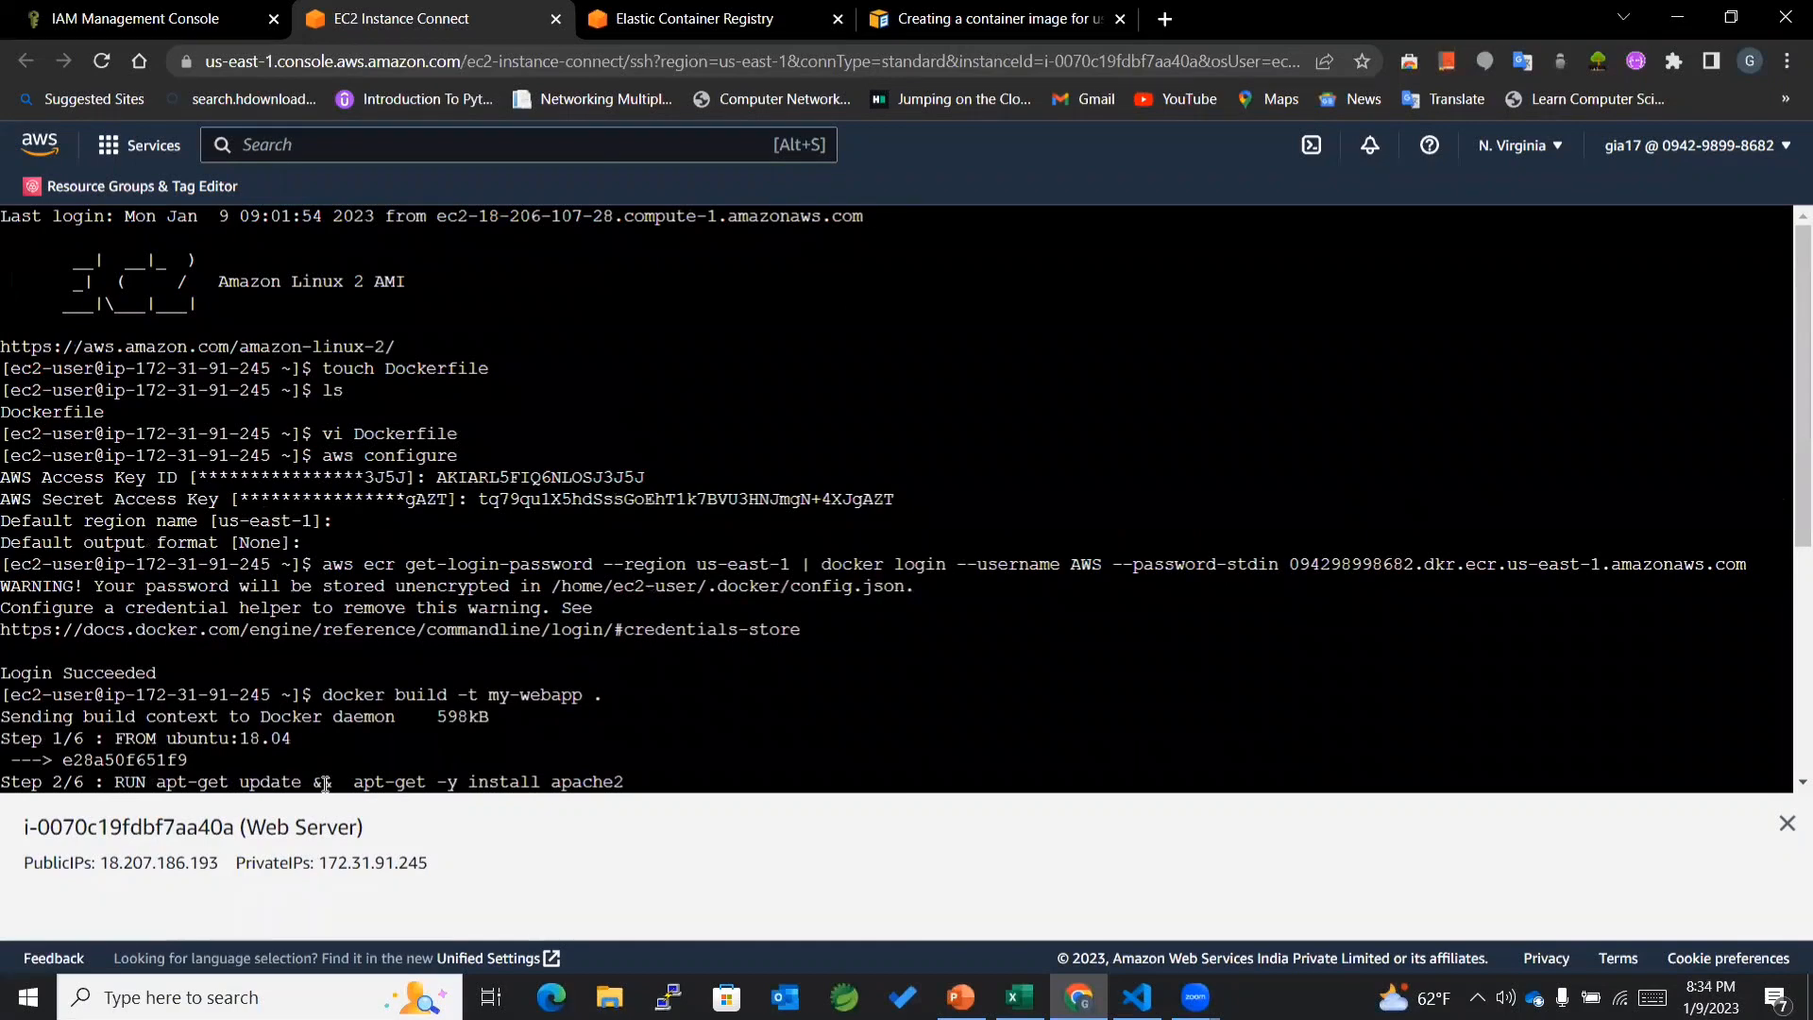
Step: Run the tag command in the terminal and begin typing docker images
{"action": "type", "text": "docker image"}
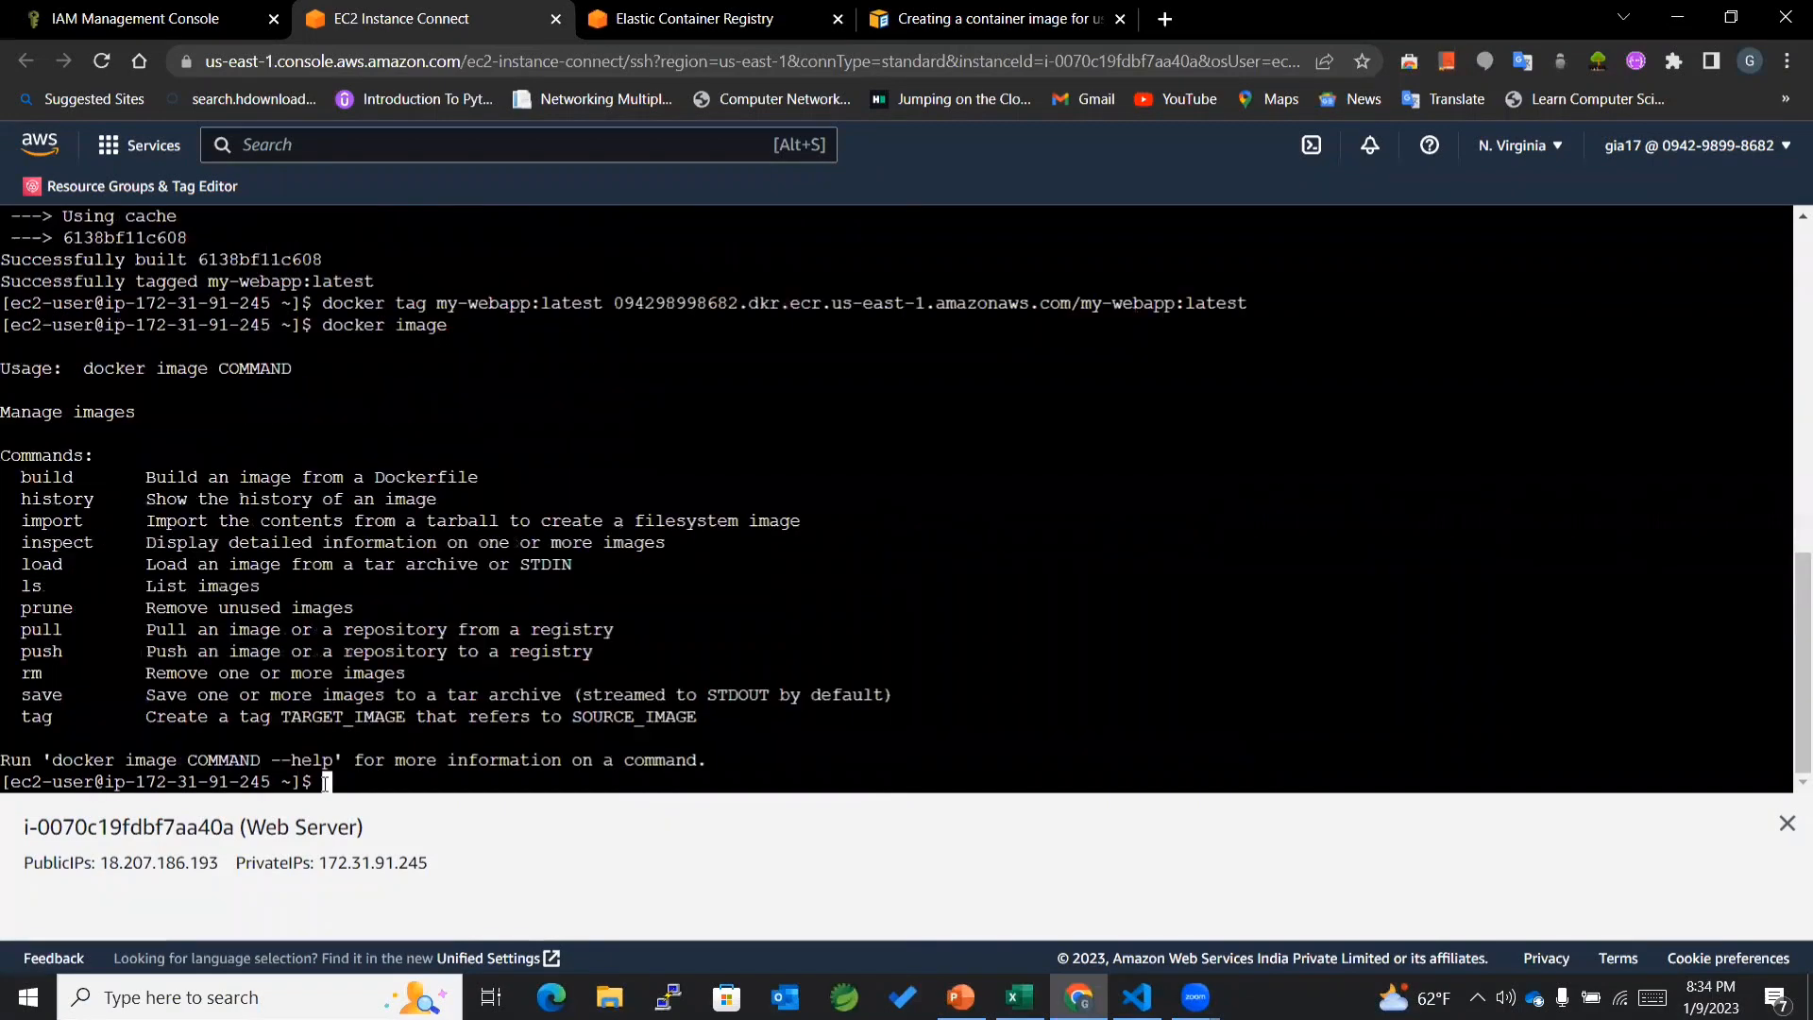
{"action": "type", "text": "docker"}
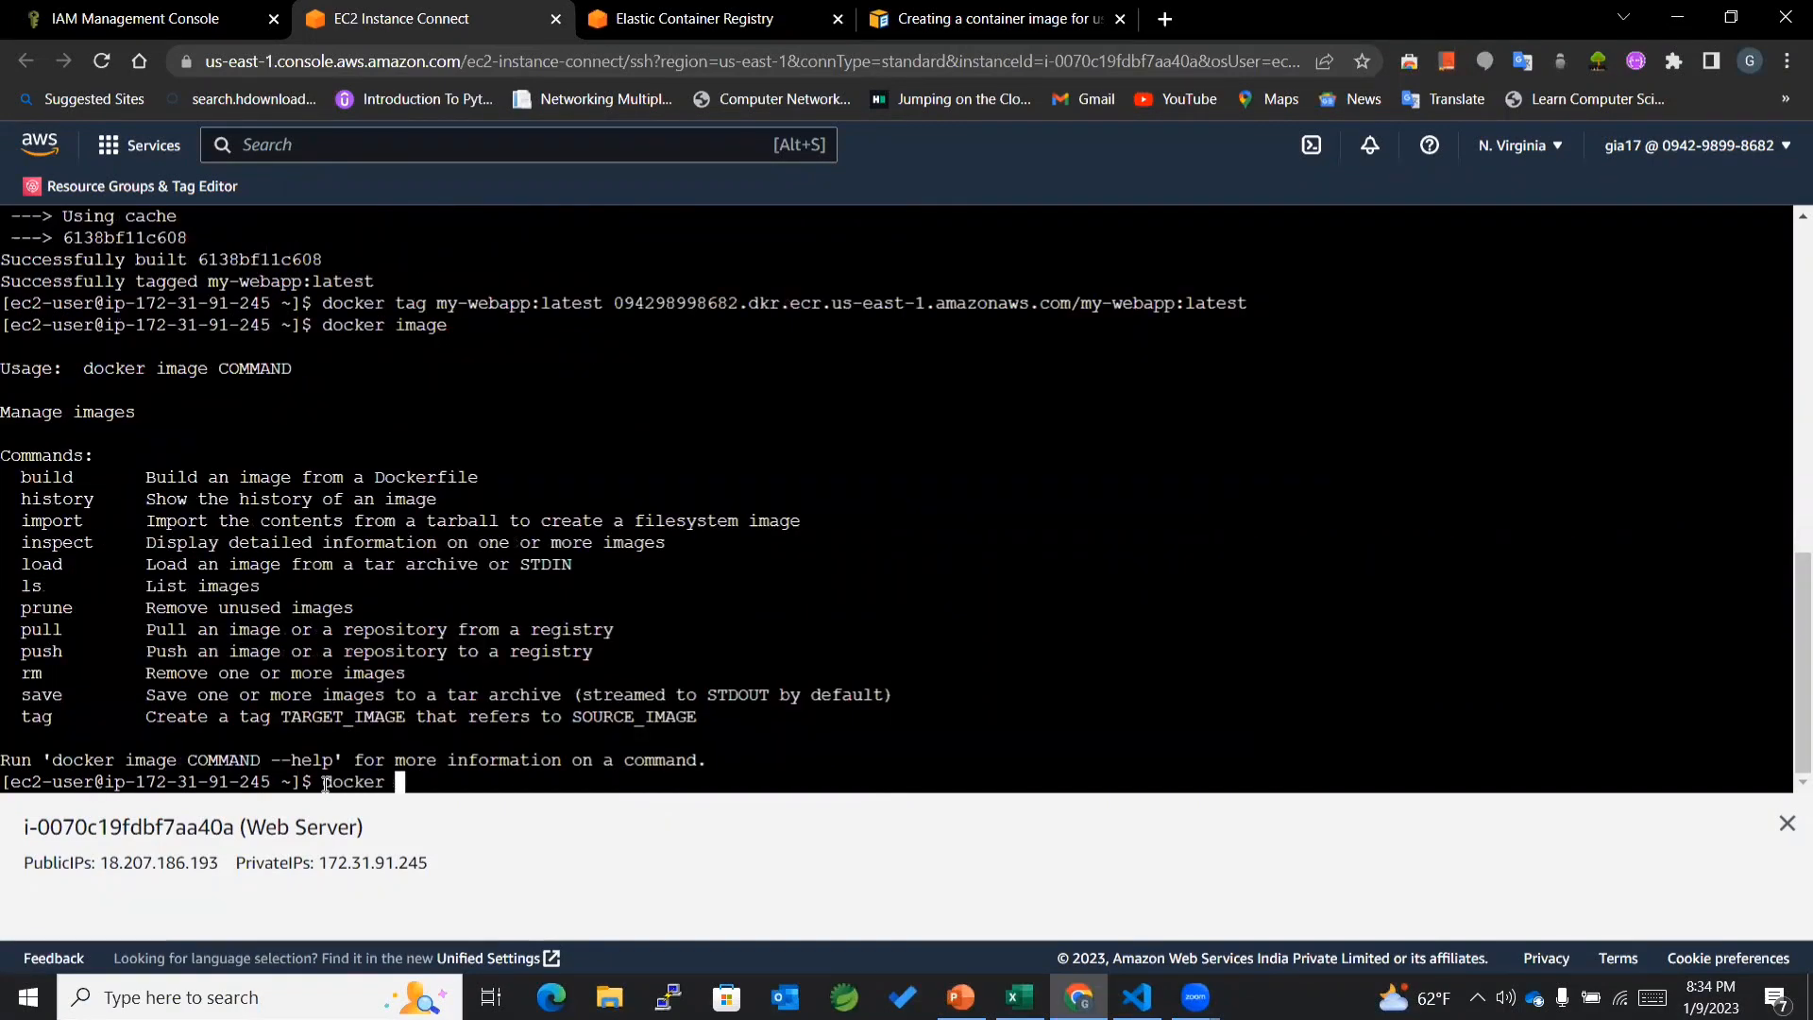
{"action": "type", "text": "i"}
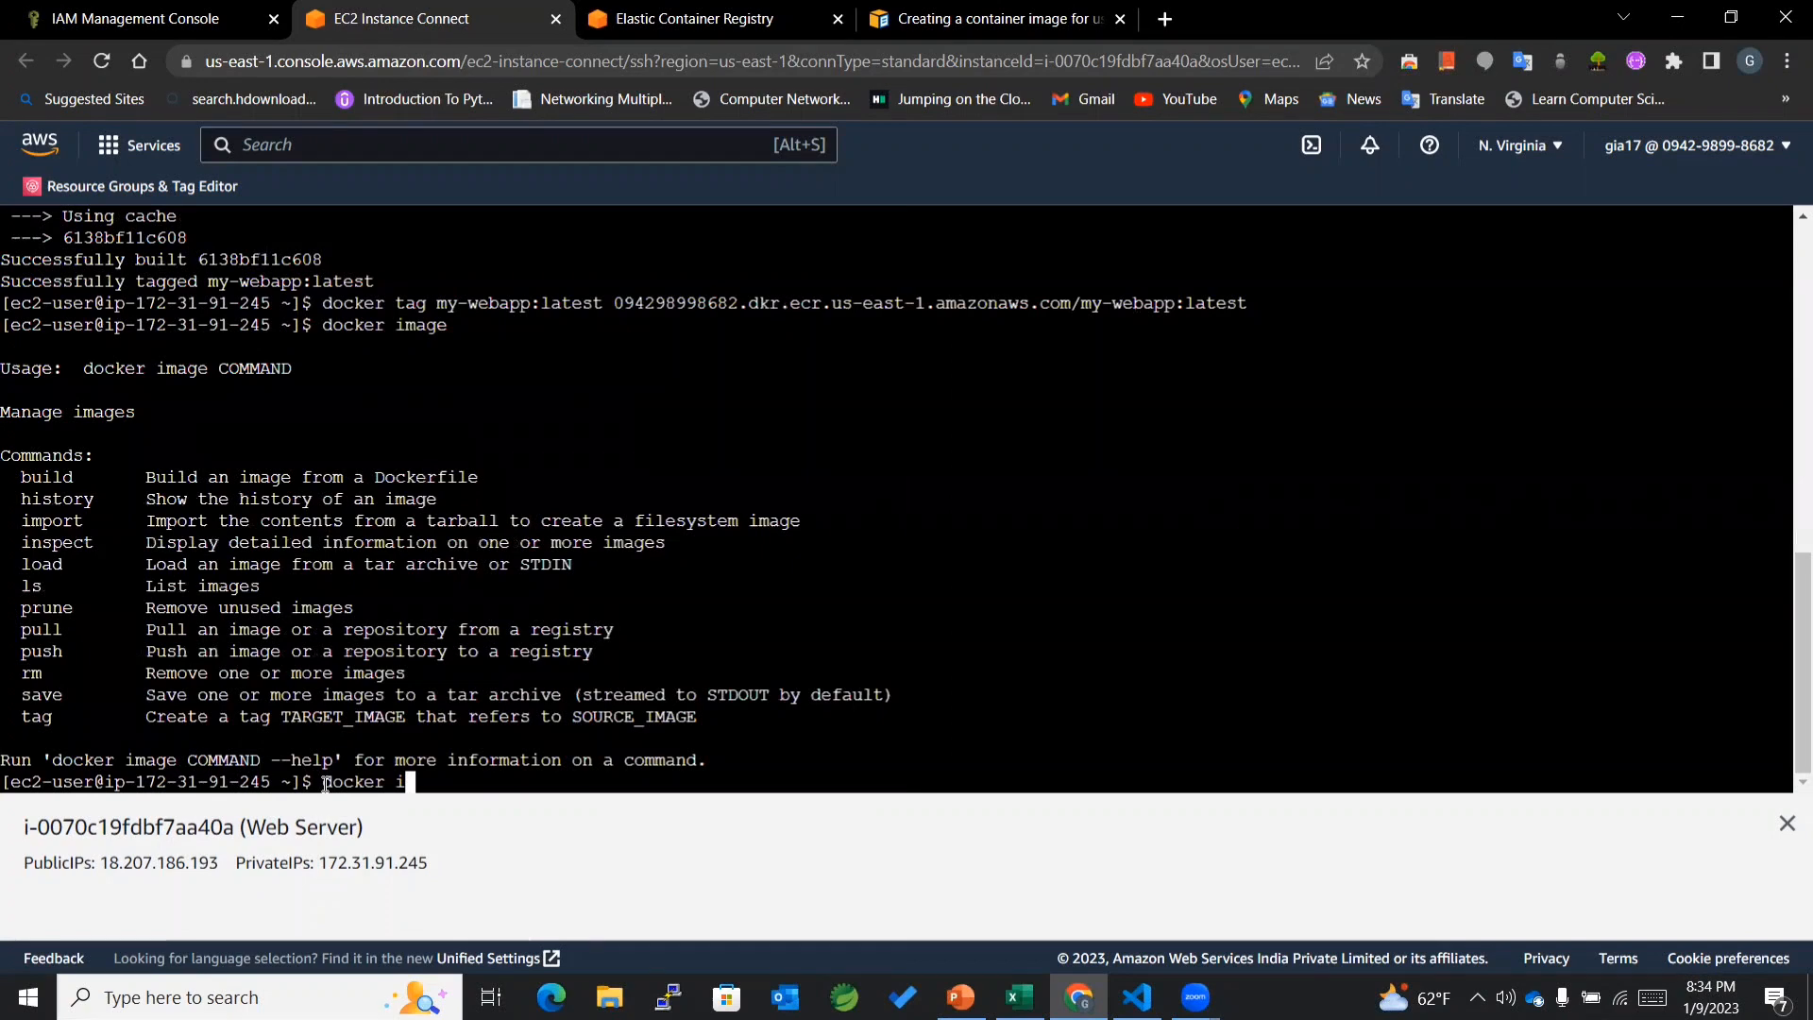
{"action": "type", "text": "ma"}
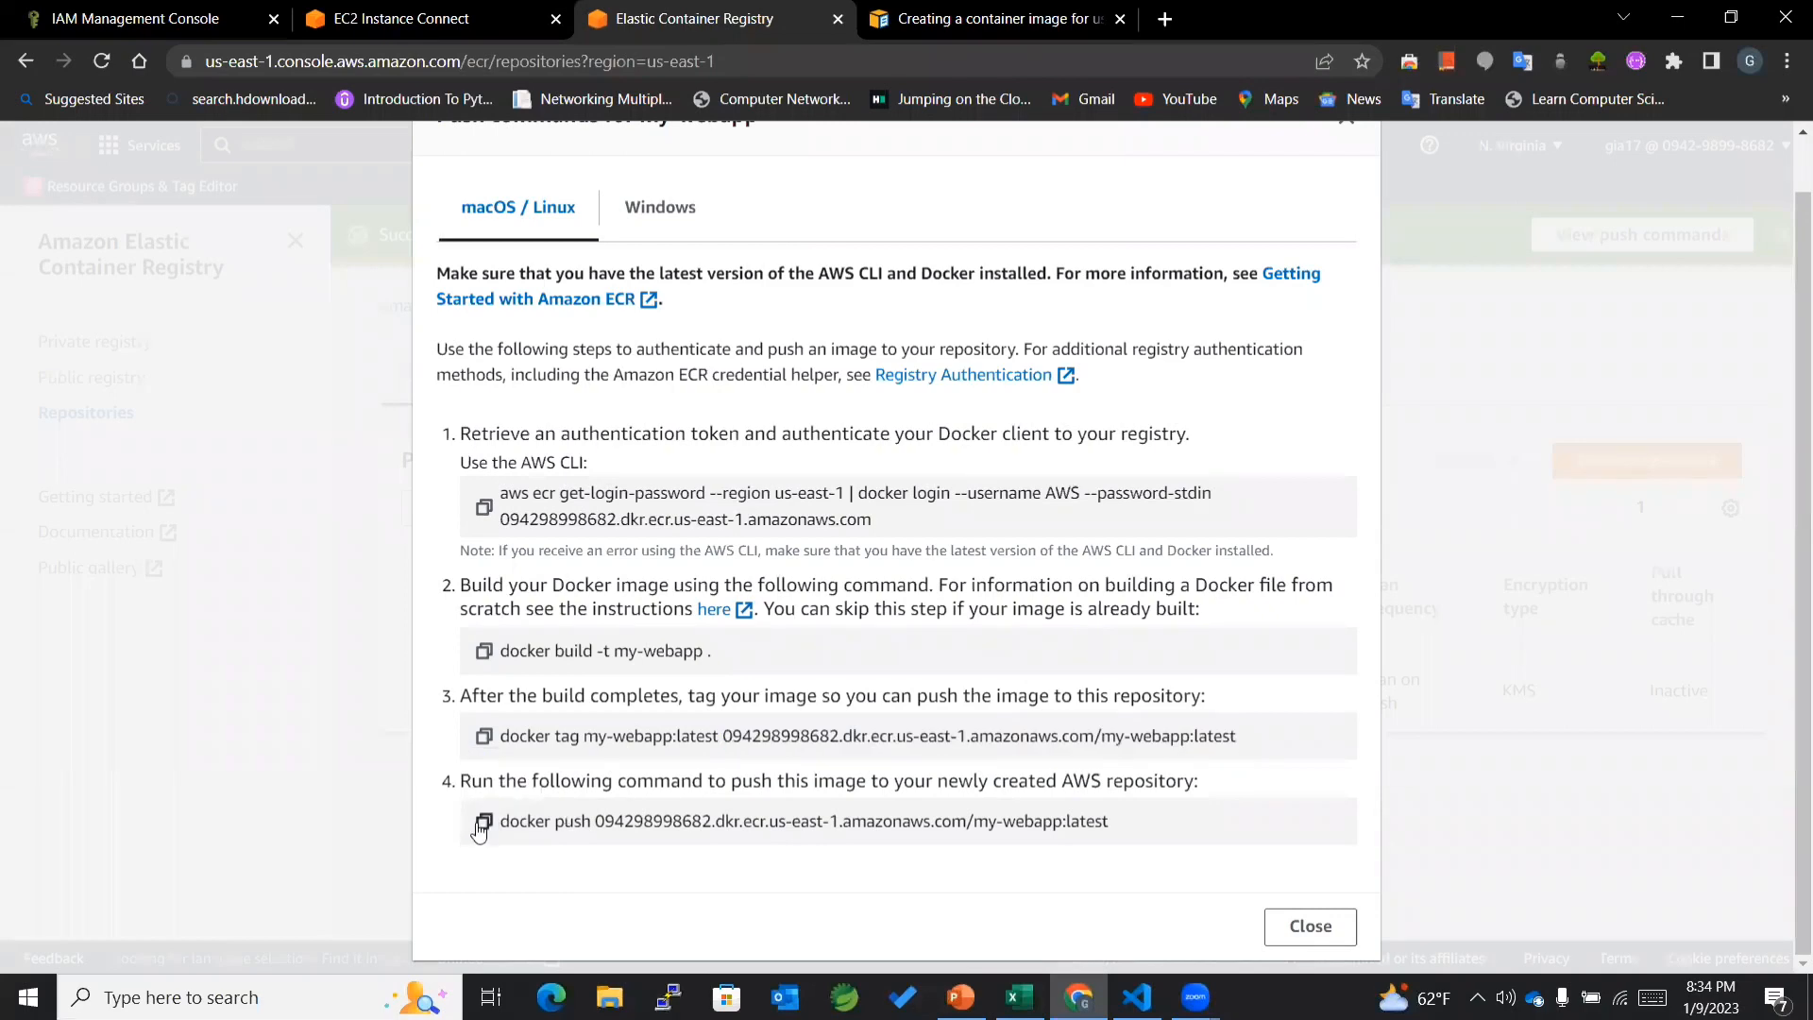
Step: Copy the ECR docker push command and bring it to the instance terminal
{"action": "left_click", "coordinate": [483, 820]}
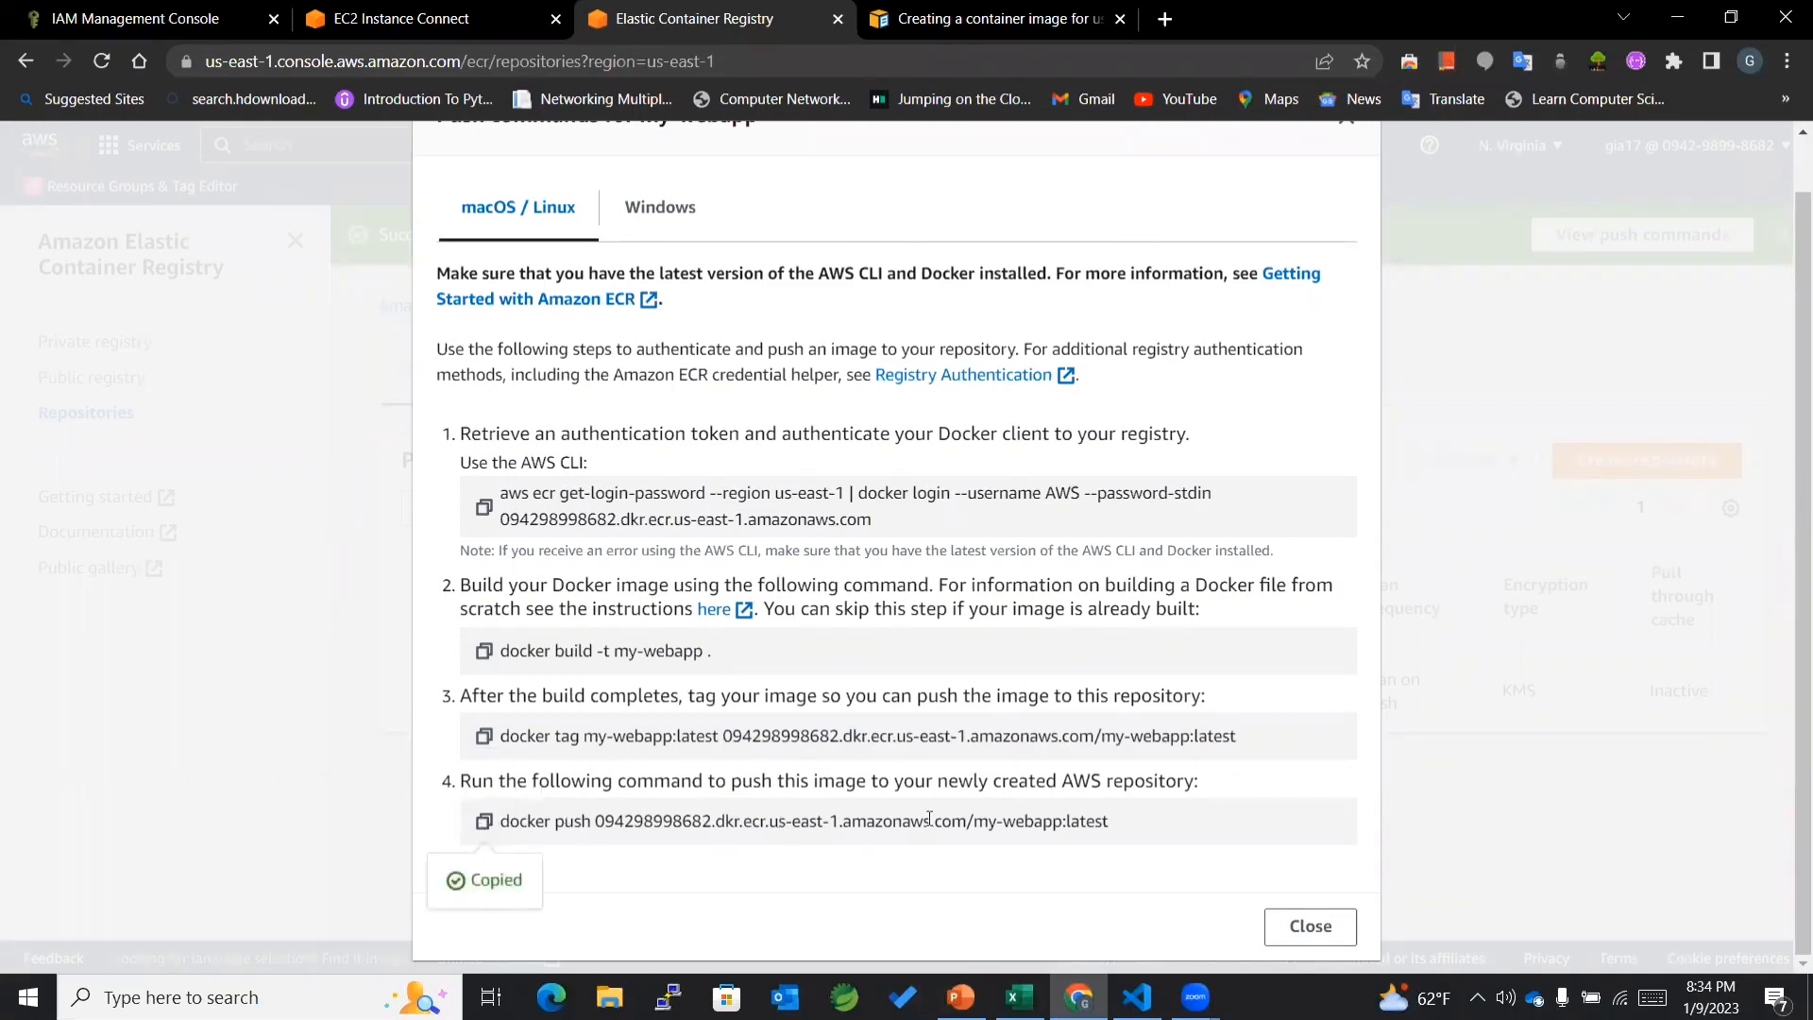
{"action": "left_click", "coordinate": [398, 19]}
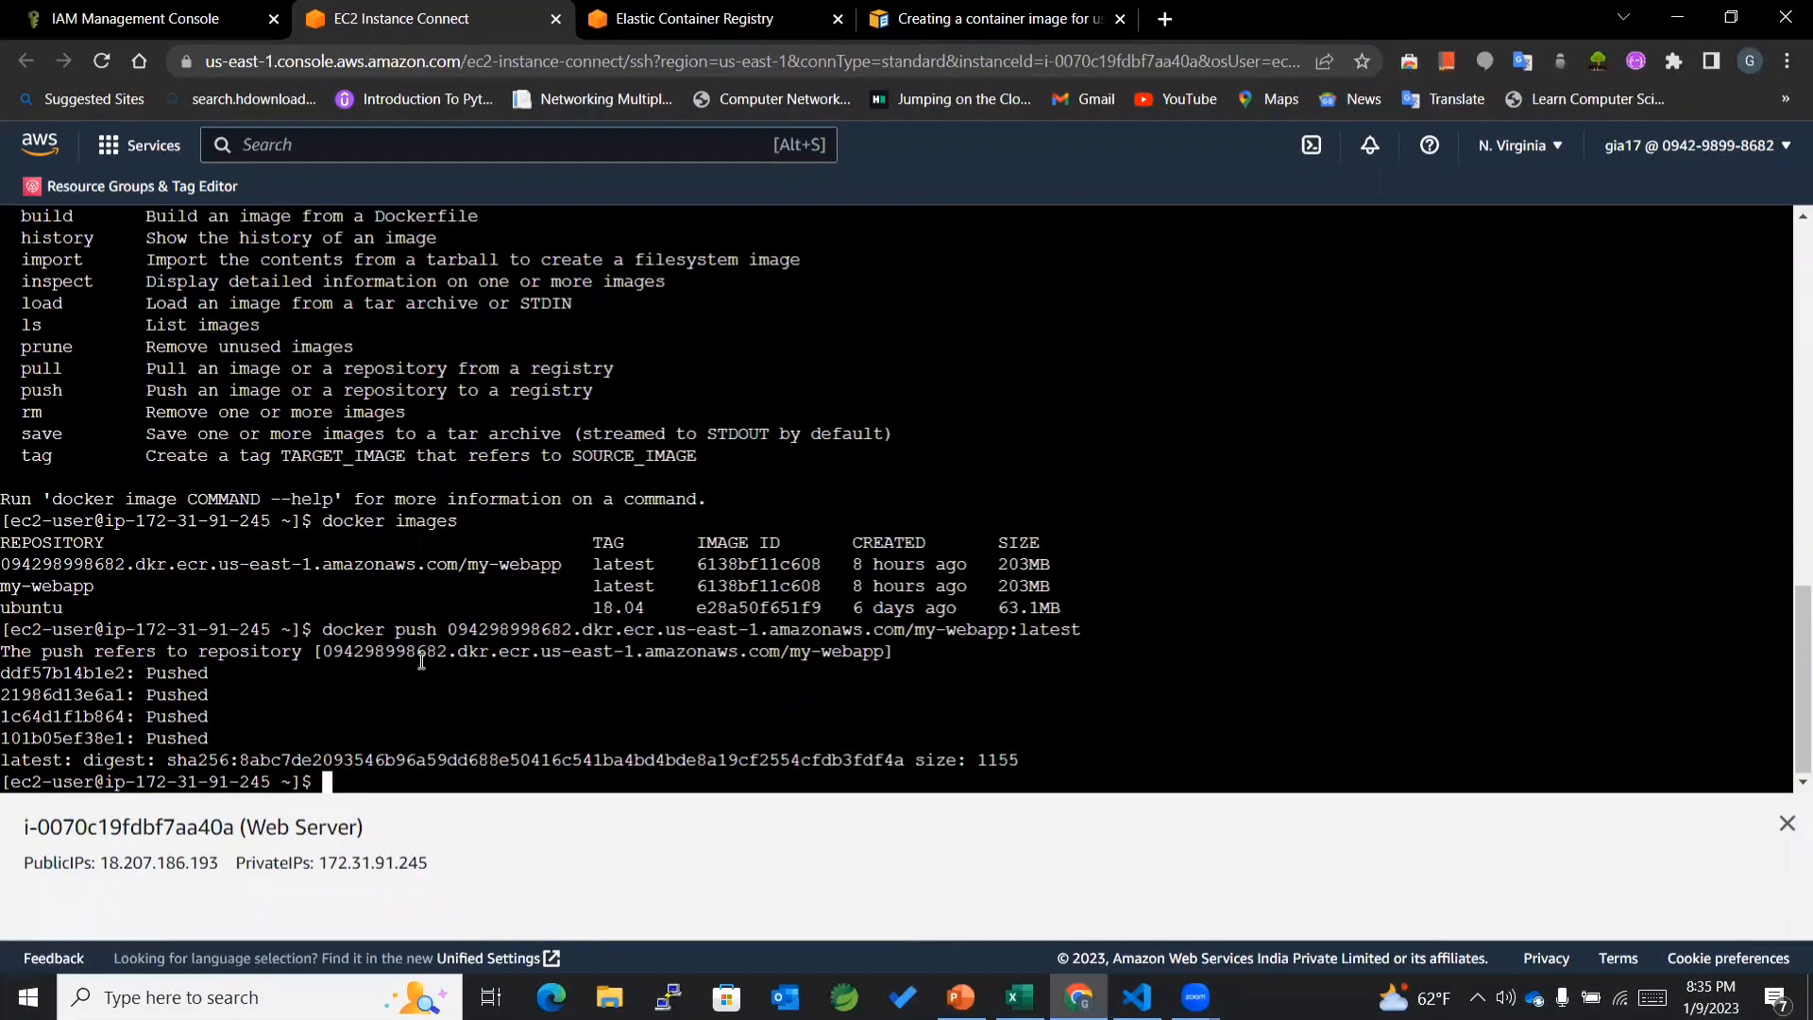
{"action": "mouse_move", "coordinate": [315, 723]}
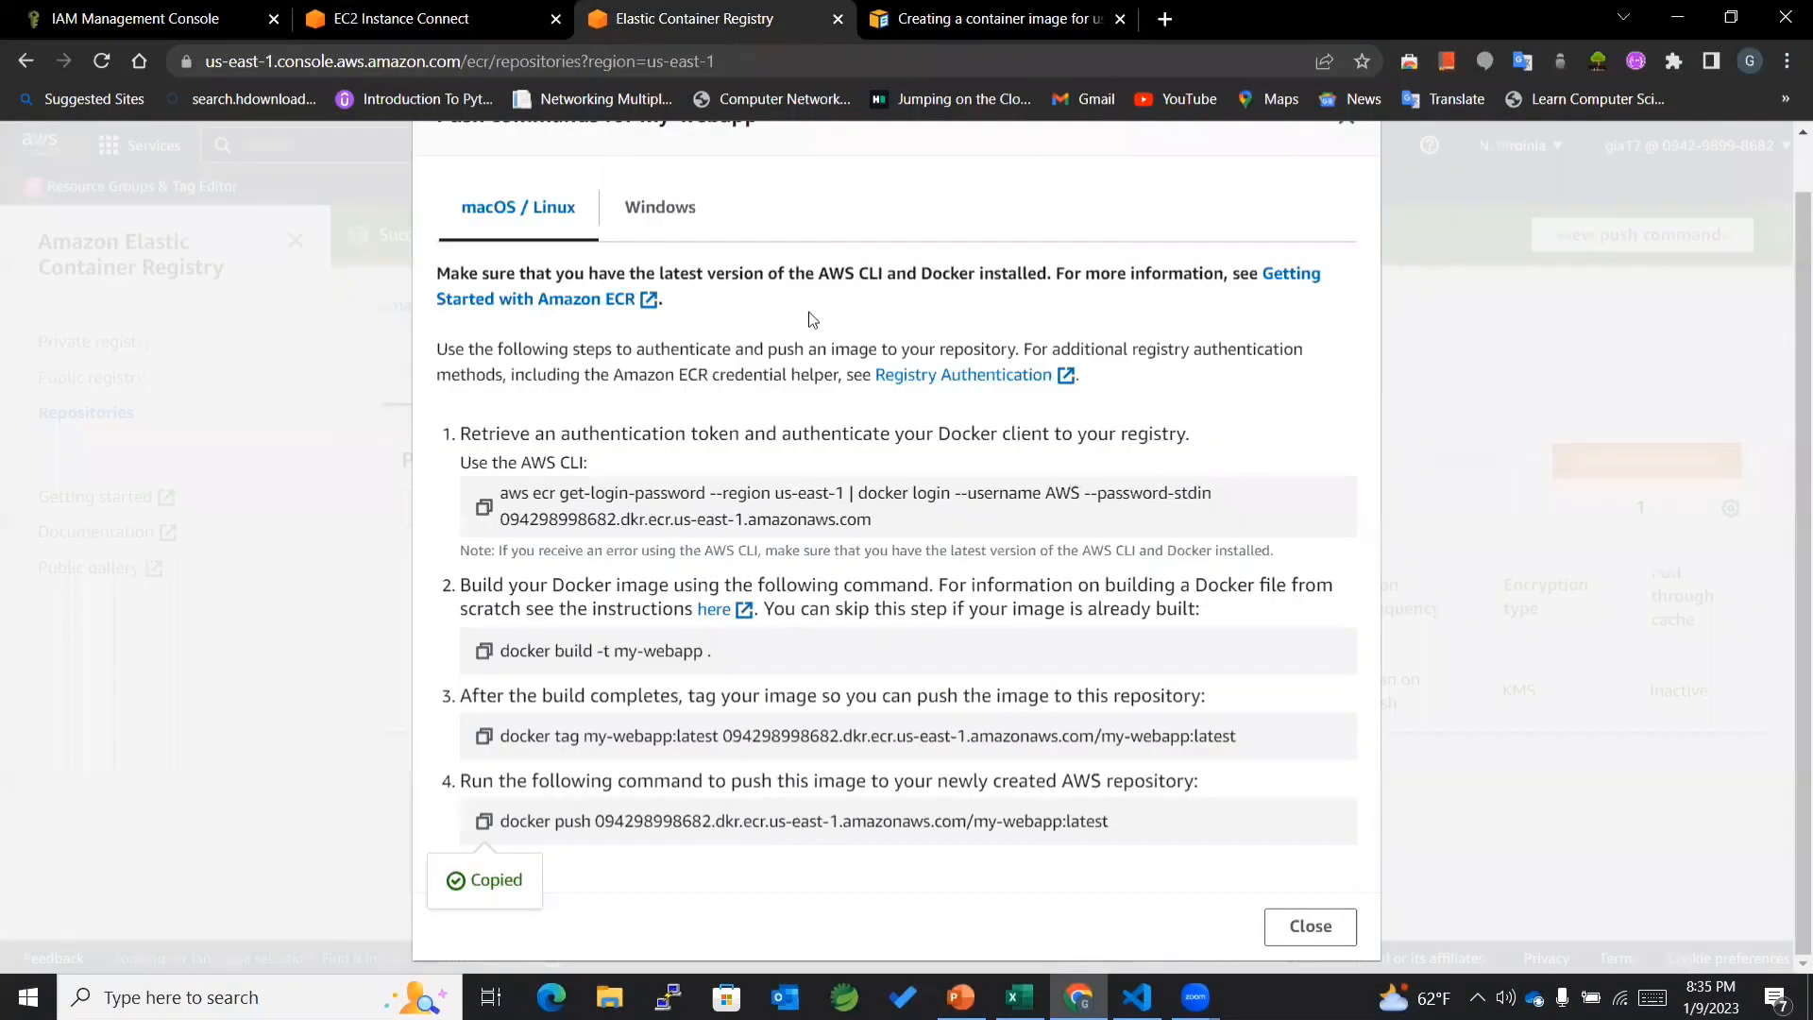
Step: Open my-webapp, refresh to see image latest (88.78 MB), then return to Repositories
{"action": "left_click", "coordinate": [1310, 926]}
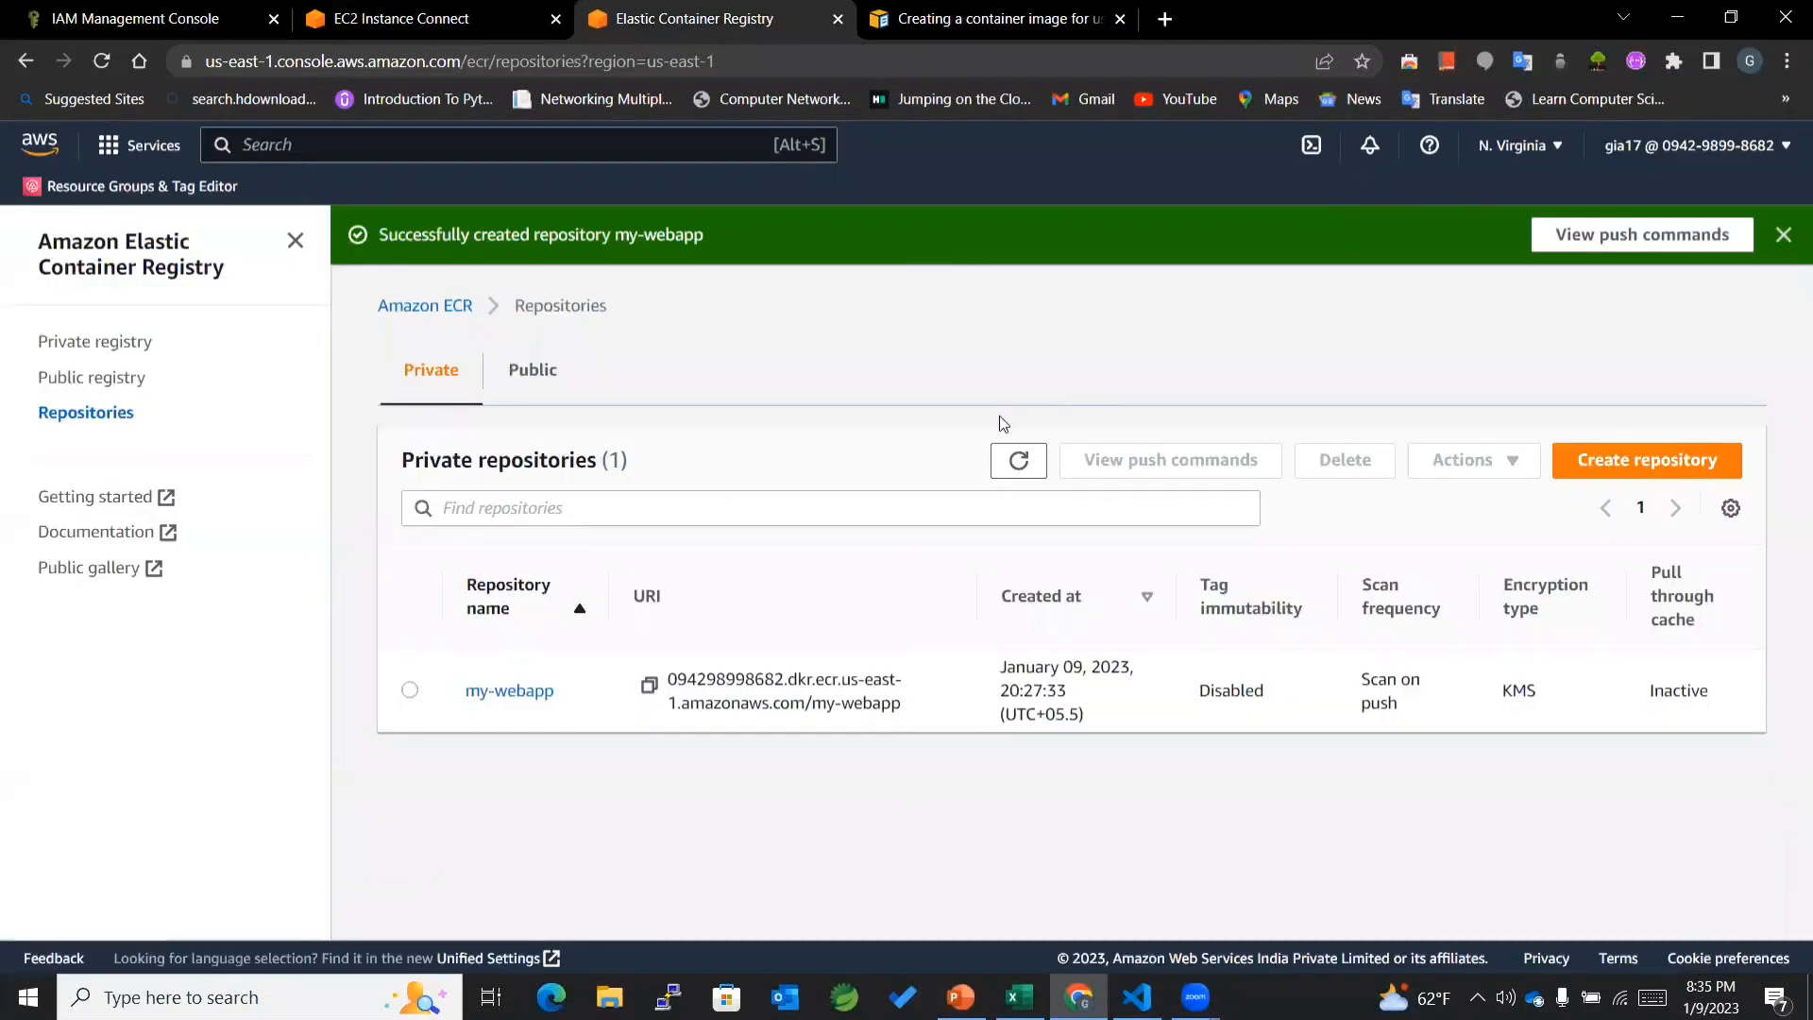
{"action": "left_click", "coordinate": [509, 690]}
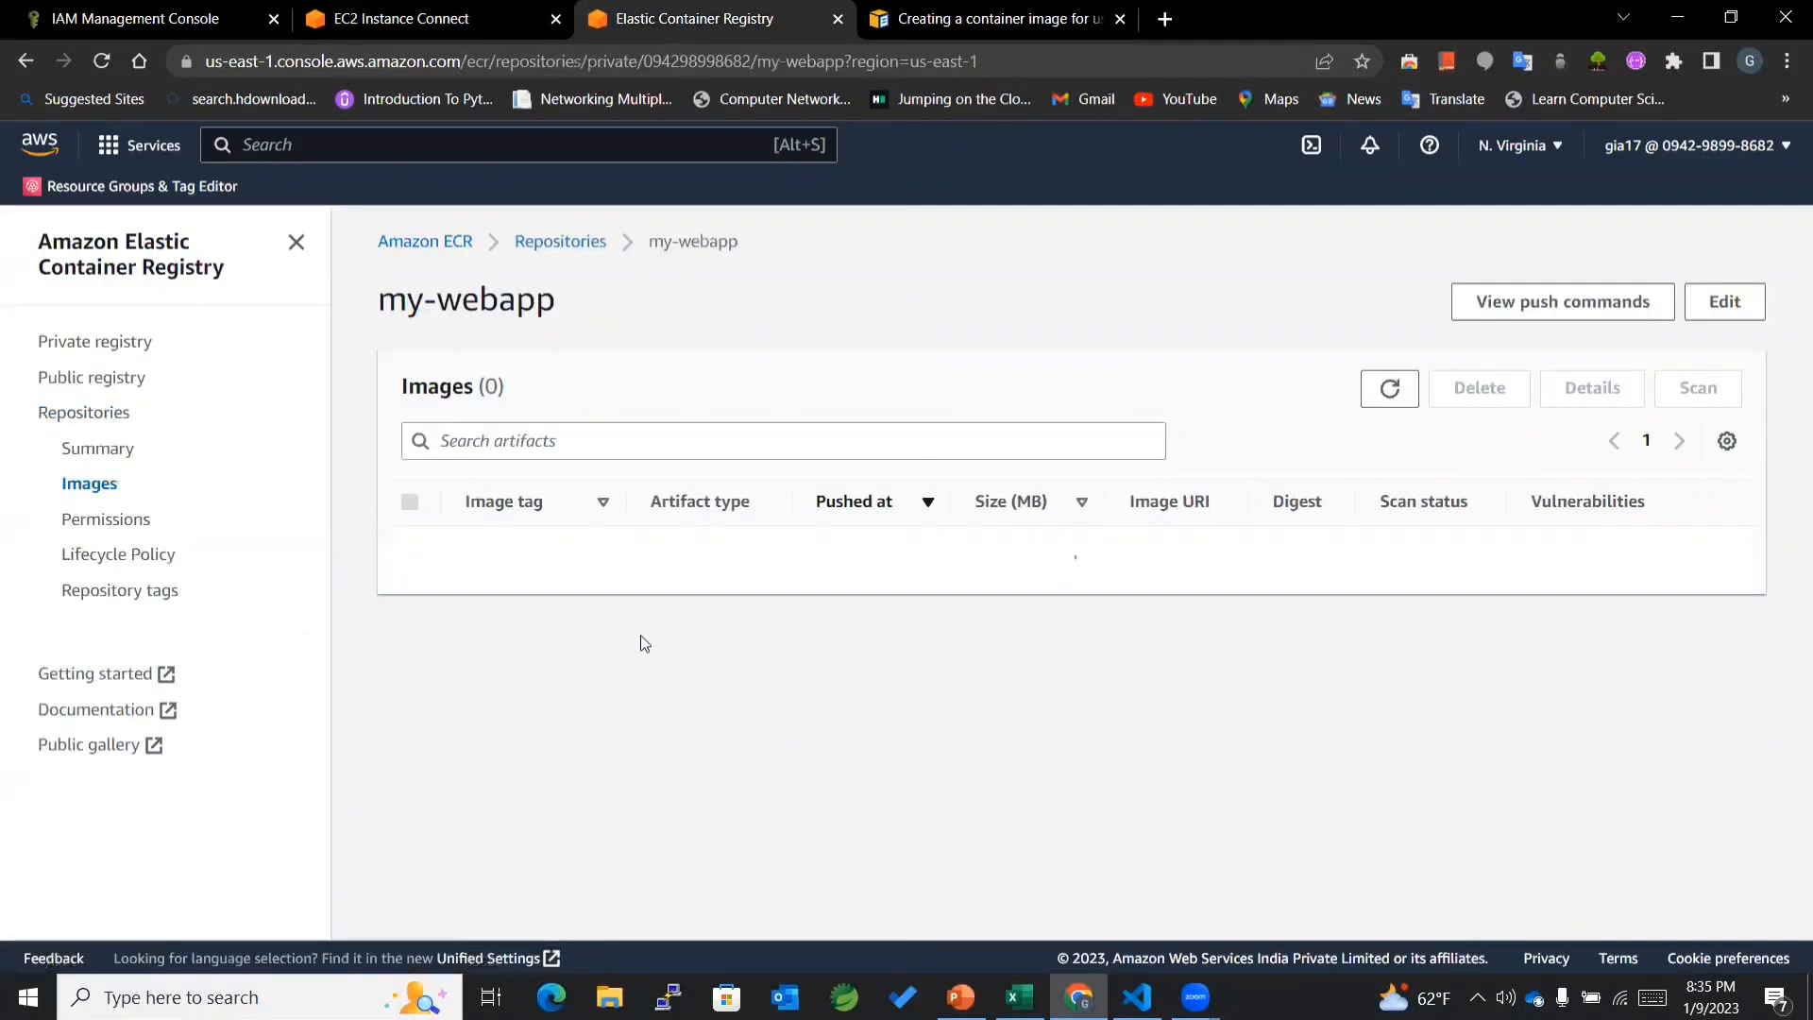
{"action": "left_click", "coordinate": [1389, 388]}
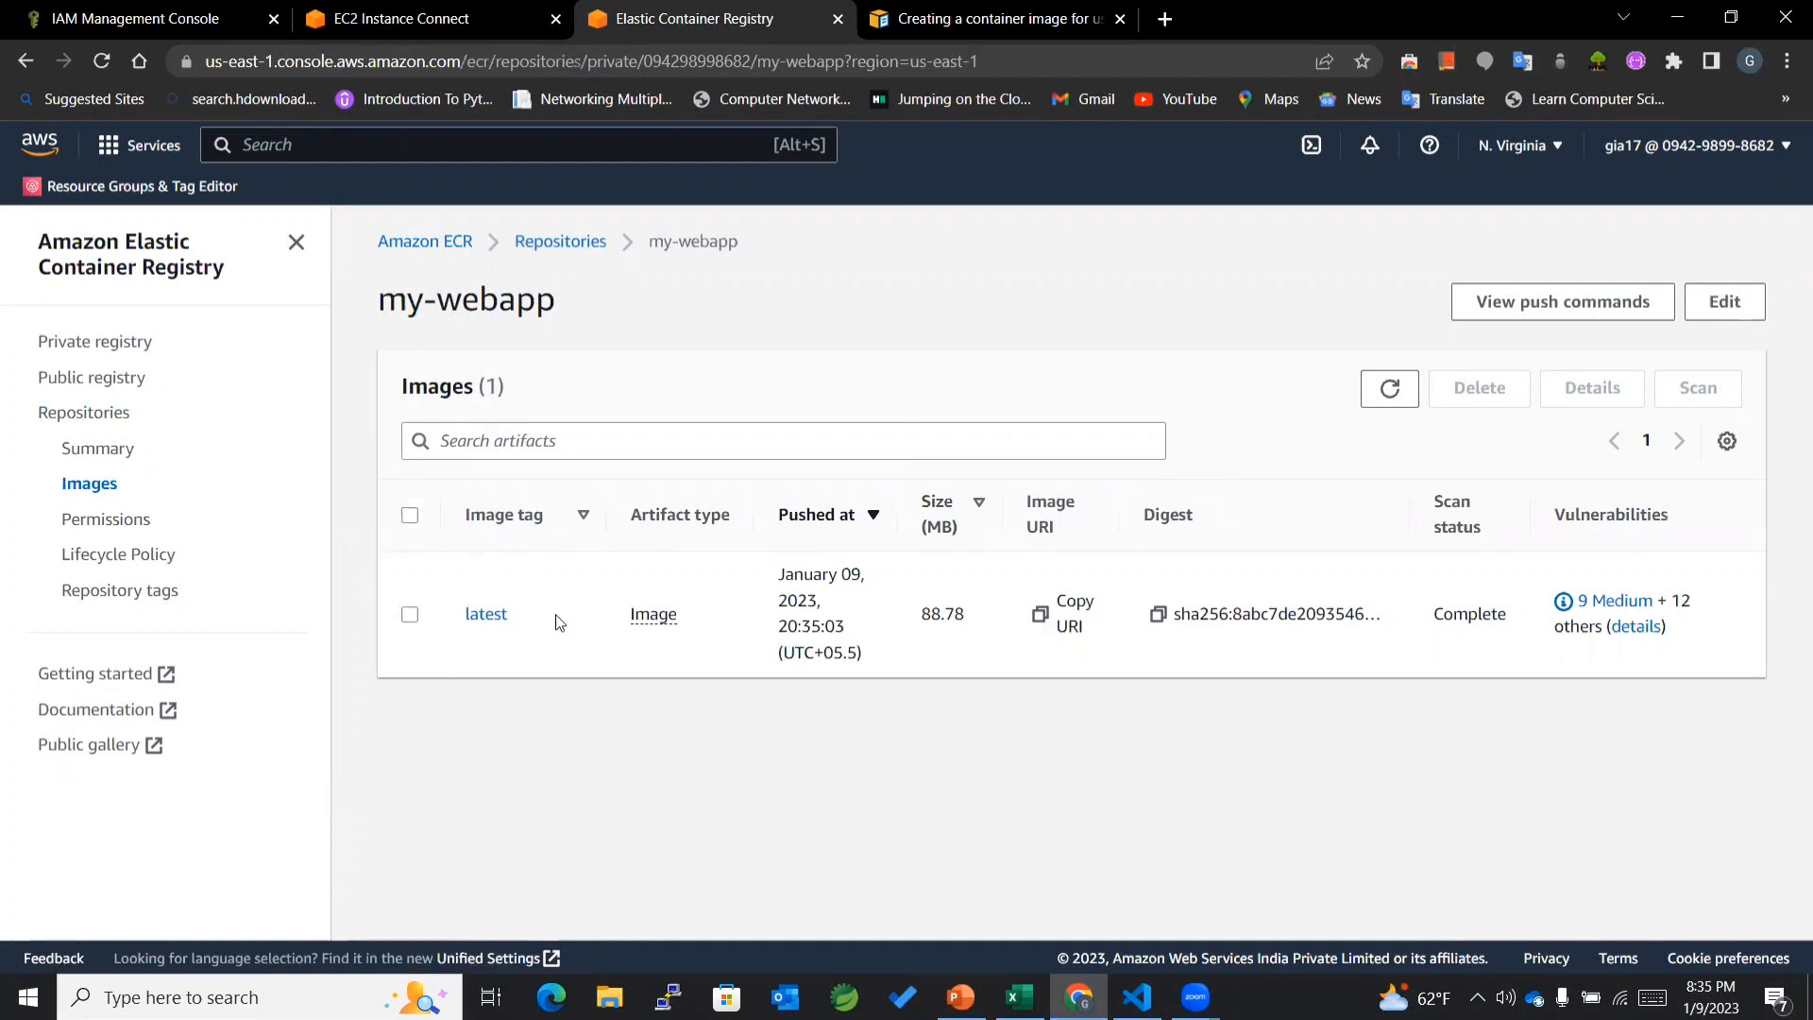
{"action": "mouse_move", "coordinate": [448, 627]}
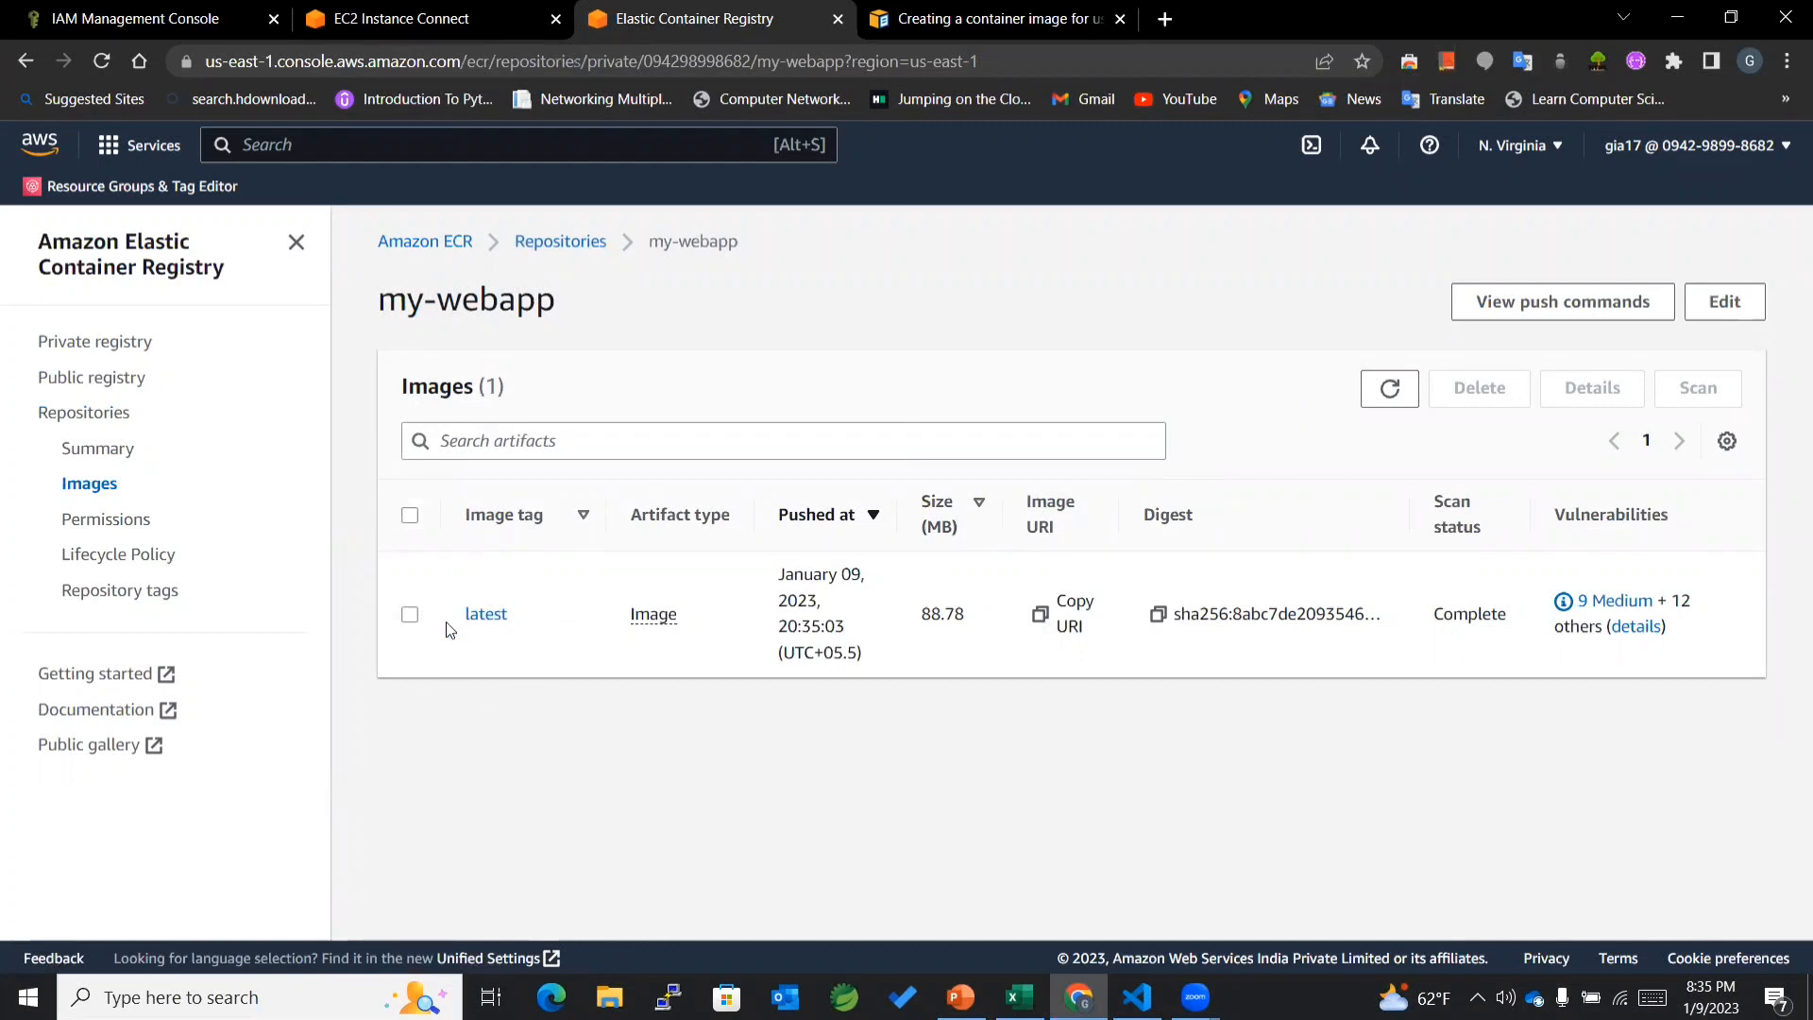
{"action": "mouse_move", "coordinate": [462, 668]}
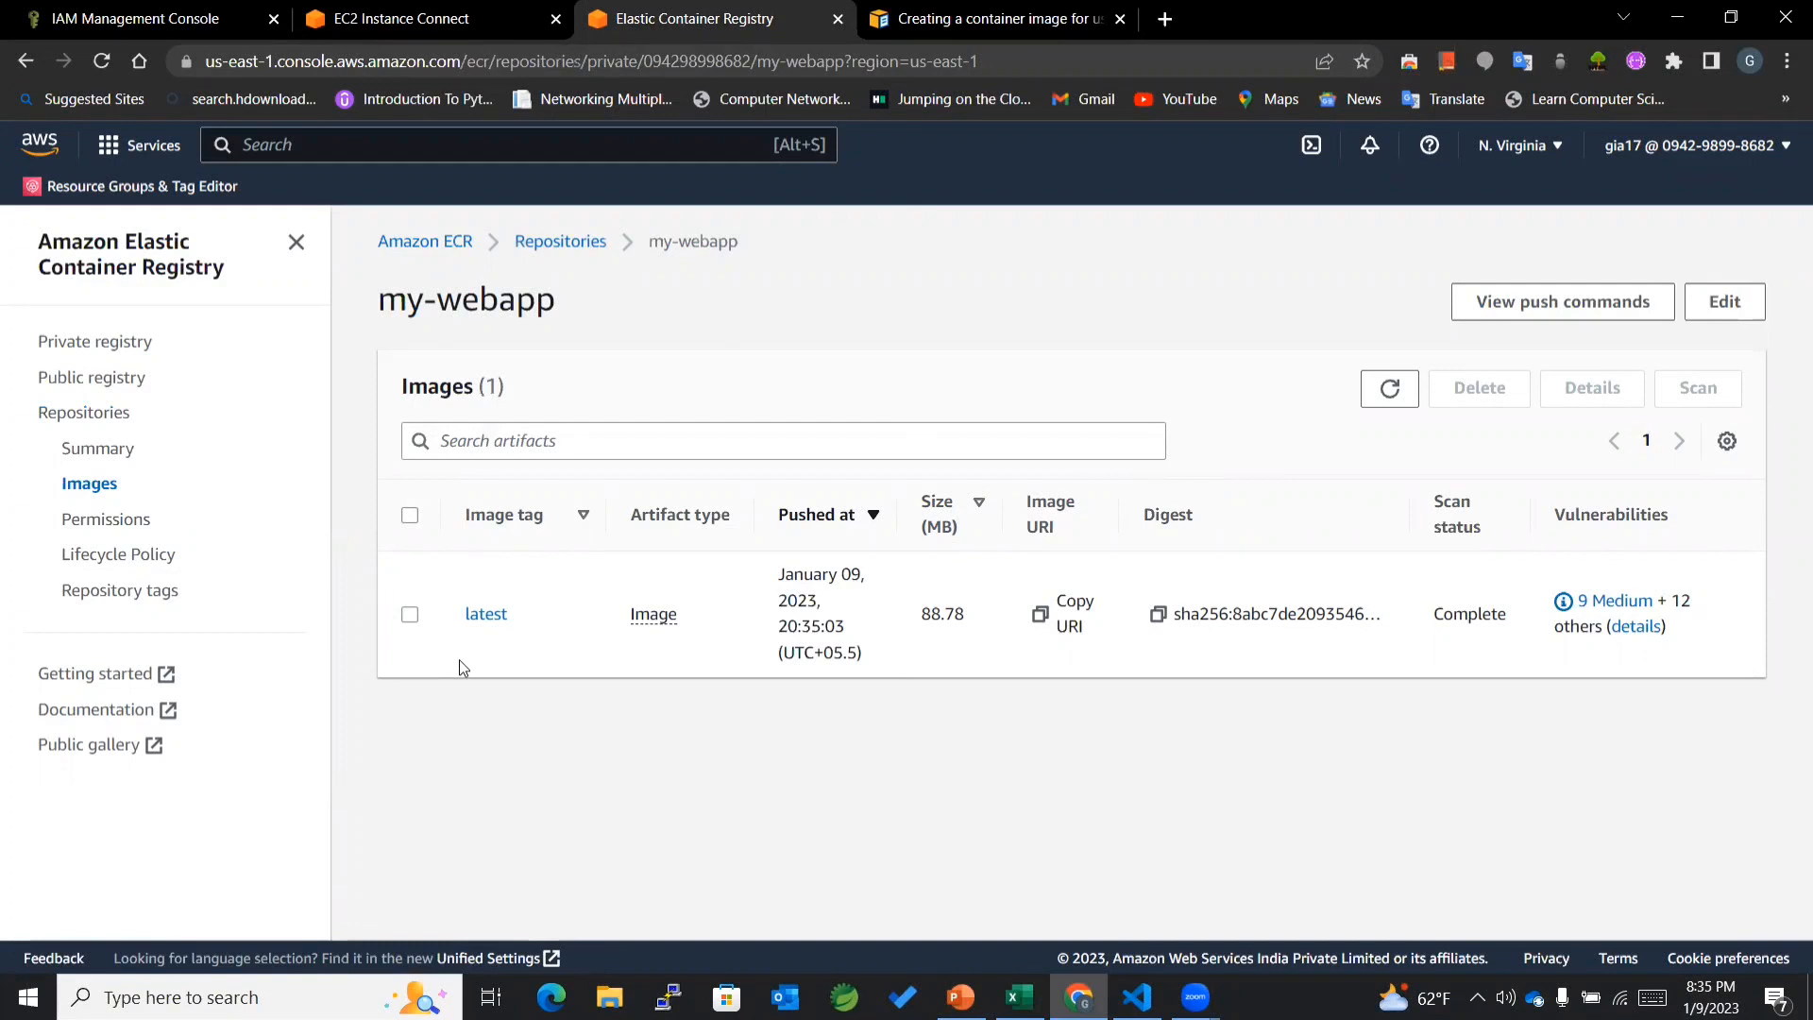
{"action": "mouse_move", "coordinate": [606, 571]}
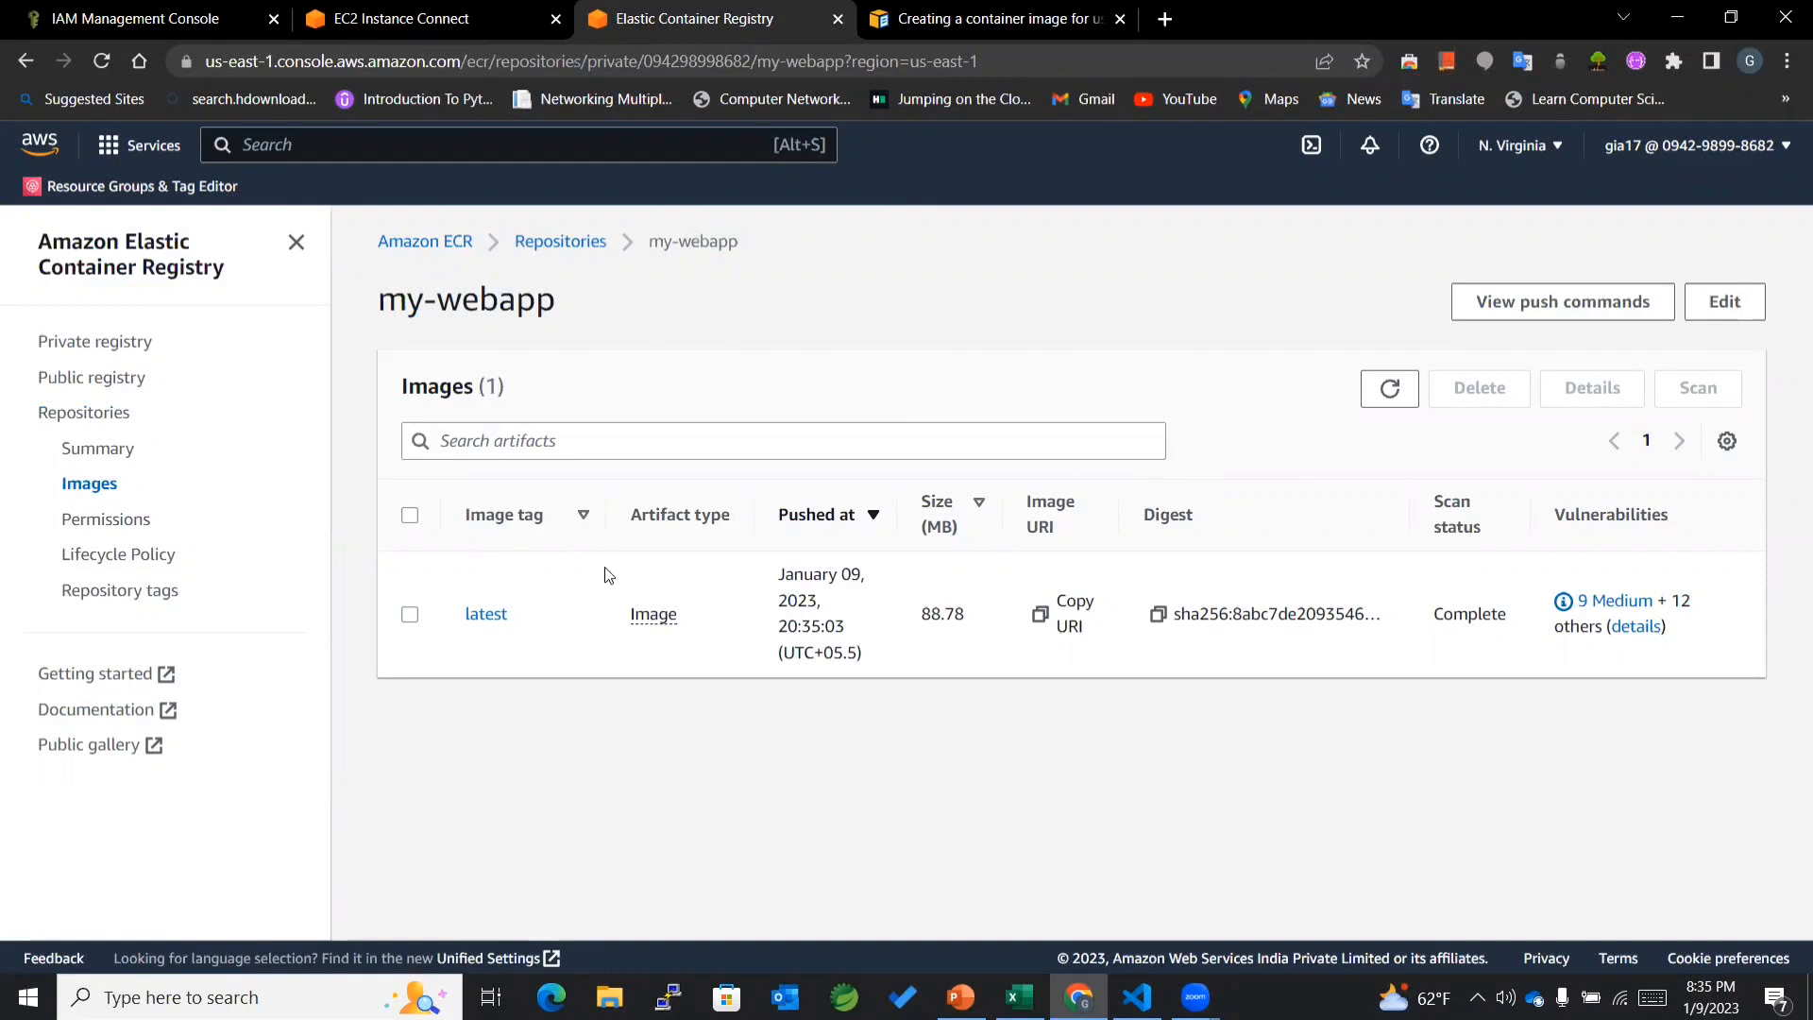
{"action": "mouse_move", "coordinate": [655, 360]}
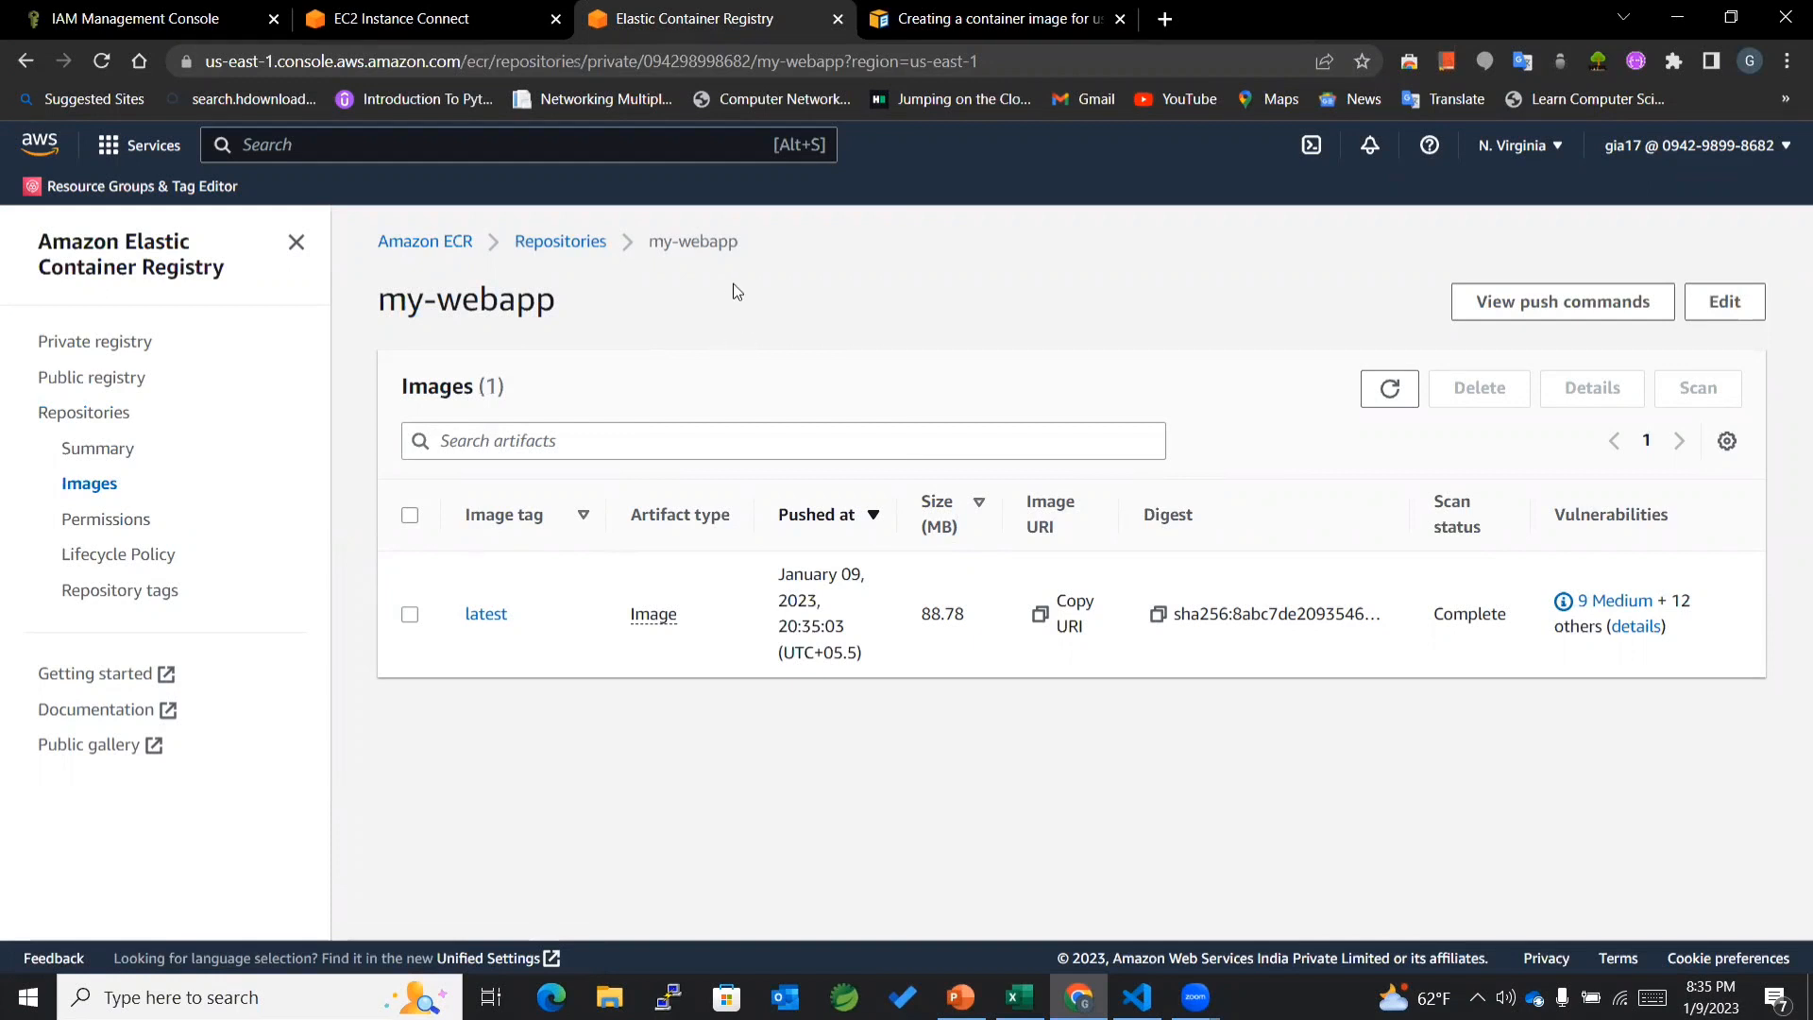
{"action": "mouse_move", "coordinate": [559, 245]}
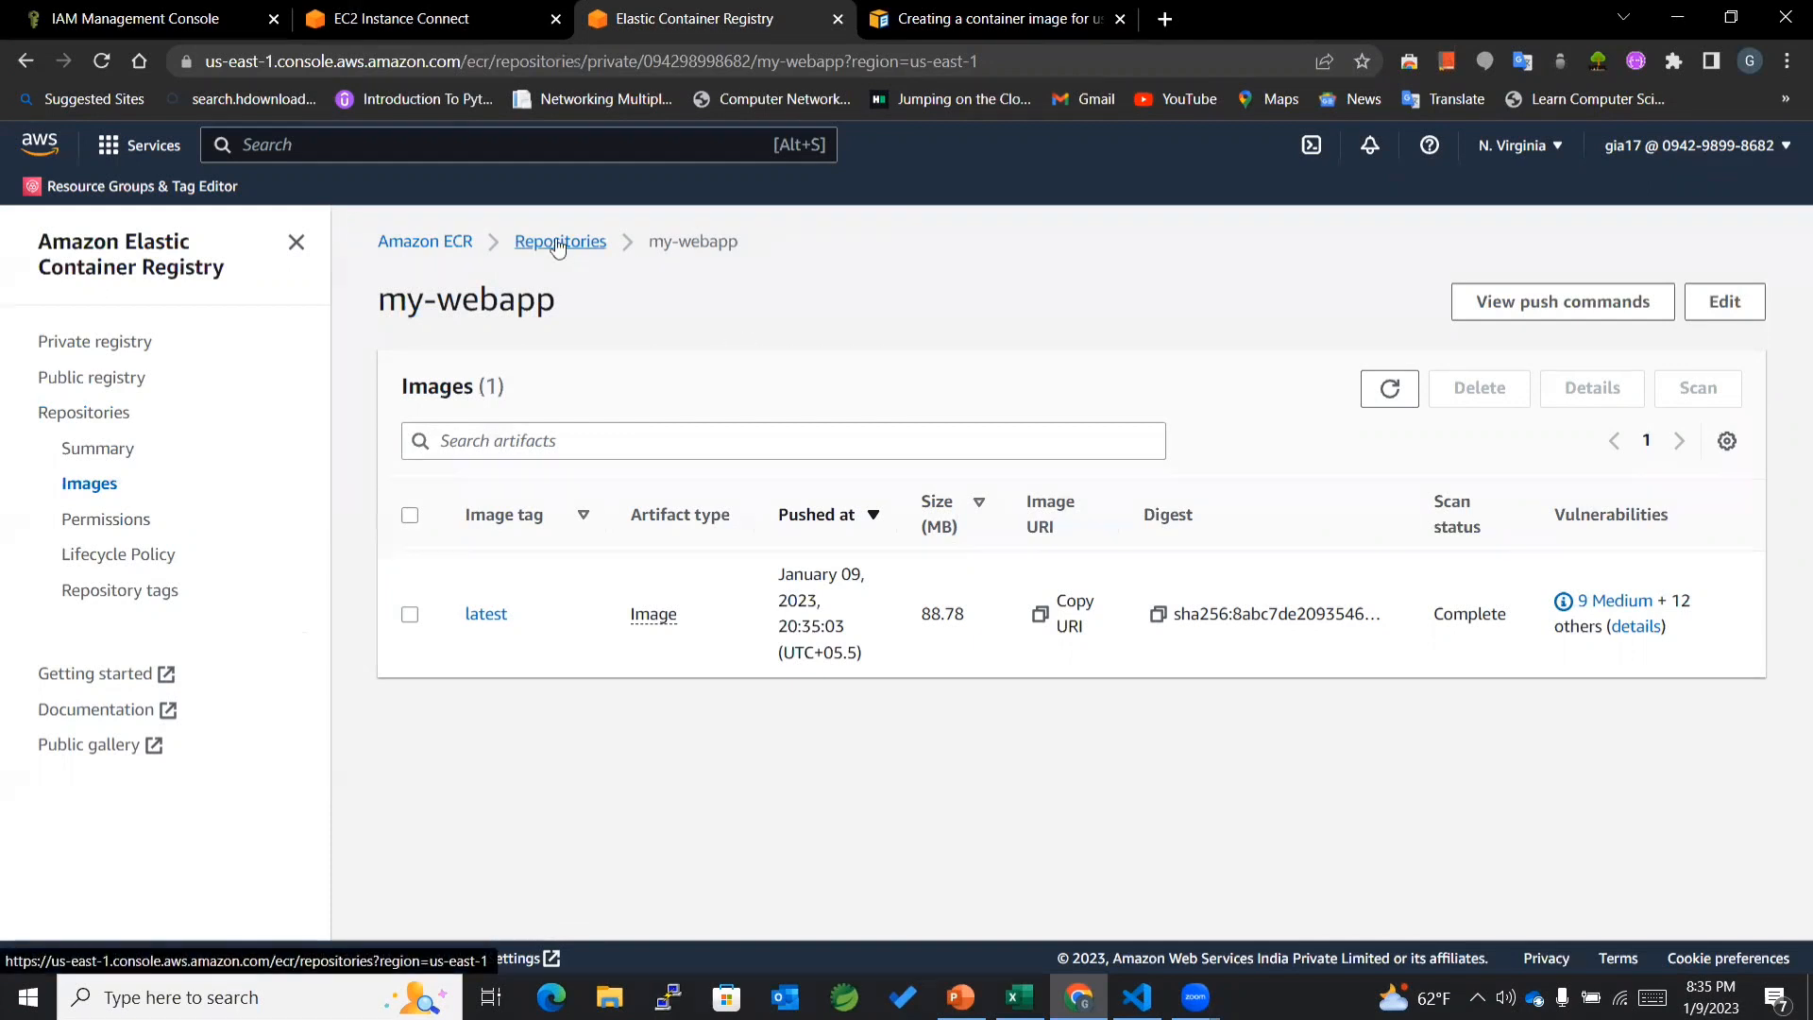
{"action": "left_click", "coordinate": [559, 241]}
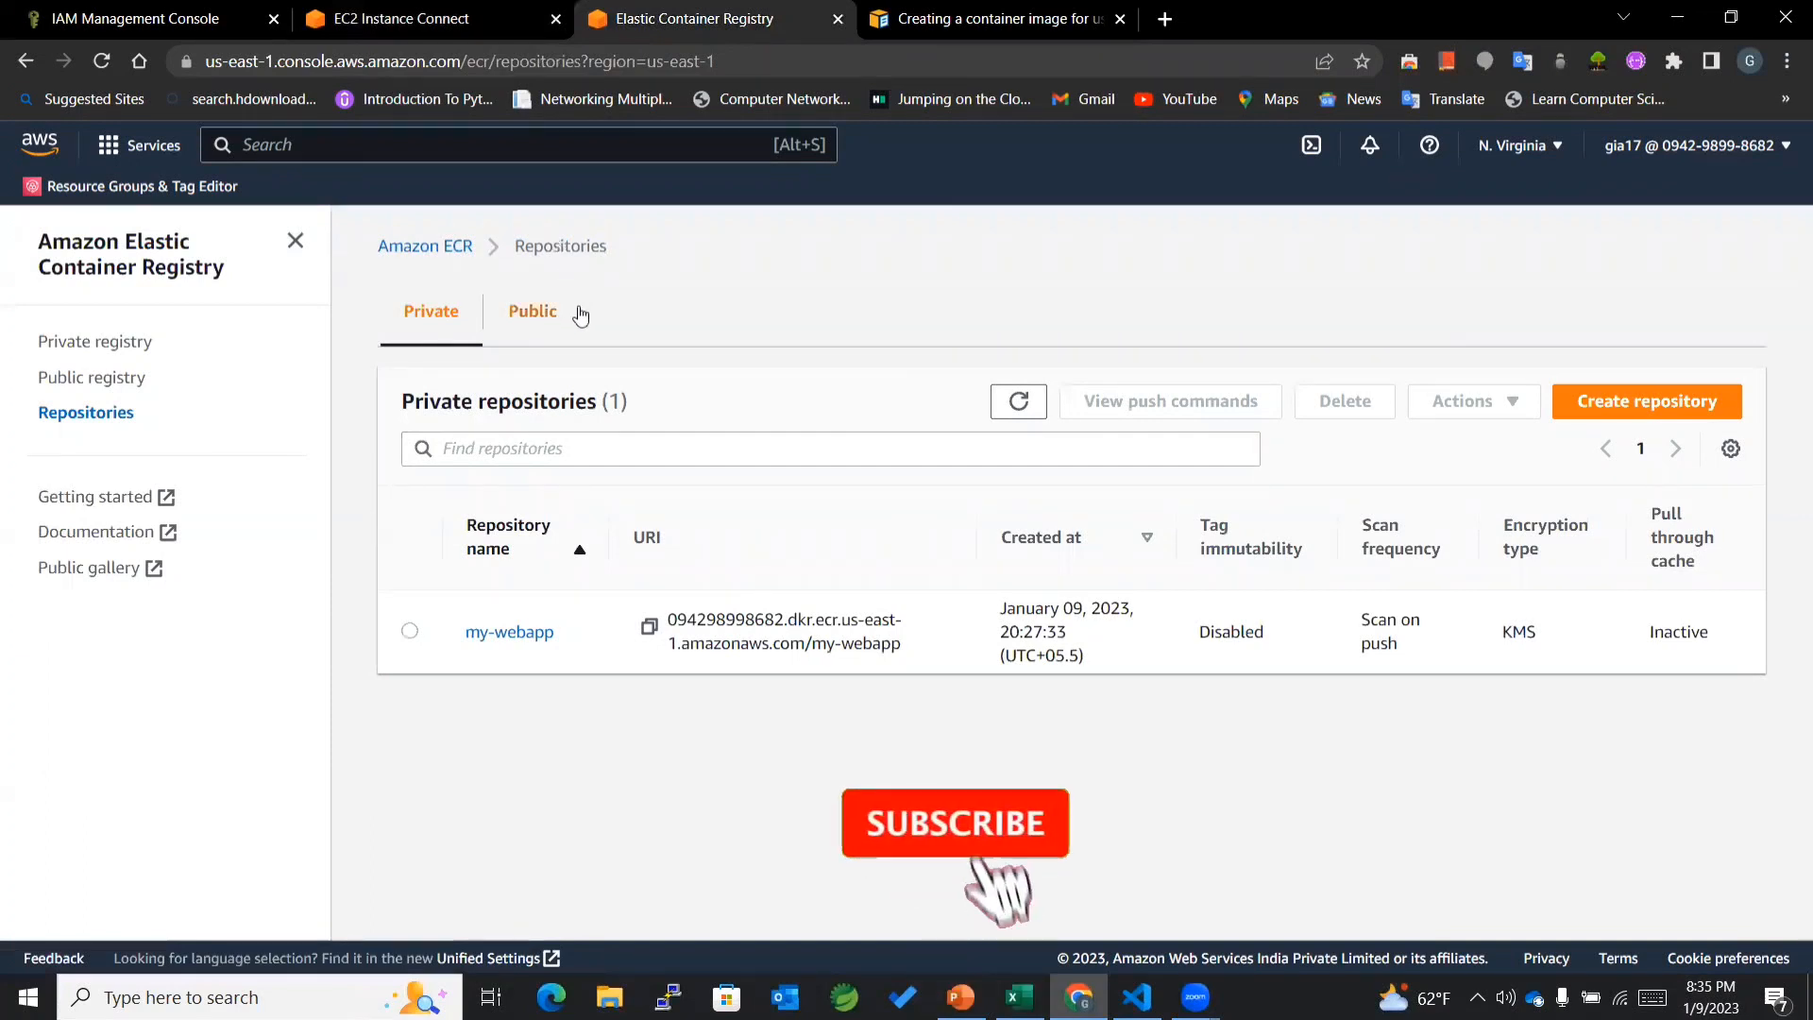
{"action": "left_click", "coordinate": [955, 823]}
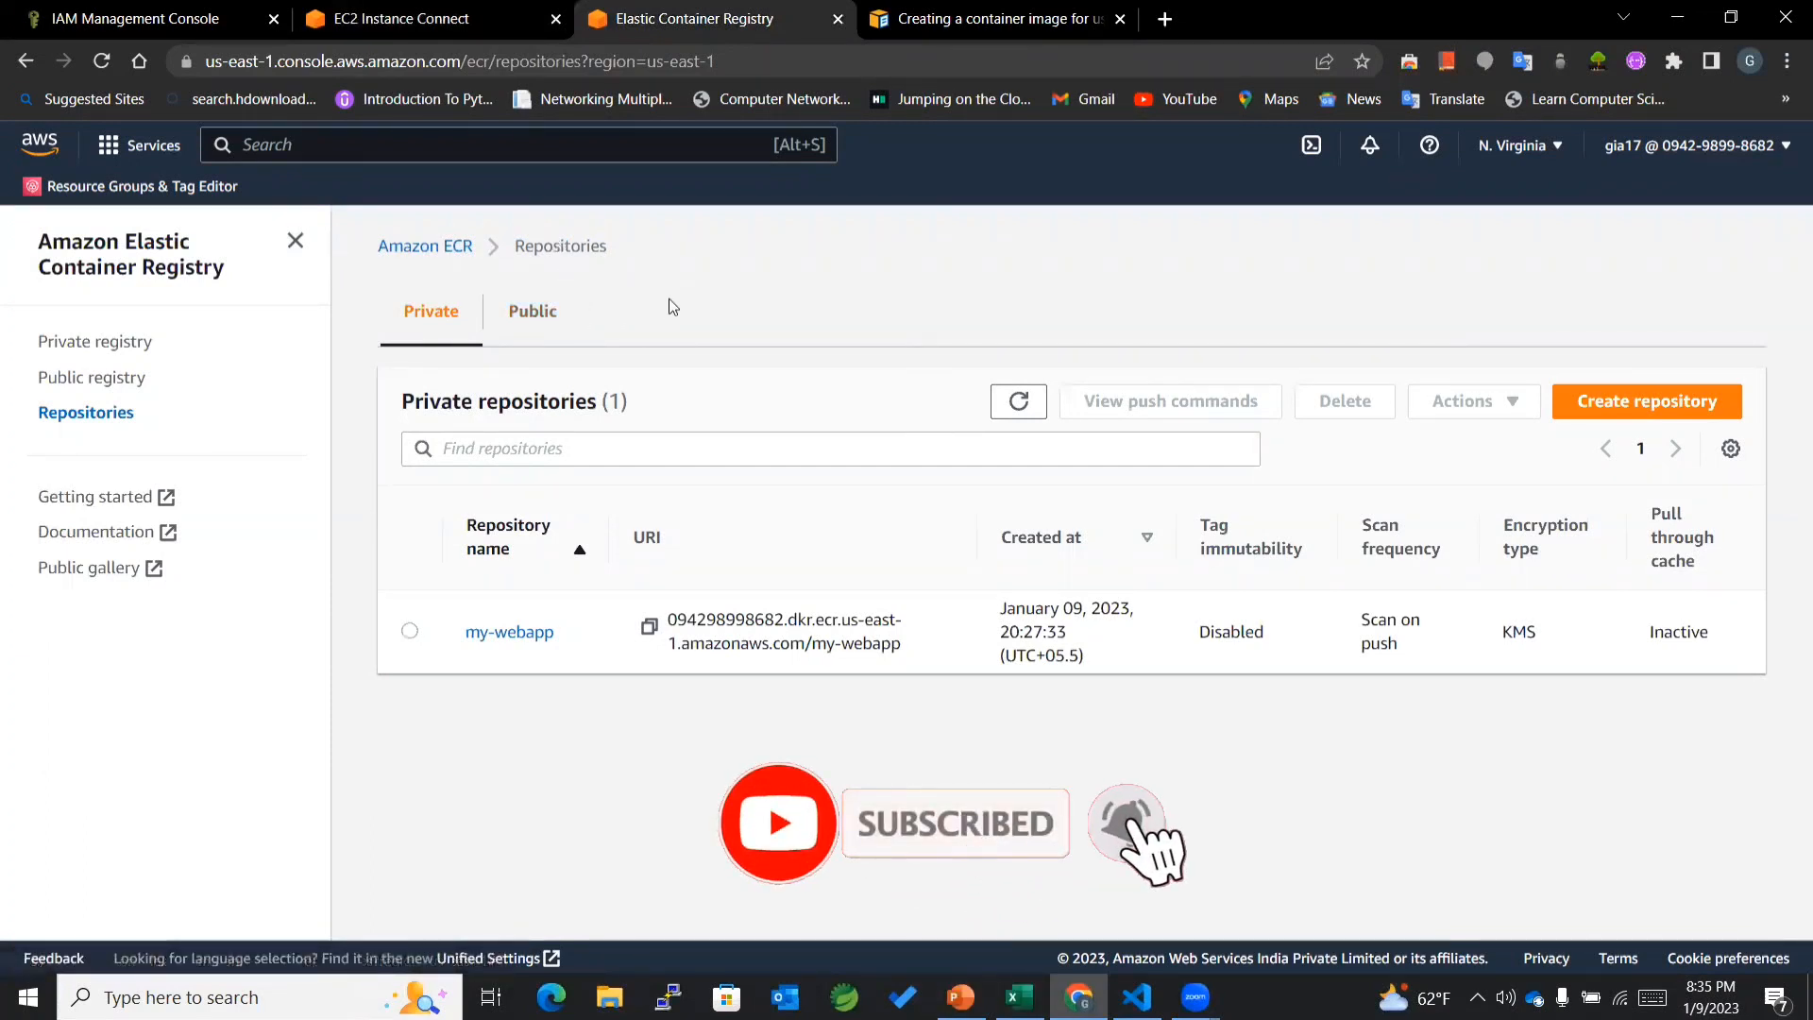